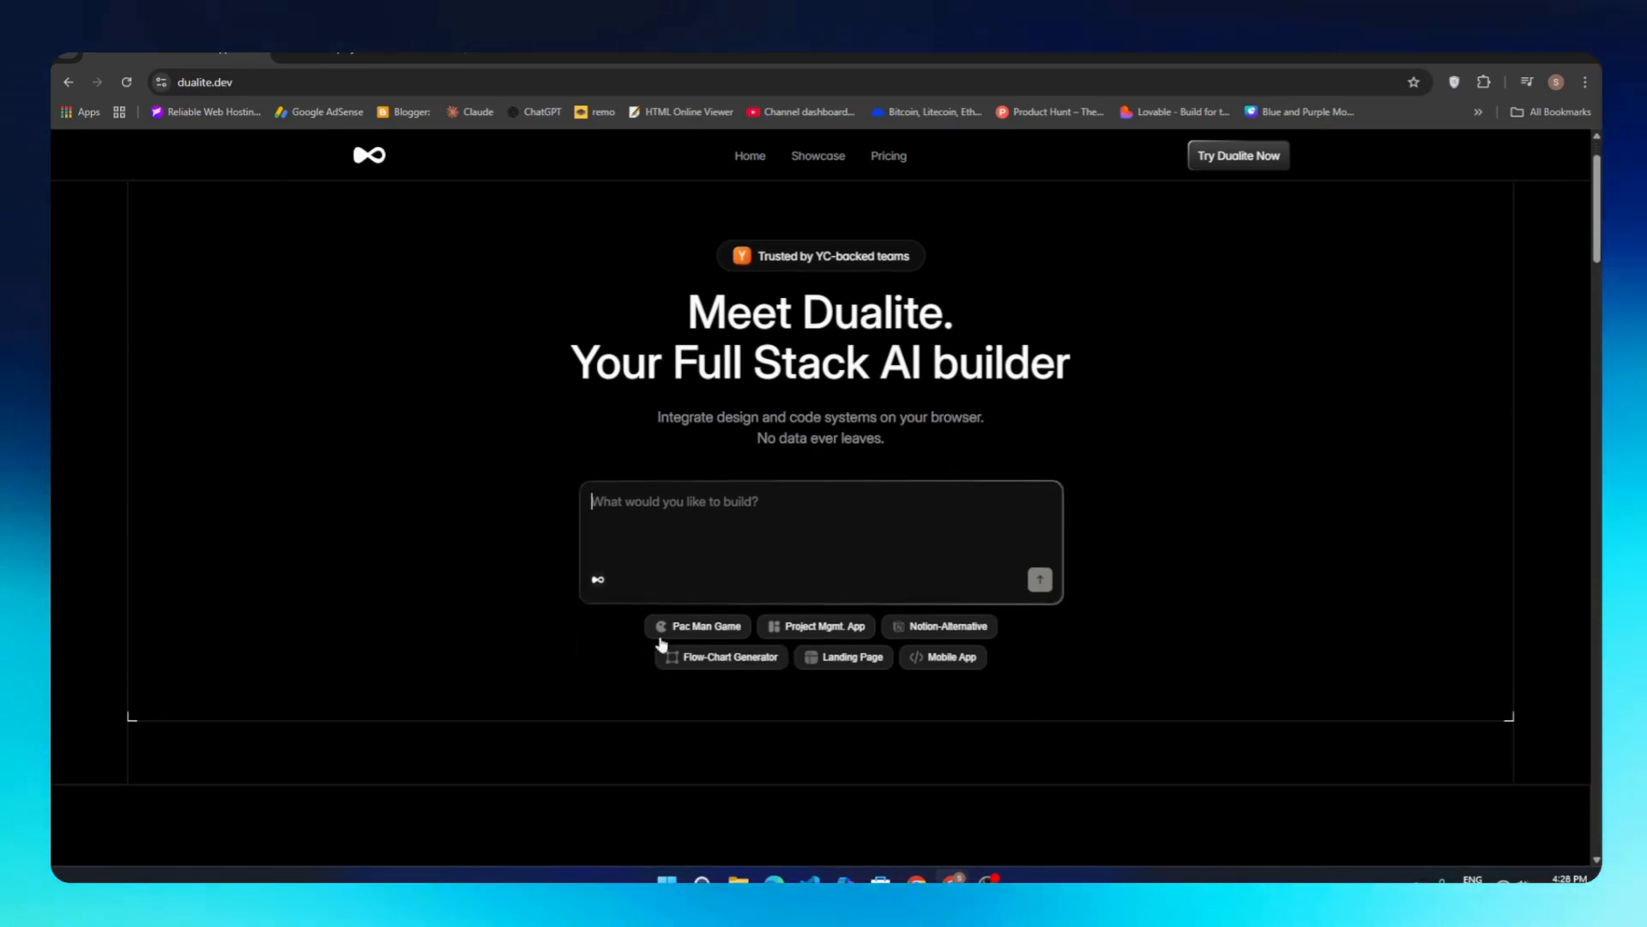
- Browse the Showcase gallery, then launch the Alpha app builder at alpha.dualite.dev
{"action": "left_click", "coordinate": [819, 155]}
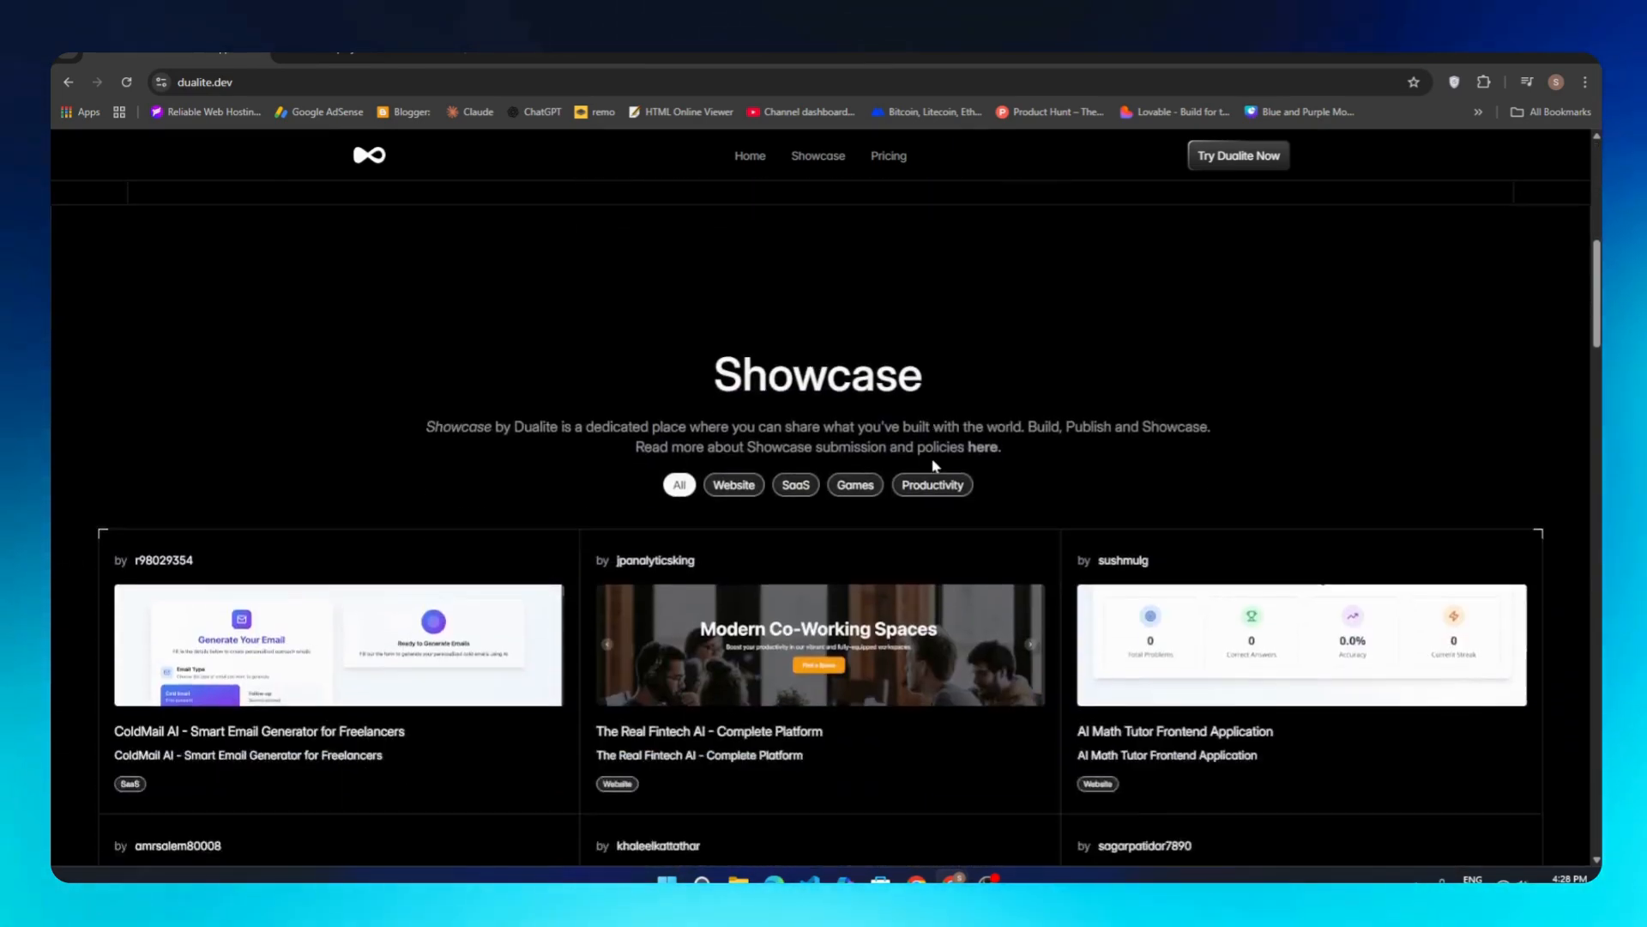
{"action": "scroll", "scroll_direction": "down", "scroll_amount": 3}
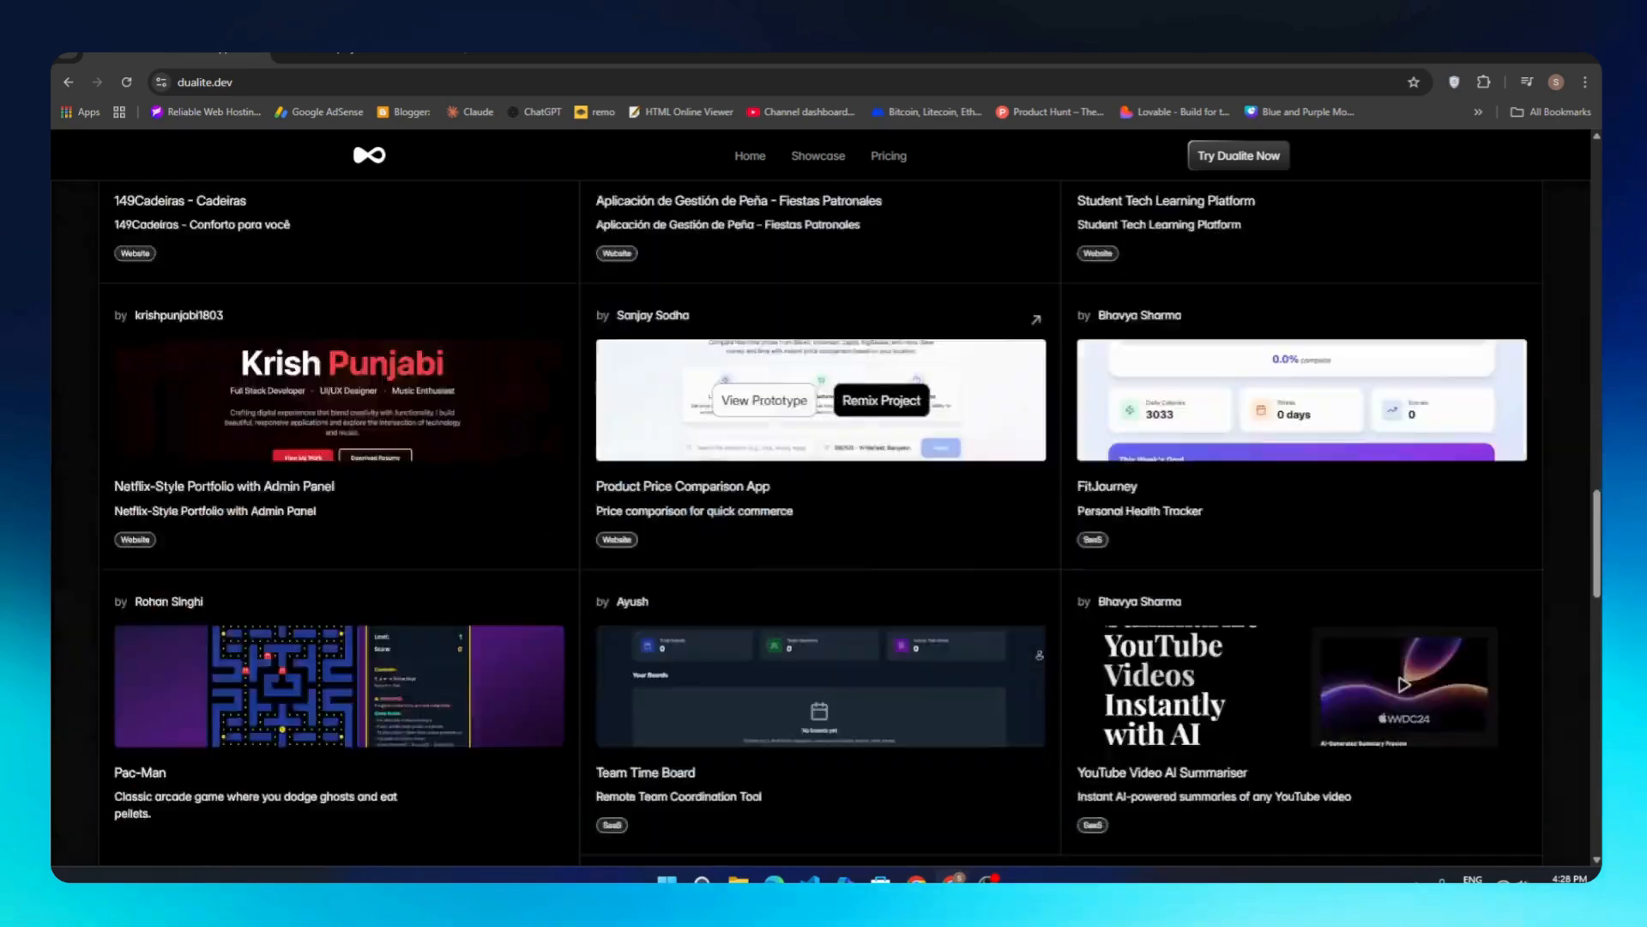
{"action": "scroll", "scroll_direction": "down", "scroll_amount": 3}
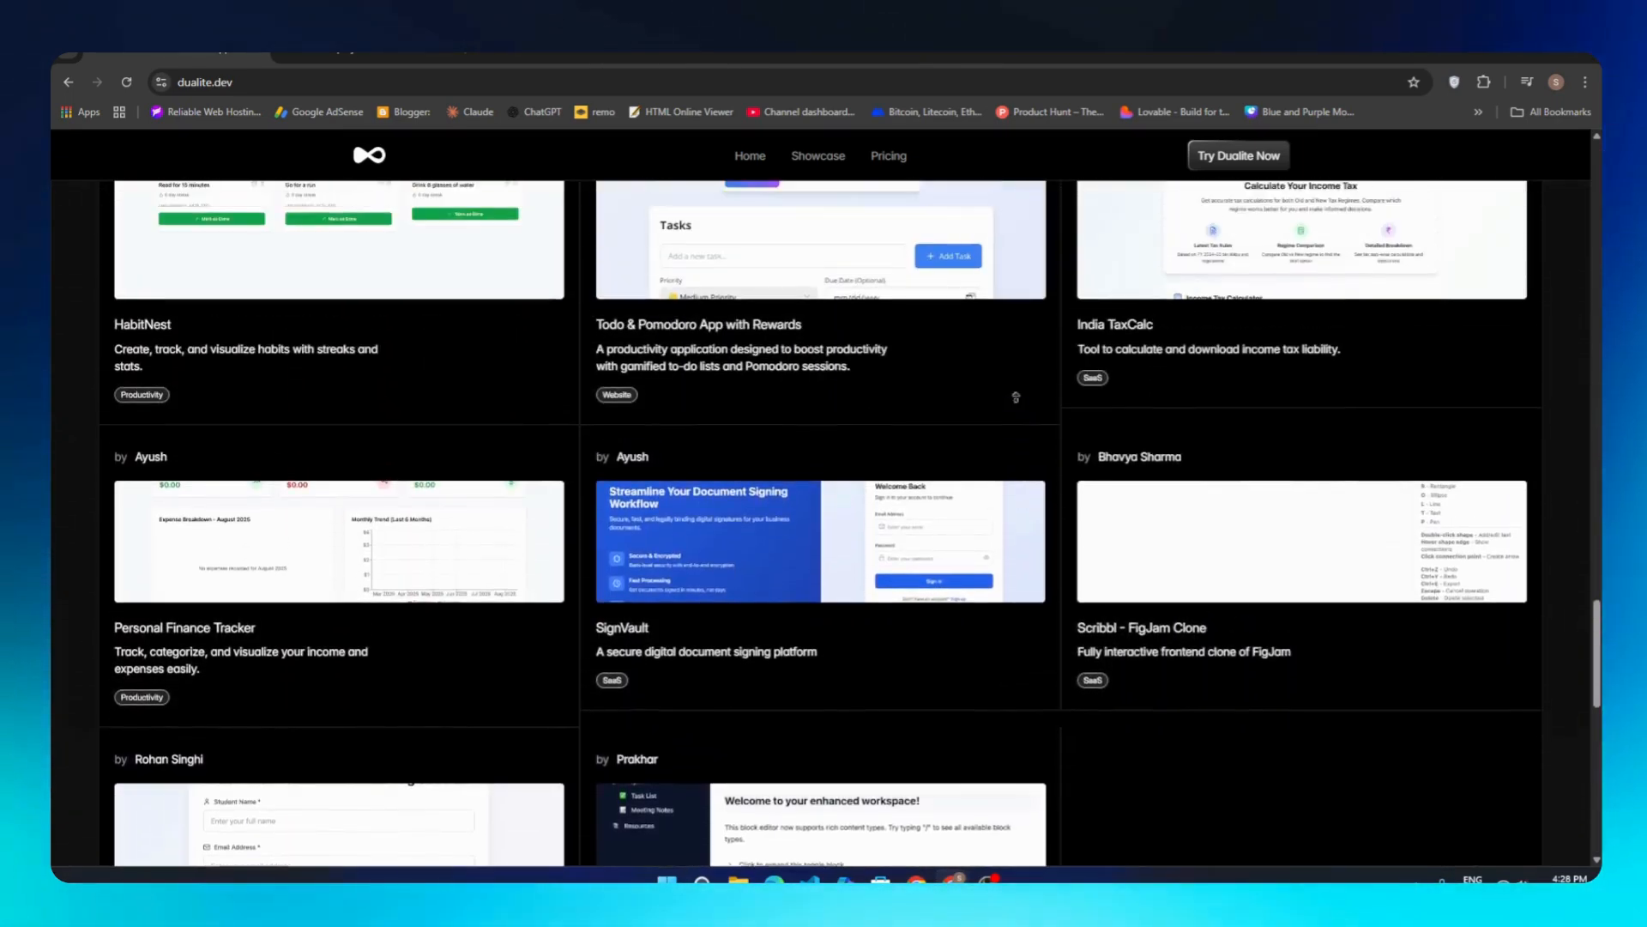
{"action": "scroll", "scroll_direction": "down", "scroll_amount": 3}
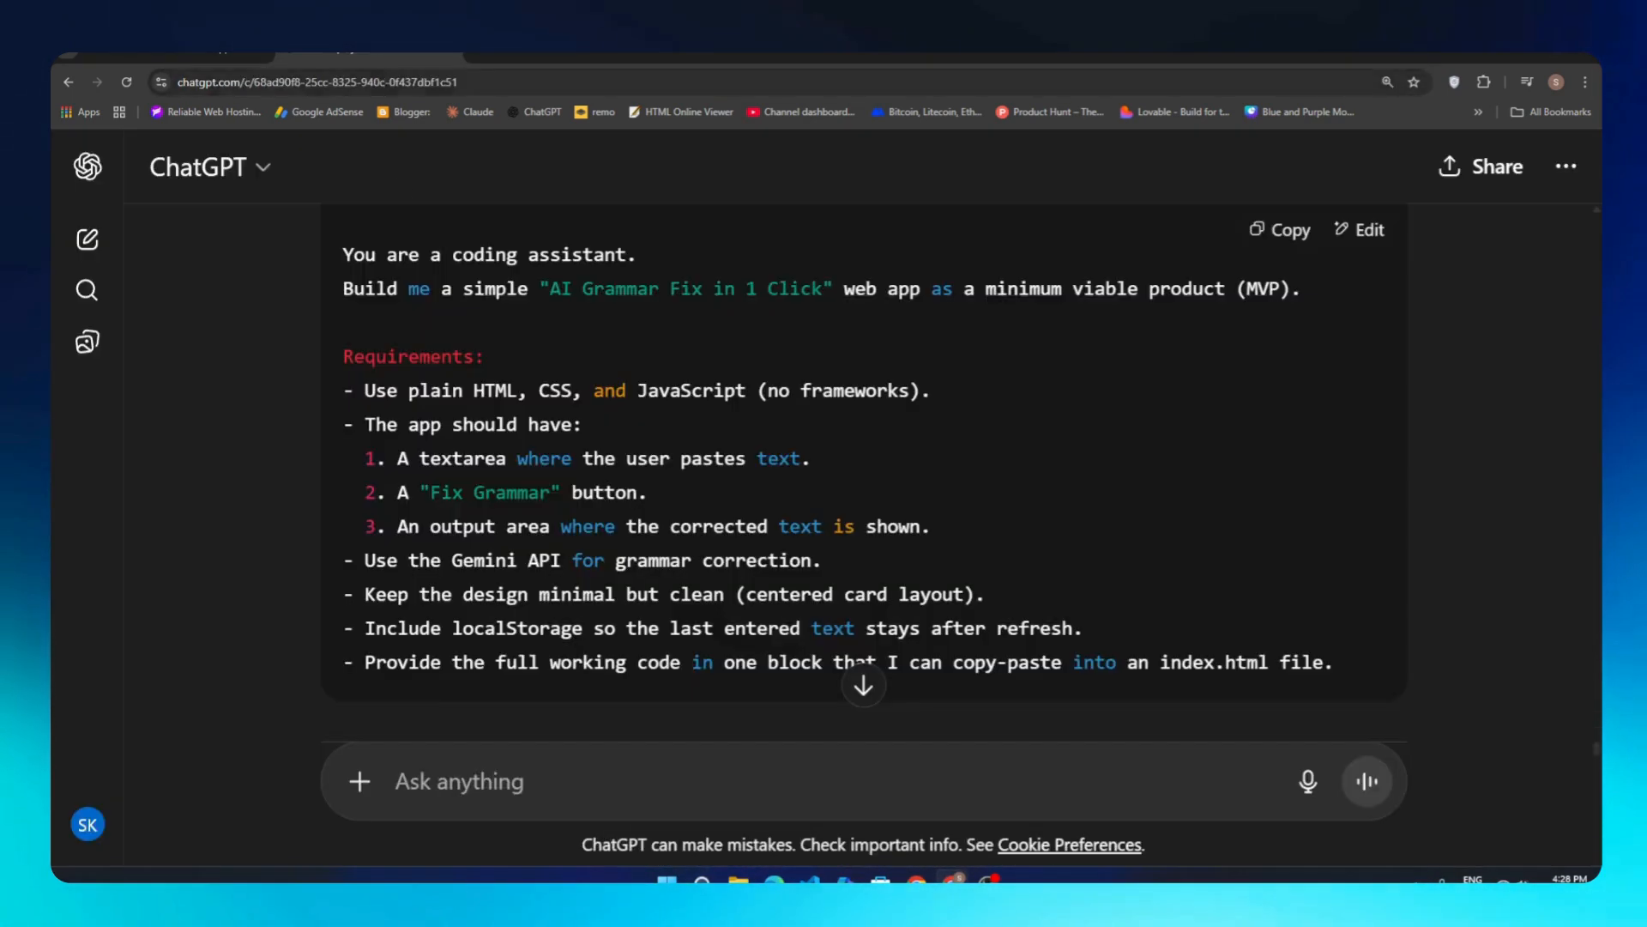
{"action": "mouse_move", "coordinate": [1338, 248]}
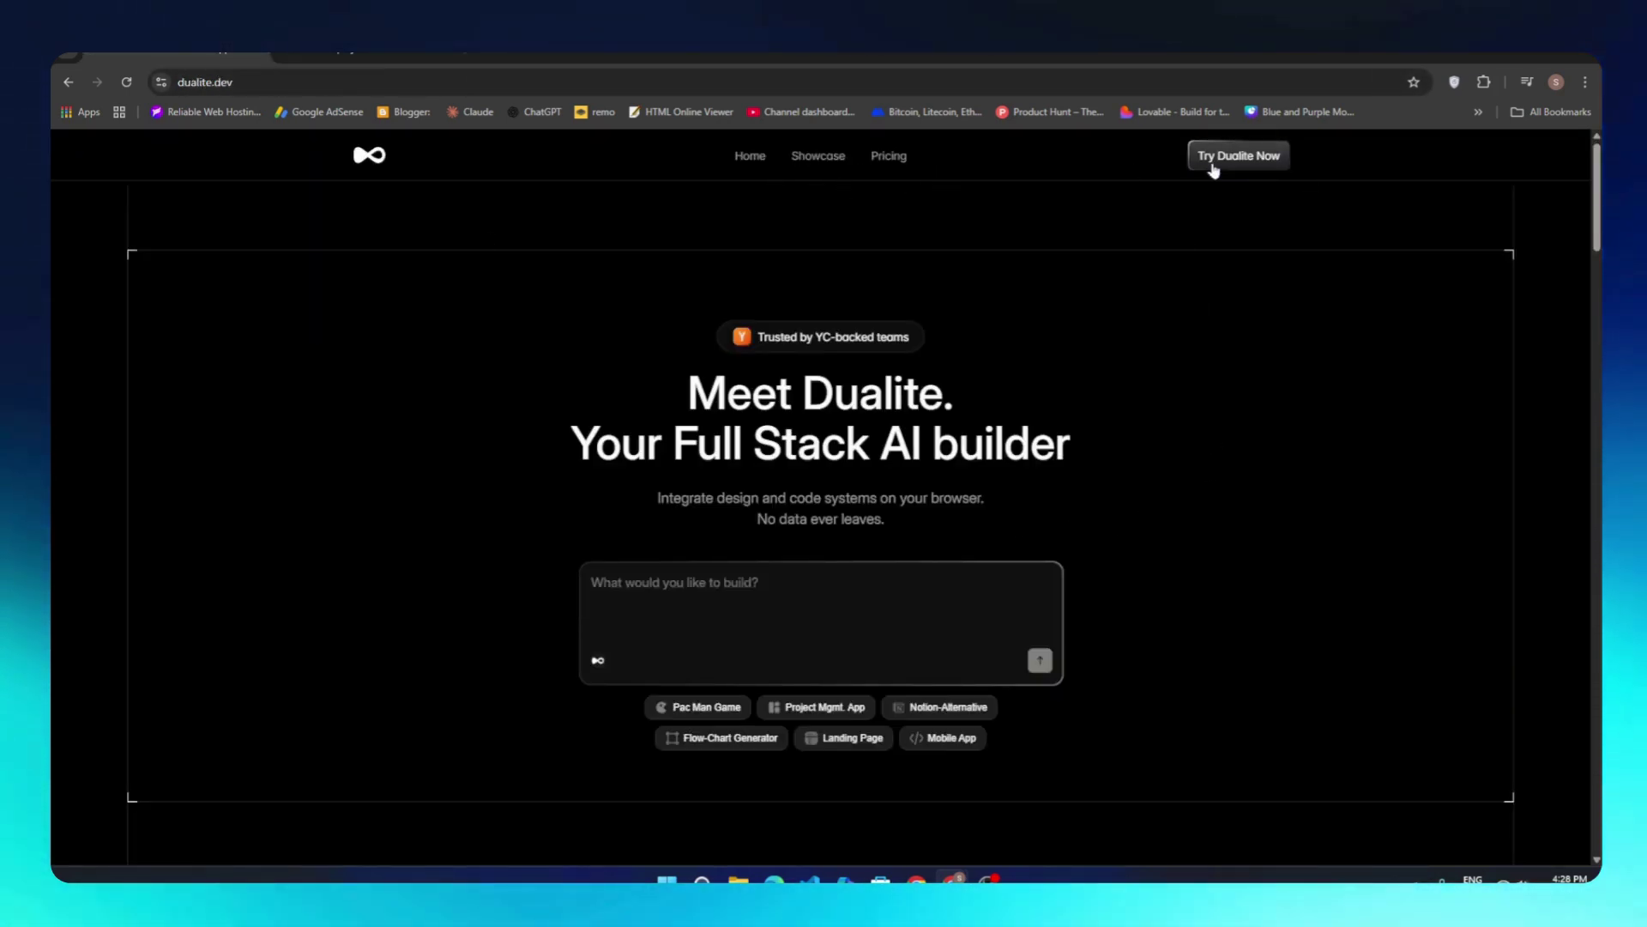
{"action": "left_click", "coordinate": [1239, 154]}
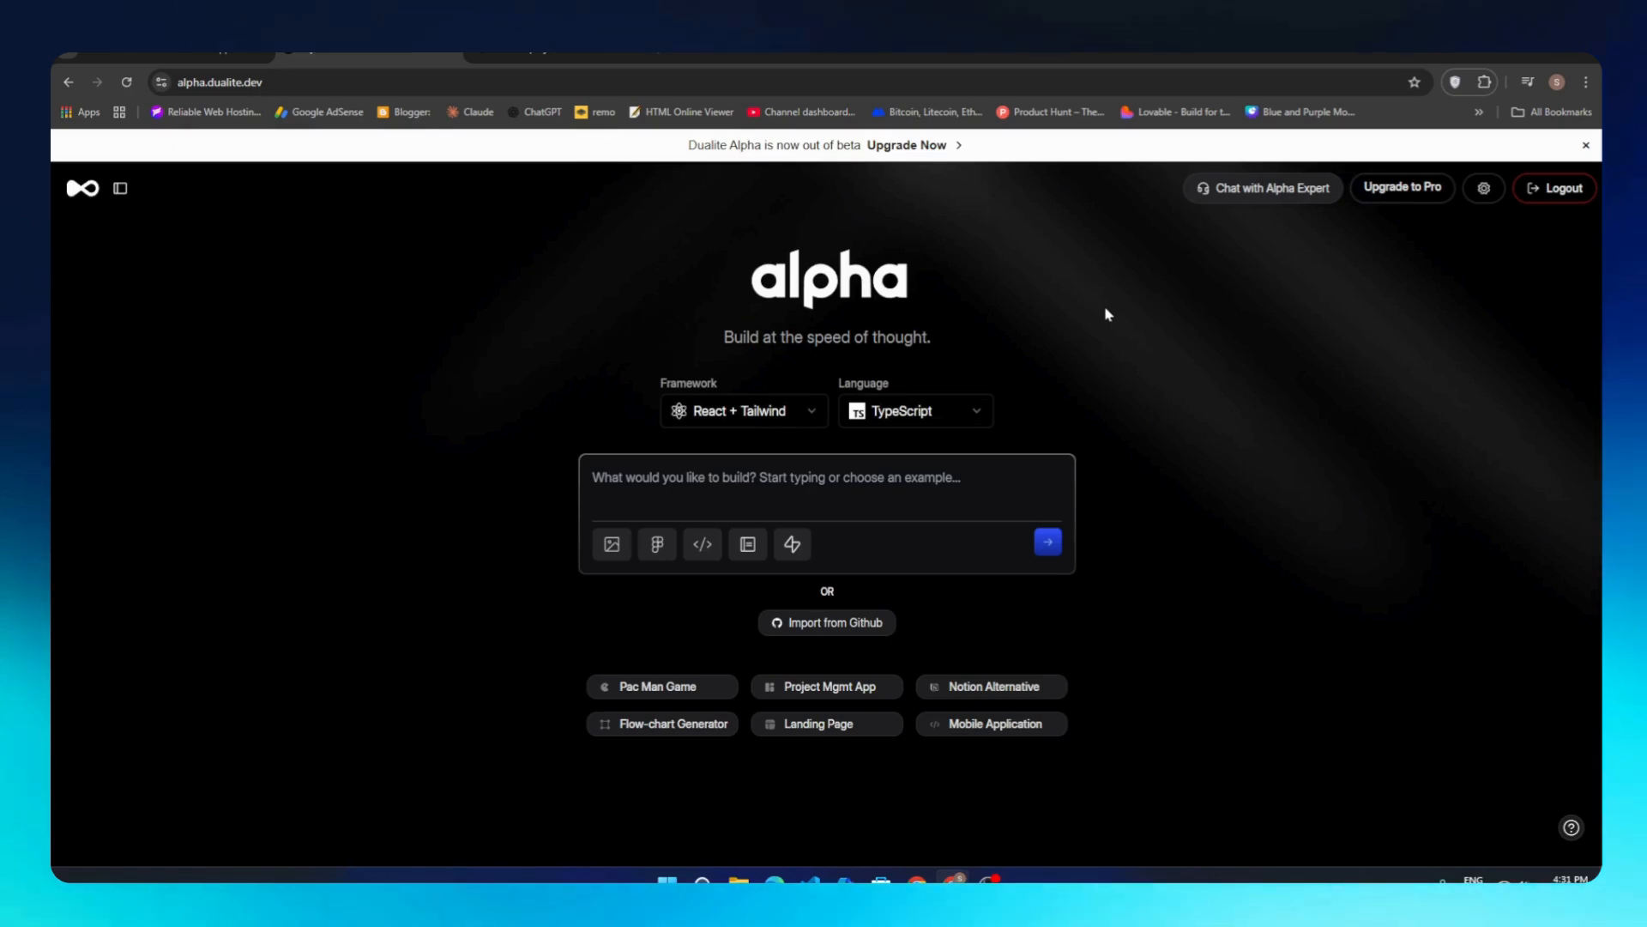
{"action": "mouse_move", "coordinate": [1150, 230]}
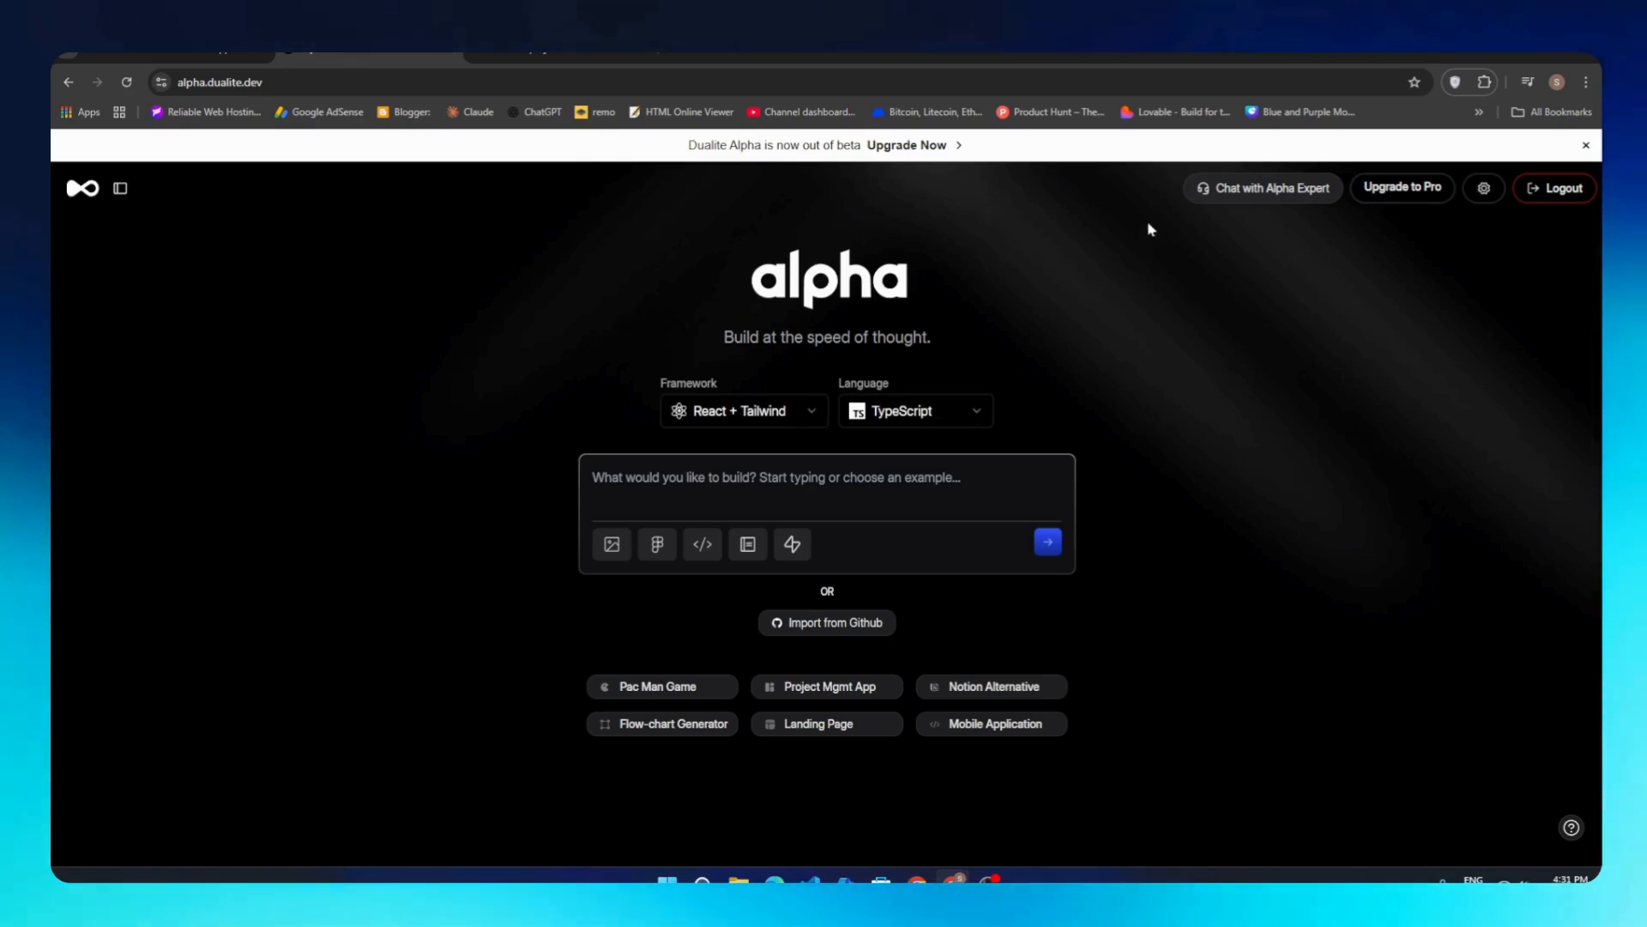
{"action": "mouse_move", "coordinate": [835, 324]}
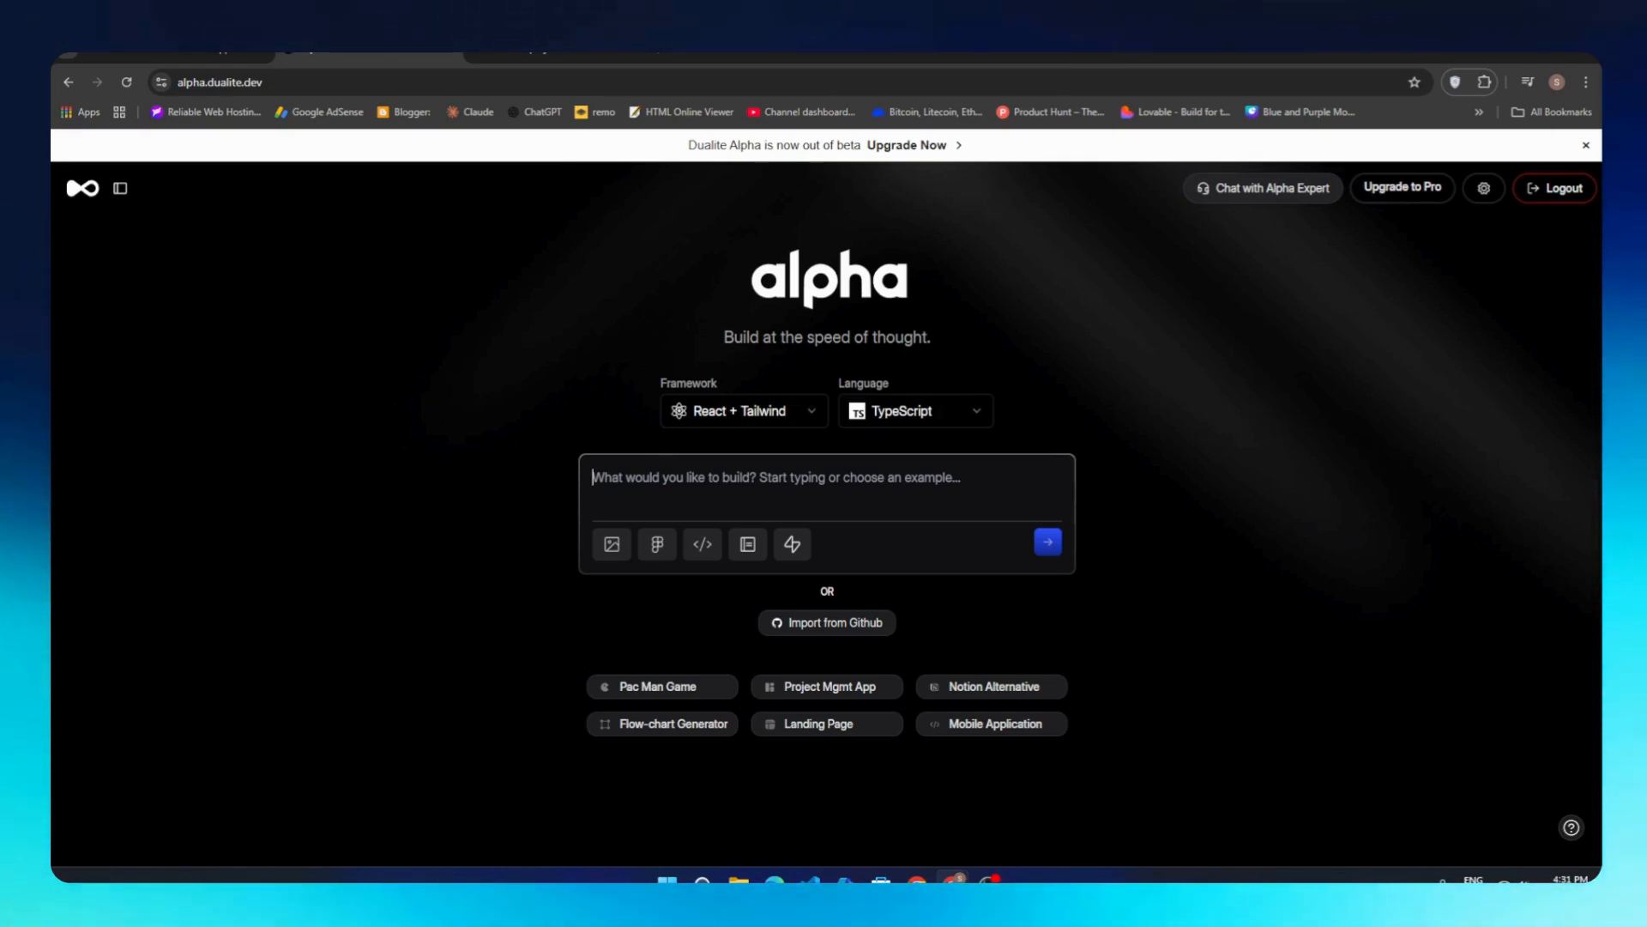
{"action": "mouse_move", "coordinate": [611, 544]}
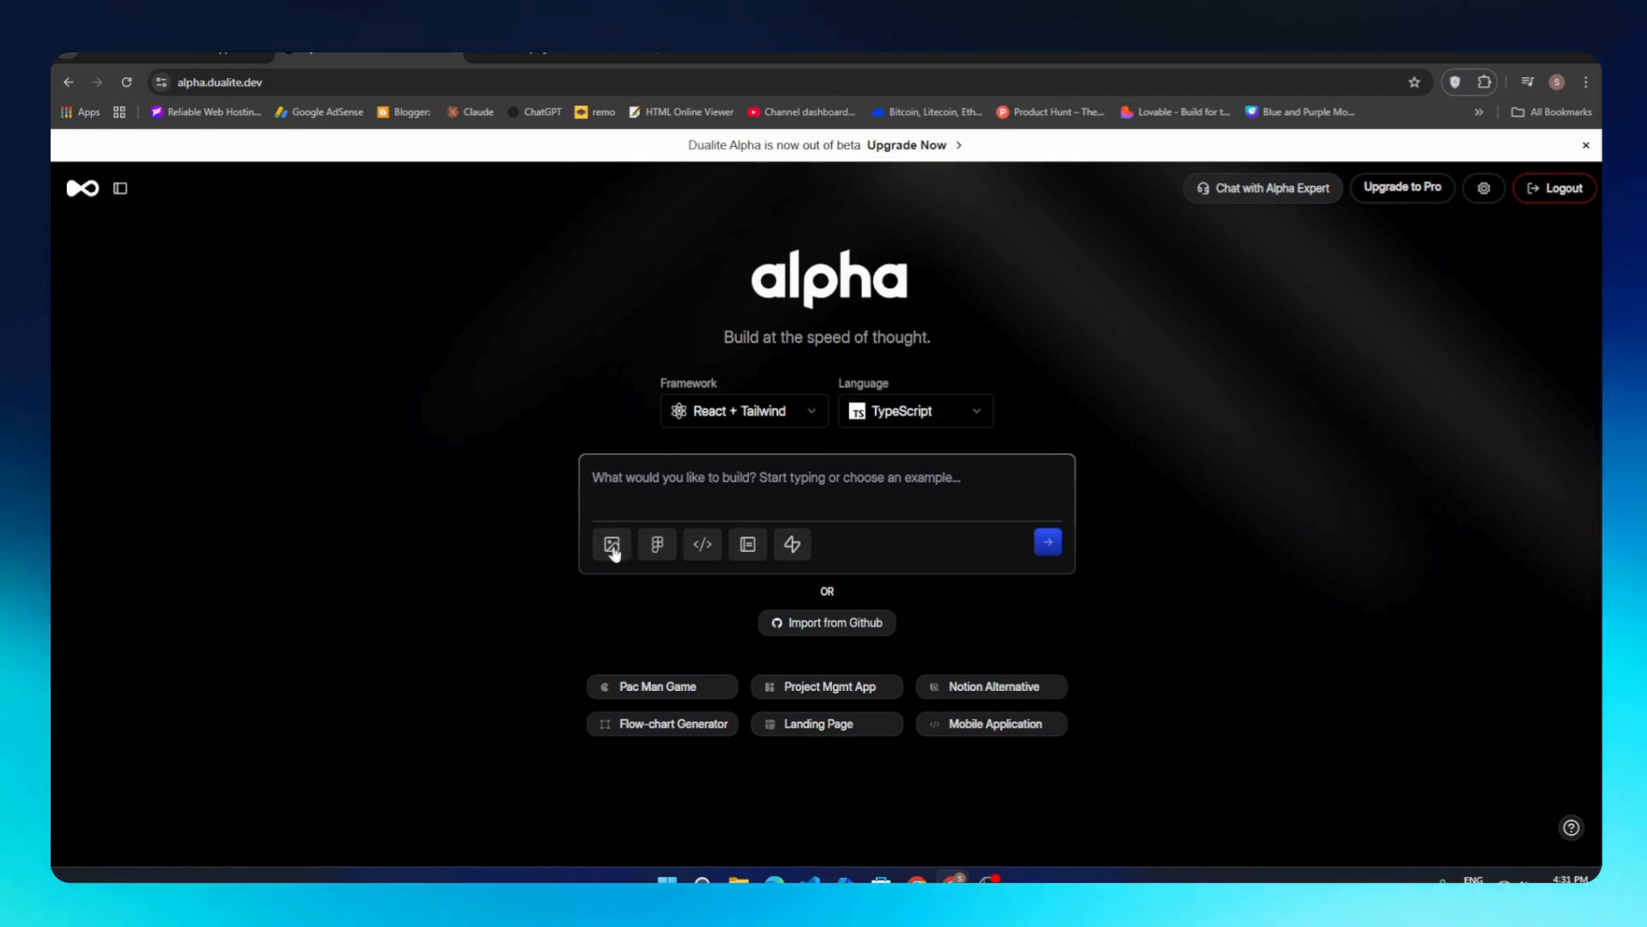
{"action": "mouse_move", "coordinate": [654, 551]}
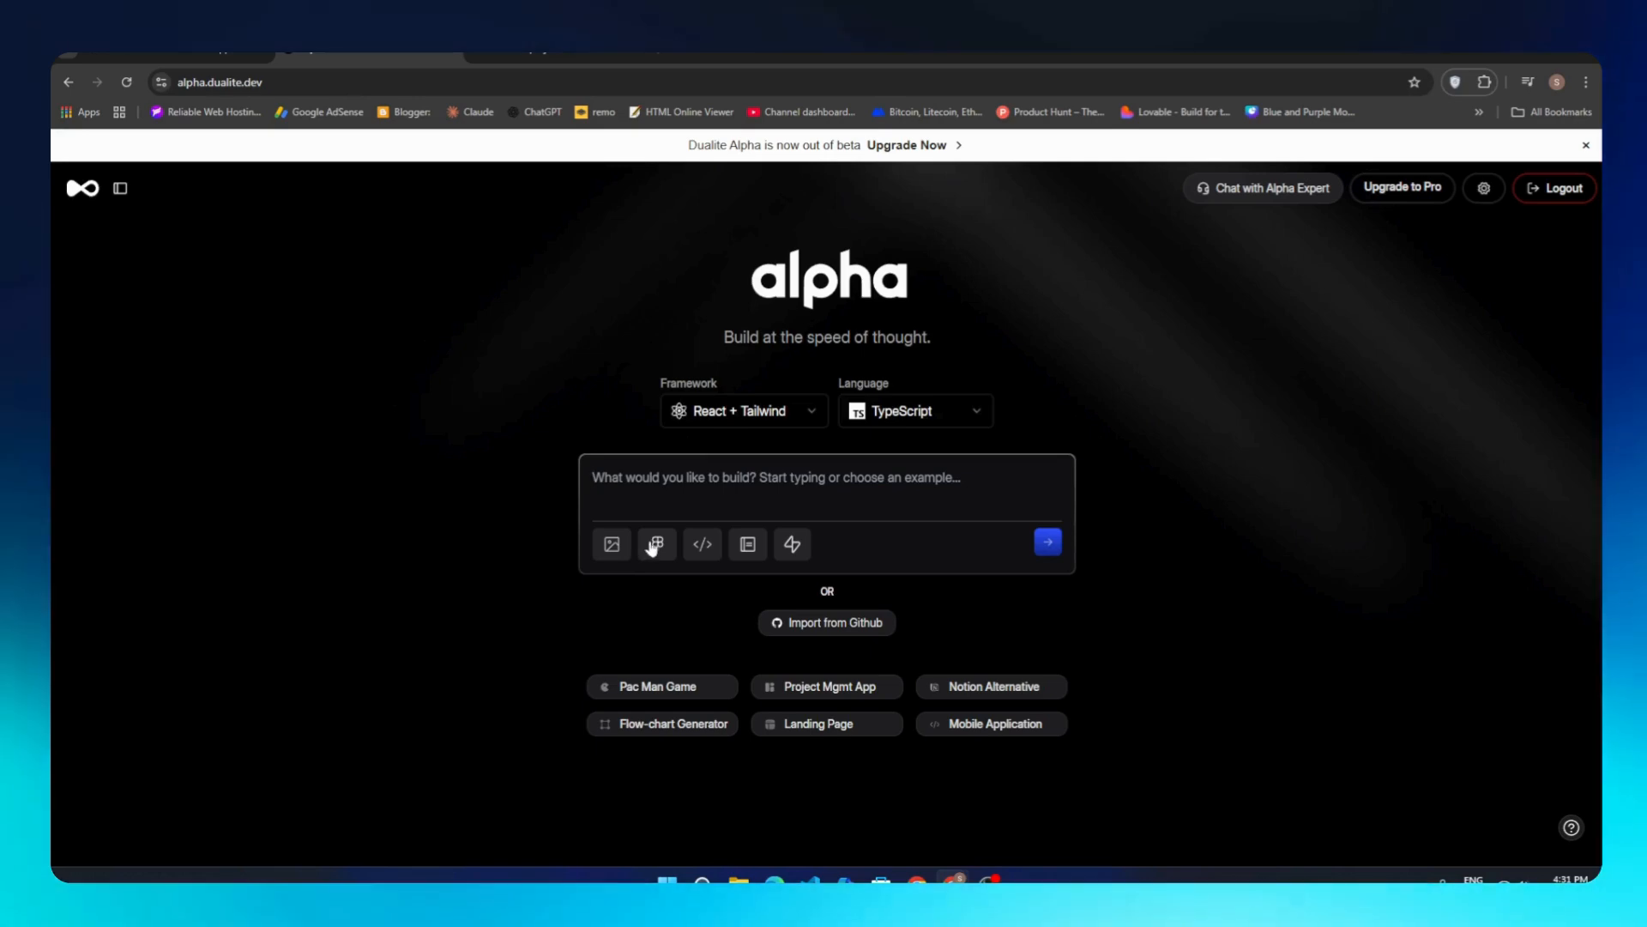
{"action": "mouse_move", "coordinate": [793, 546]}
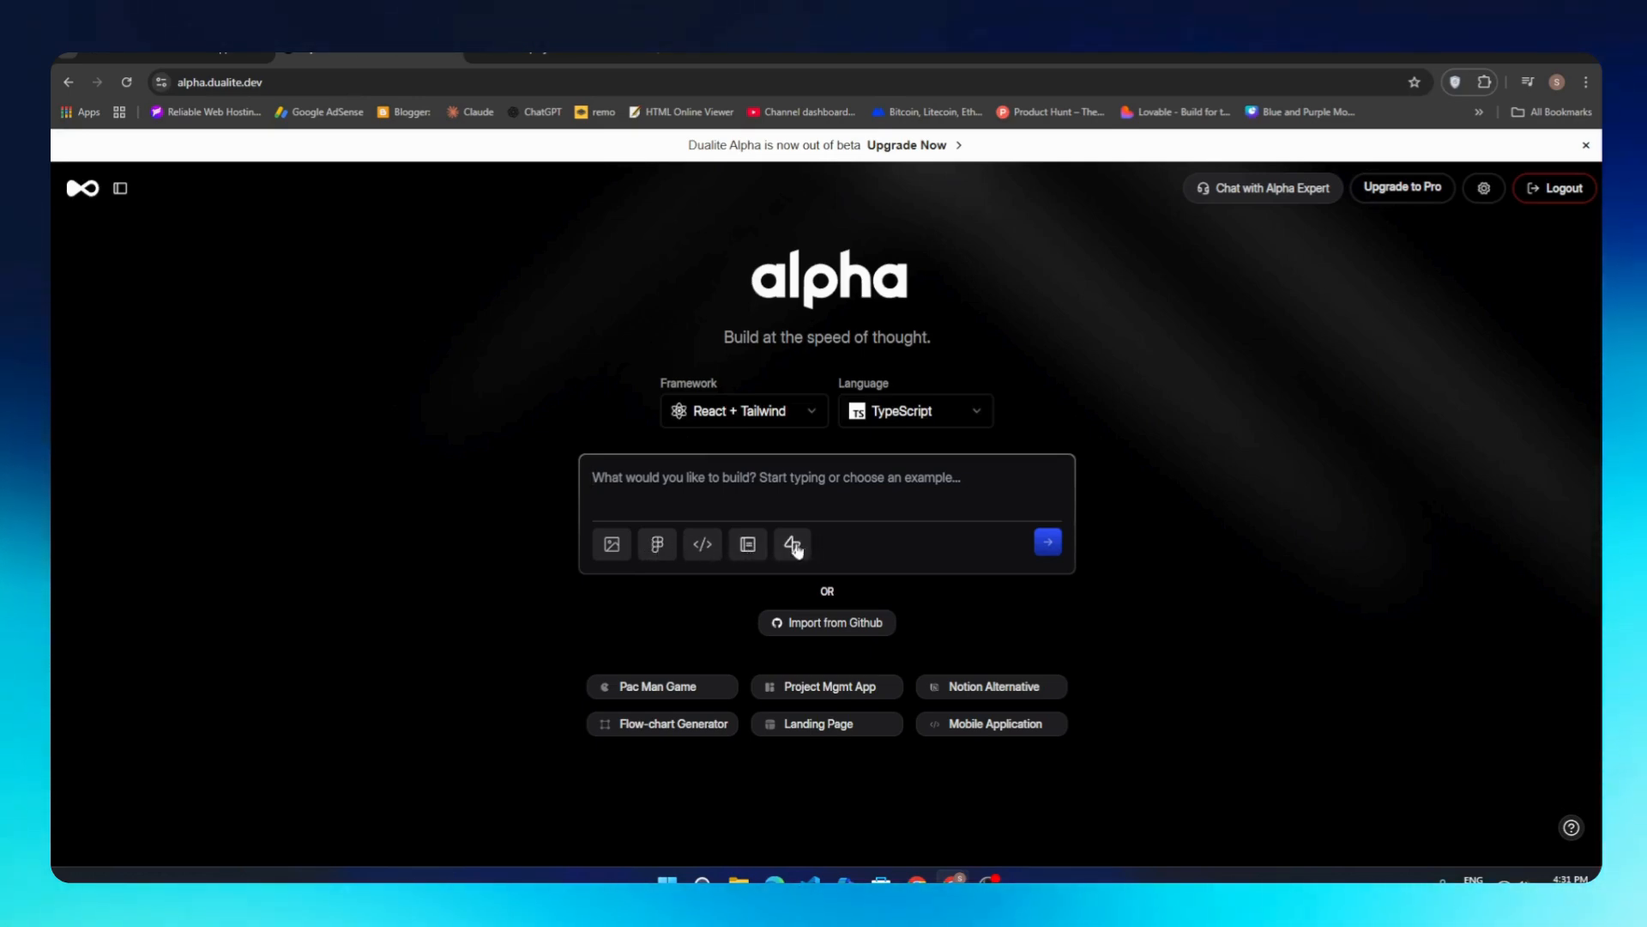
{"action": "left_click", "coordinate": [792, 544]}
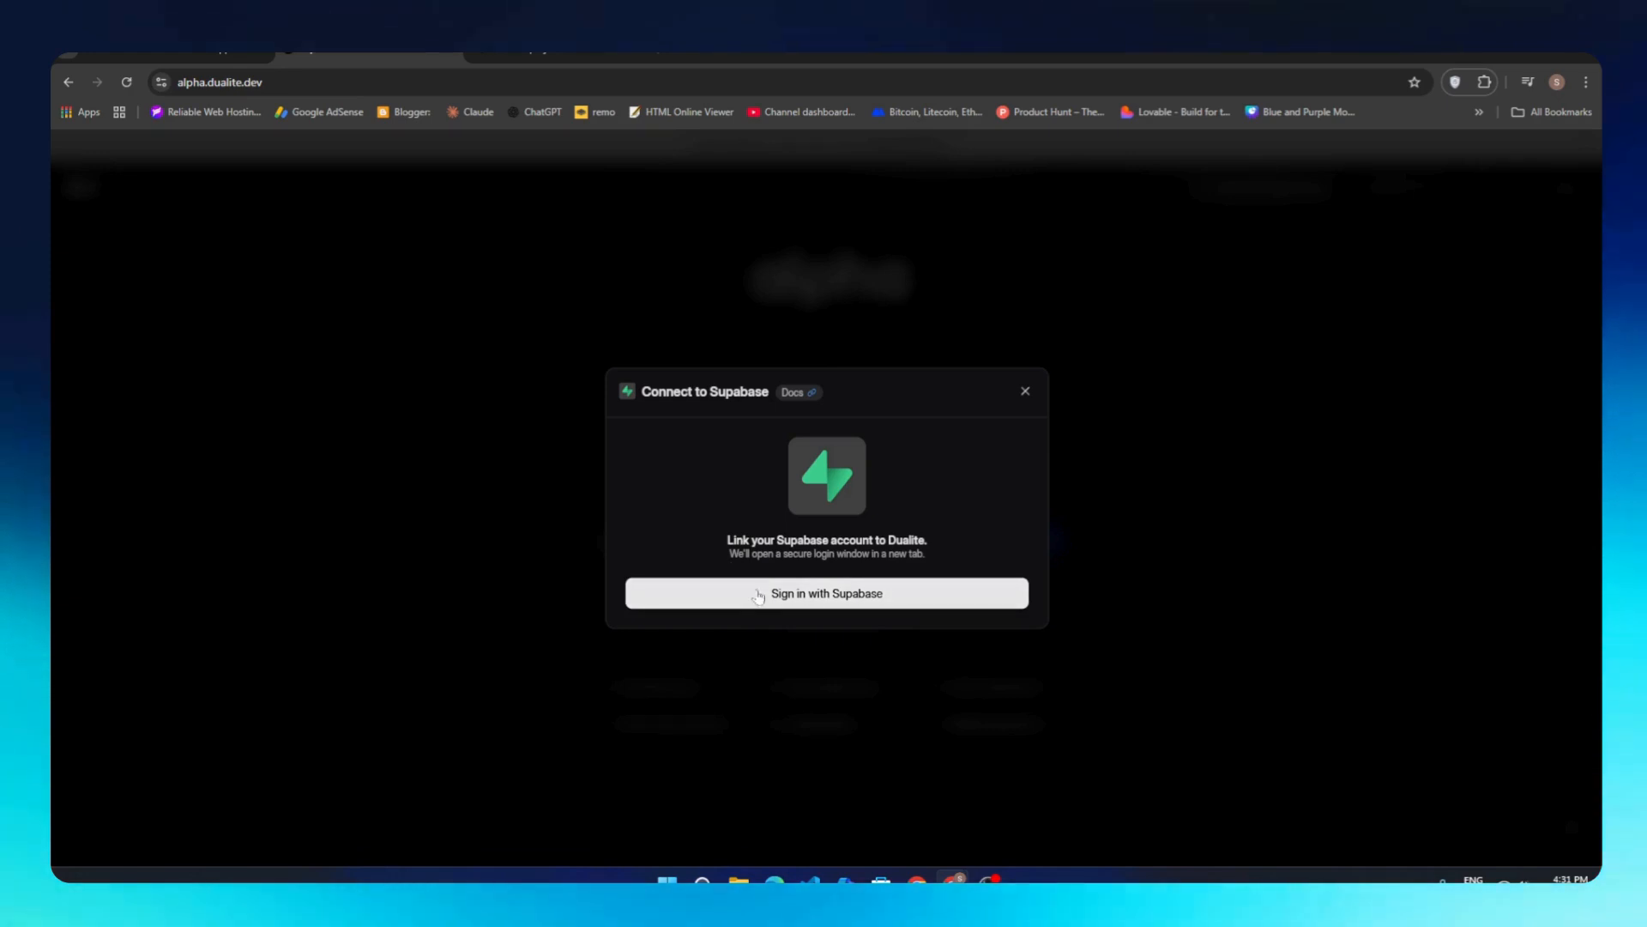
{"action": "left_click", "coordinate": [1024, 391]}
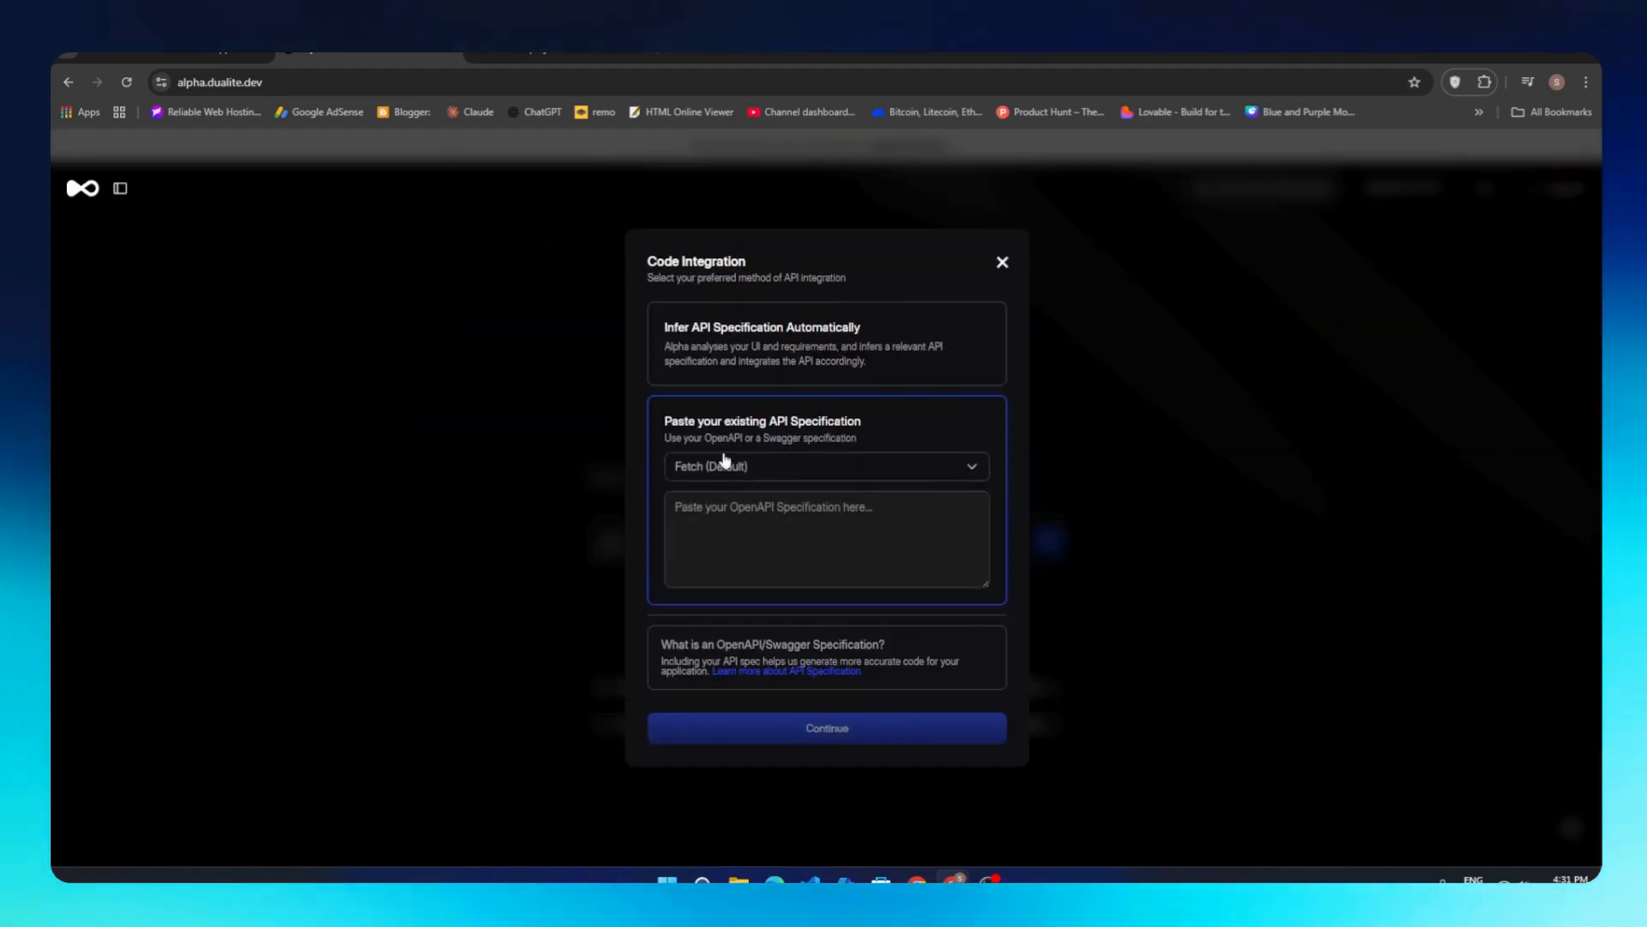
{"action": "mouse_move", "coordinate": [793, 488]}
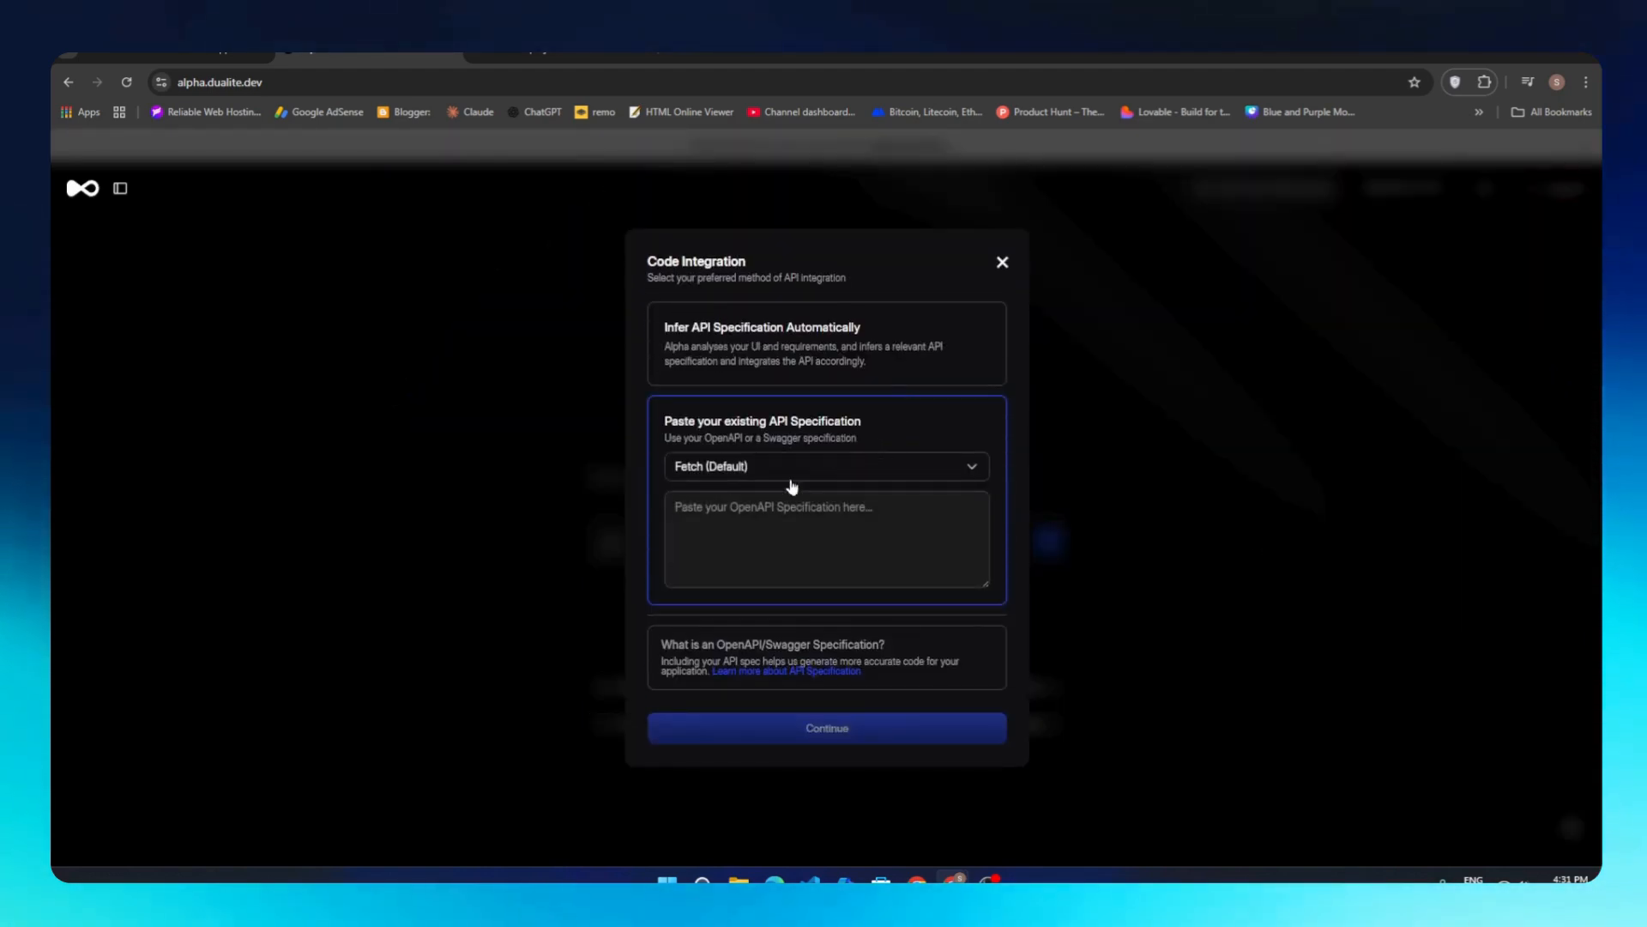
{"action": "left_click", "coordinate": [1002, 260]}
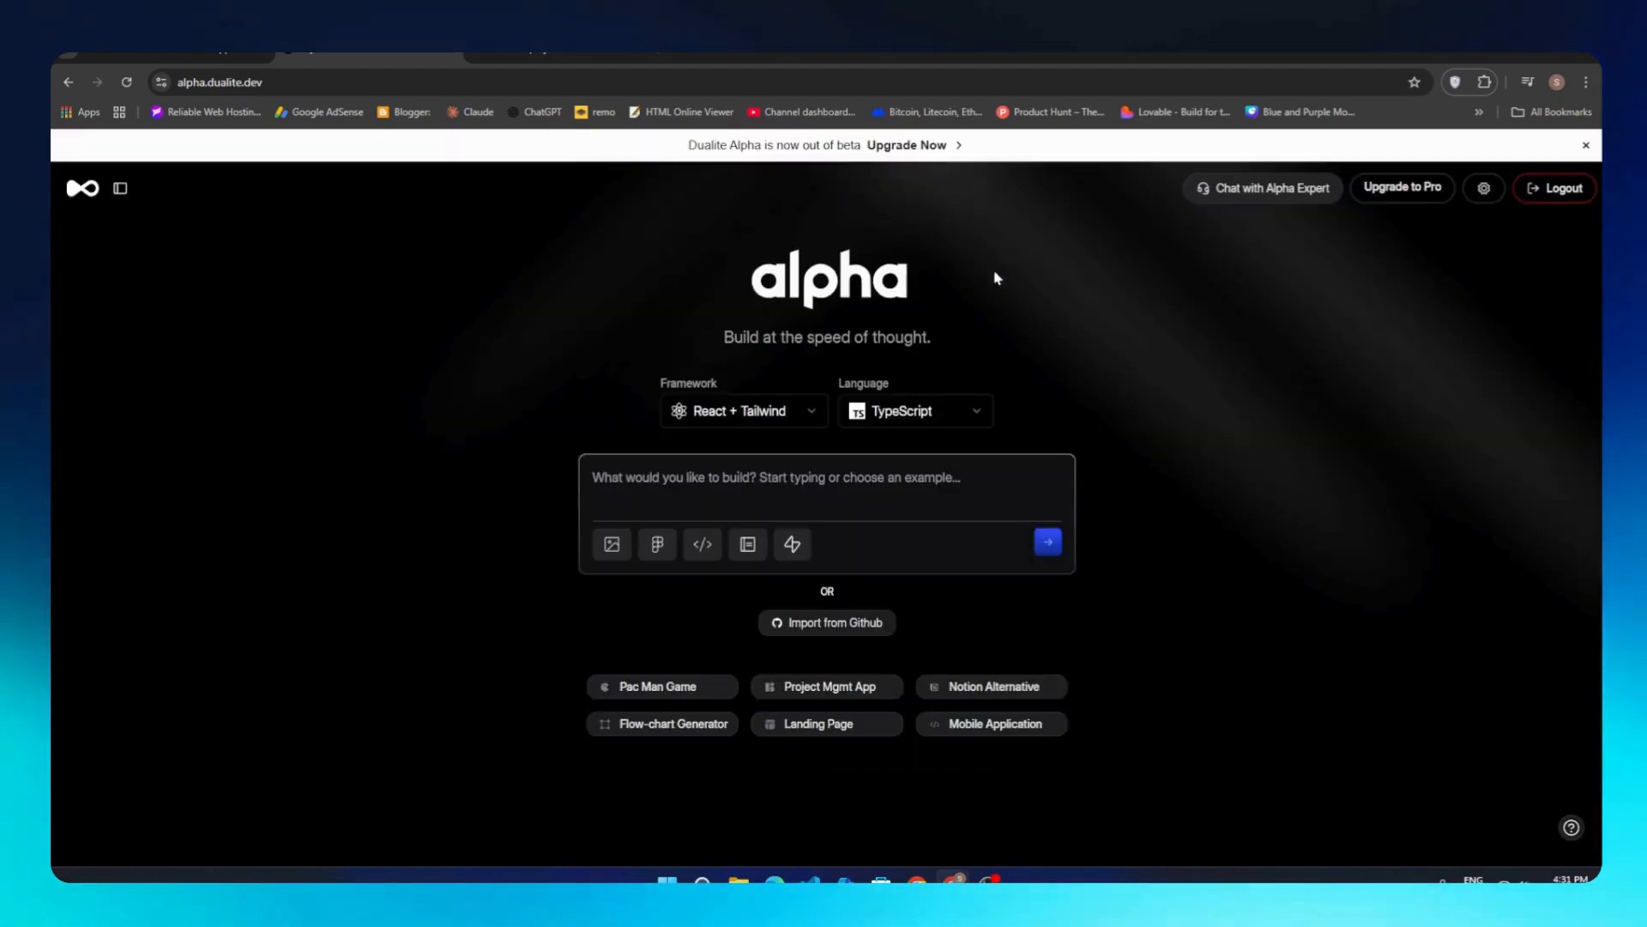
{"action": "left_click", "coordinate": [774, 477]}
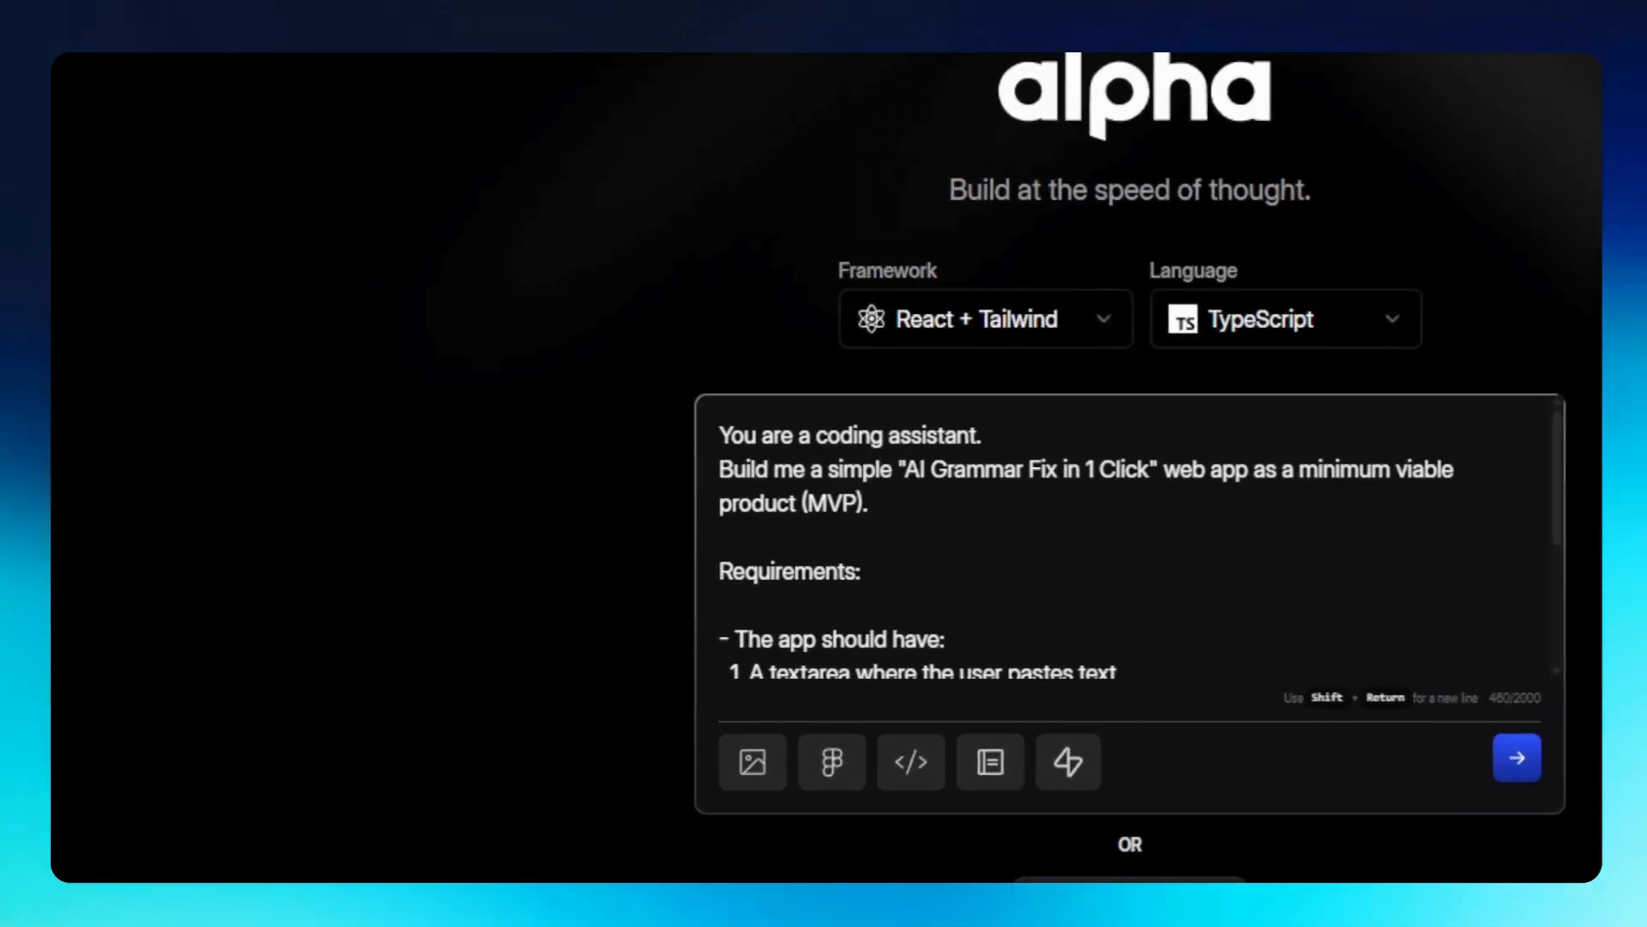
- Review the Framework and Language dropdowns, keeping React + Tailwind with TypeScript
{"action": "scroll", "scroll_direction": "down", "scroll_amount": 3}
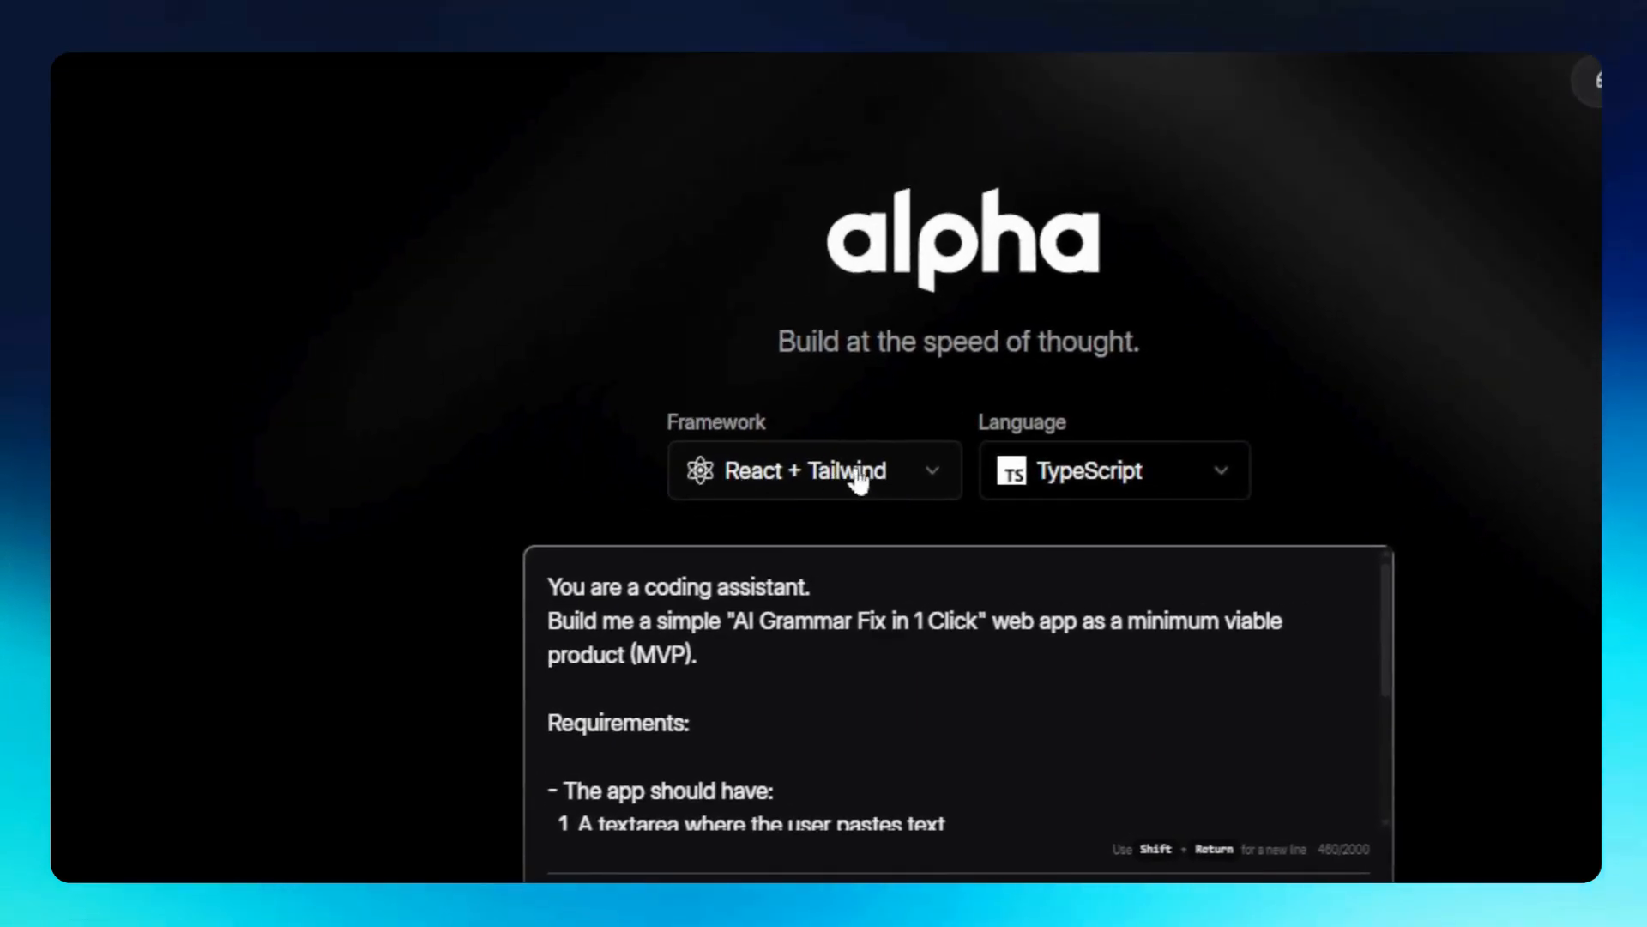
{"action": "left_click", "coordinate": [813, 471]}
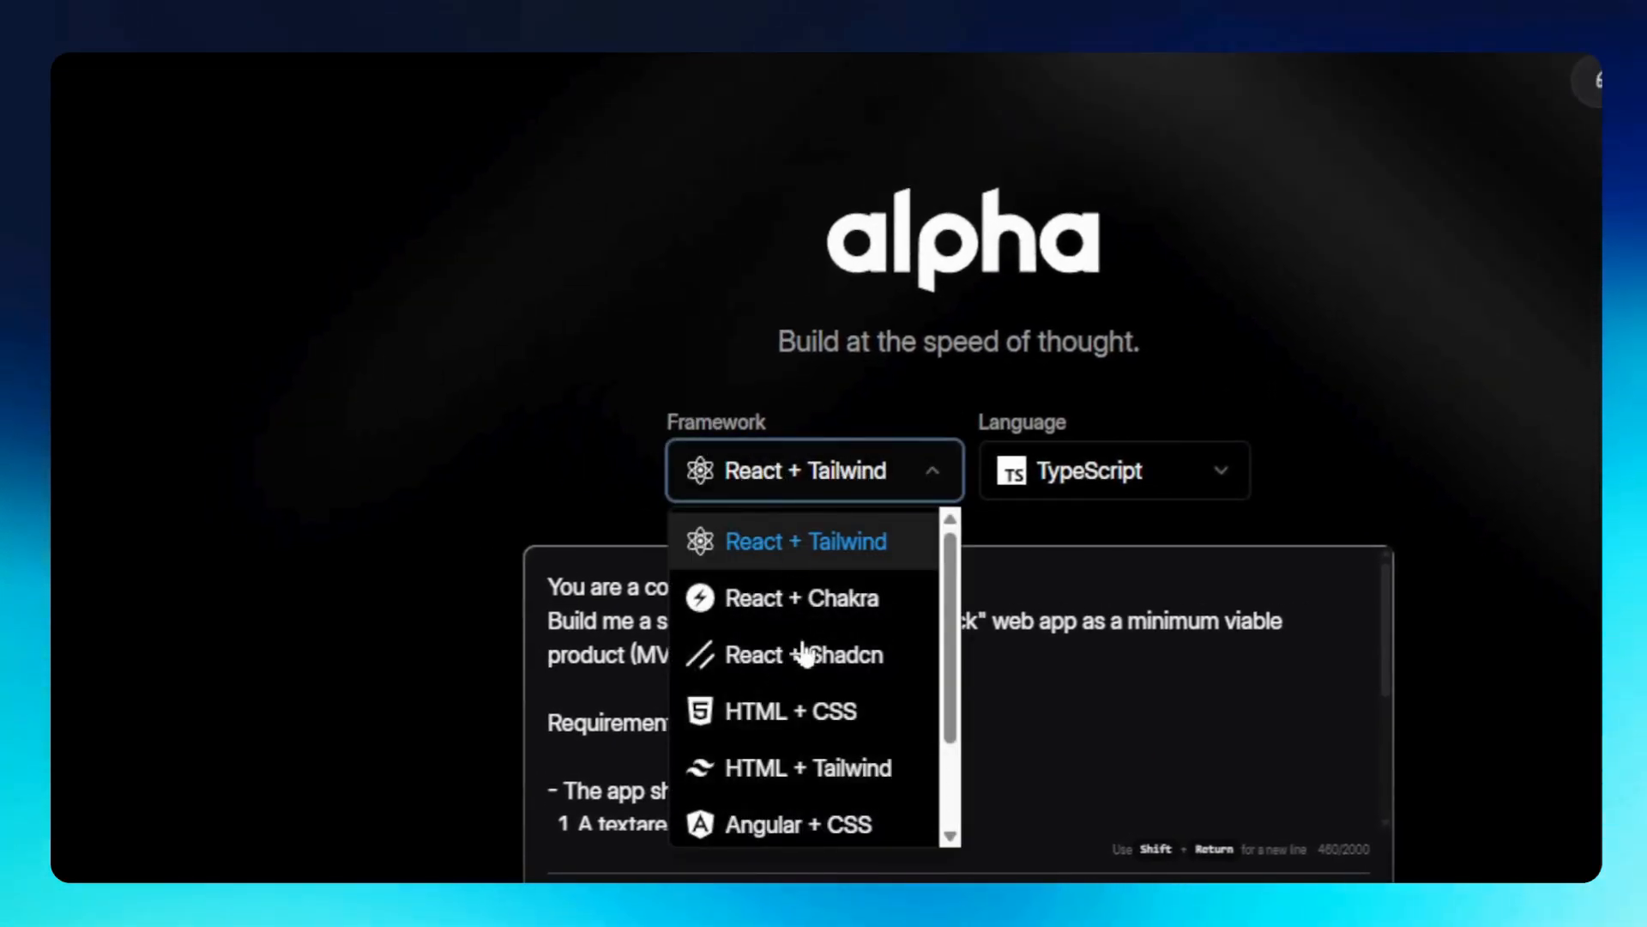
{"action": "scroll", "scroll_direction": "down", "scroll_amount": 3}
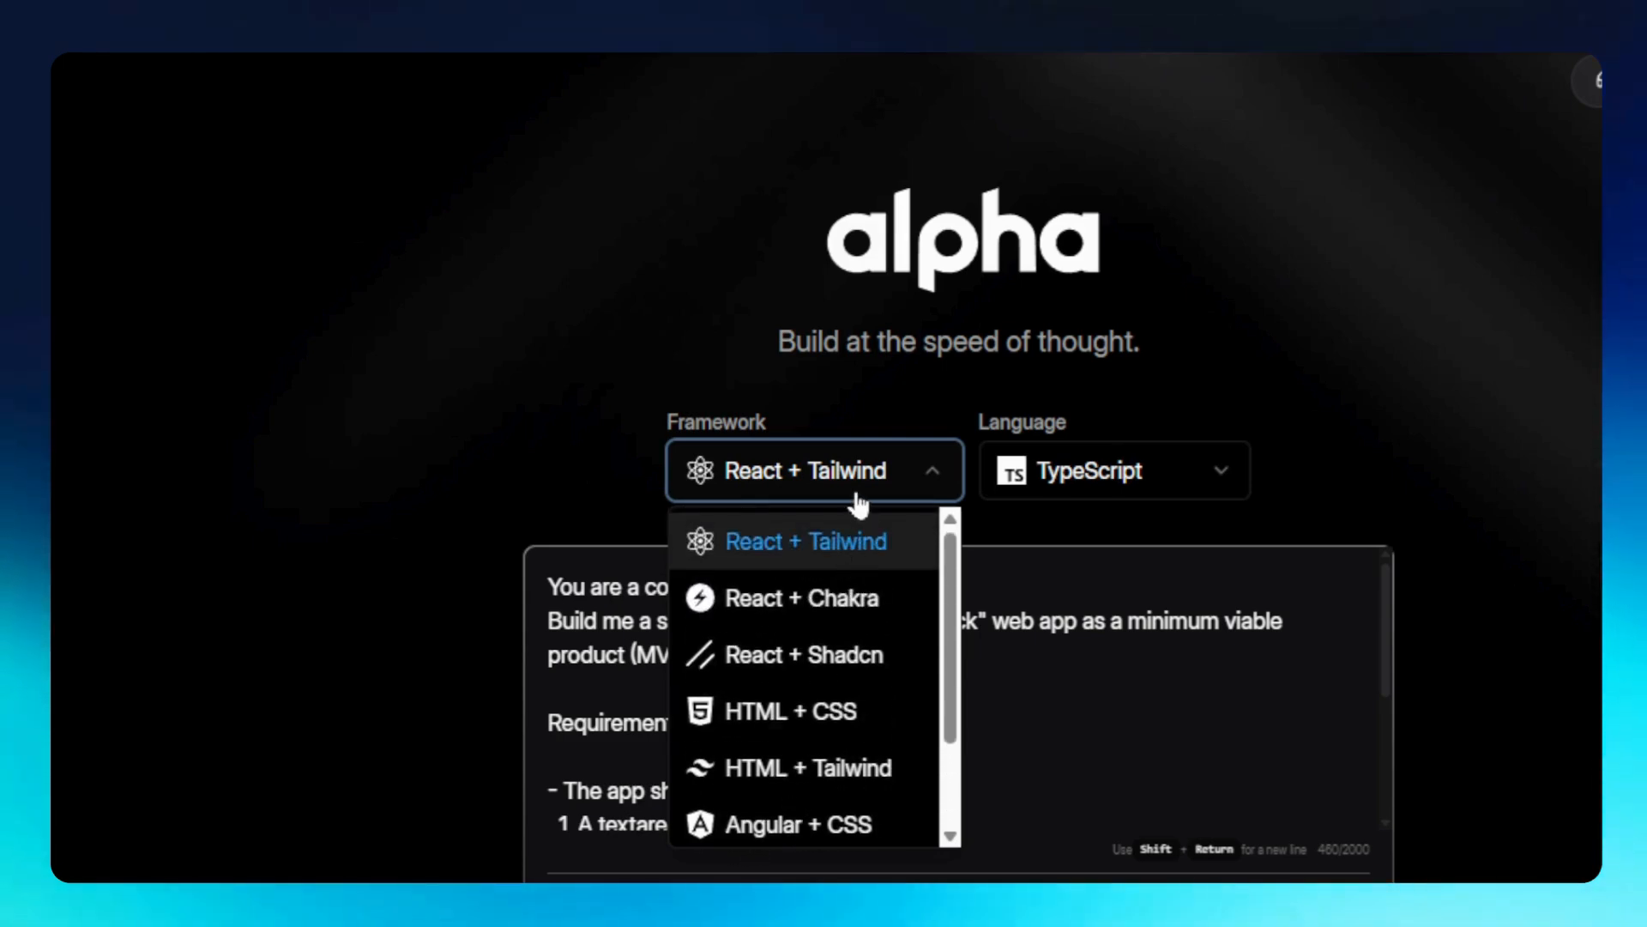
{"action": "left_click", "coordinate": [1115, 470]}
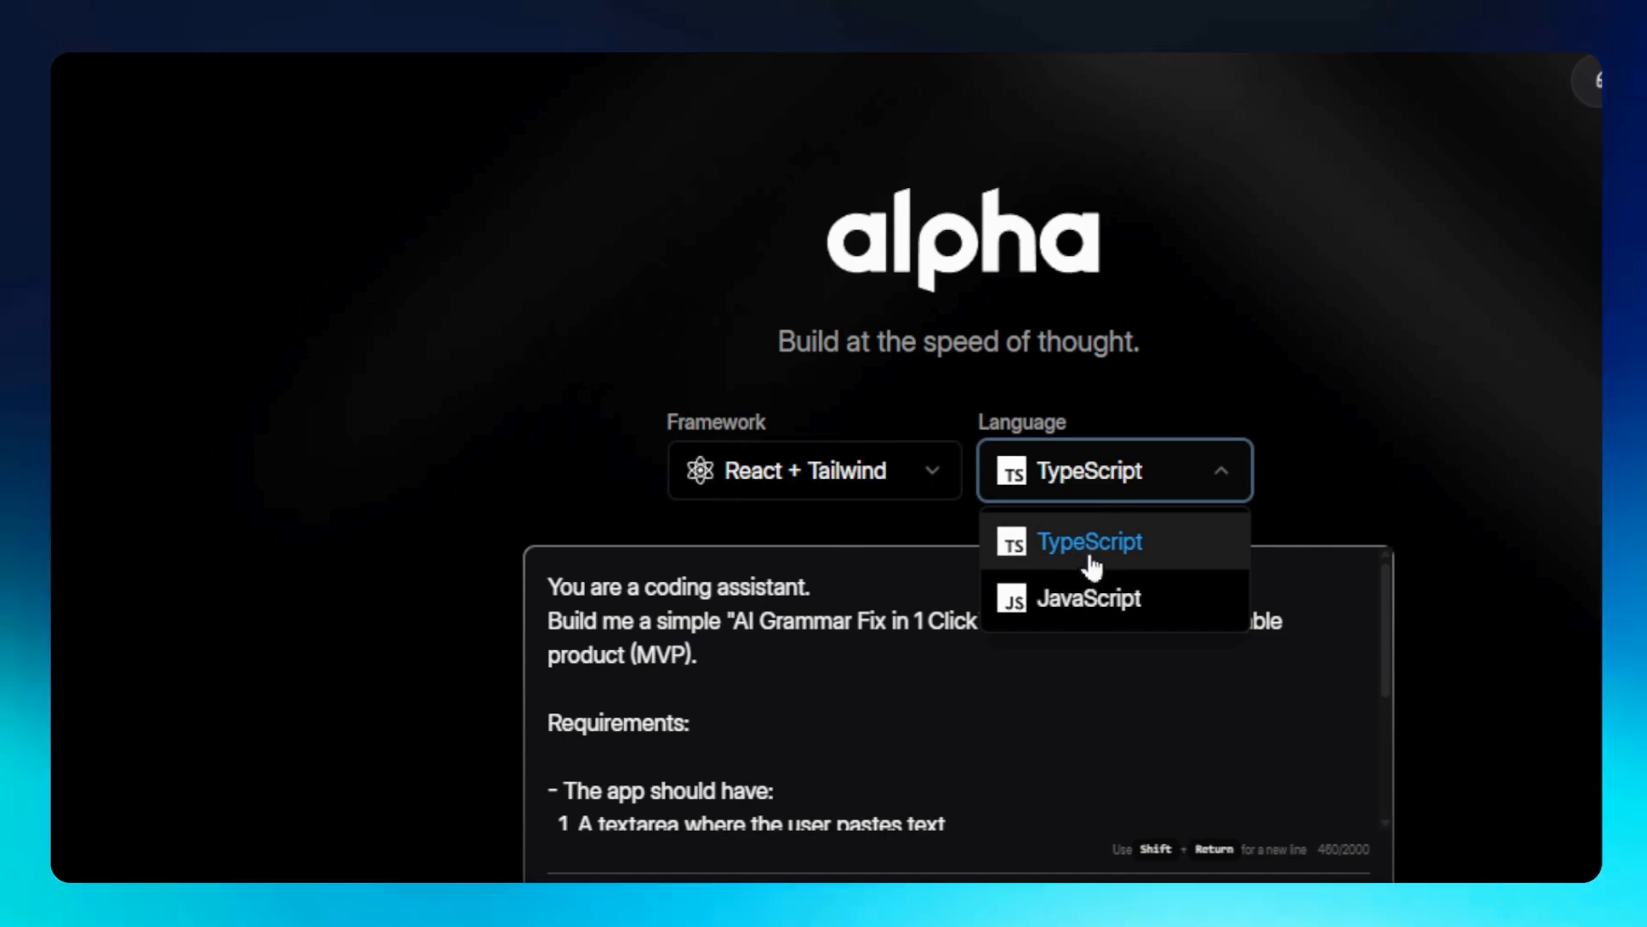
{"action": "left_click", "coordinate": [1088, 540]}
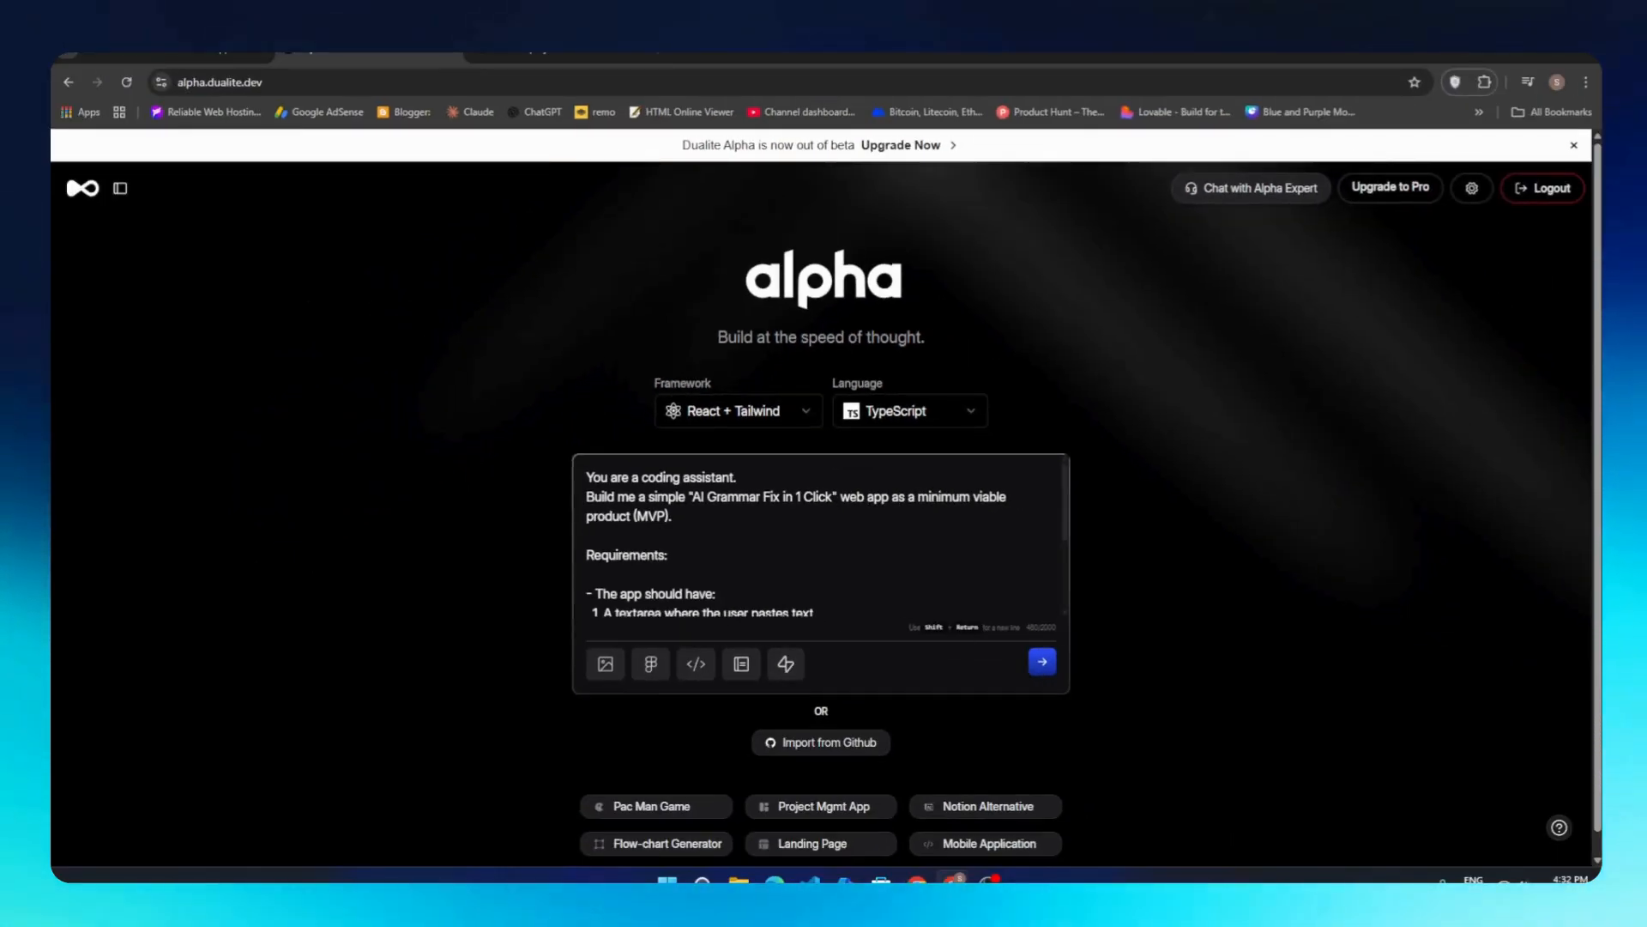
{"action": "mouse_move", "coordinate": [1014, 659]}
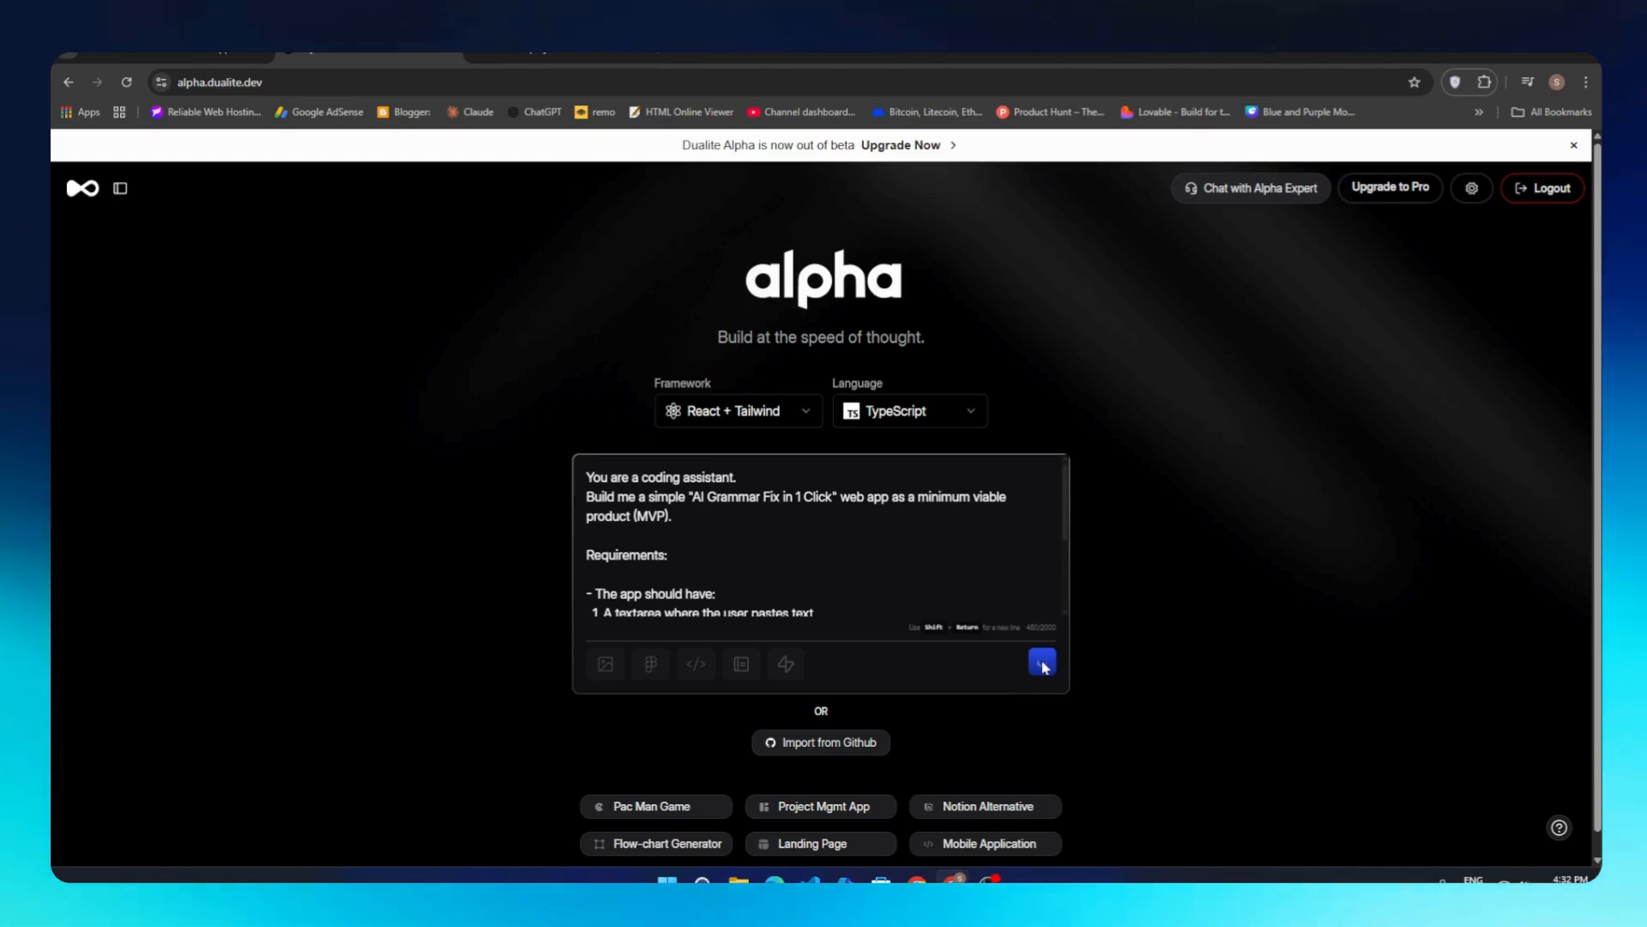
- Submit the grammar-fix app request so Alpha starts generating the project
{"action": "left_click", "coordinate": [1041, 663]}
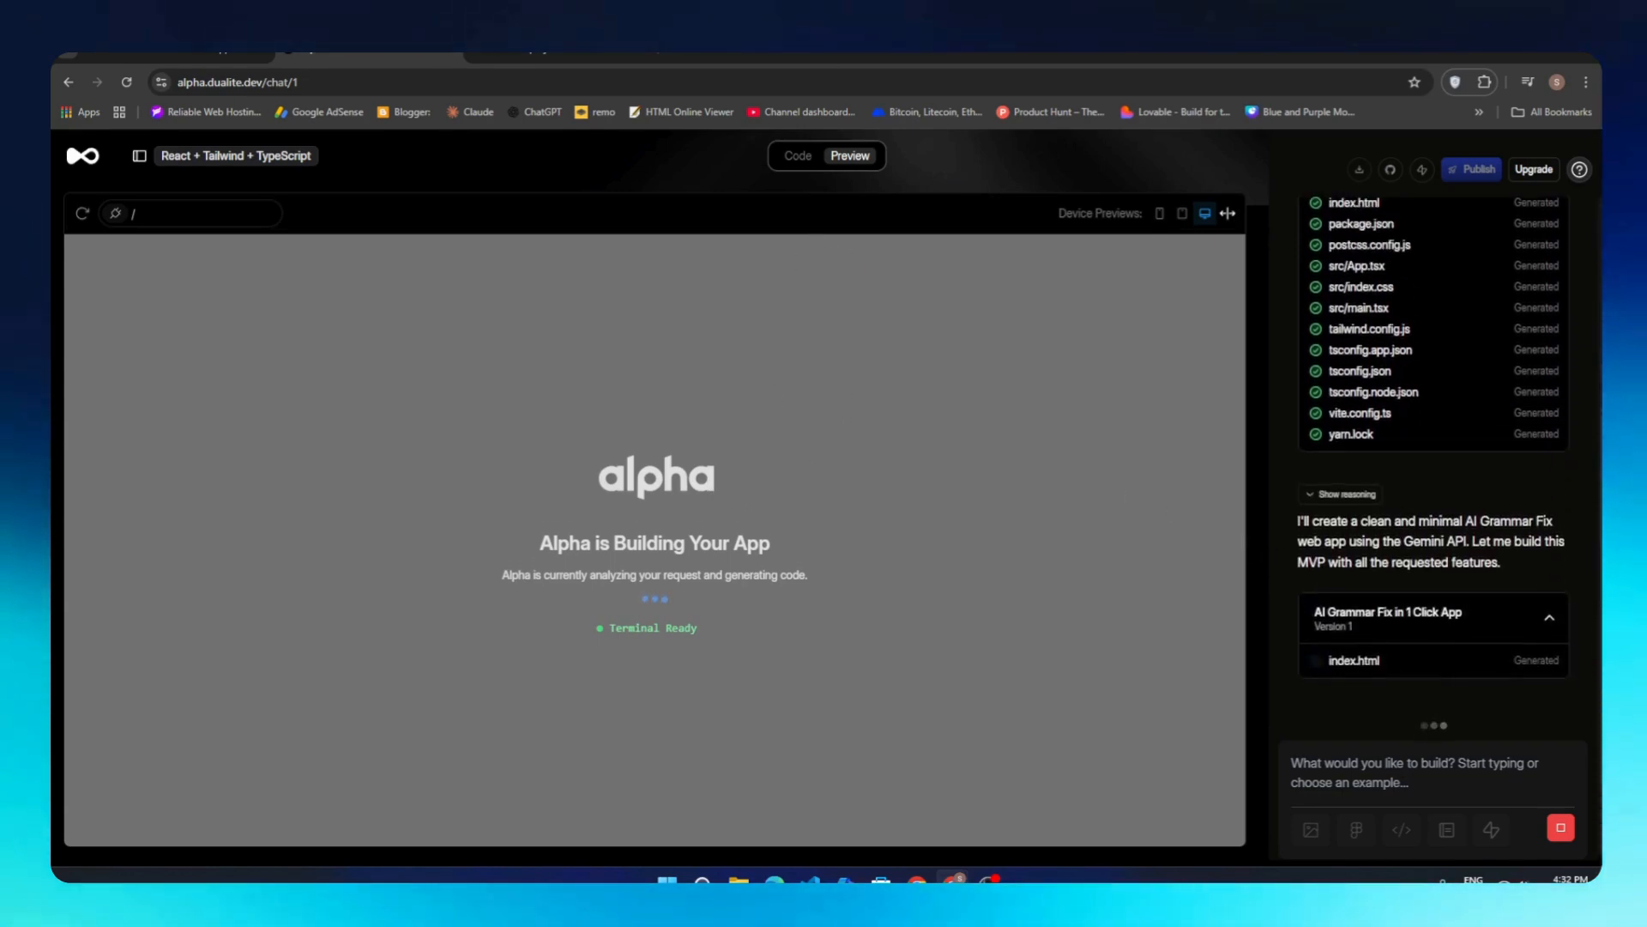
{"action": "mouse_move", "coordinate": [1498, 587]}
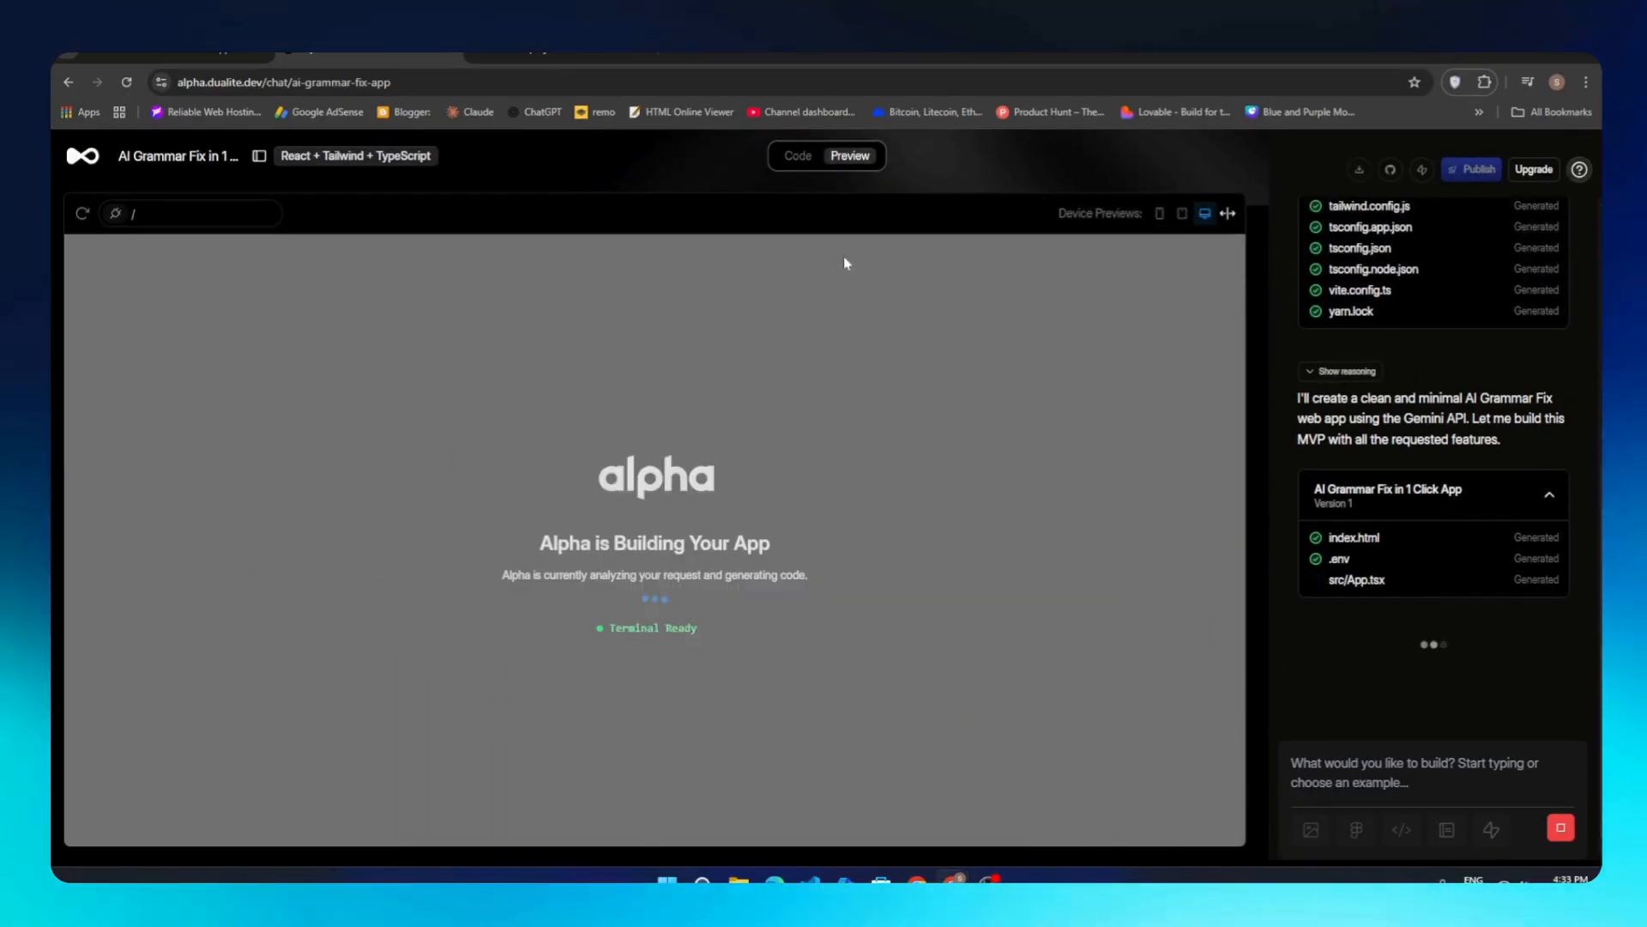
{"action": "left_click", "coordinate": [798, 155]}
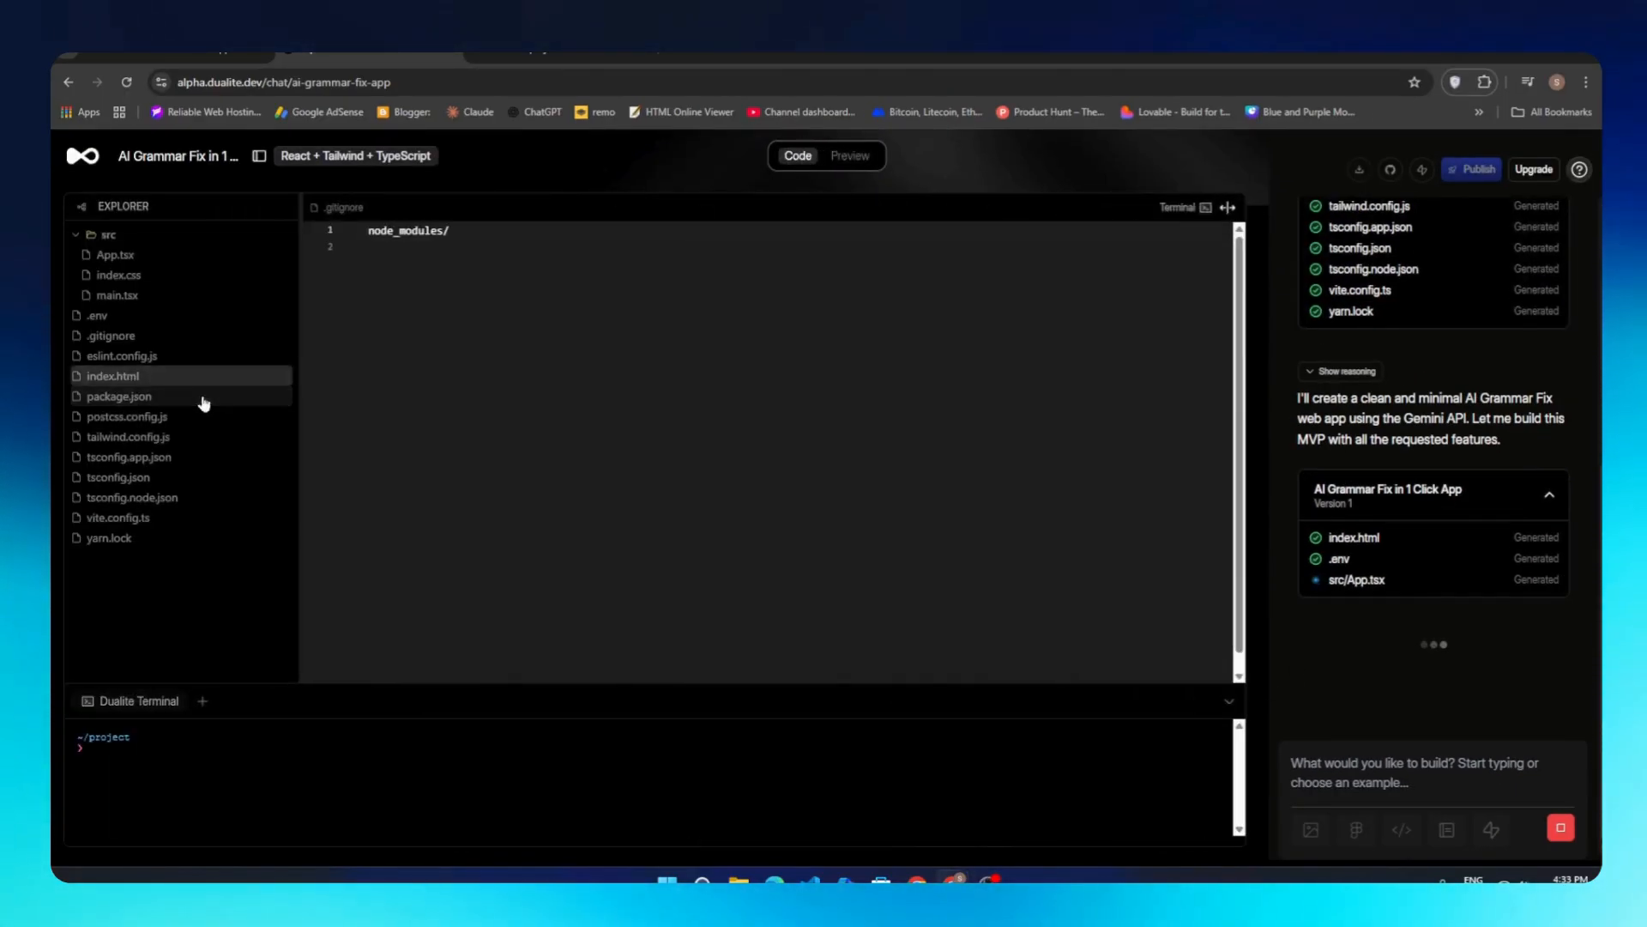
{"action": "left_click", "coordinate": [112, 375]}
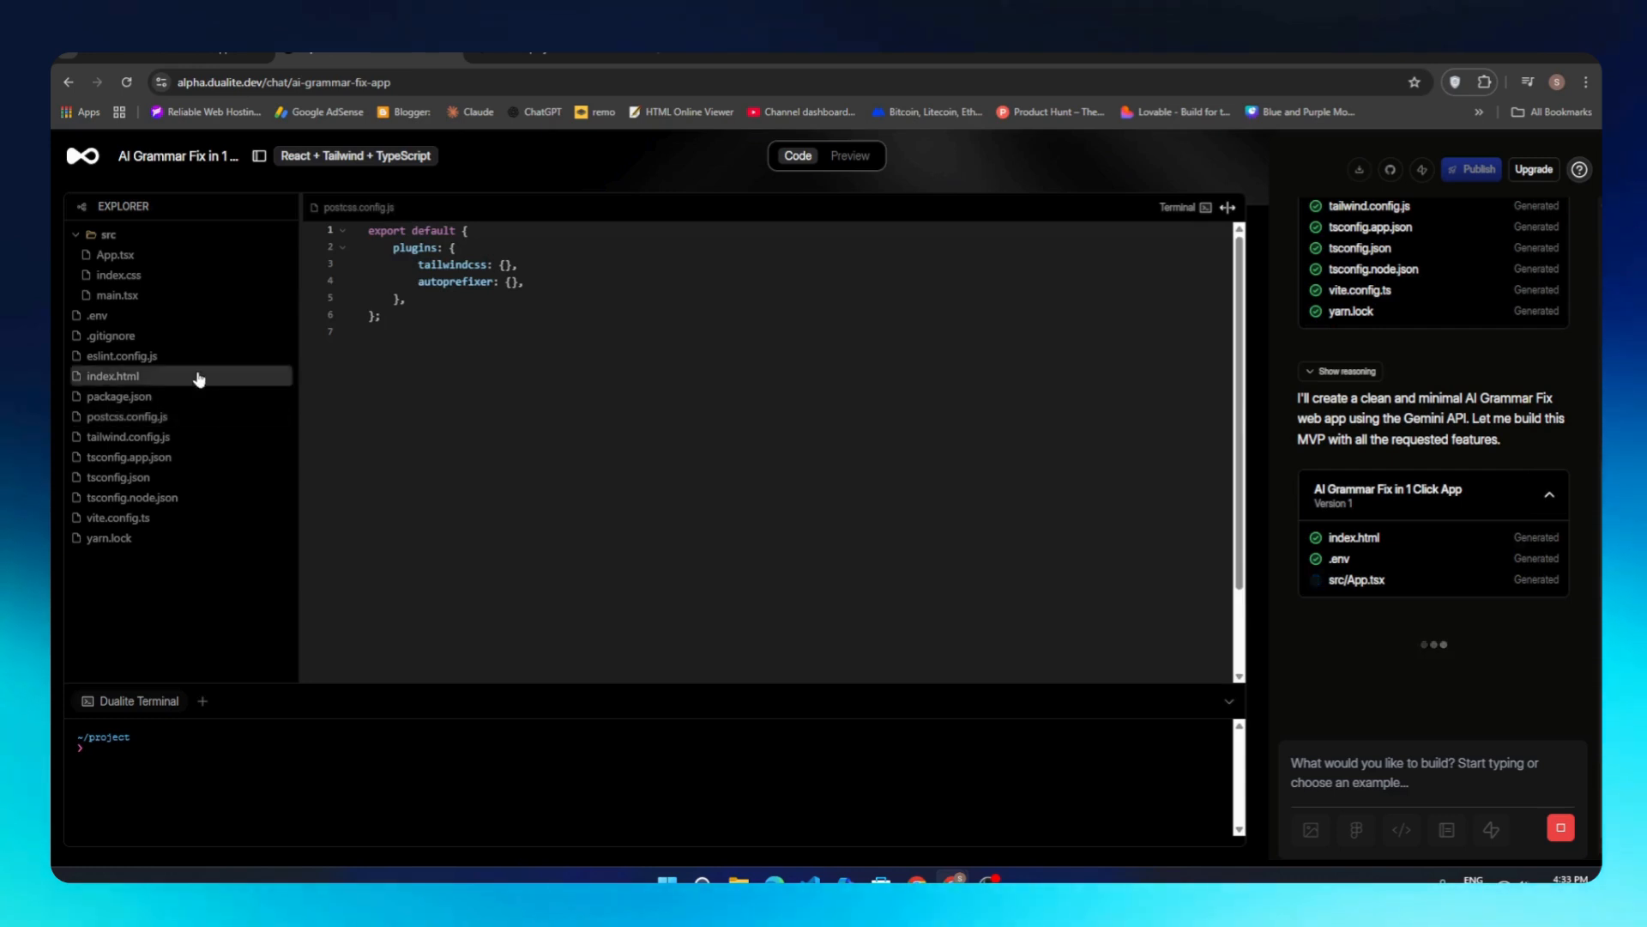
{"action": "left_click", "coordinate": [96, 315]}
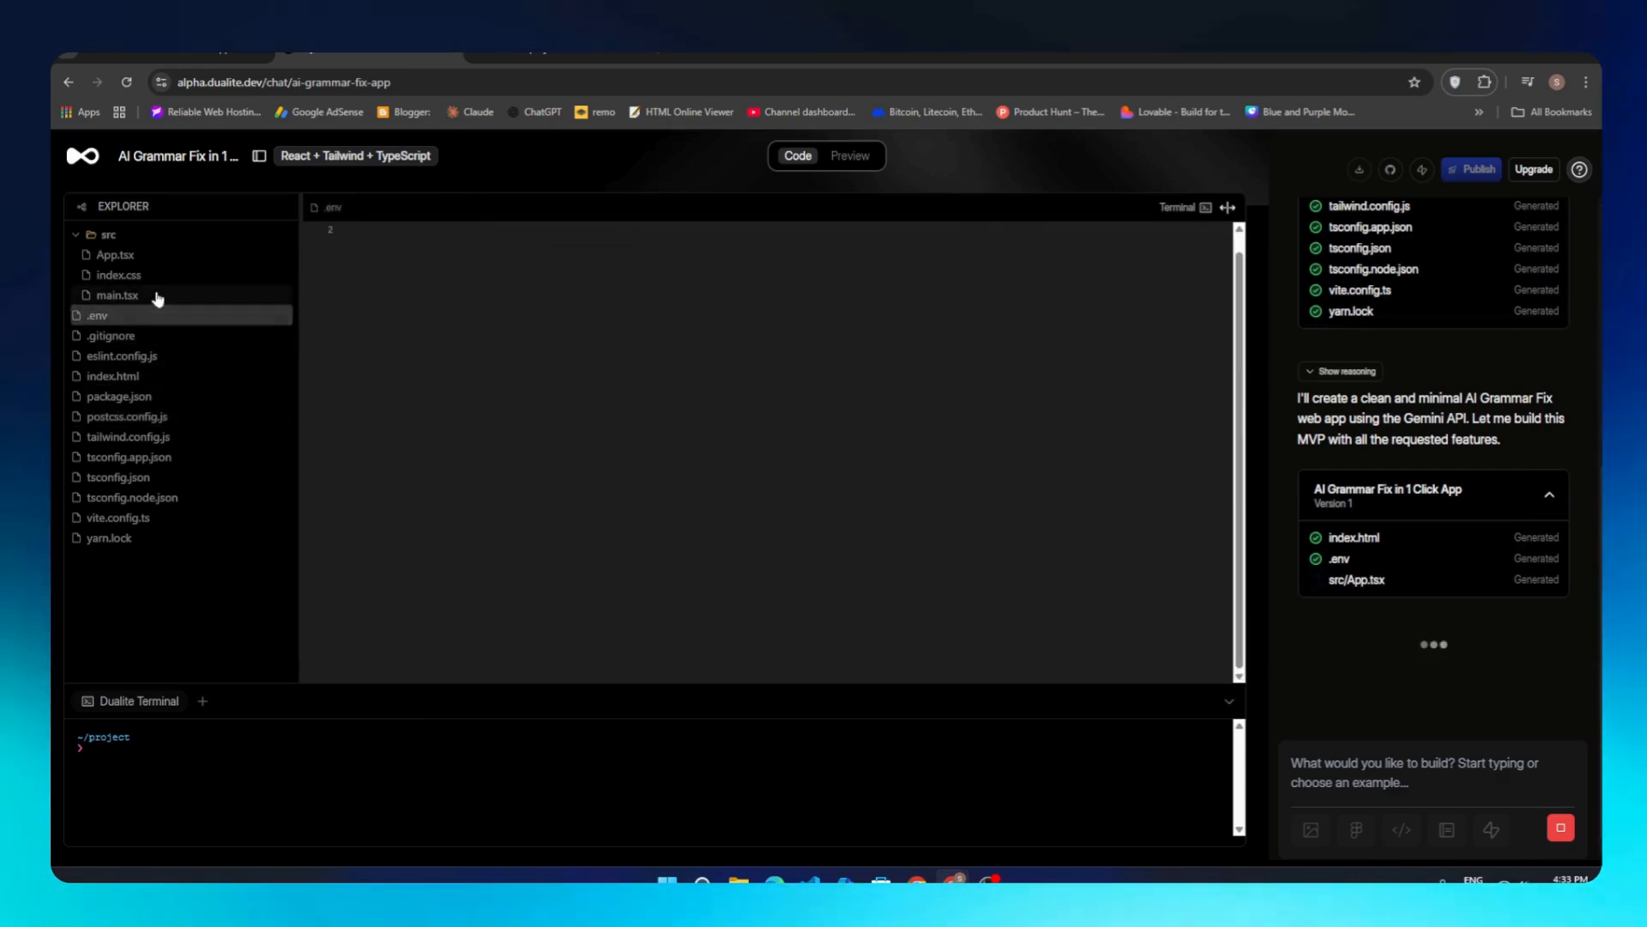
{"action": "left_click", "coordinate": [122, 355]}
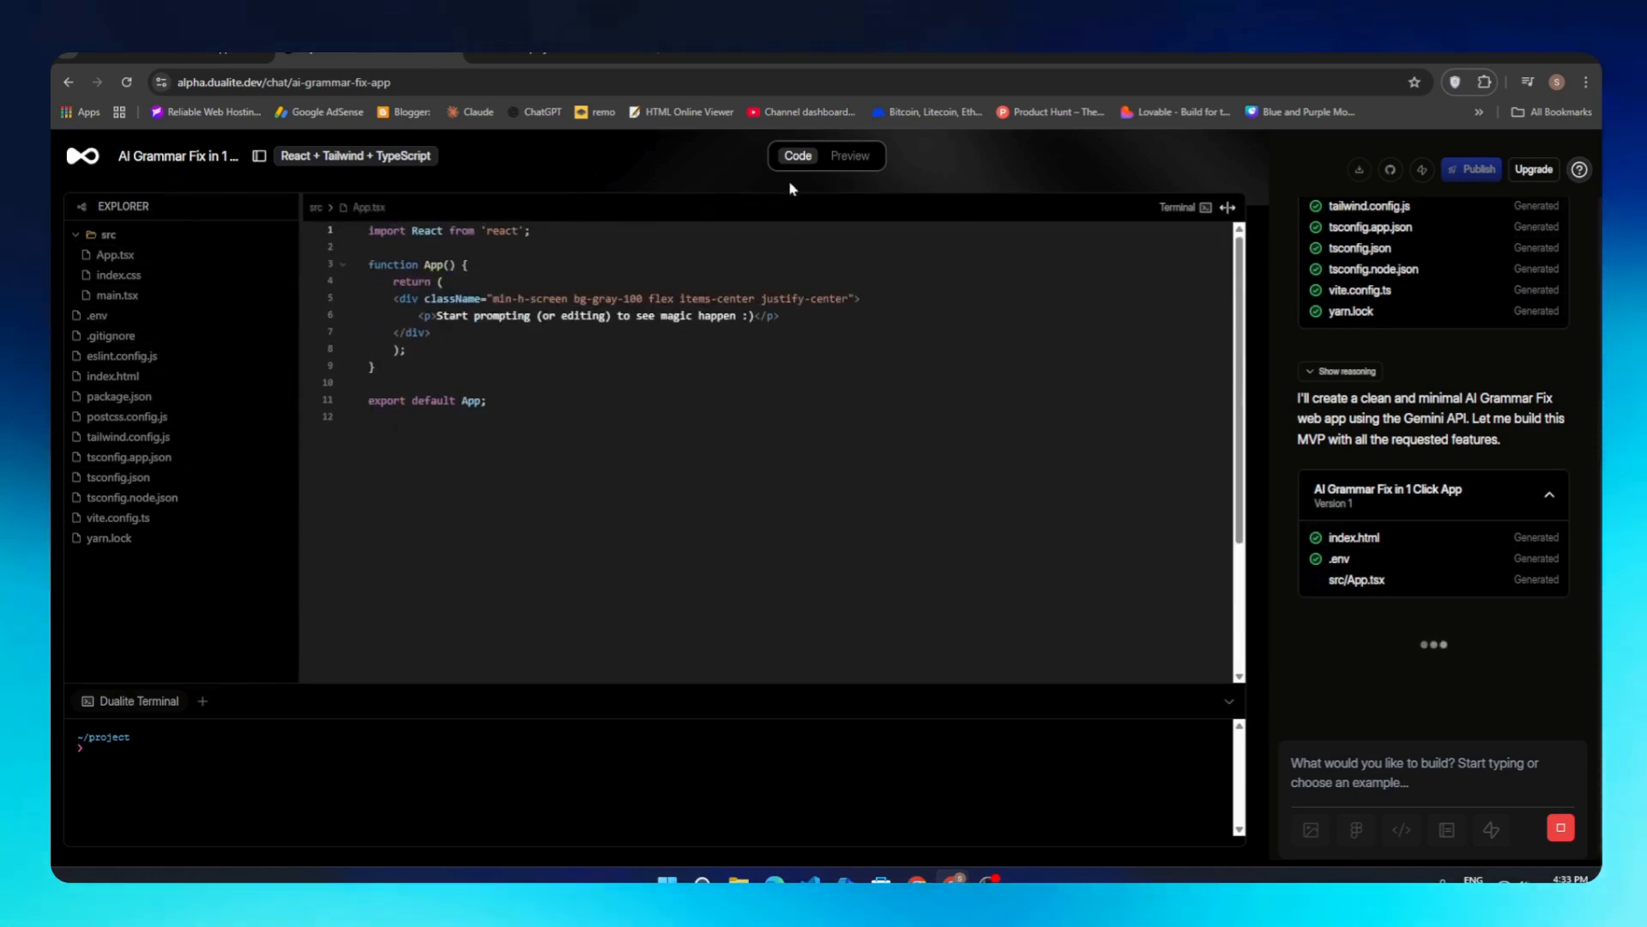
{"action": "left_click", "coordinate": [851, 155]}
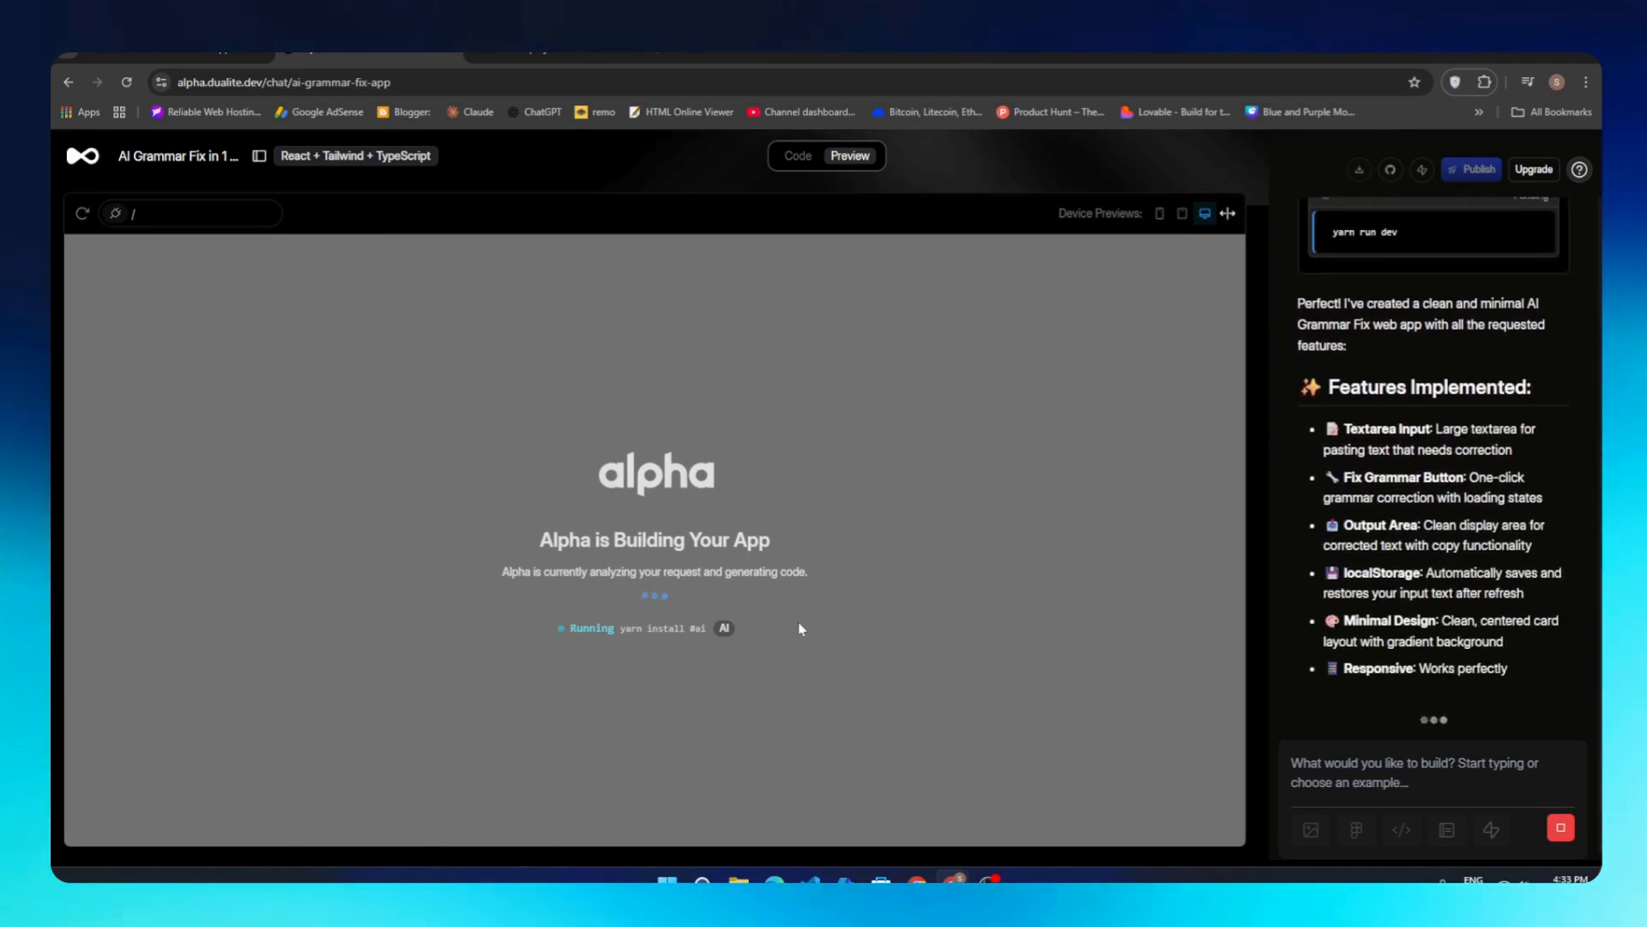
- Scroll the chat panel to read Alpha's Next Steps summary about the Gemini API key and deployment
{"action": "scroll", "scroll_direction": "down", "scroll_amount": 3}
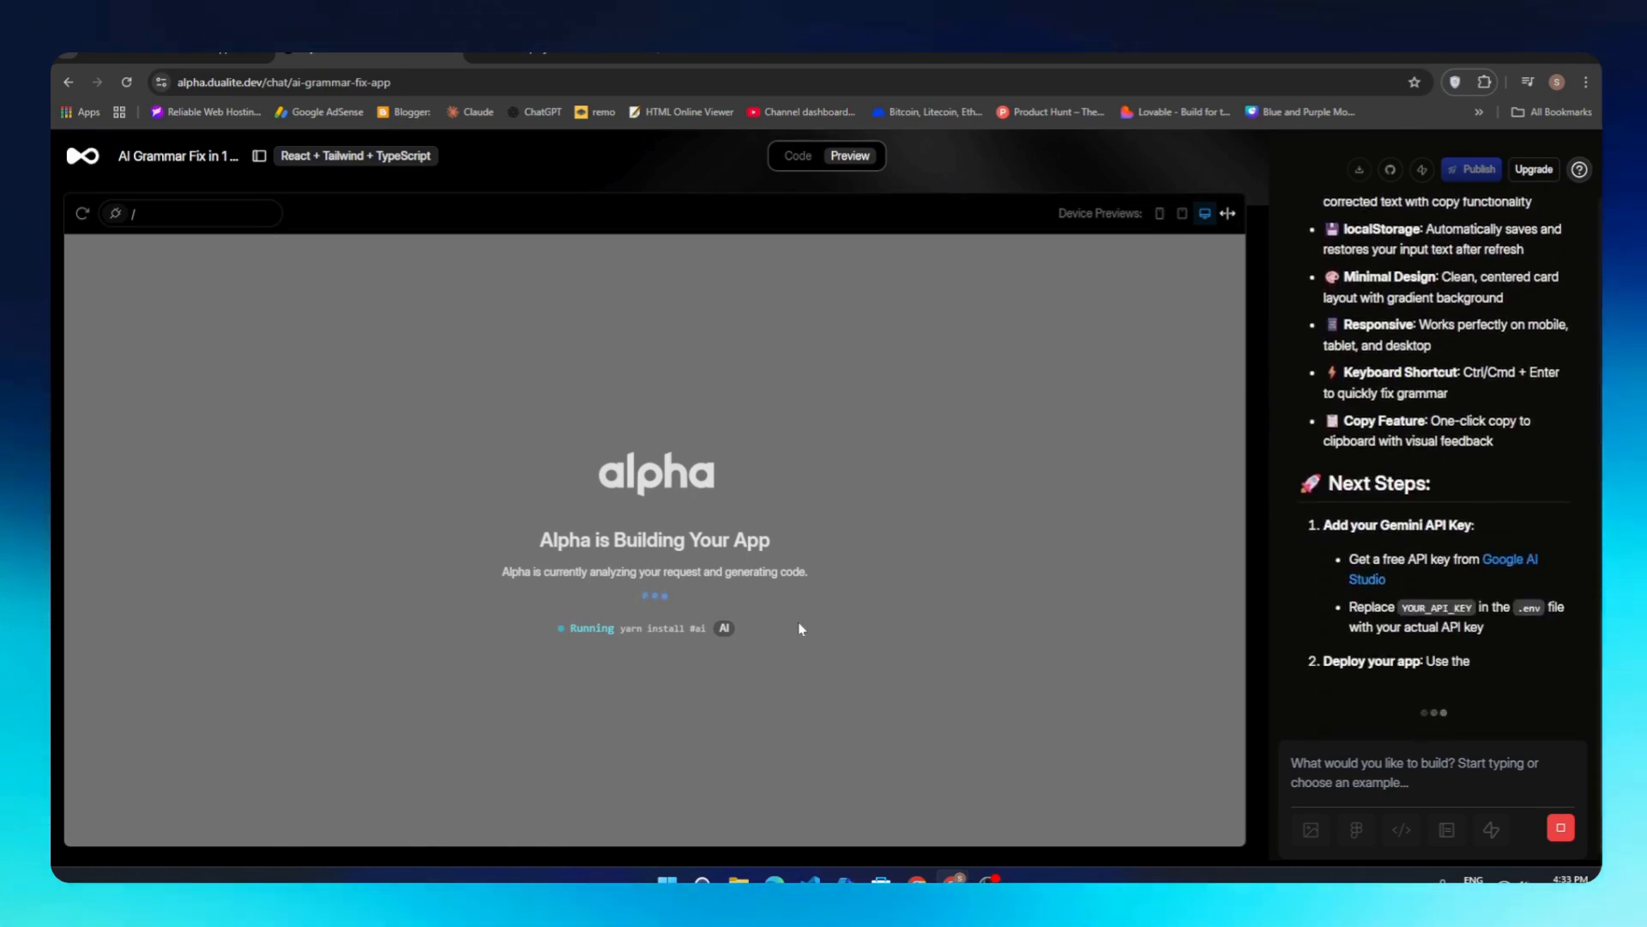
{"action": "scroll", "scroll_direction": "down", "scroll_amount": 3}
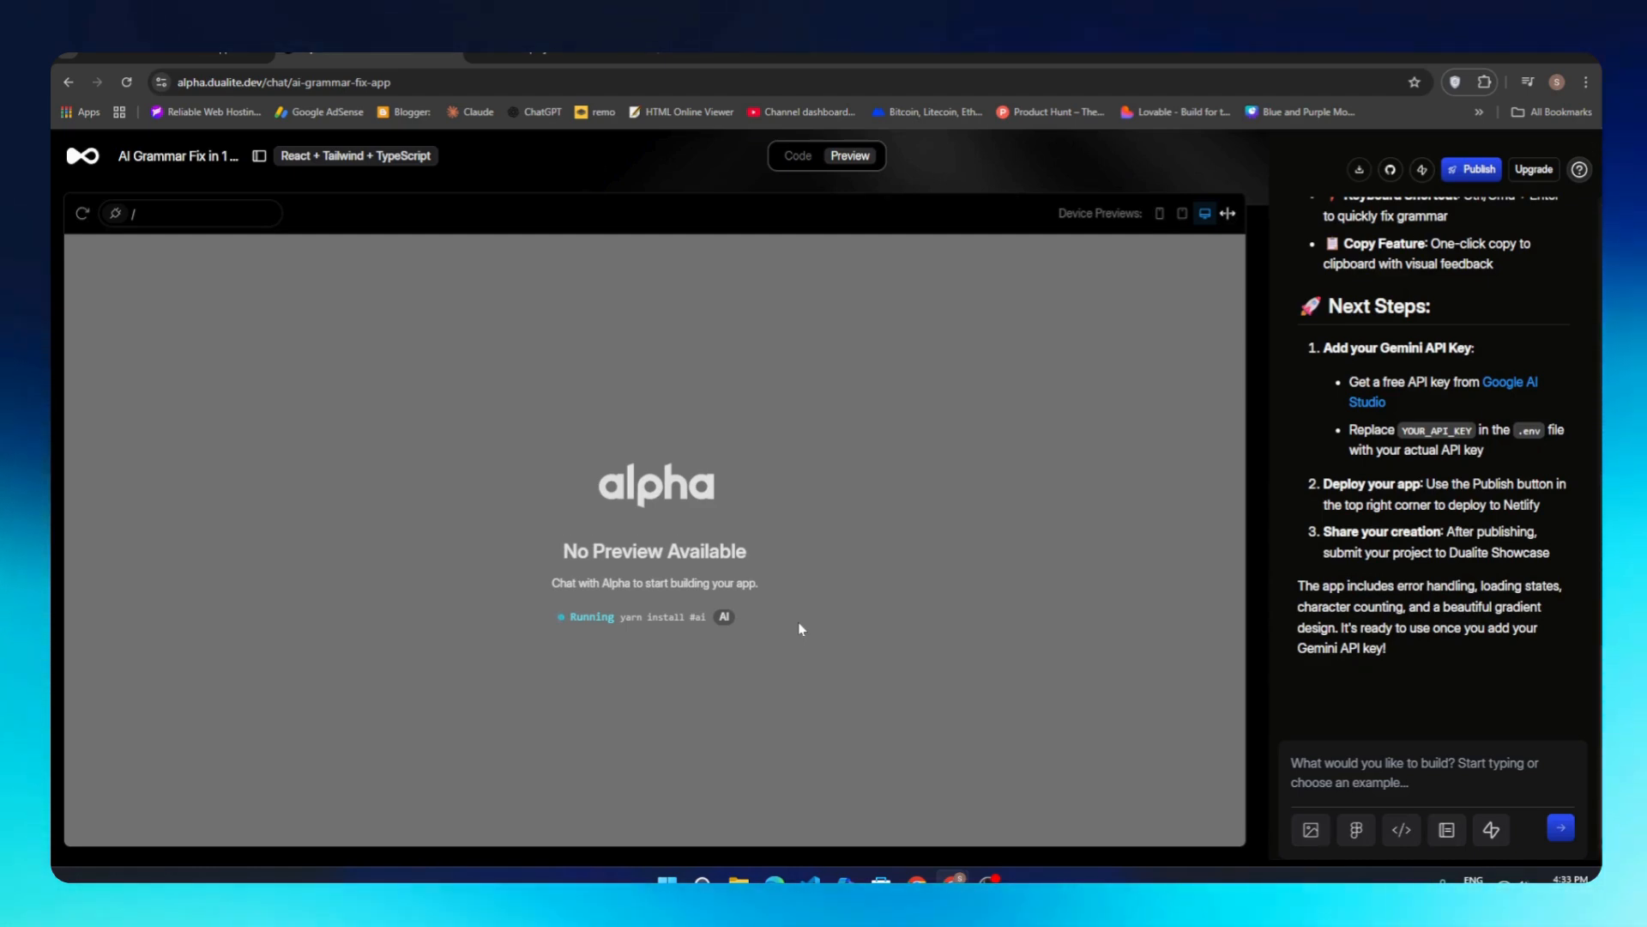
{"action": "mouse_move", "coordinate": [768, 624]}
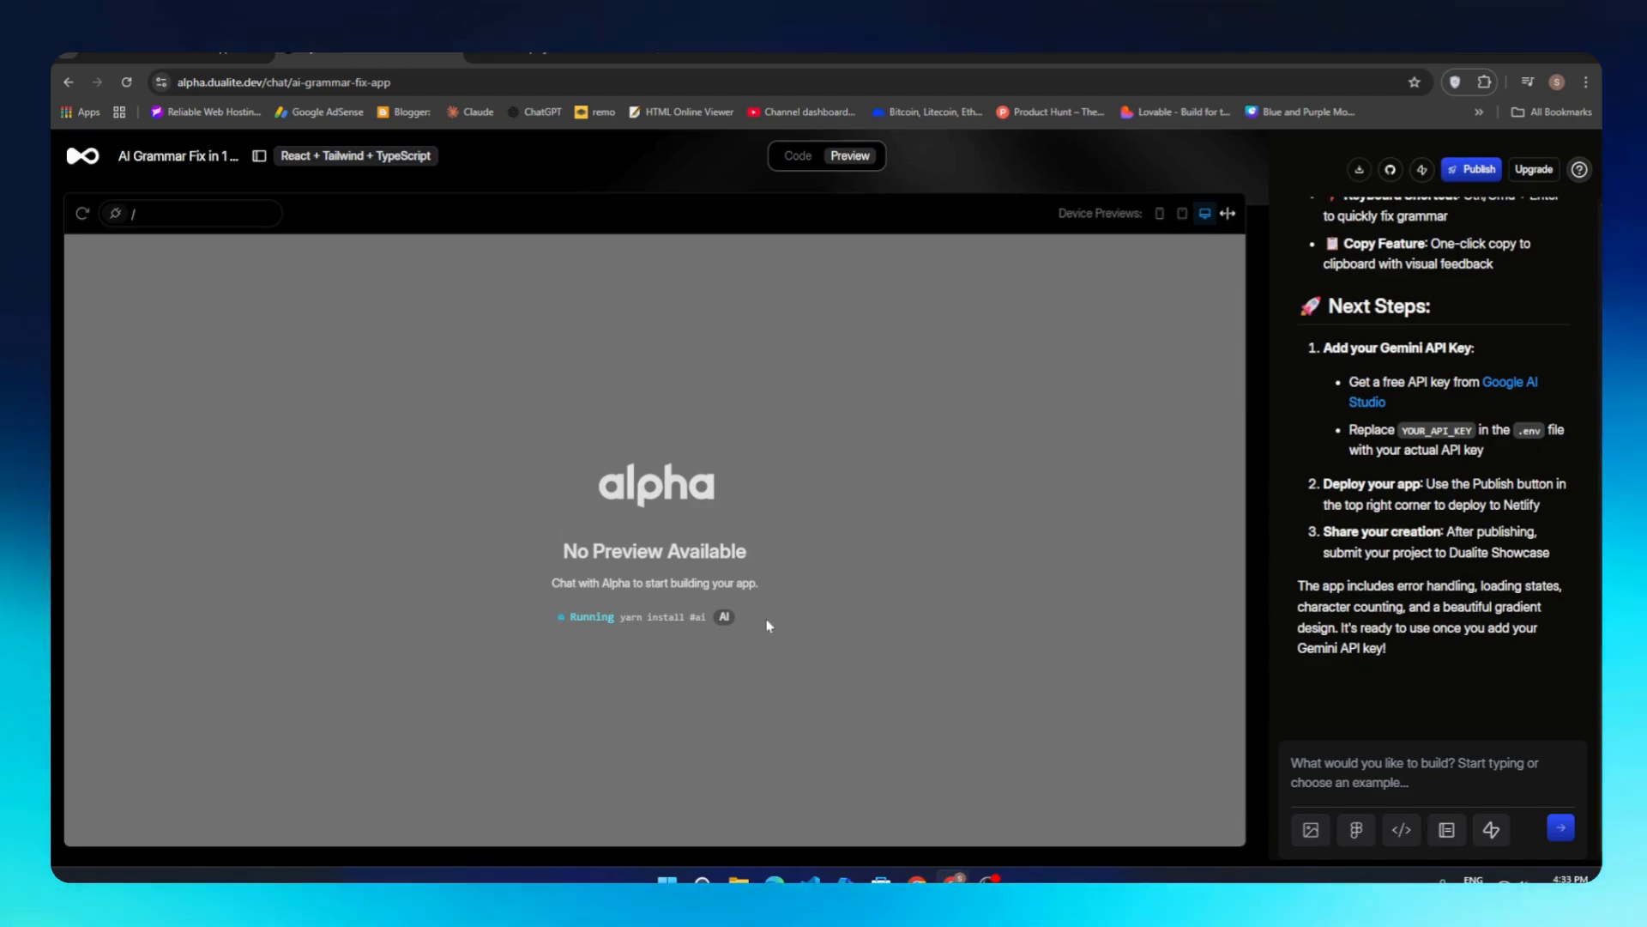
{"action": "mouse_move", "coordinate": [1321, 726]}
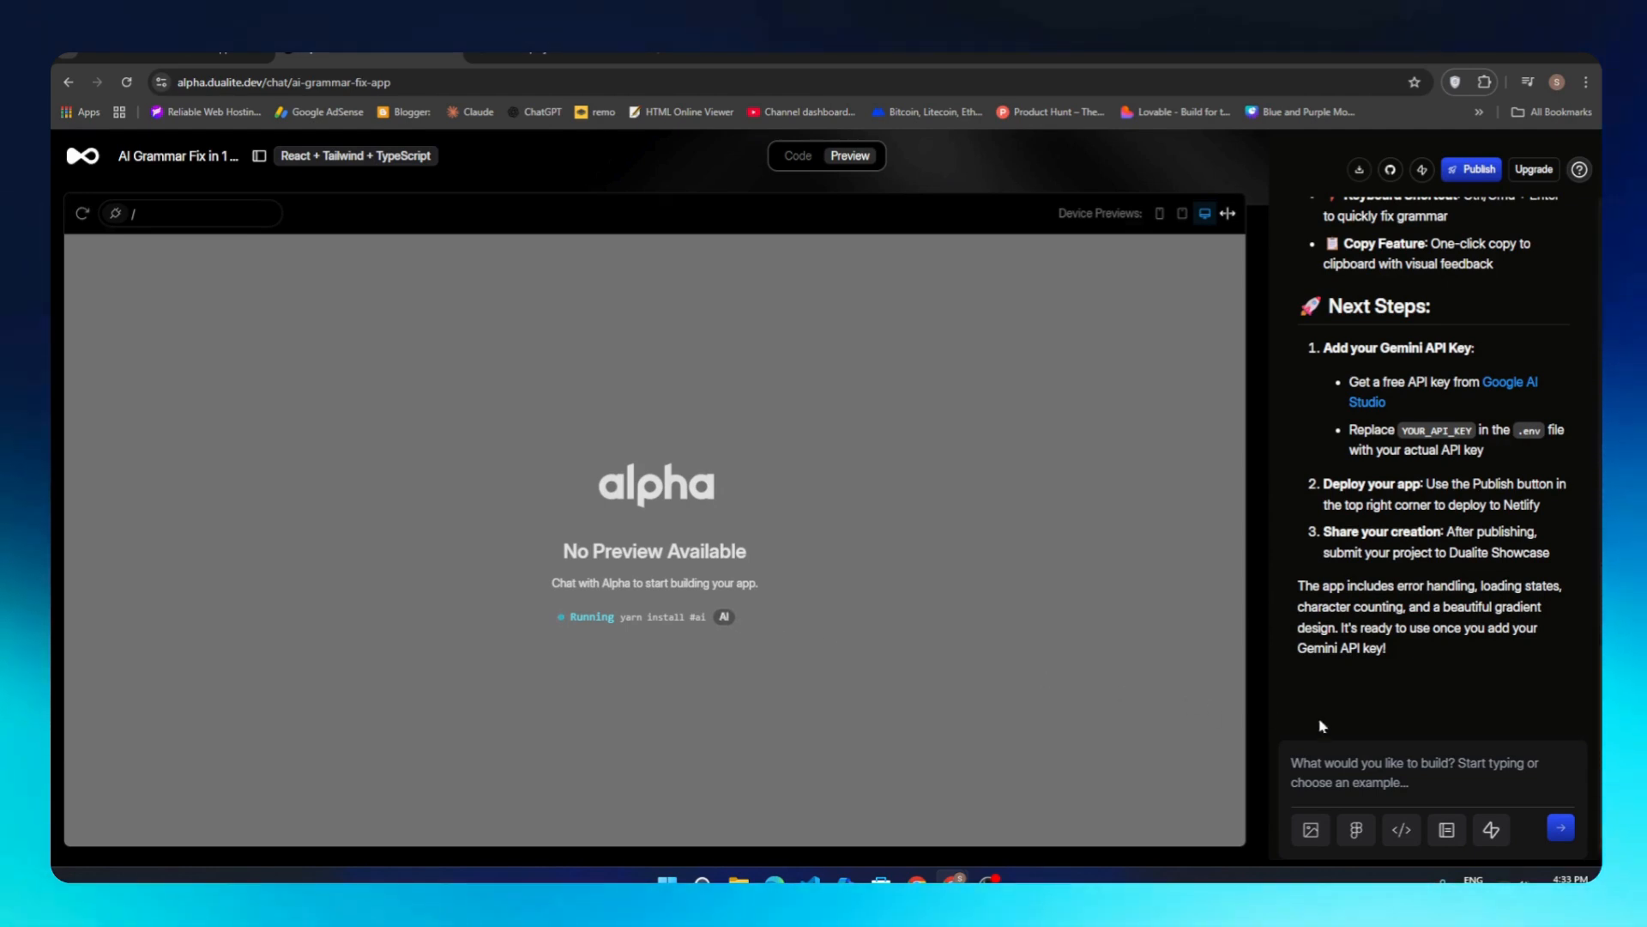
{"action": "mouse_move", "coordinate": [219, 209]}
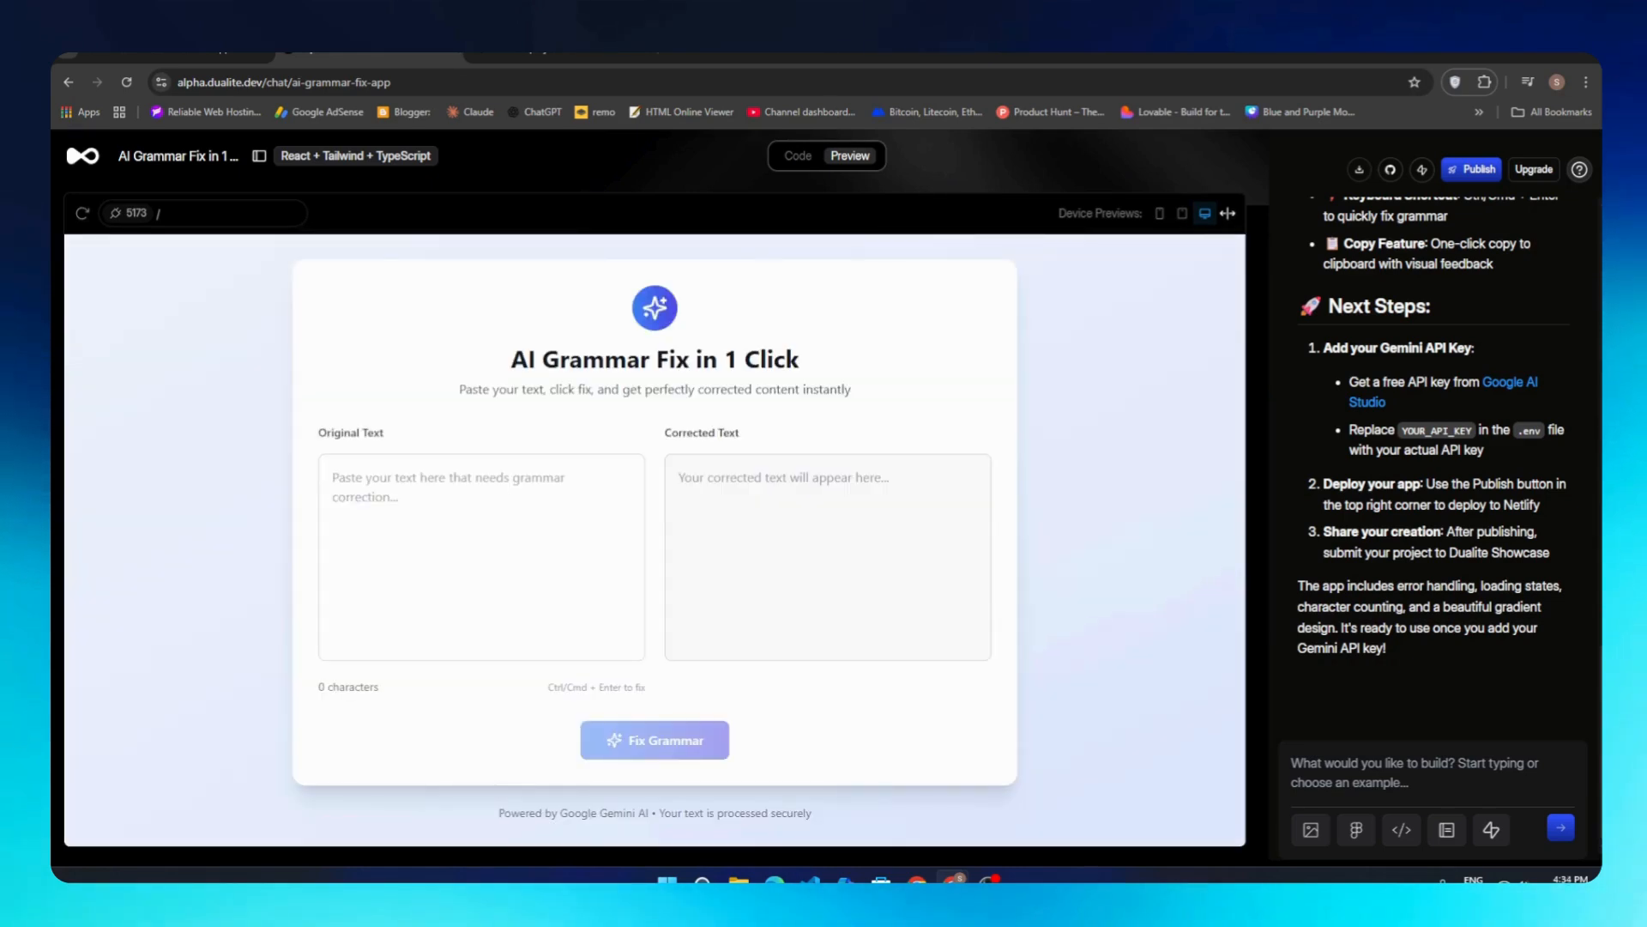
- Inspect the Original Text and Corrected Text boxes of the running app in the Preview tab
{"action": "double_click", "coordinate": [527, 360]}
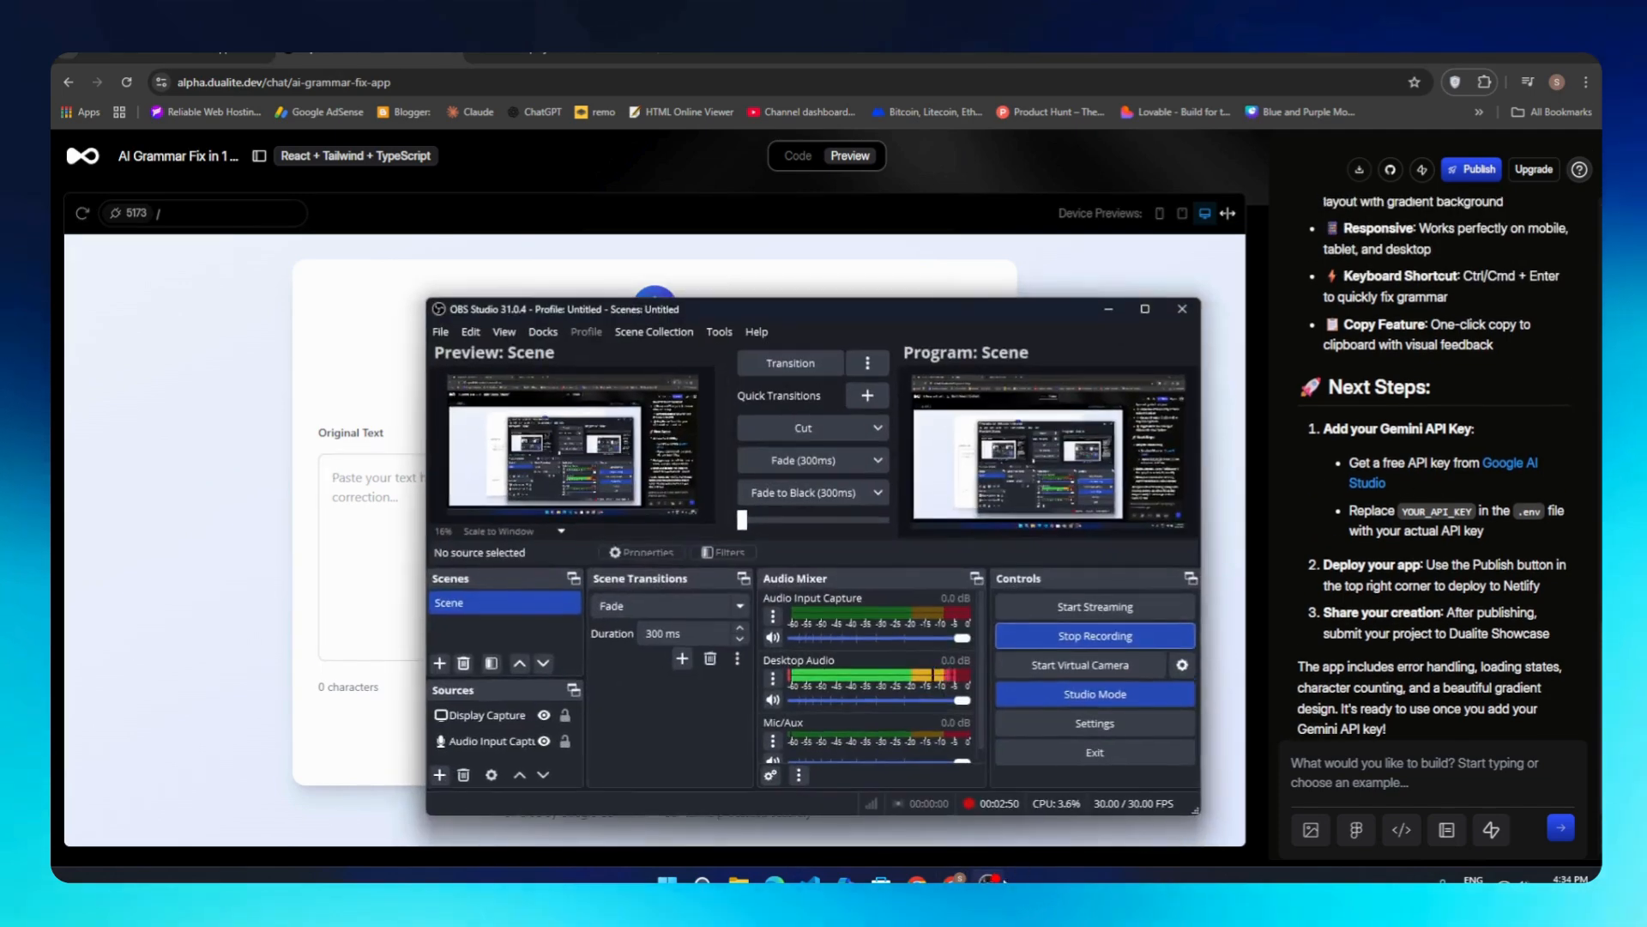
{"action": "left_click", "coordinate": [1181, 309]}
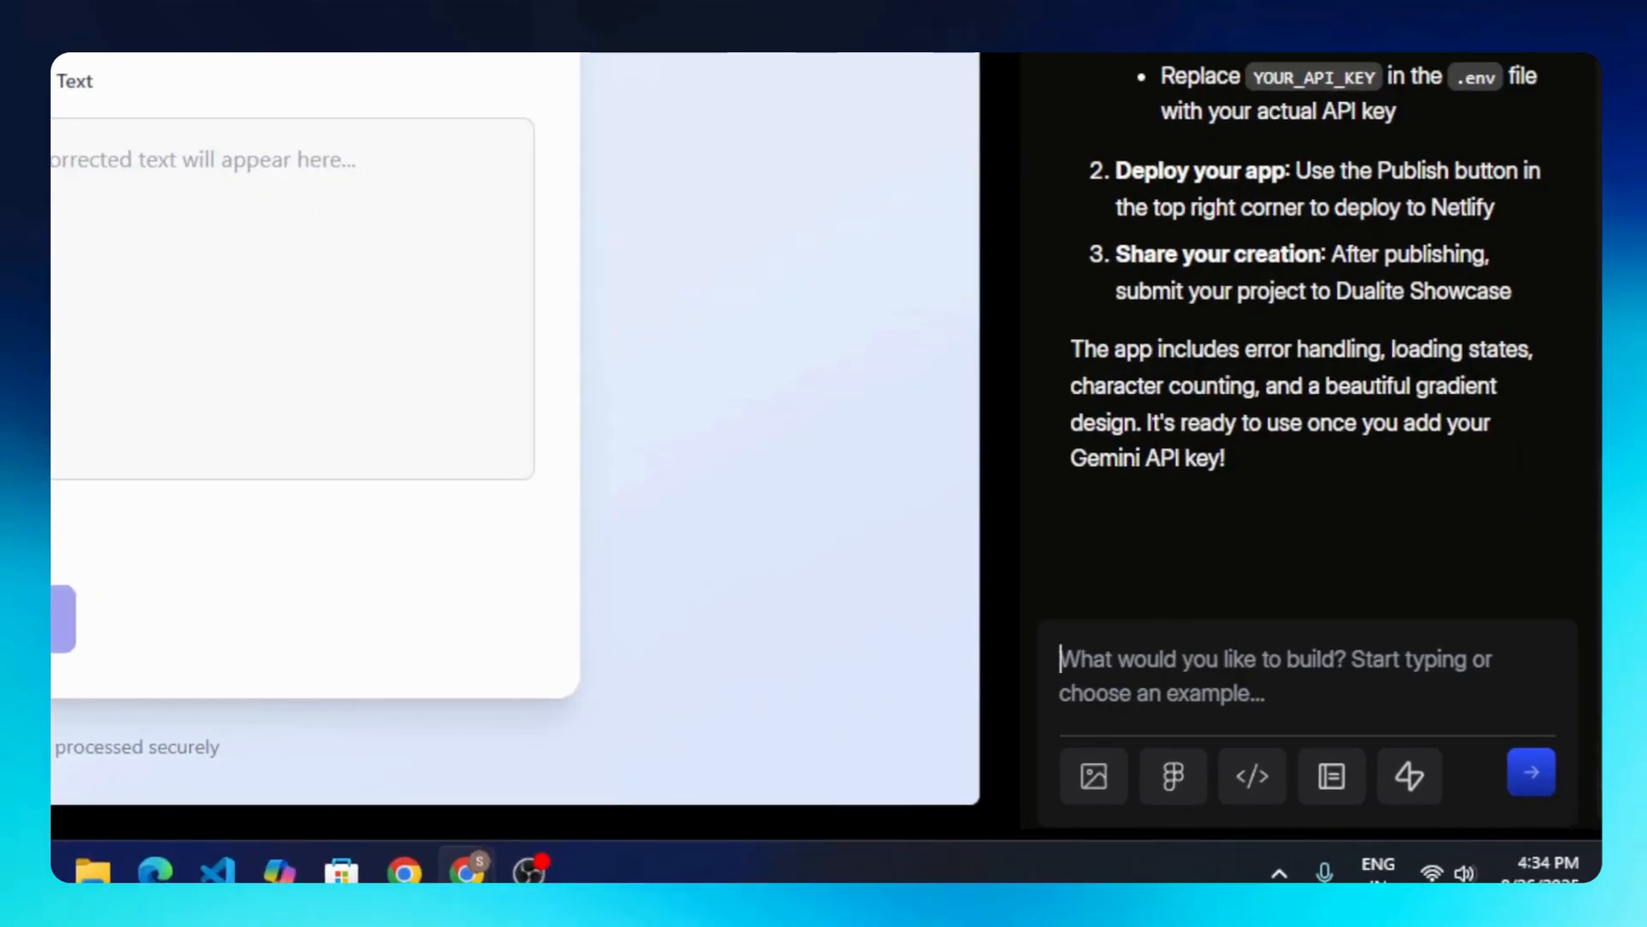
- Ask the AI to improve the UI and add login/signup so users without any account can sign up
{"action": "type", "text": "please improve the u"}
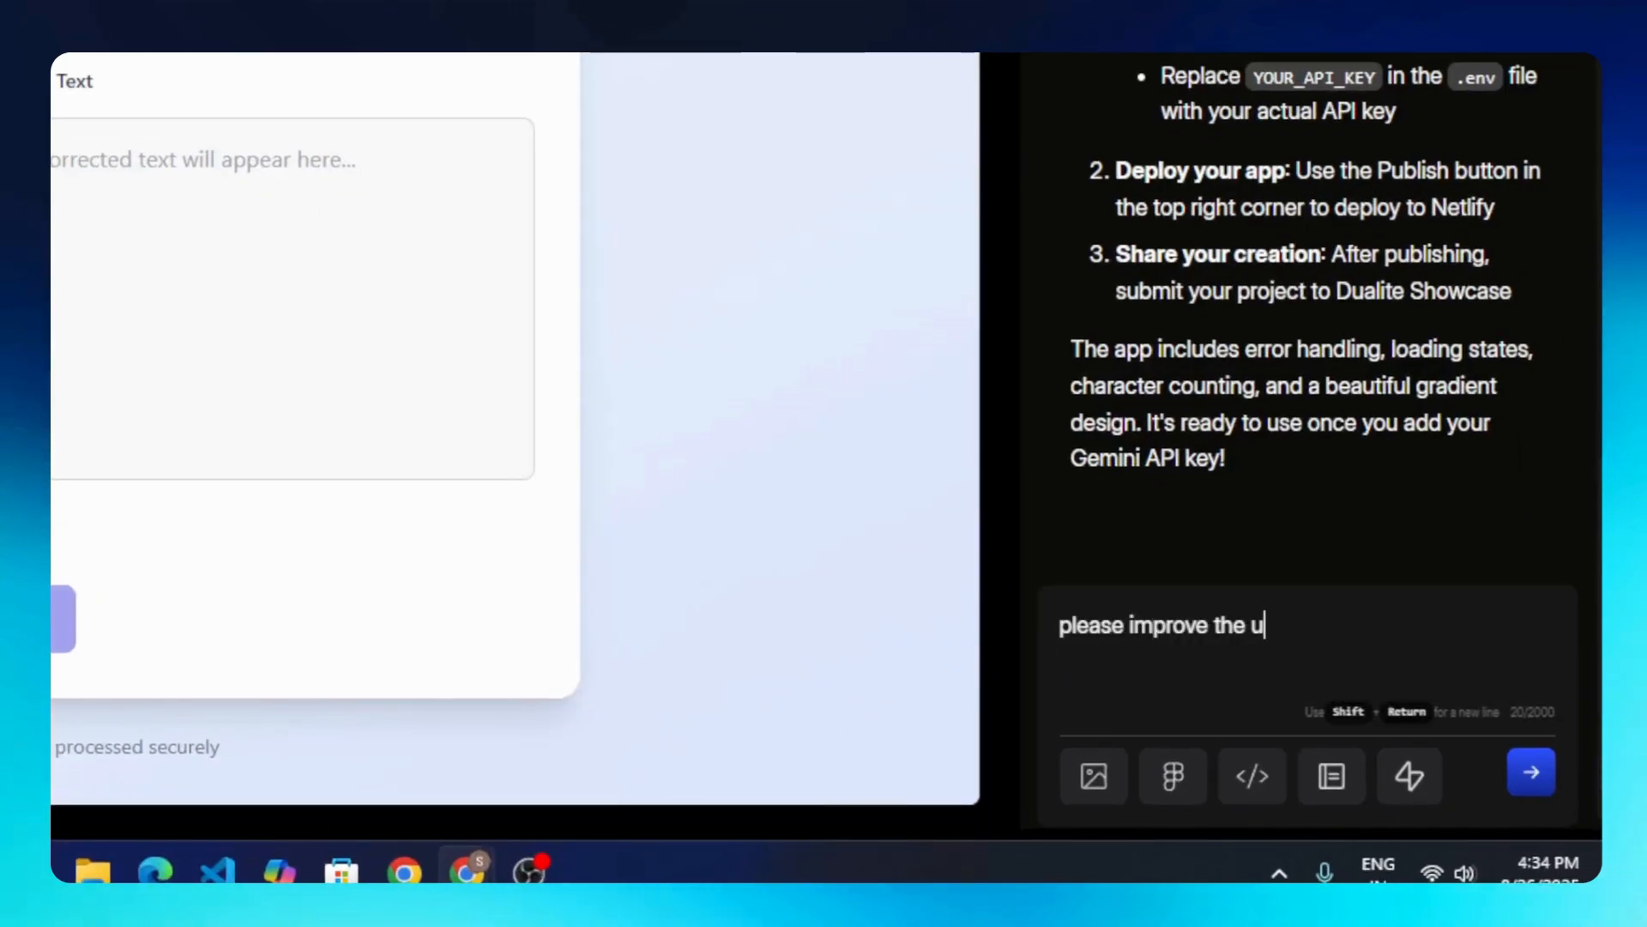
{"action": "type", "text": "i , and add user login , signu"}
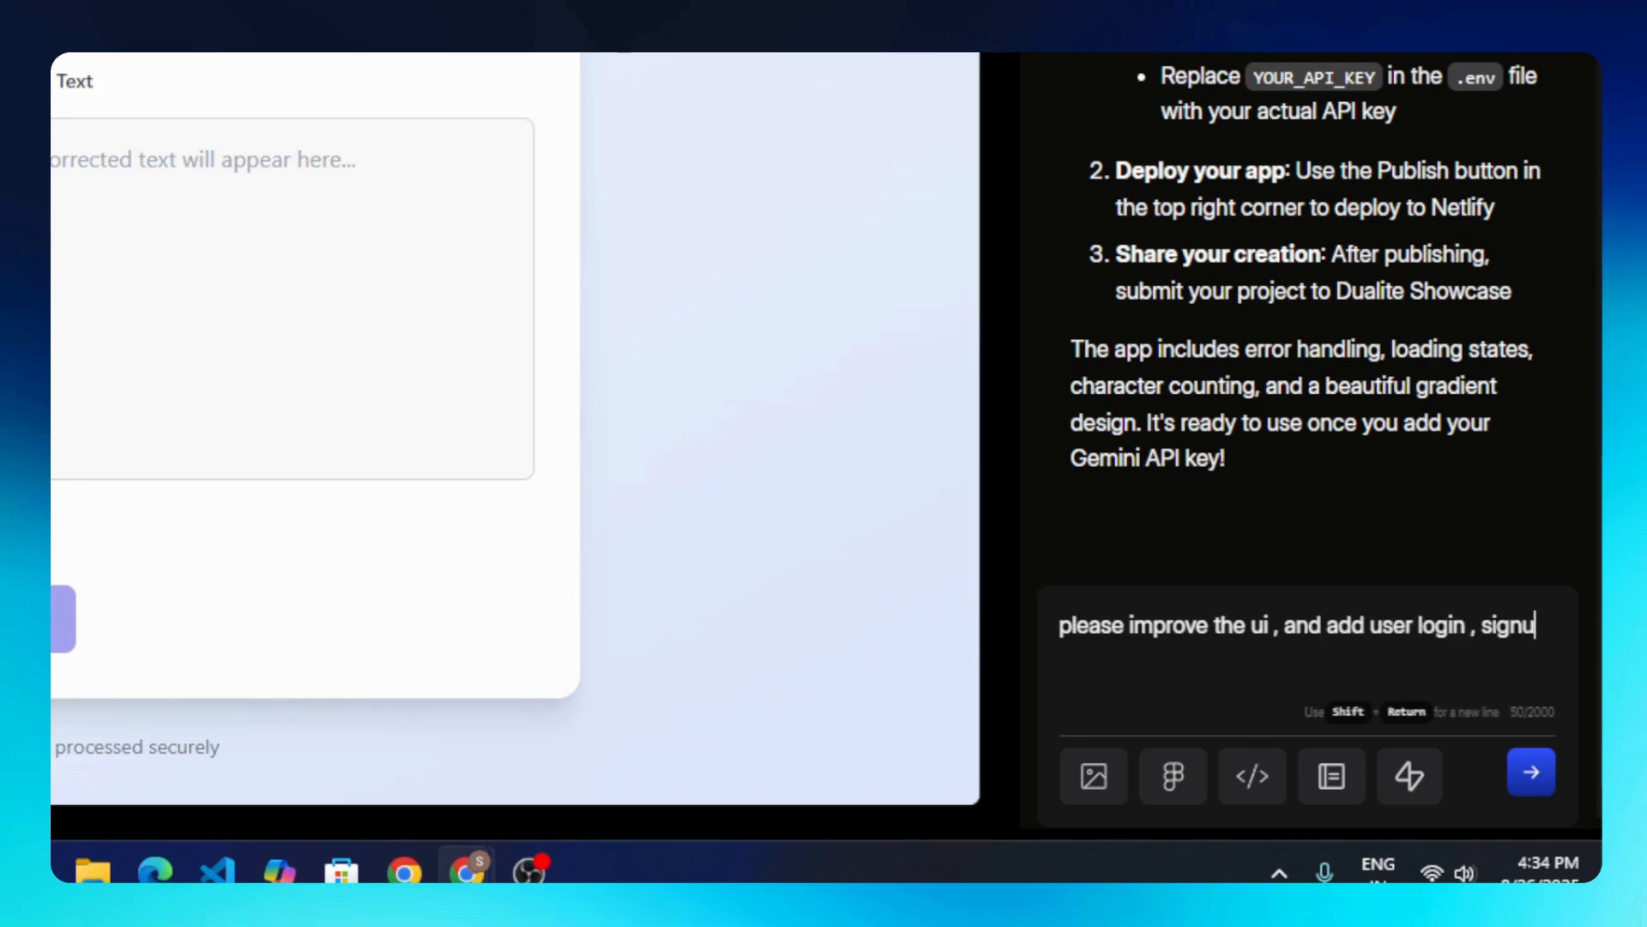
{"action": "type", "text": "p so"}
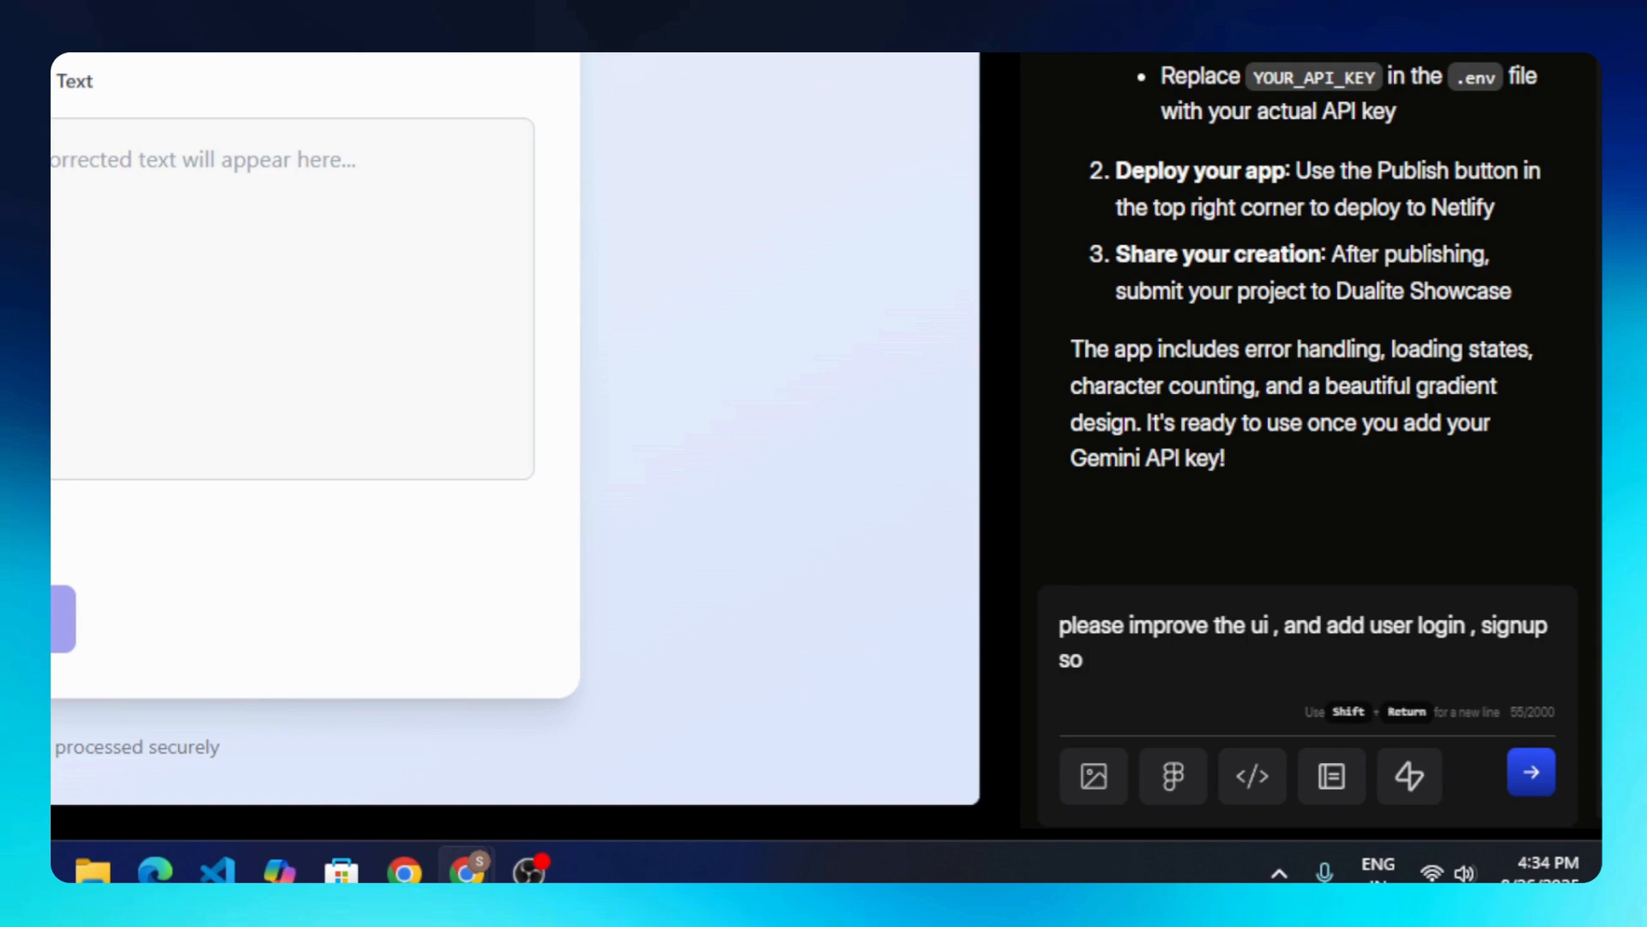
{"action": "type", "text": "that"}
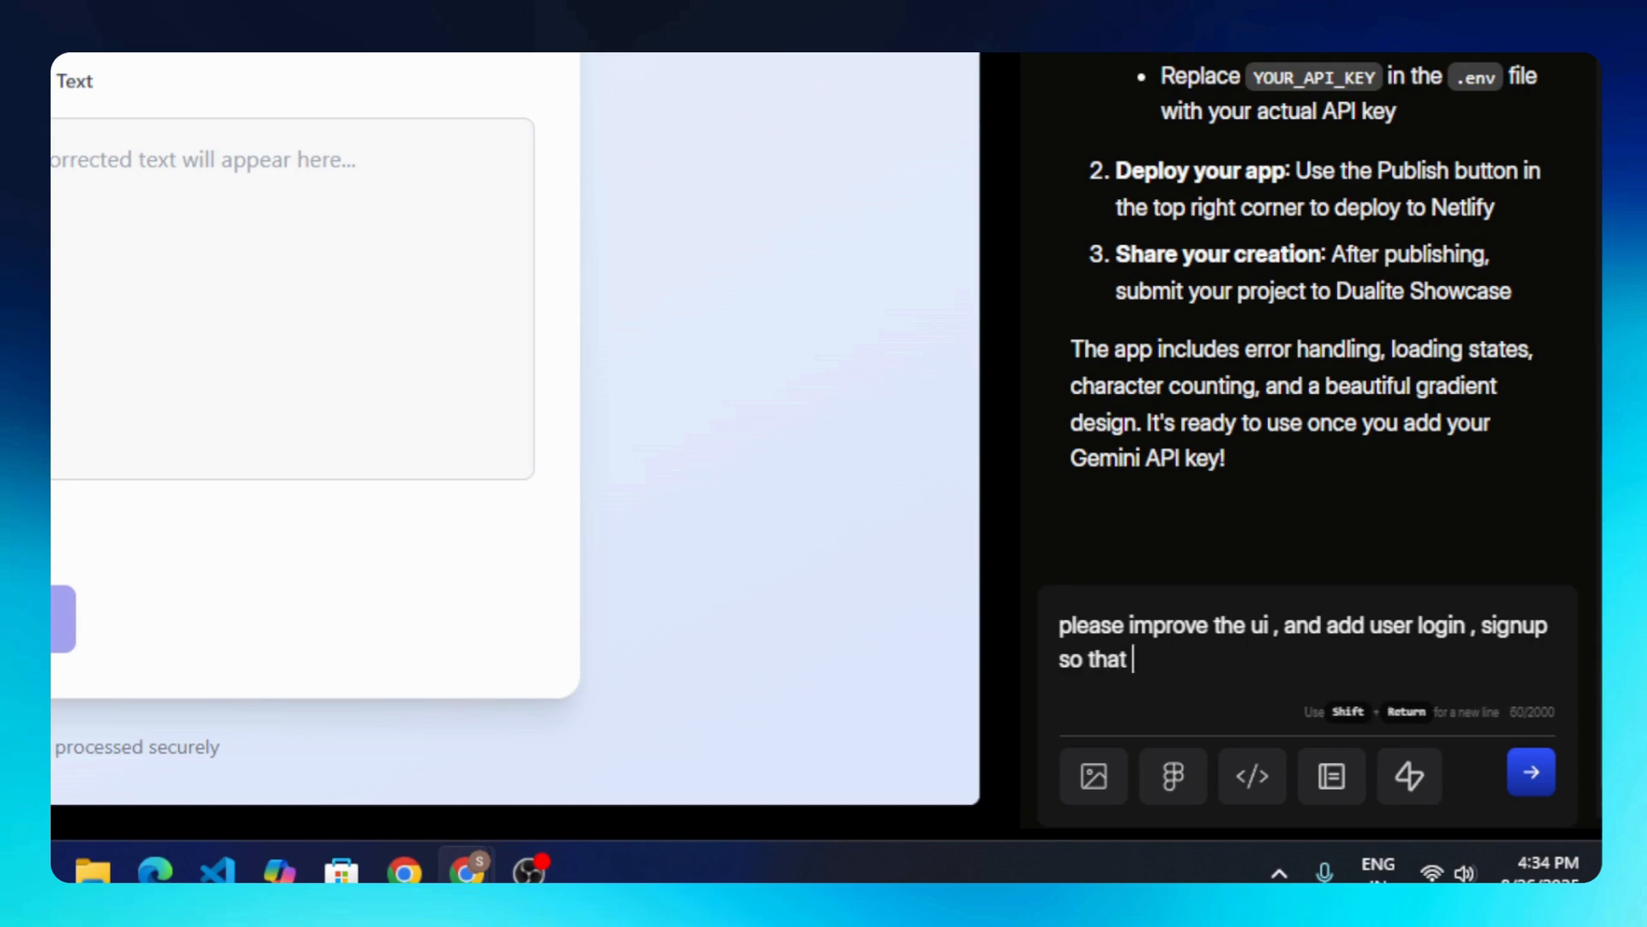
{"action": "type", "text": "user witho"}
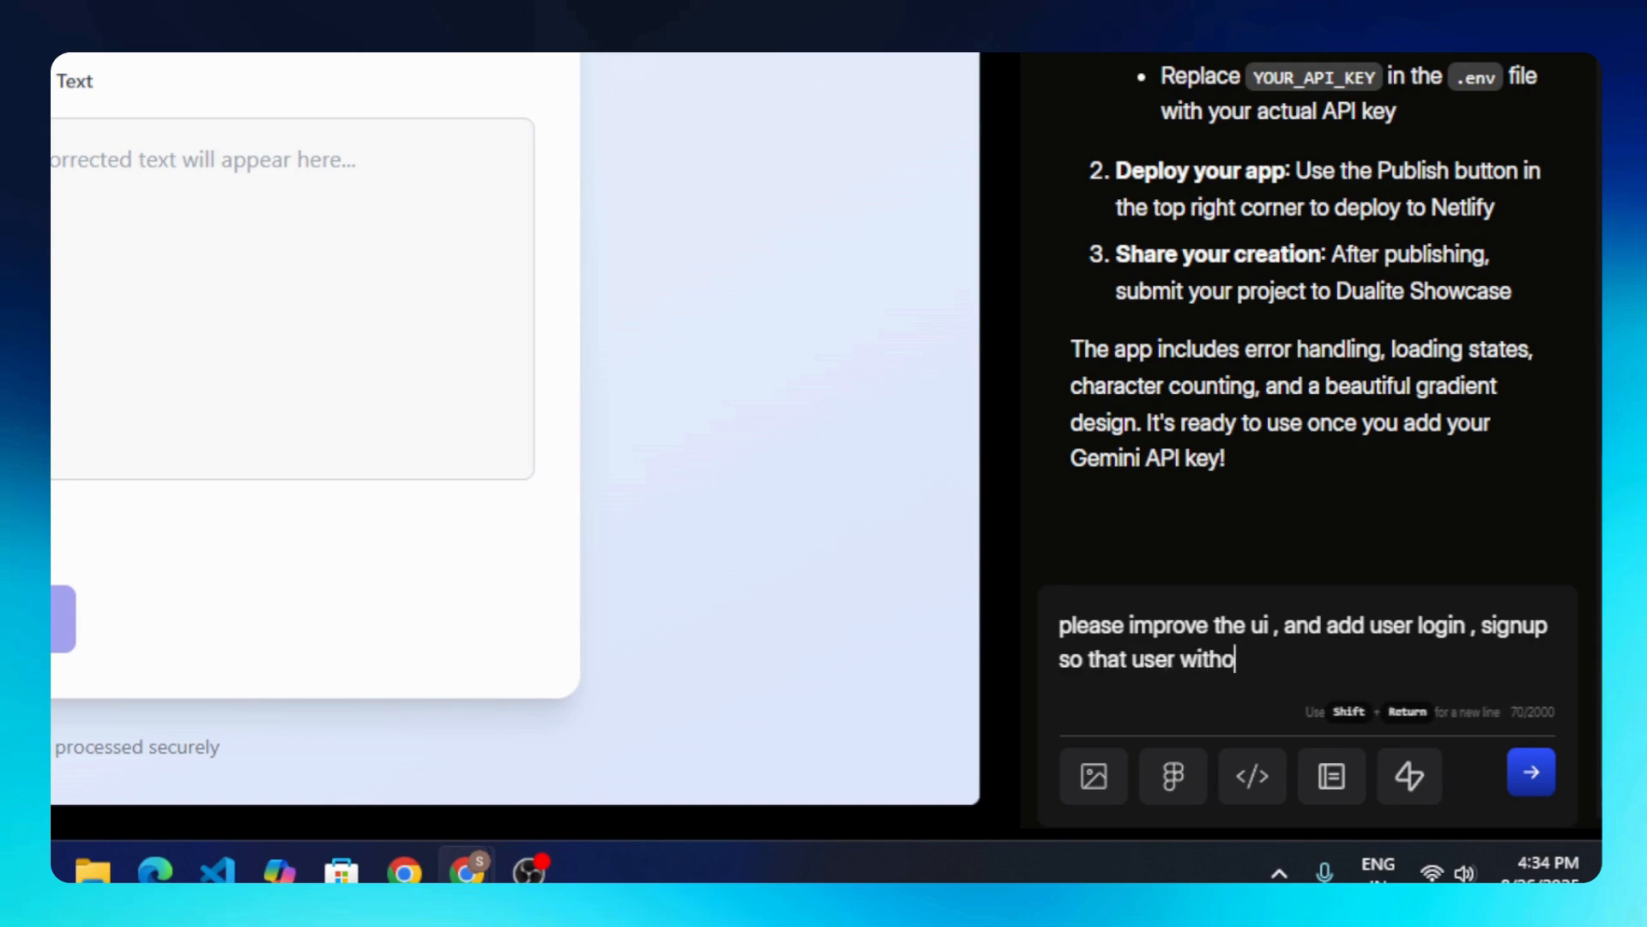
{"action": "type", "text": "ut any account"}
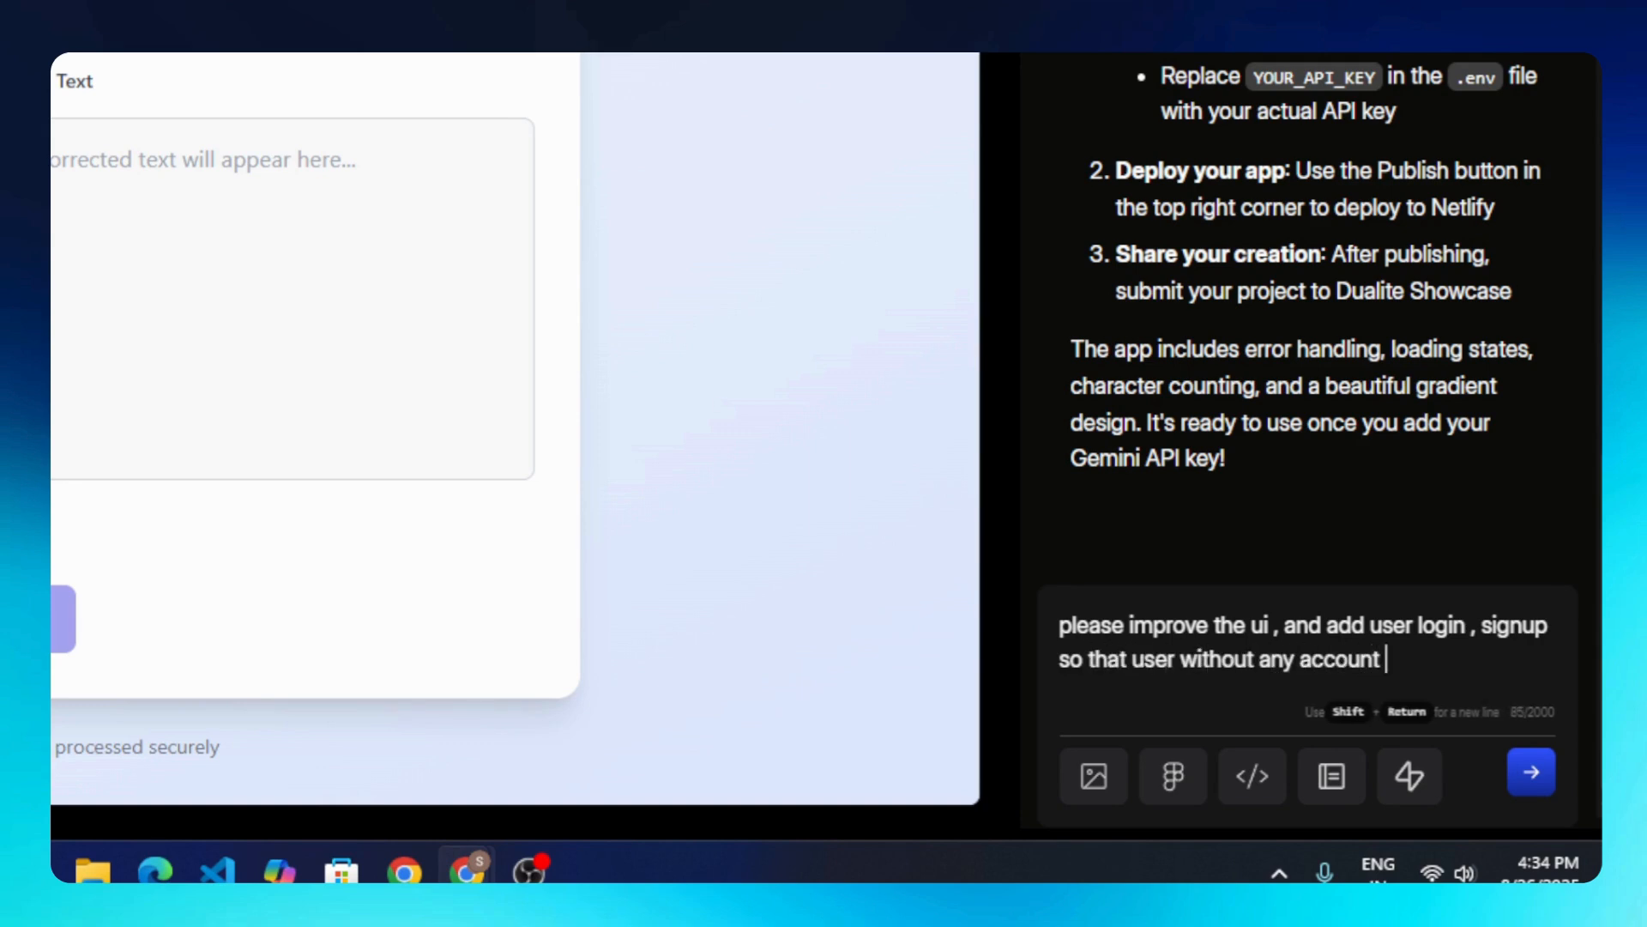
{"action": "left_click", "coordinate": [1531, 772]}
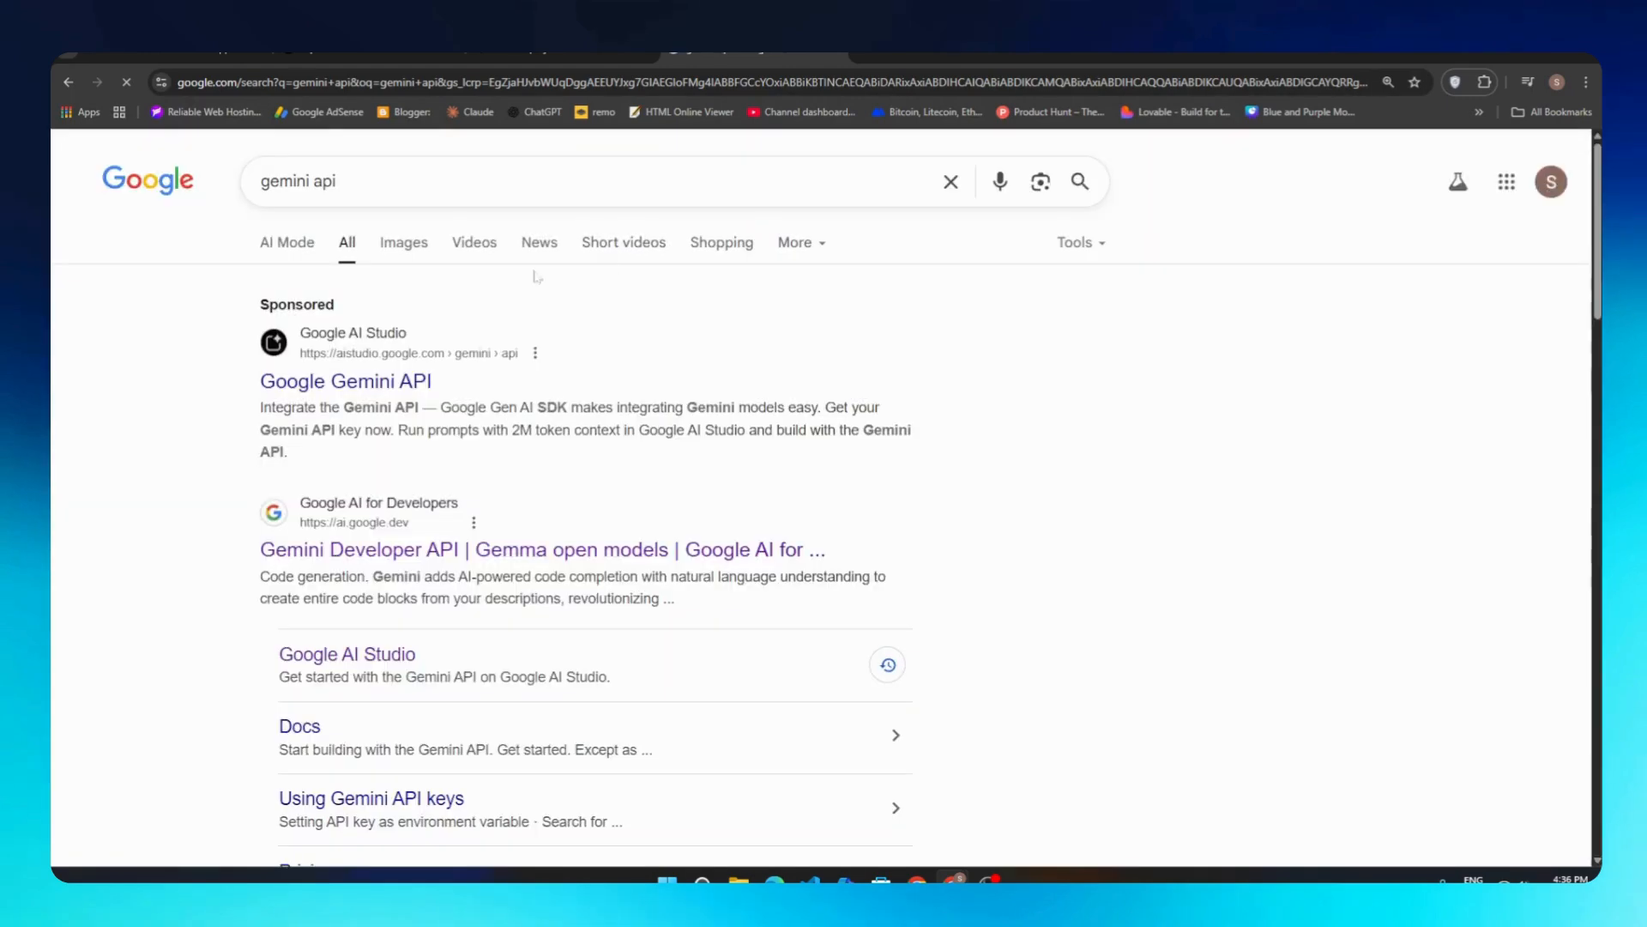
{"action": "mouse_move", "coordinate": [347, 401]}
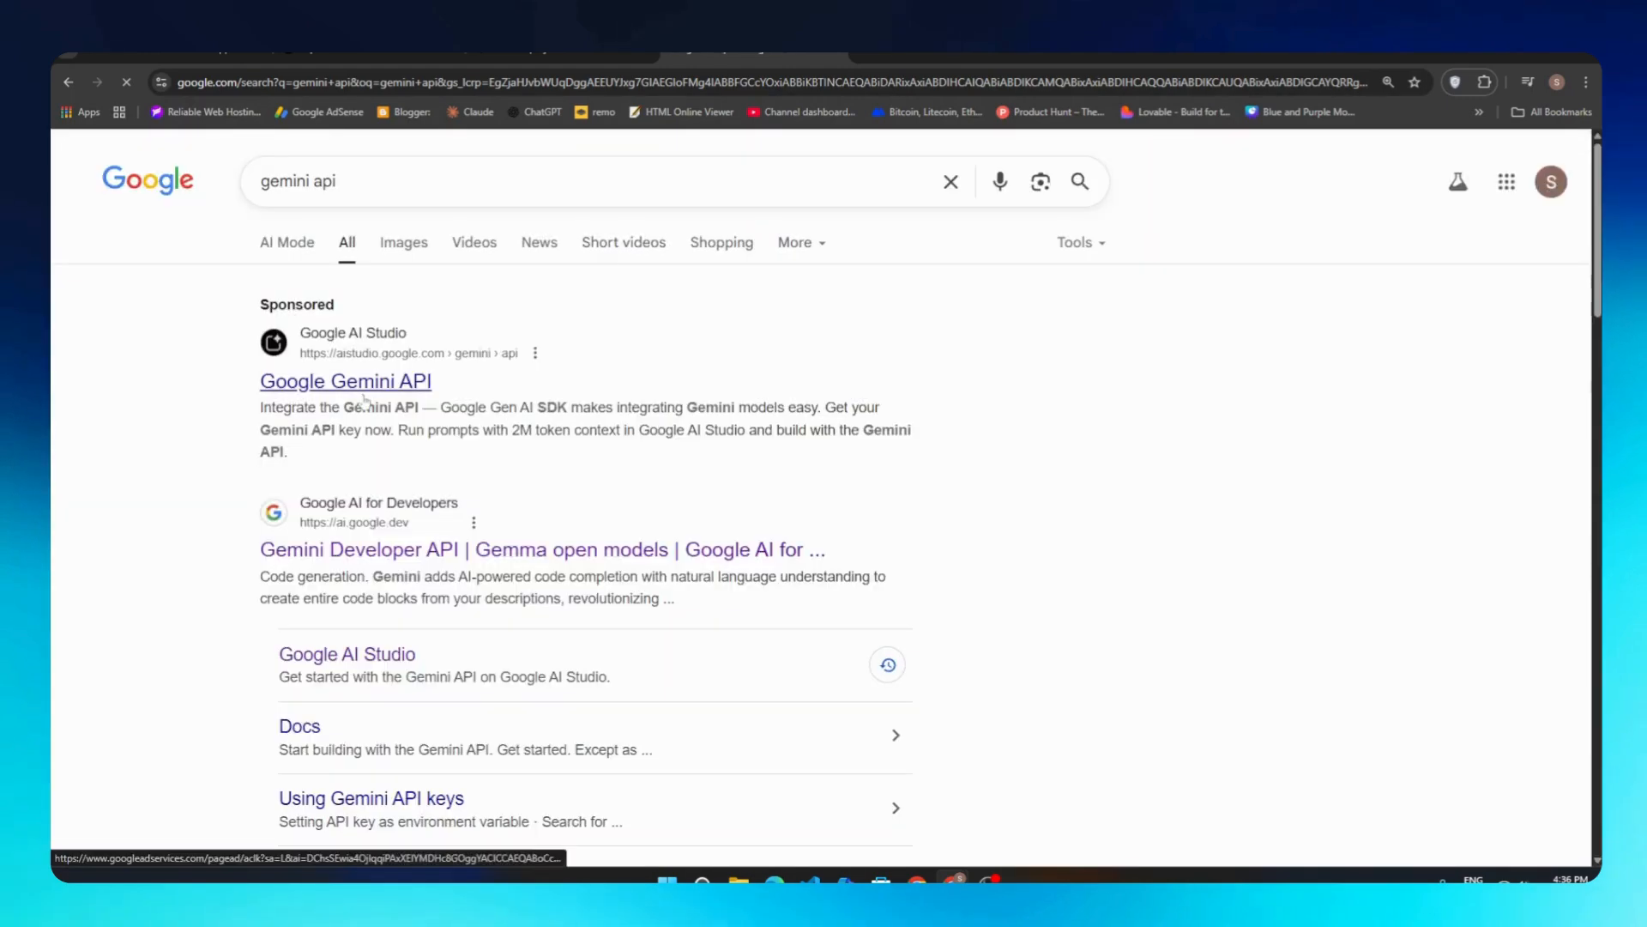
- Go to the Google Gemini API docs from the search results
{"action": "left_click", "coordinate": [346, 381]}
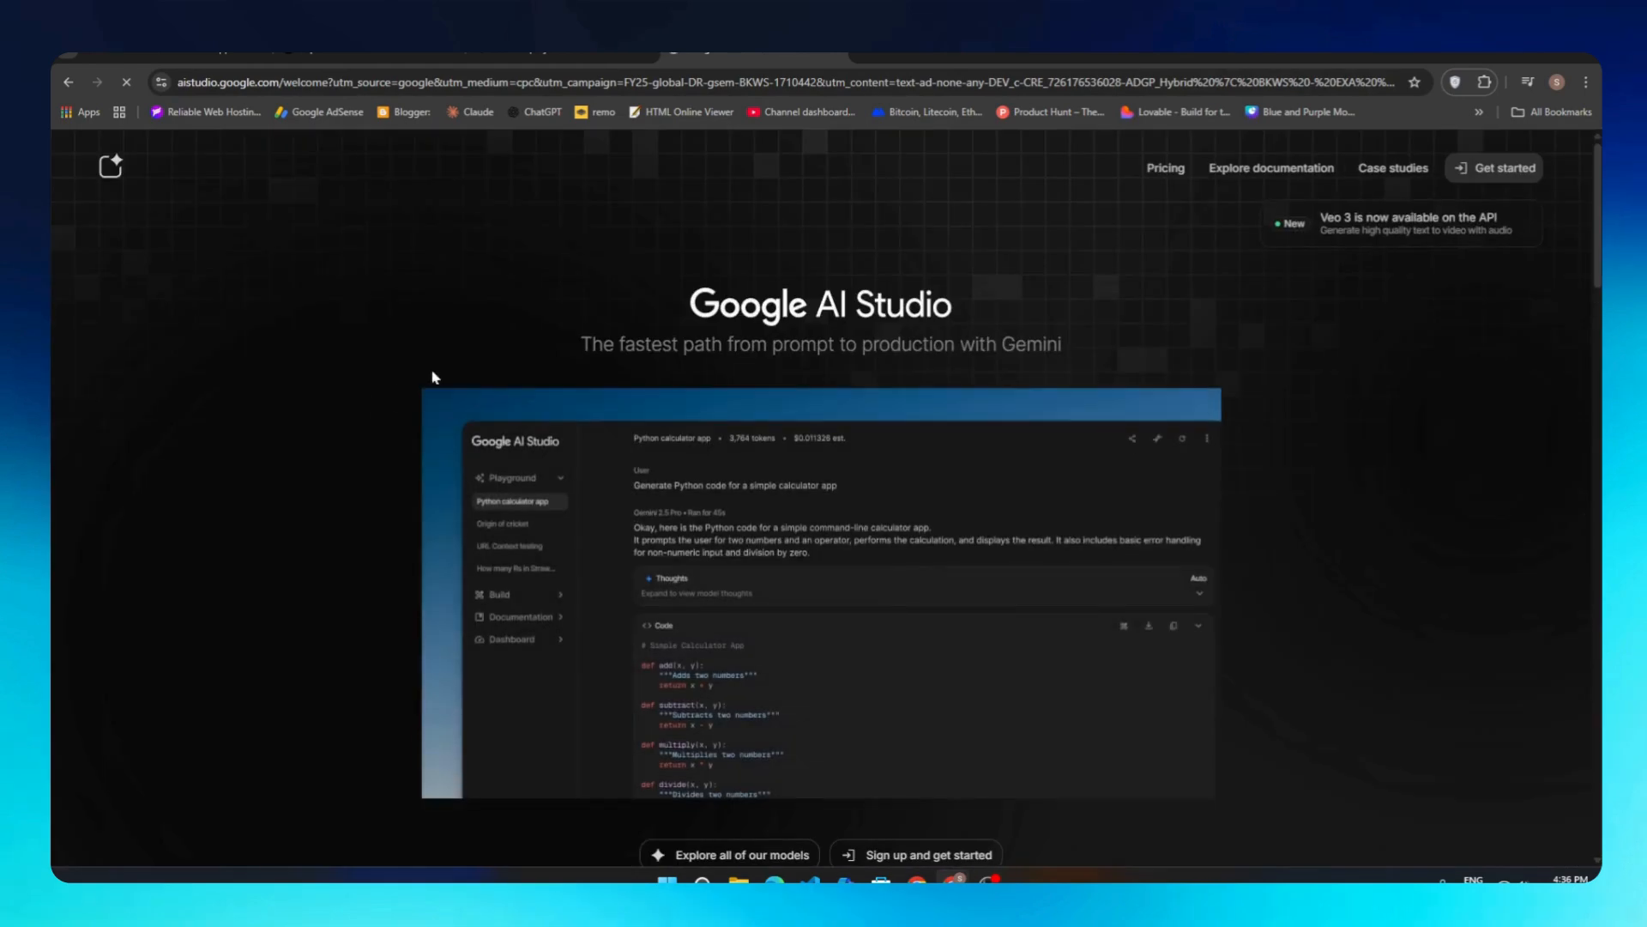
{"action": "scroll", "scroll_direction": "down", "scroll_amount": 3}
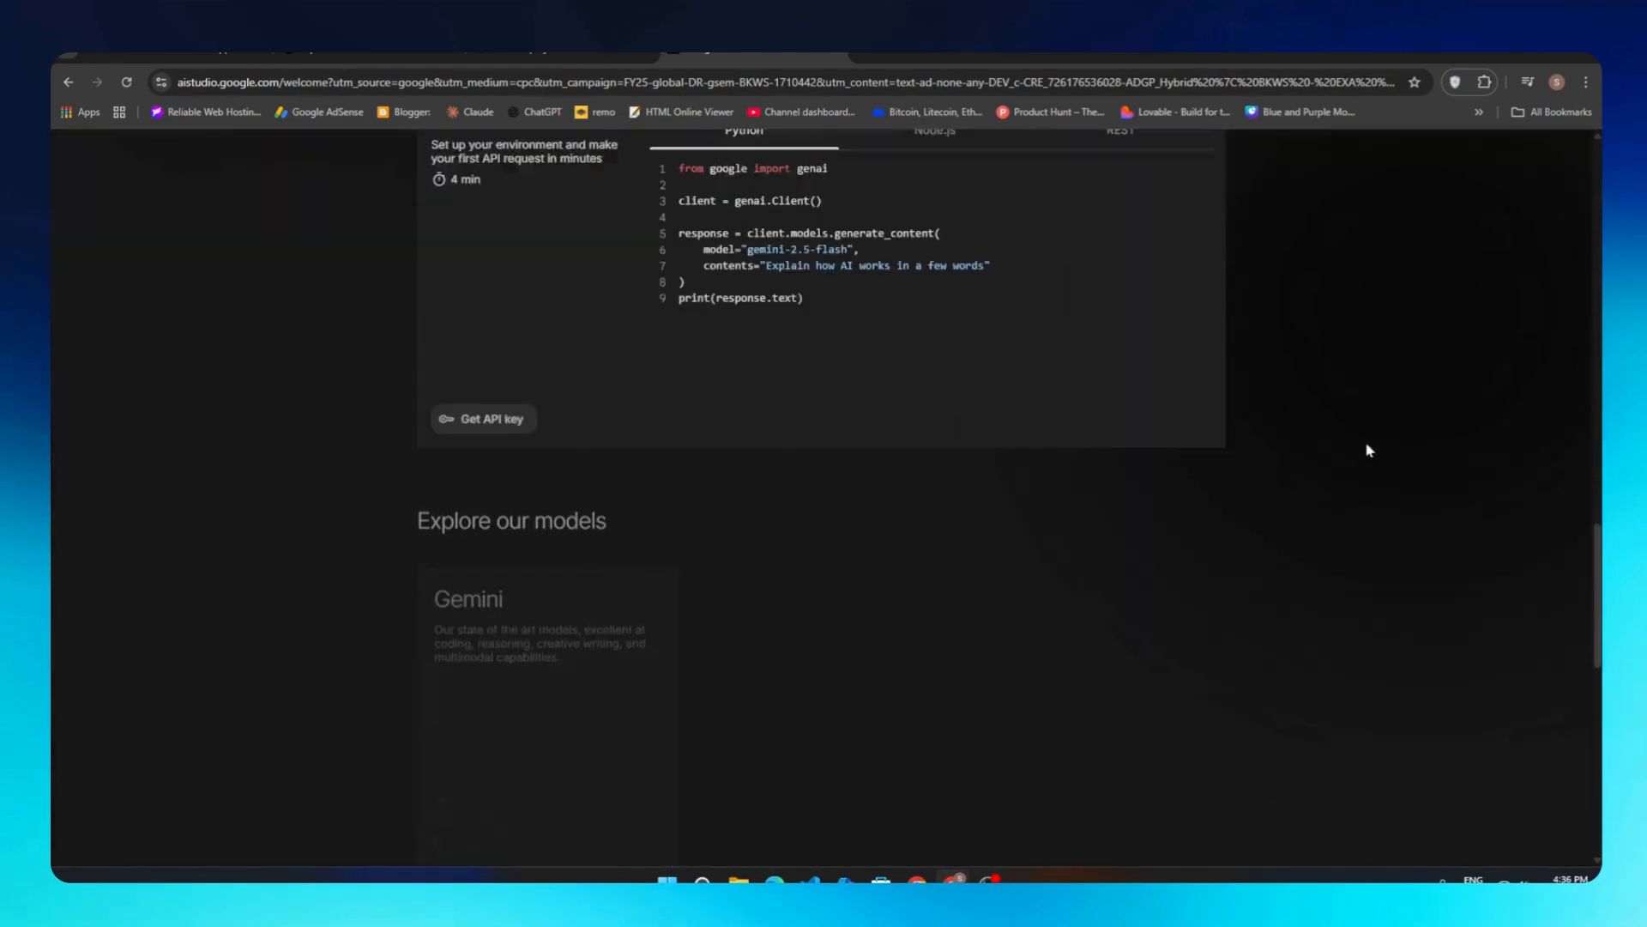
{"action": "scroll", "scroll_direction": "down", "scroll_amount": 3}
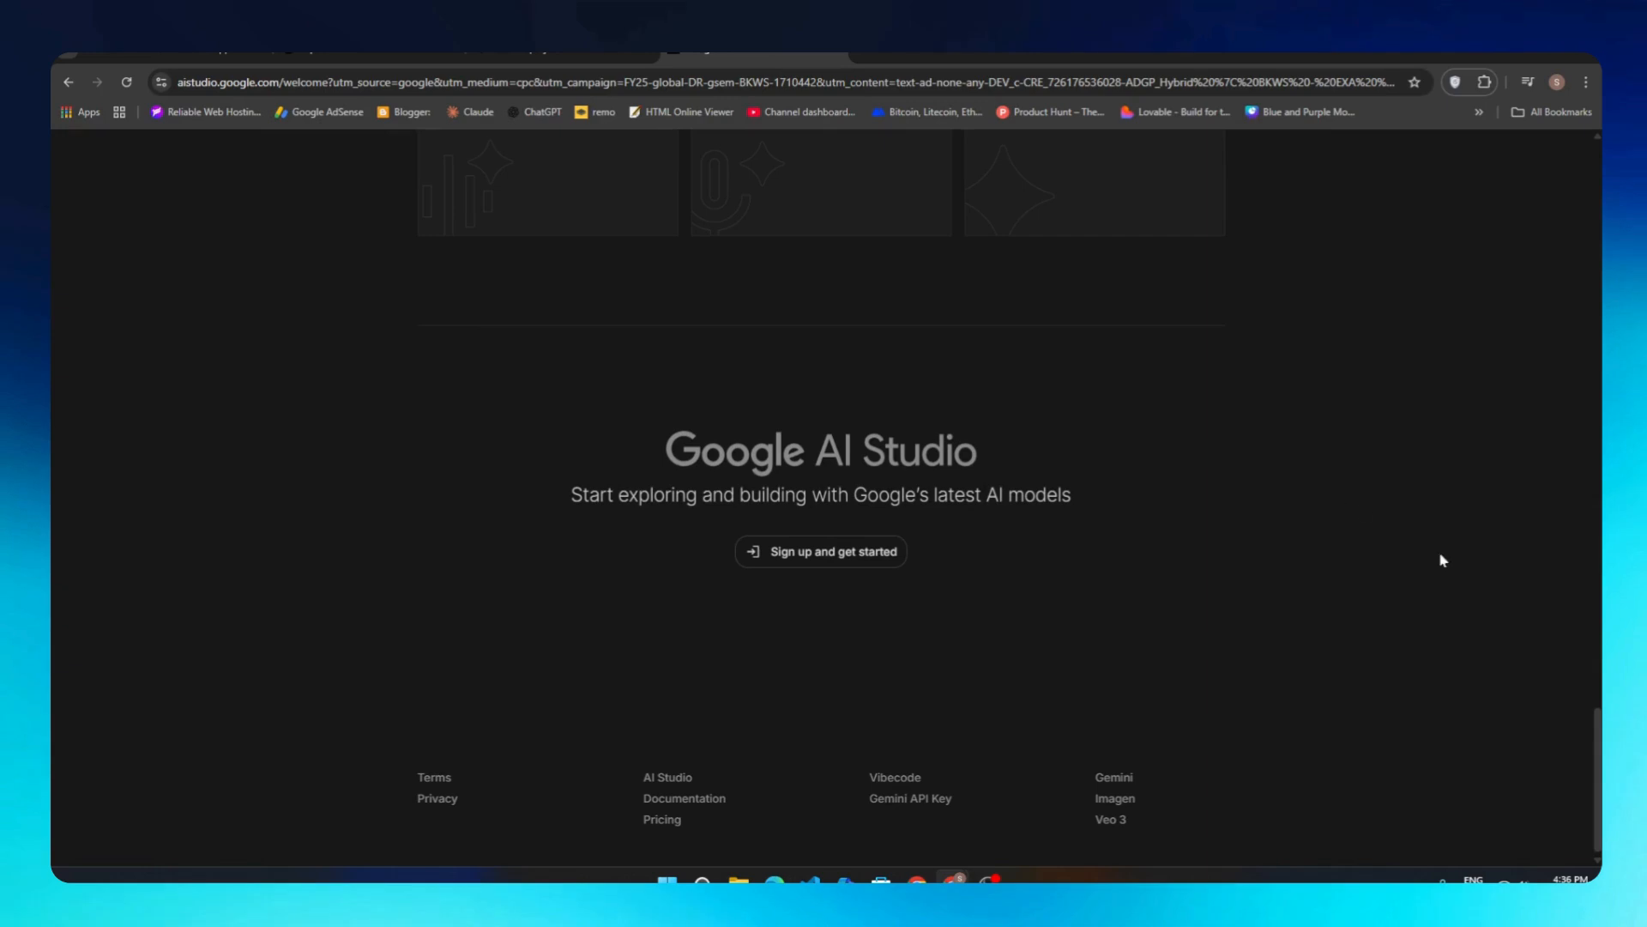
{"action": "mouse_move", "coordinate": [1566, 724]}
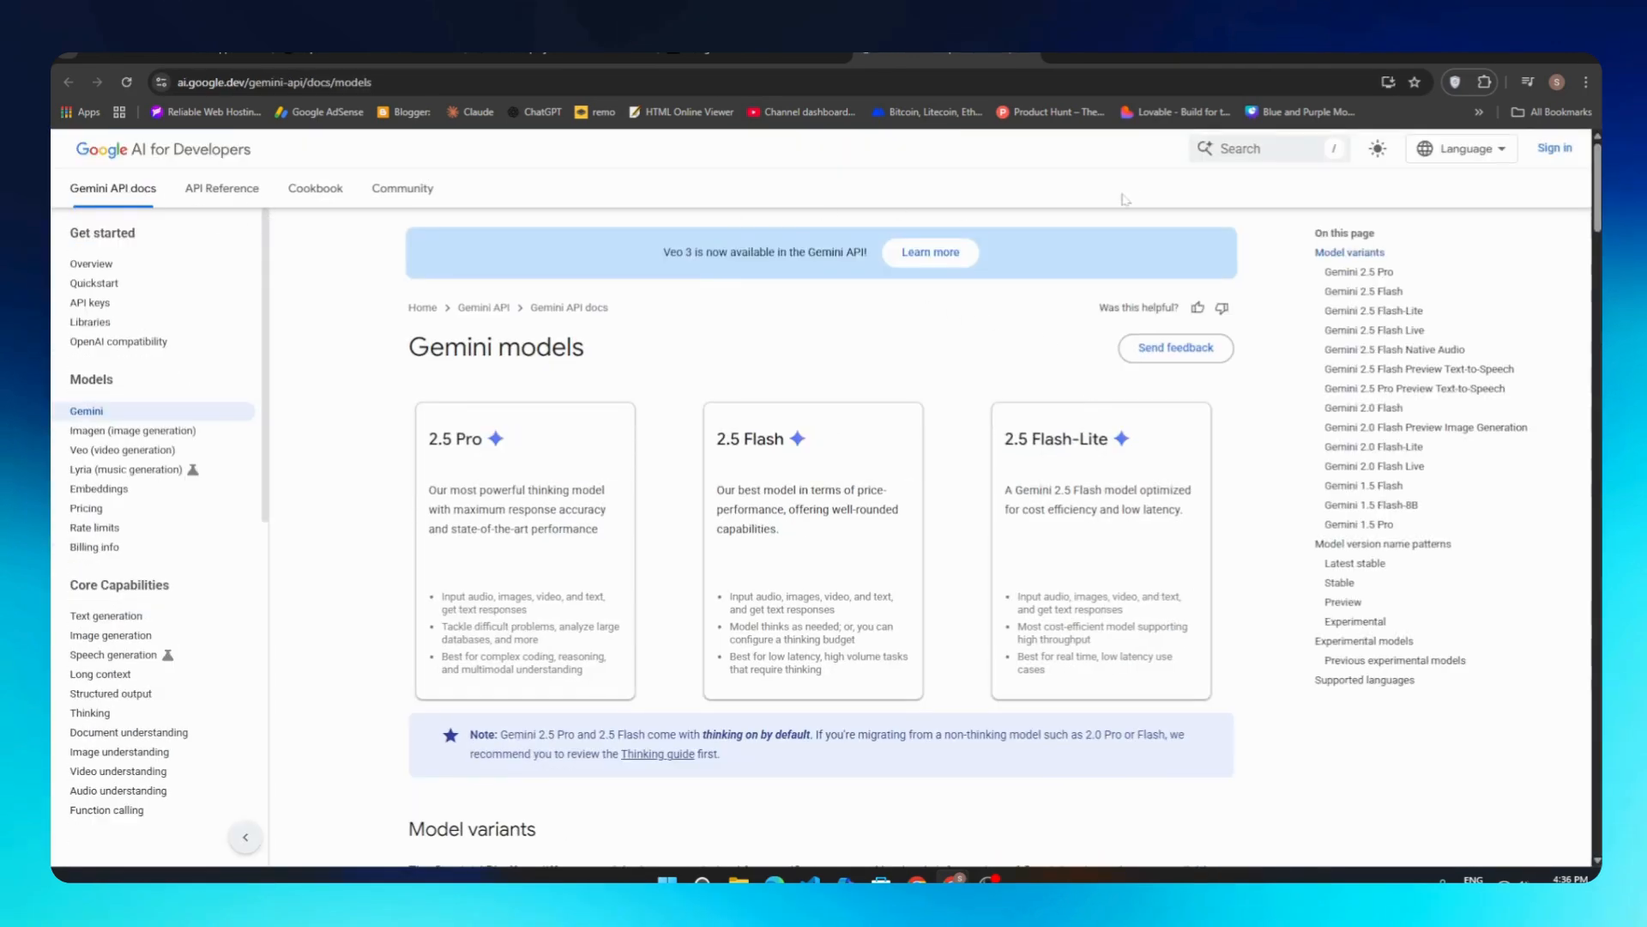
- Navigate to the API keys documentation and follow its link to Google AI Studio
{"action": "left_click", "coordinate": [89, 302]}
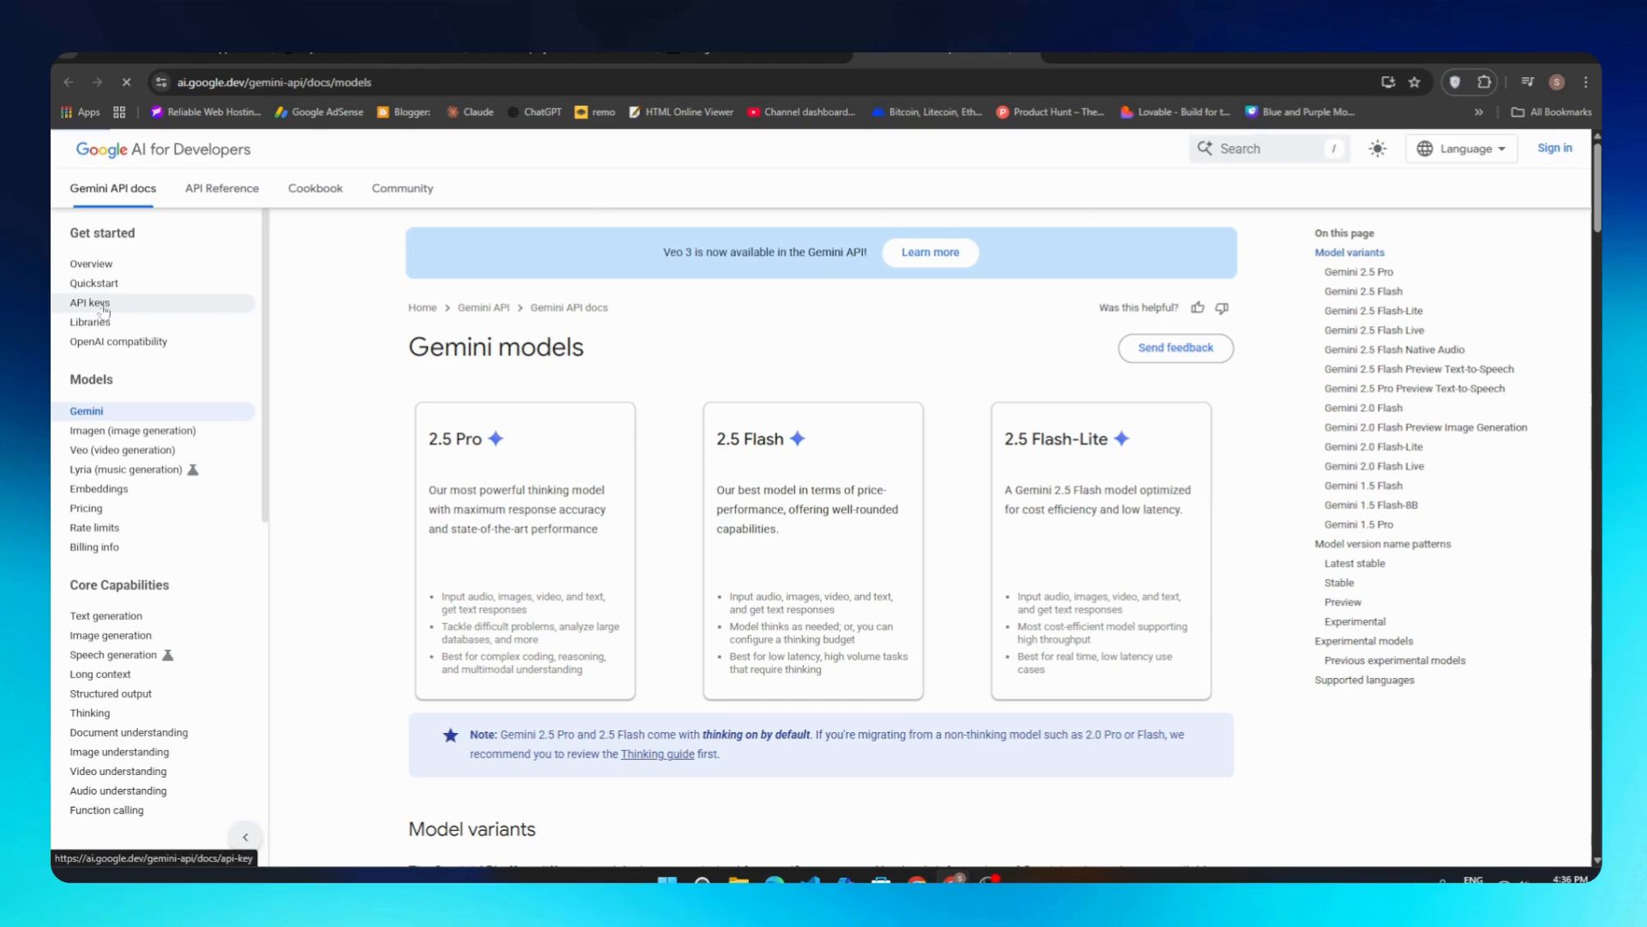
{"action": "left_click", "coordinate": [89, 302]}
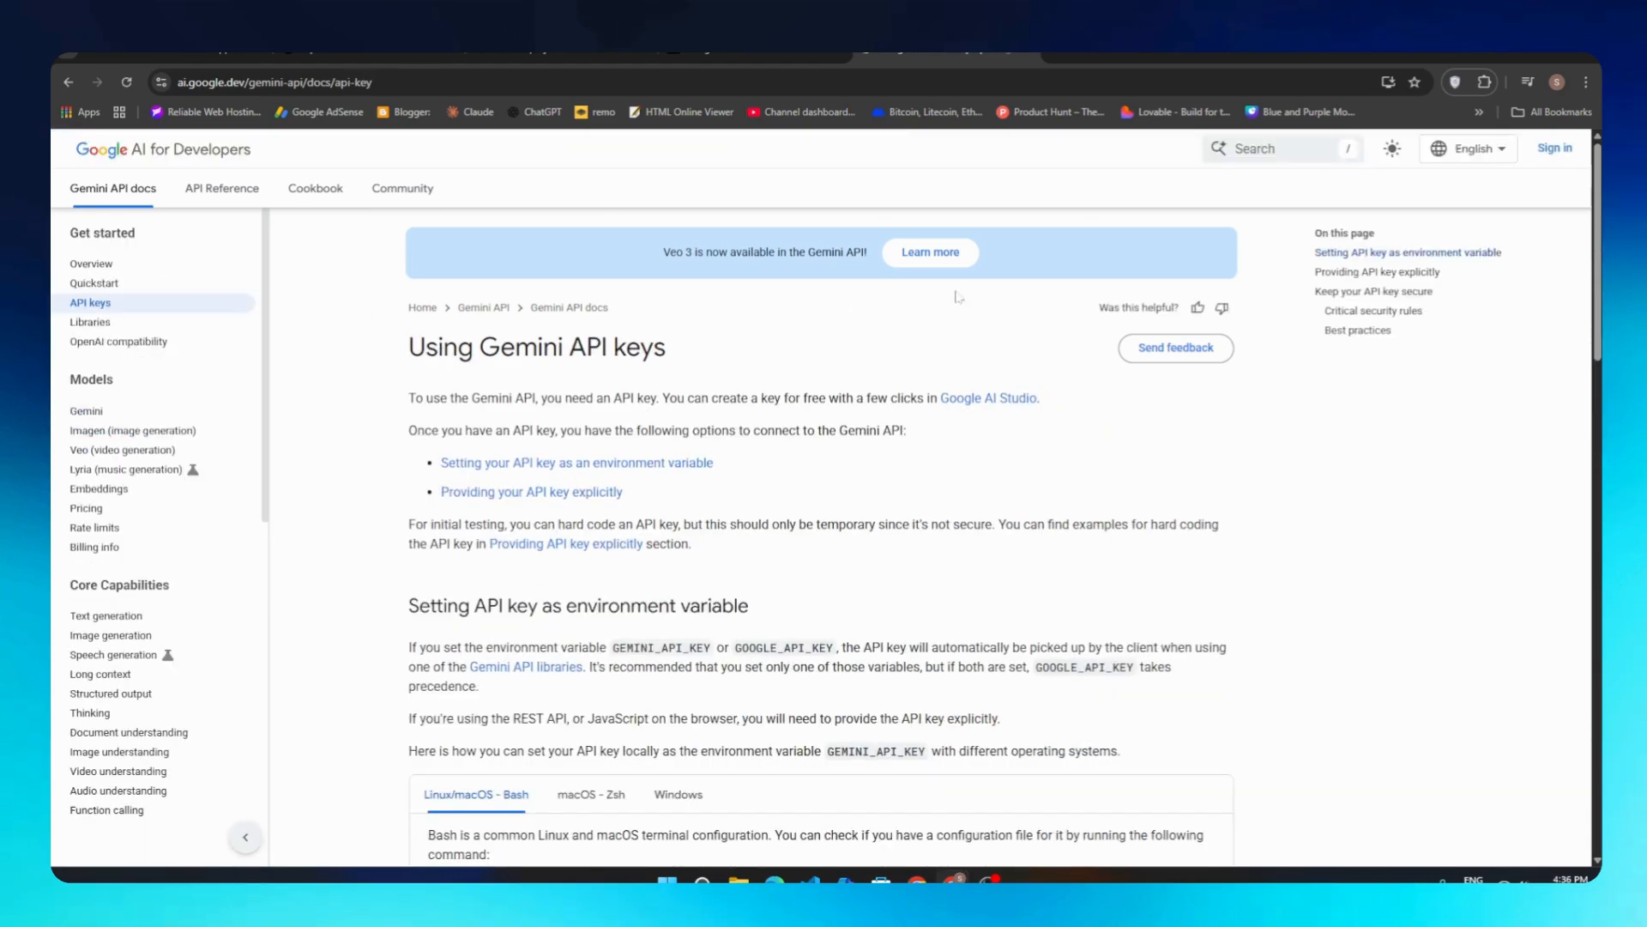
{"action": "left_click", "coordinate": [989, 398]}
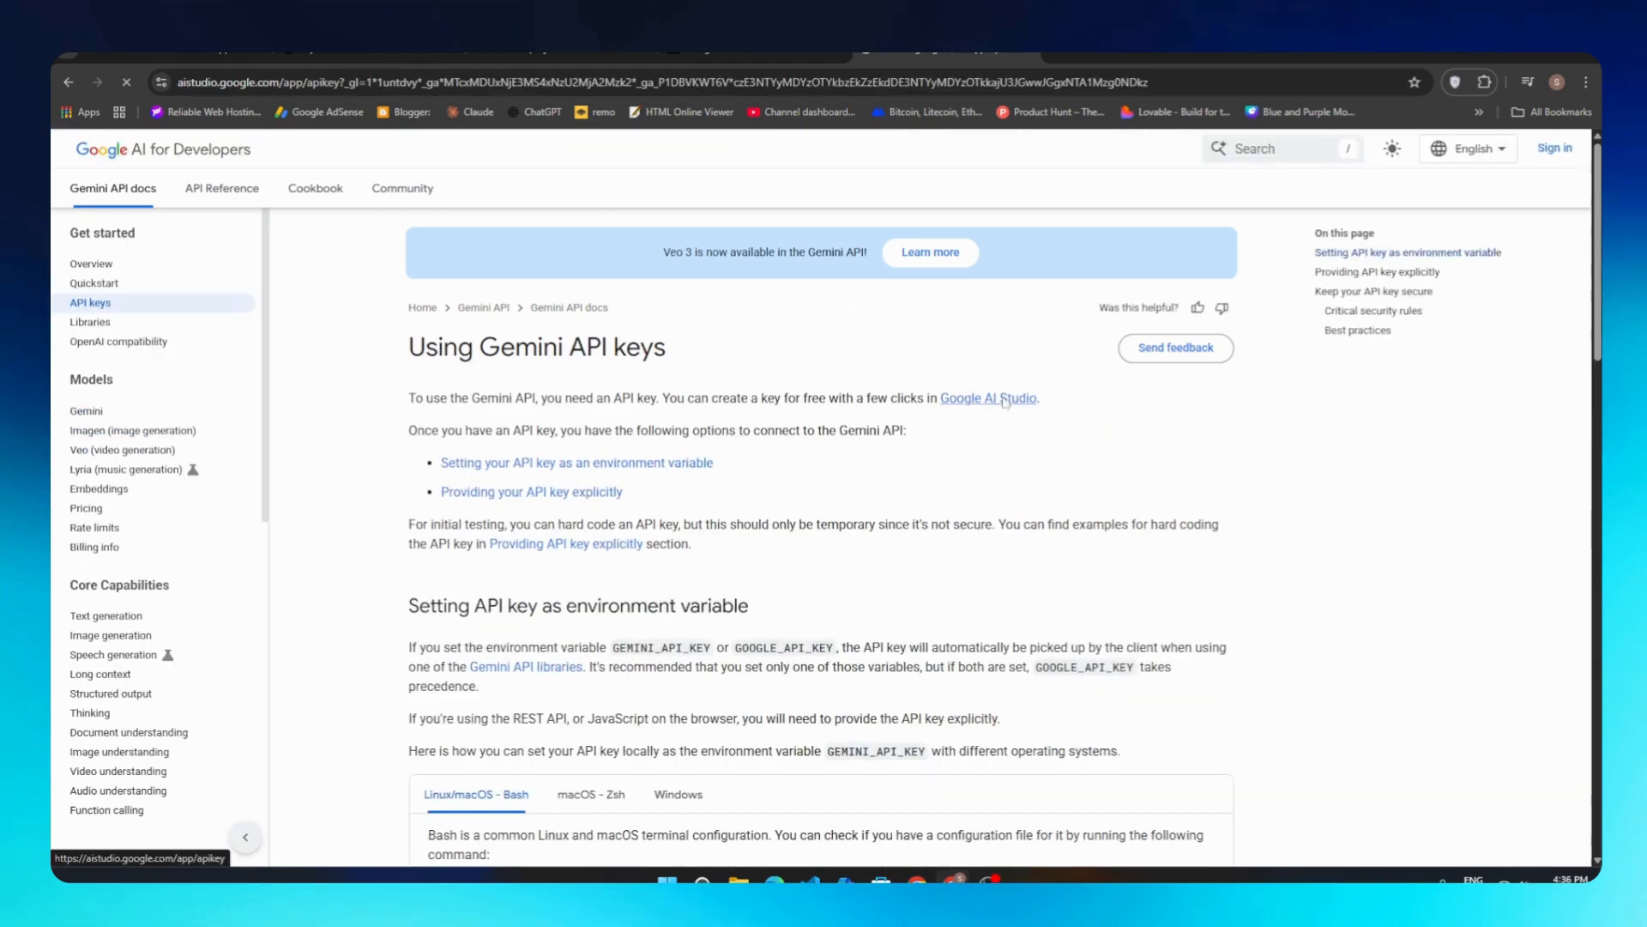
- Dismiss the welcome popup, start creating an API key and show the Google Cloud projects list
{"action": "left_click", "coordinate": [988, 398]}
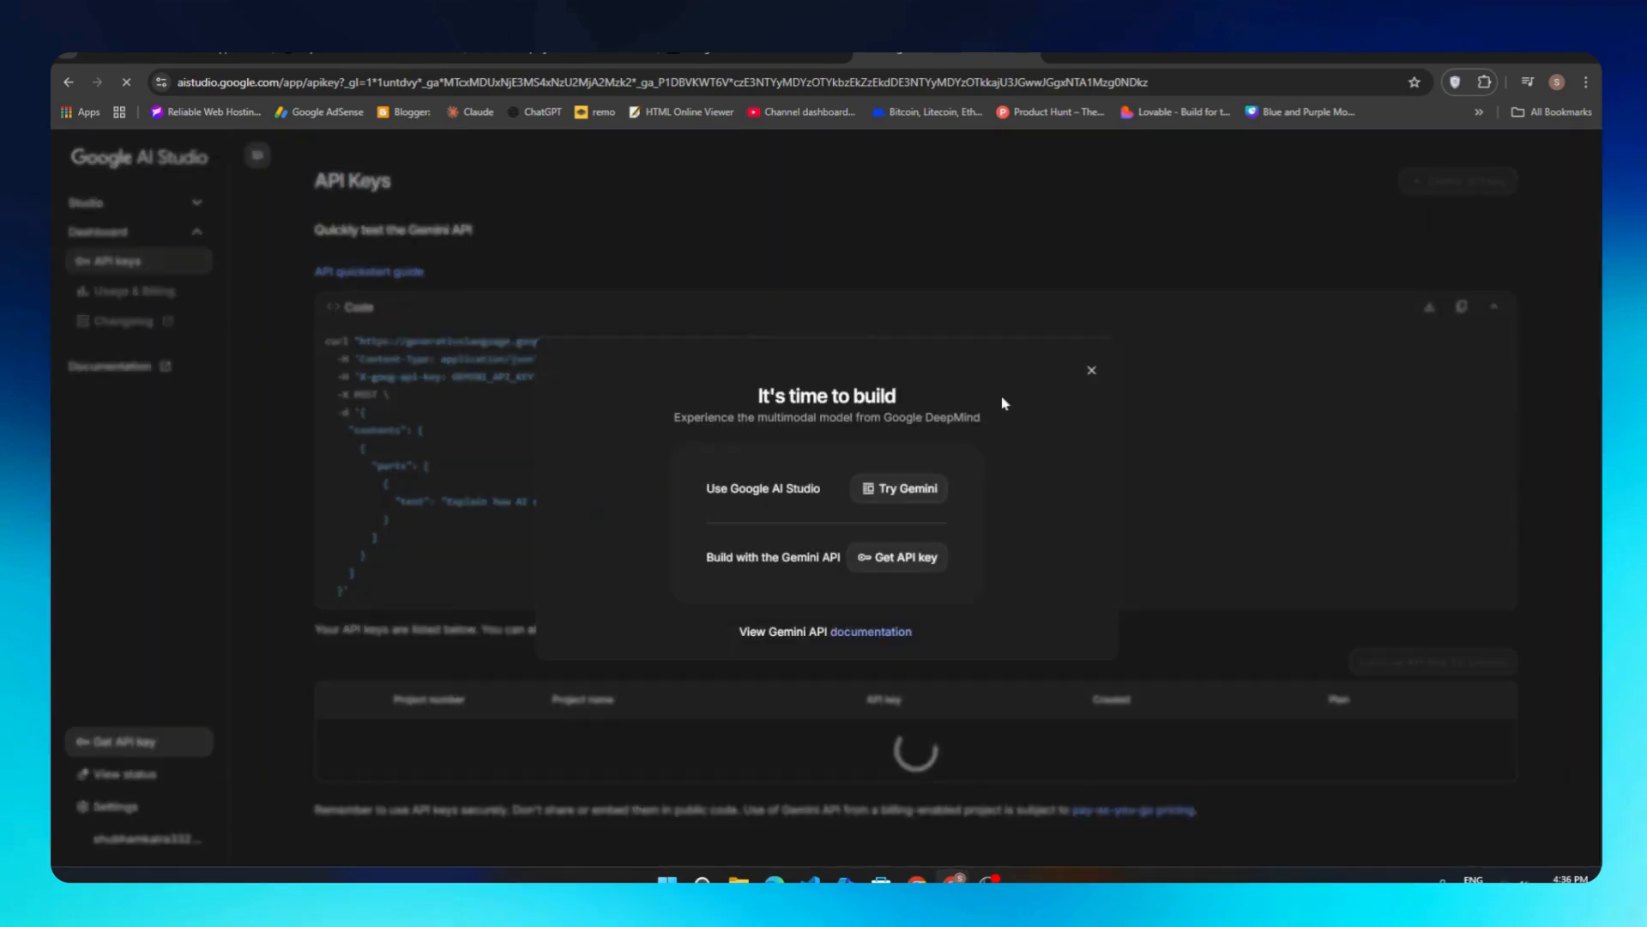
{"action": "left_click", "coordinate": [1092, 371]}
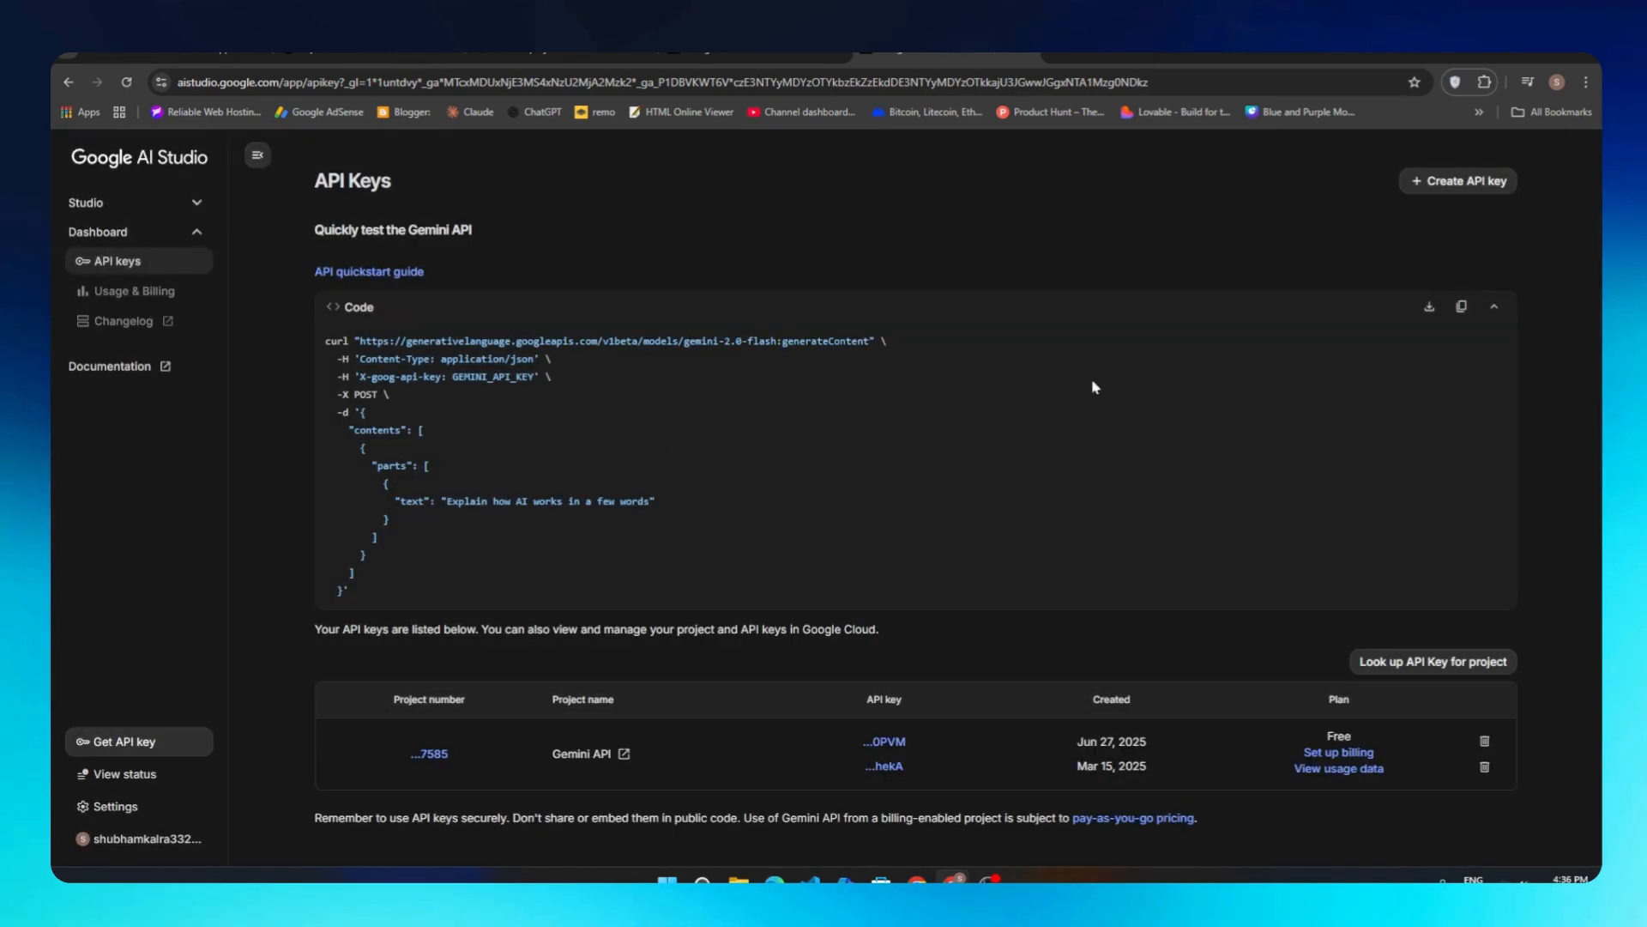
{"action": "mouse_move", "coordinate": [1427, 306]}
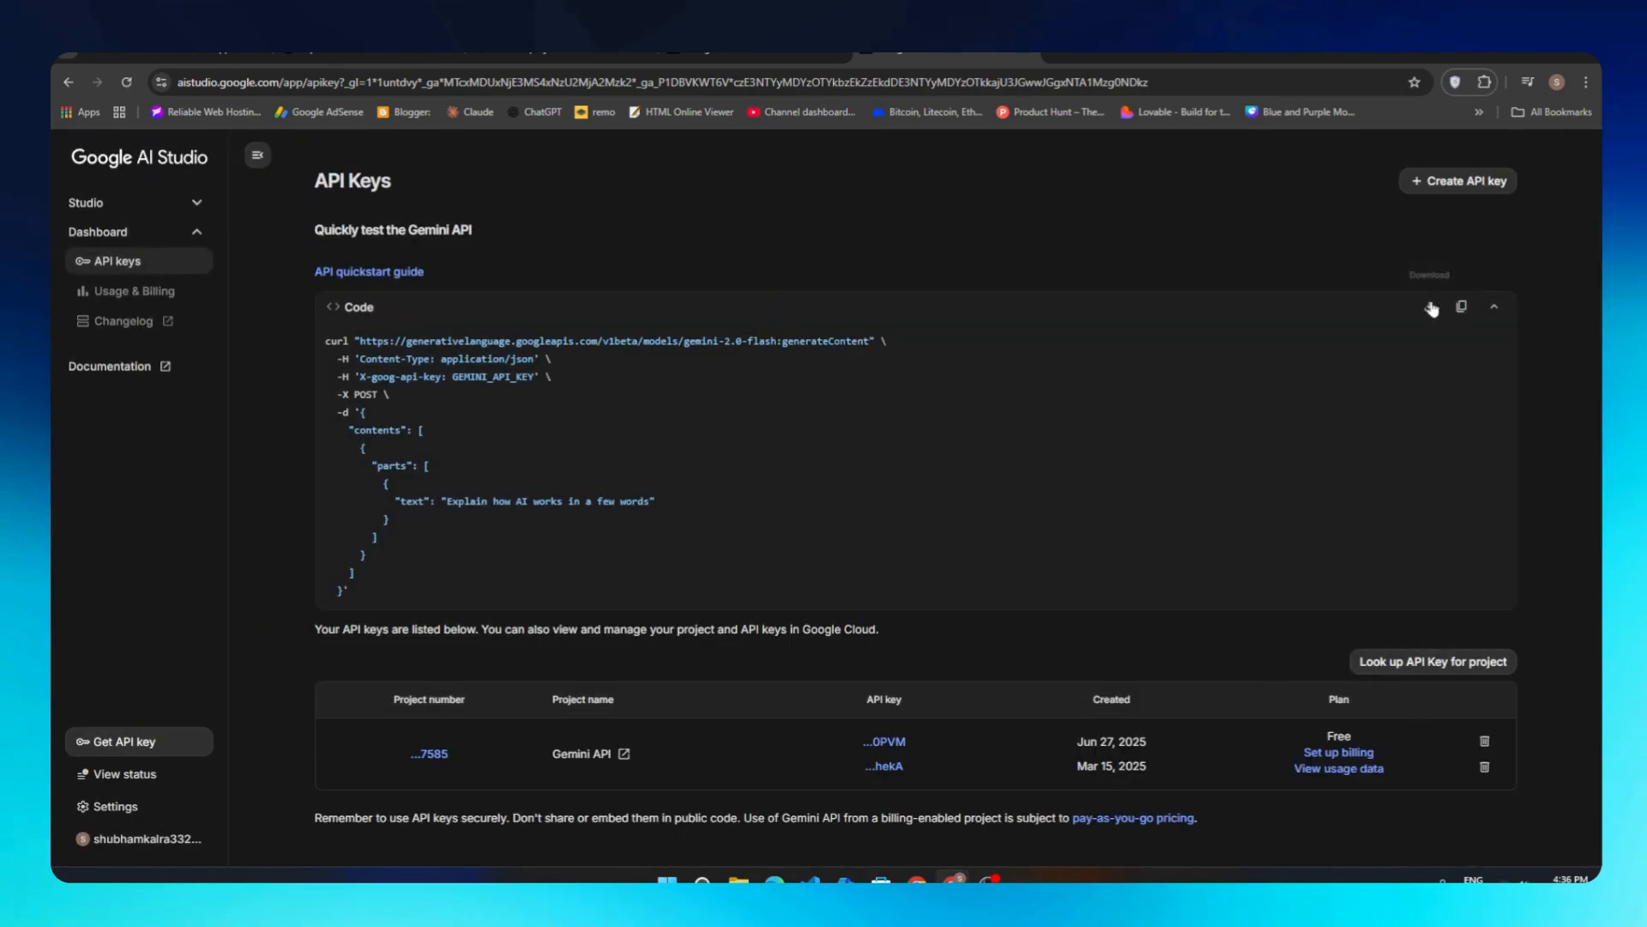
{"action": "left_click", "coordinate": [1458, 182]}
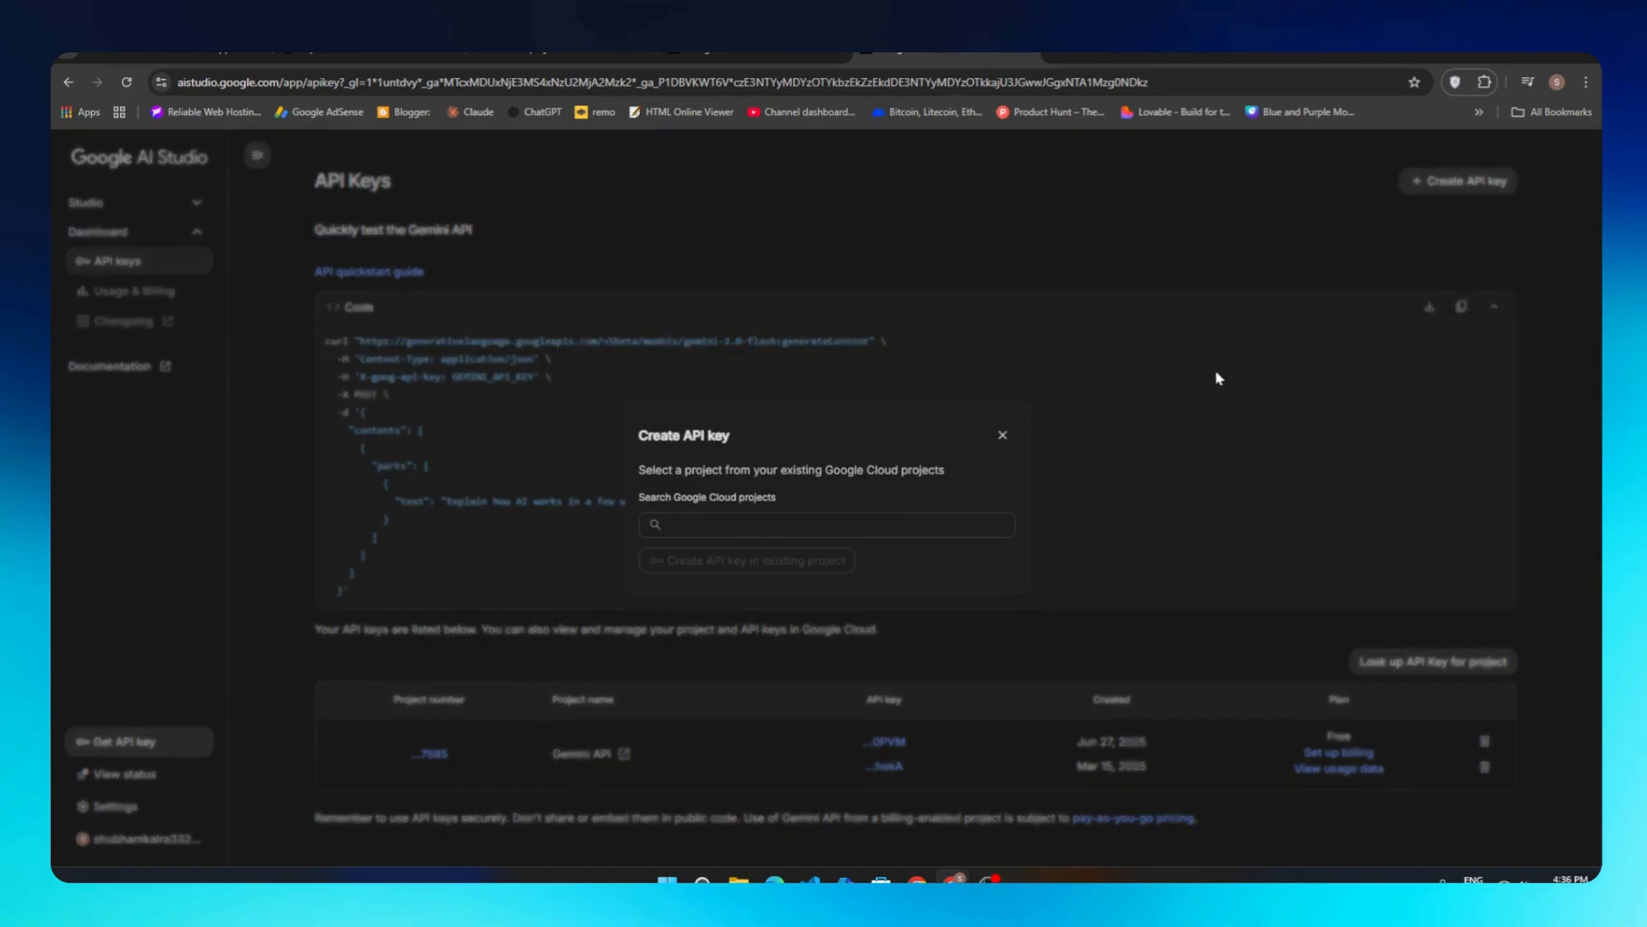
{"action": "left_click", "coordinate": [825, 525]}
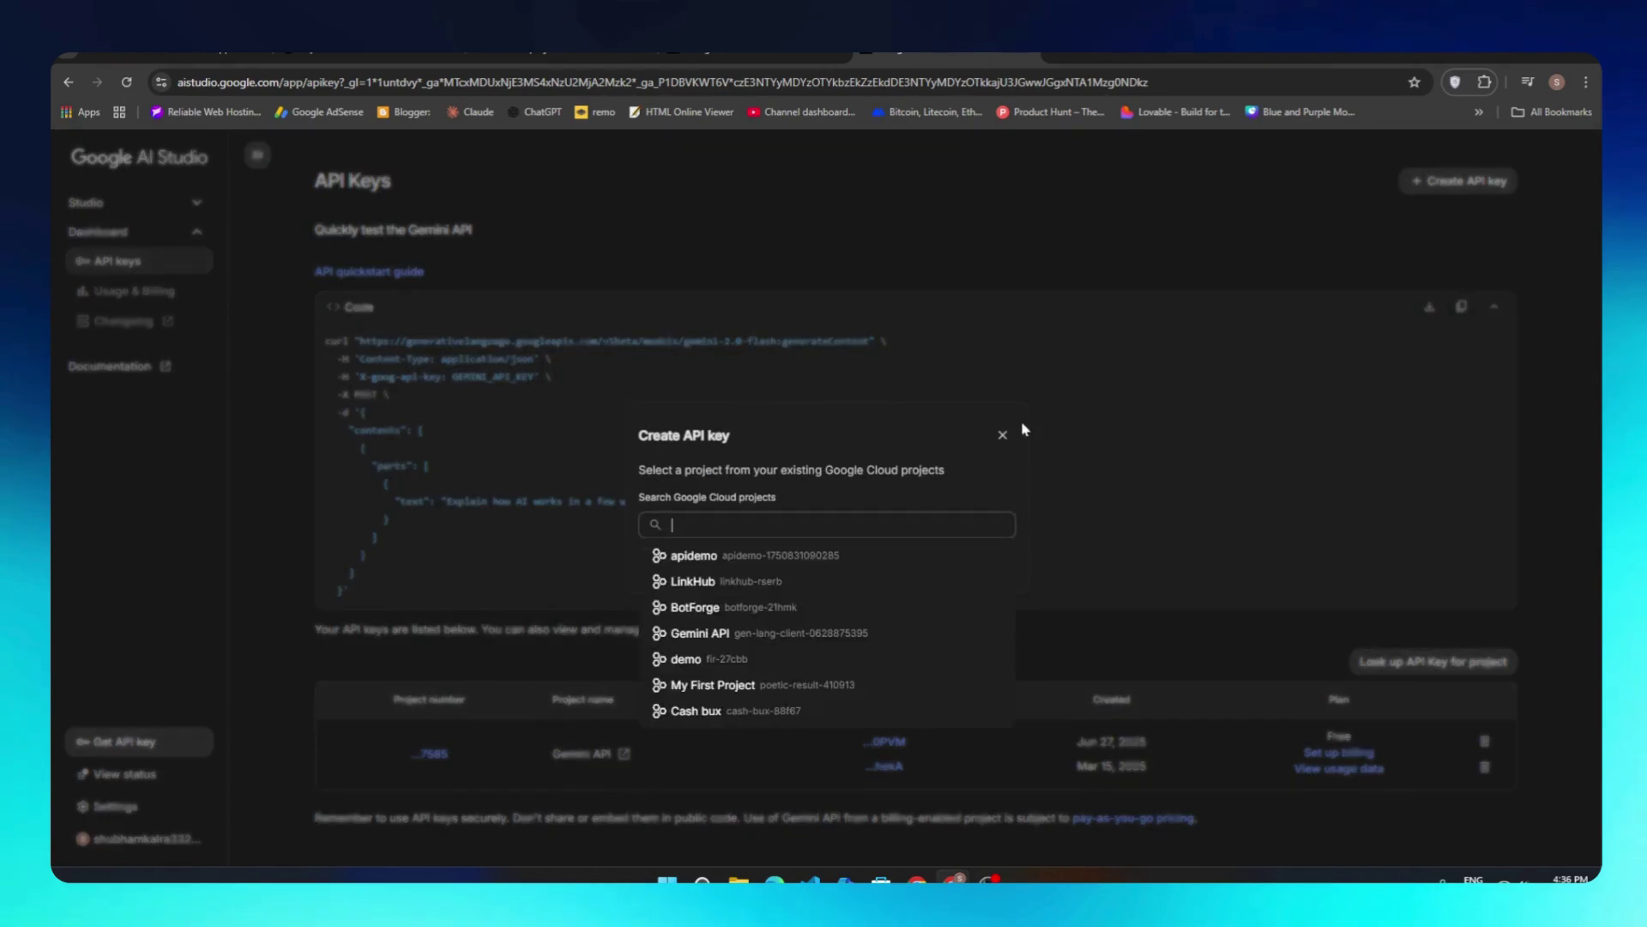
{"action": "mouse_move", "coordinate": [755, 681]}
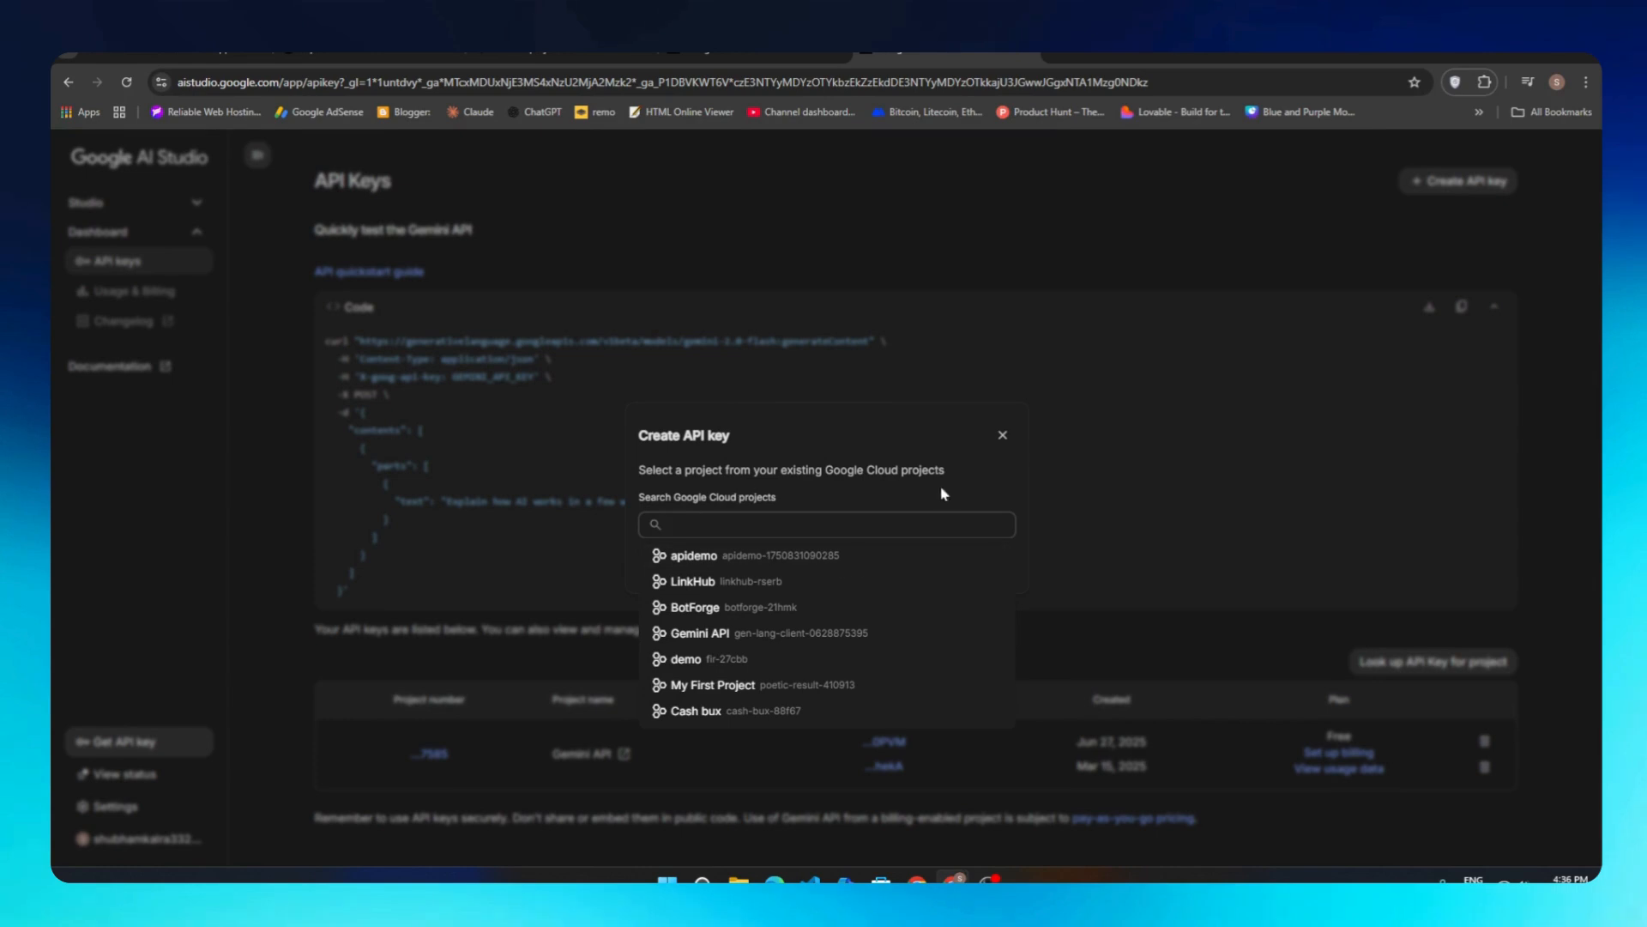
{"action": "left_click", "coordinate": [1002, 436]}
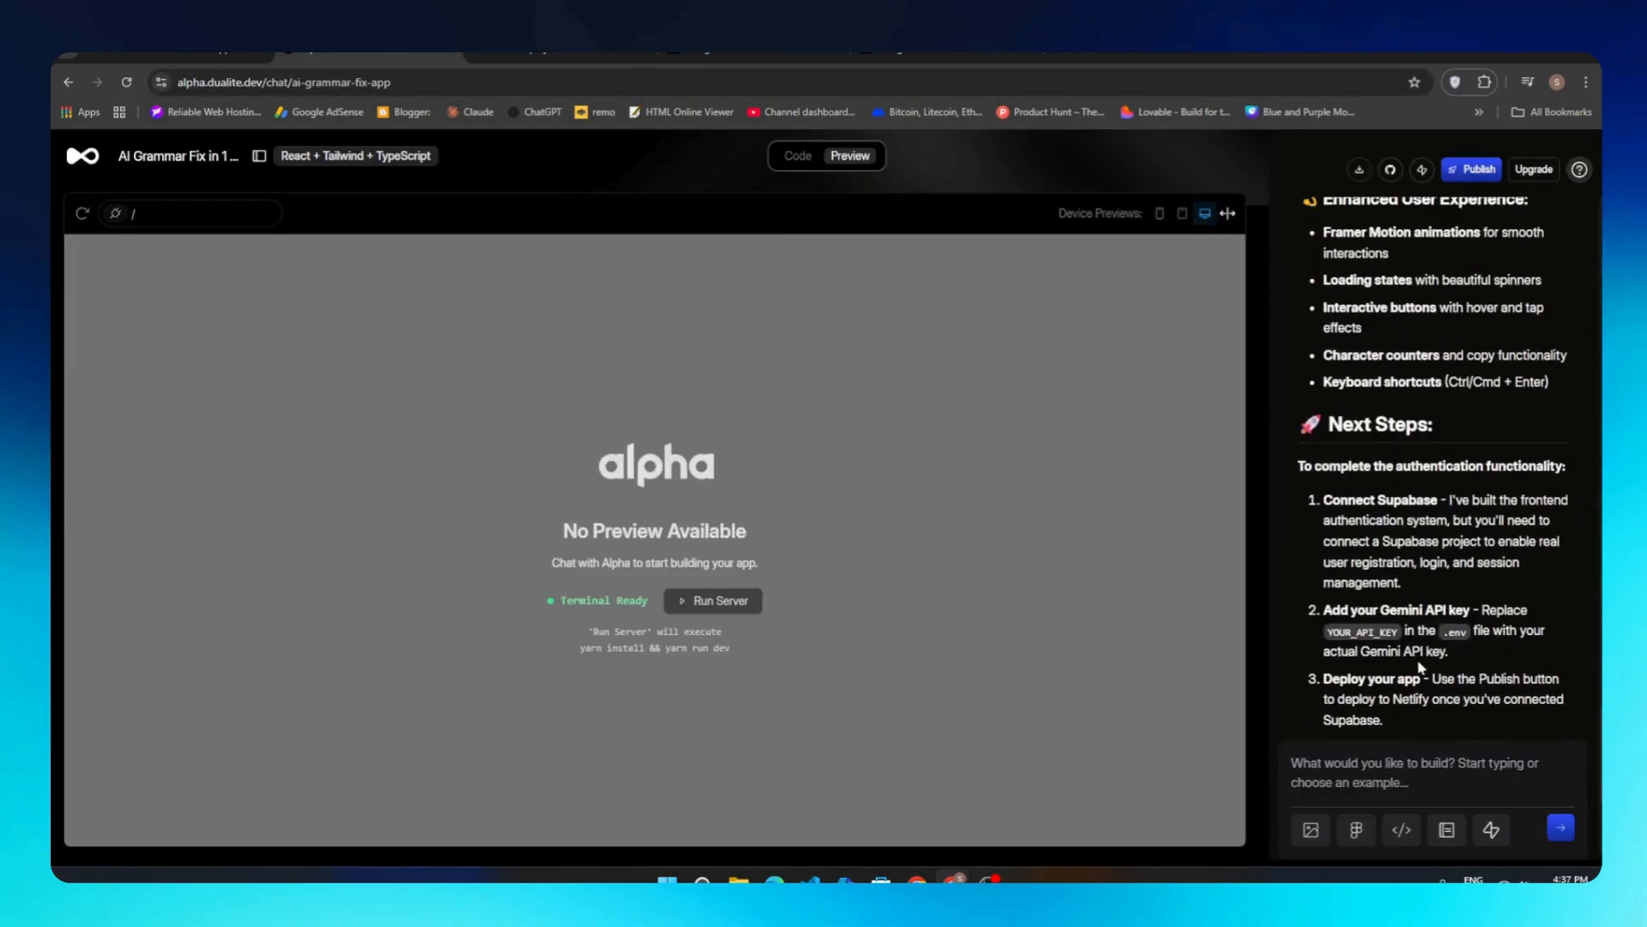
- Start the development server, read the chat summary and switch to the live preview showing the sign-in page
{"action": "left_click", "coordinate": [714, 600]}
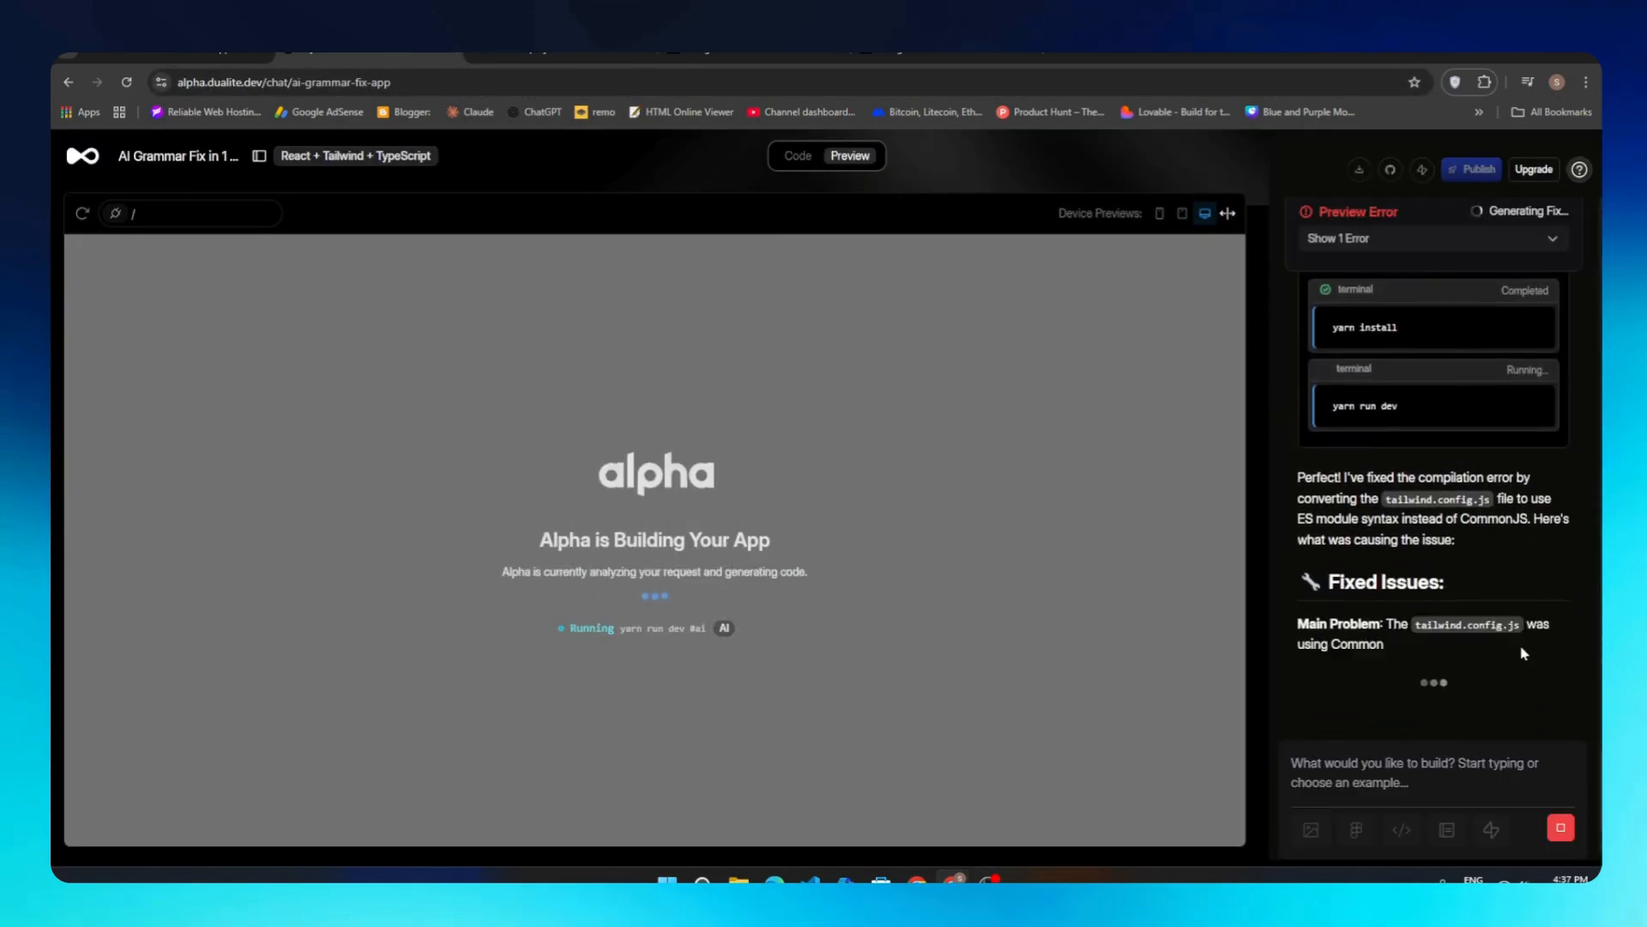
{"action": "left_click", "coordinate": [798, 154]}
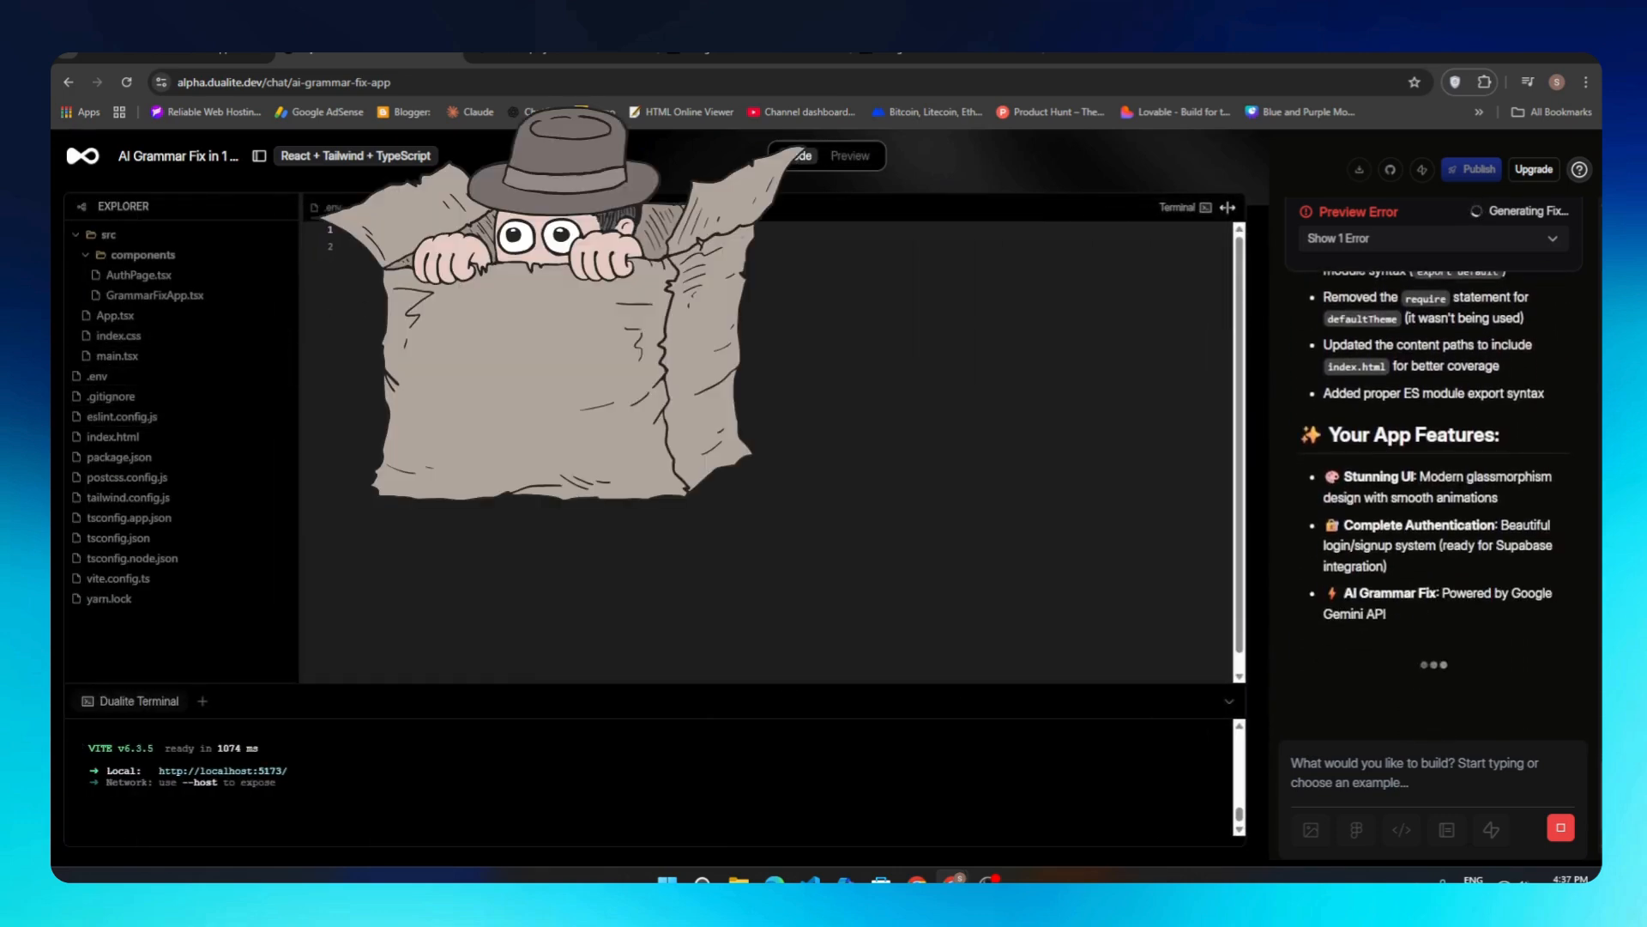
{"action": "scroll", "scroll_direction": "down", "scroll_amount": 3}
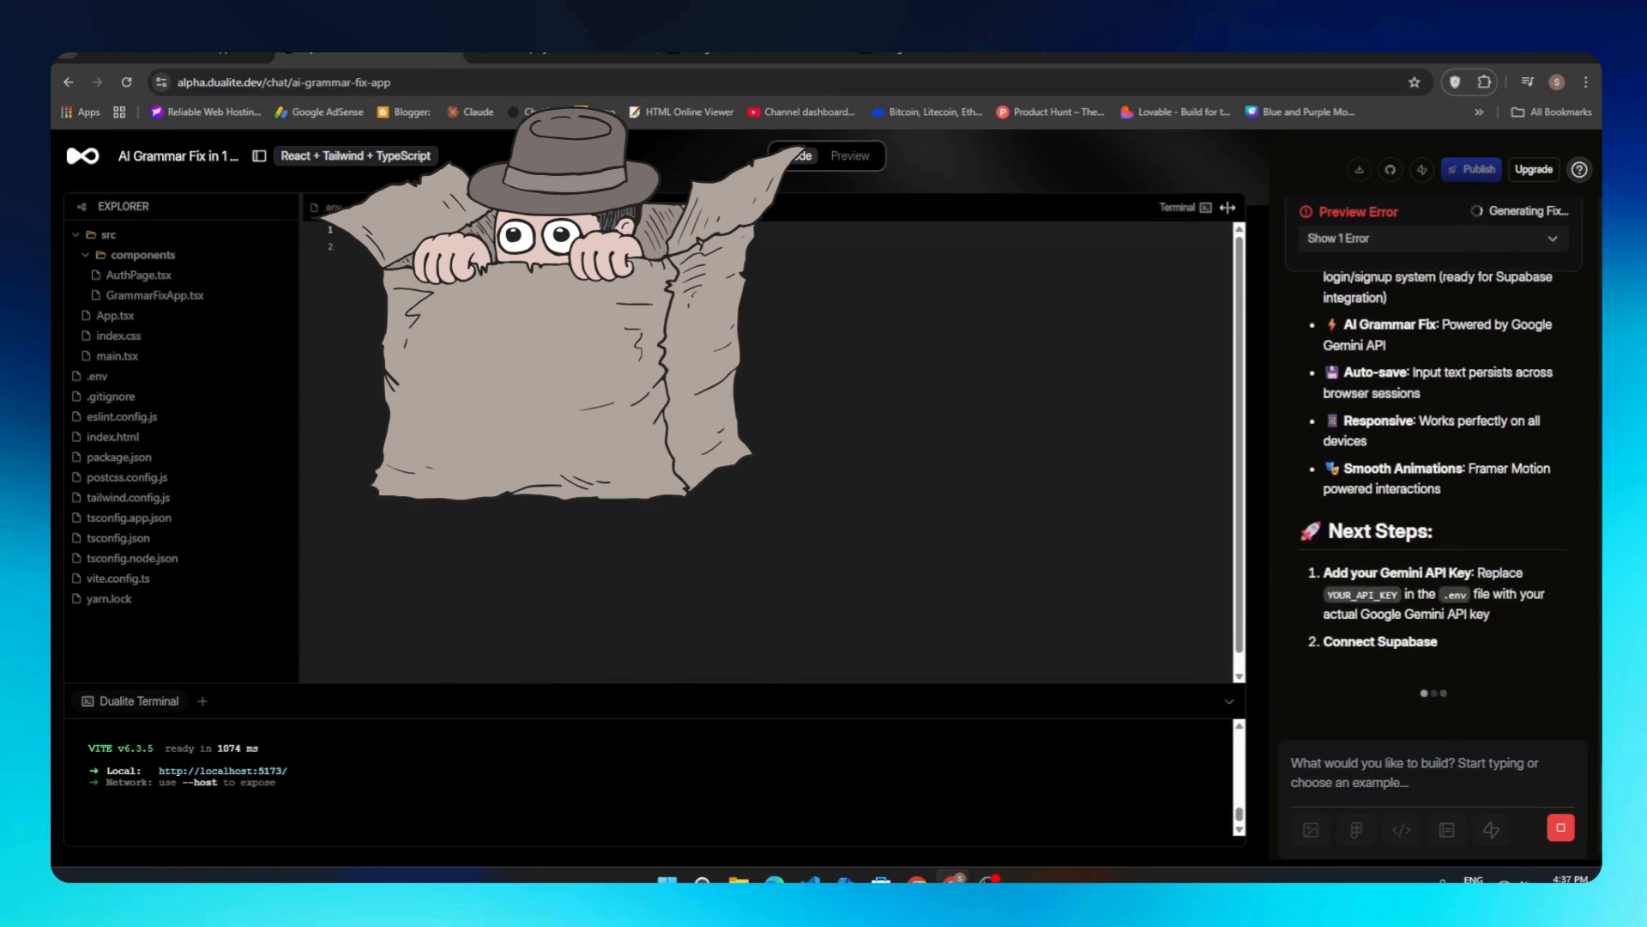
{"action": "scroll", "scroll_direction": "down", "scroll_amount": 3}
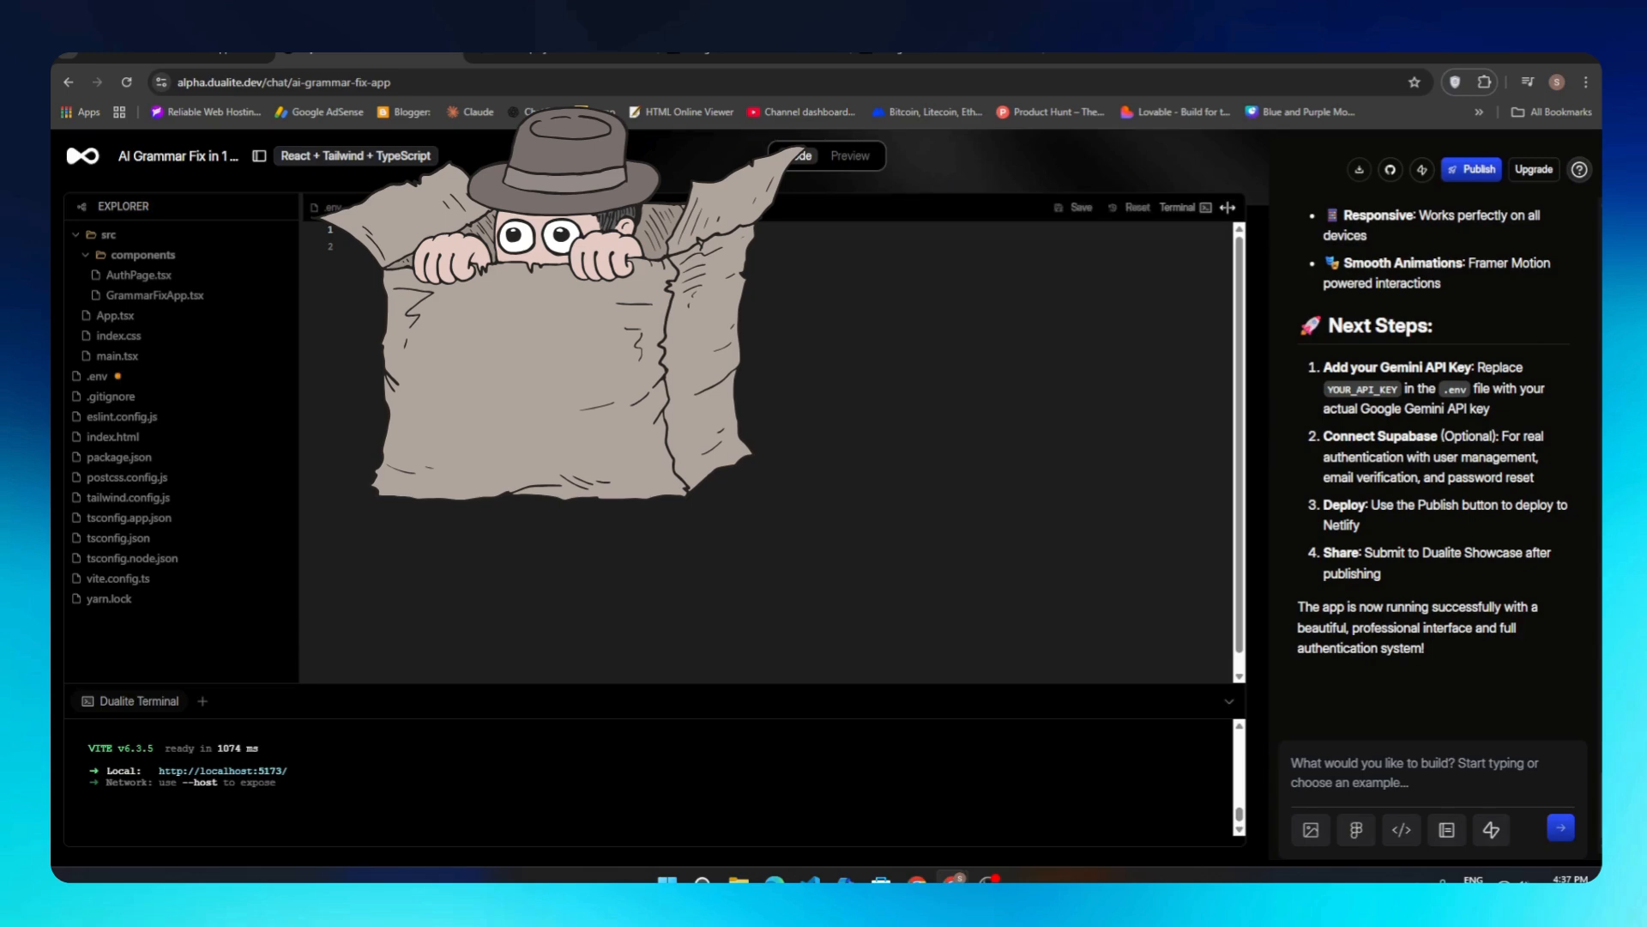
{"action": "left_click", "coordinate": [851, 155]}
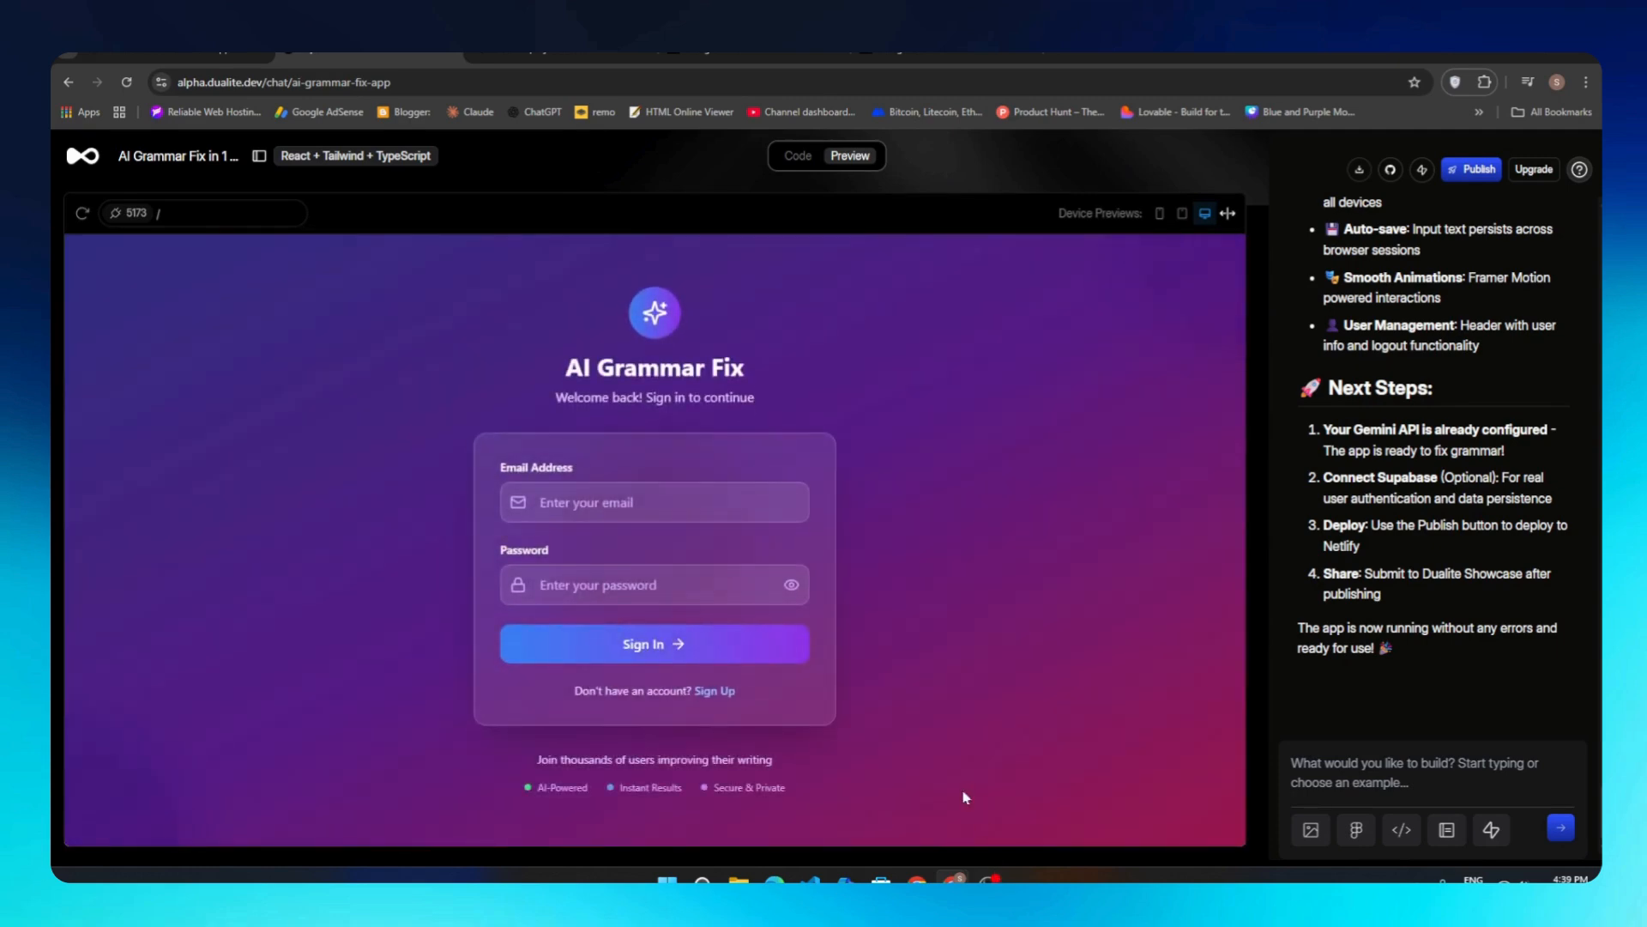
{"action": "left_click", "coordinate": [656, 501]}
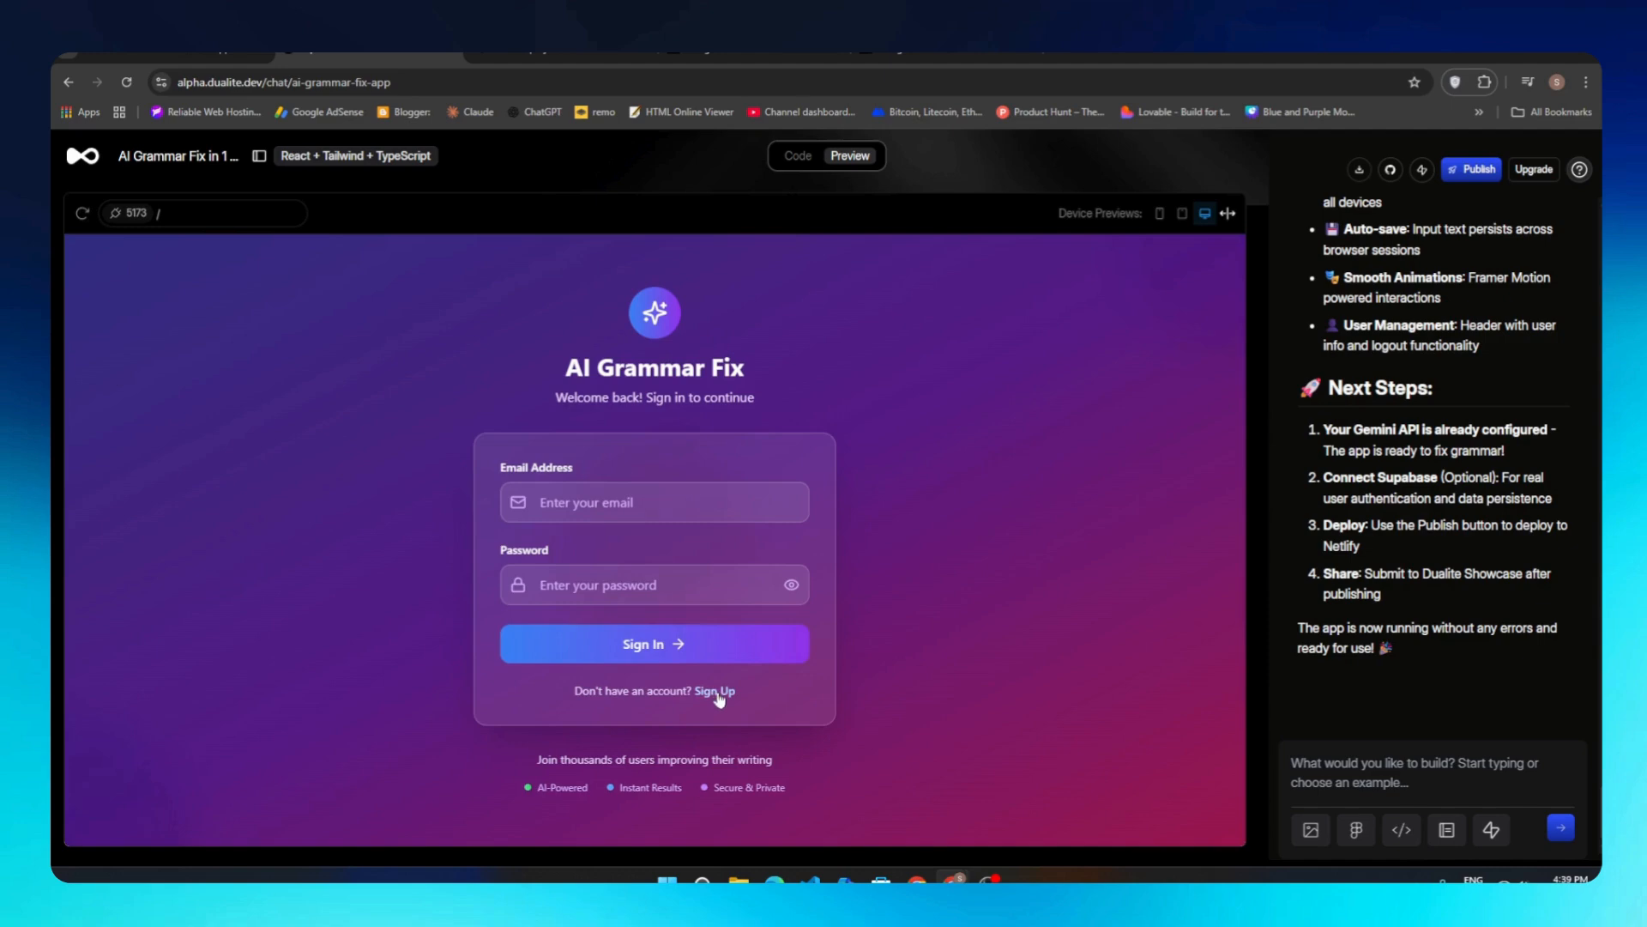
{"action": "left_click", "coordinate": [714, 689]}
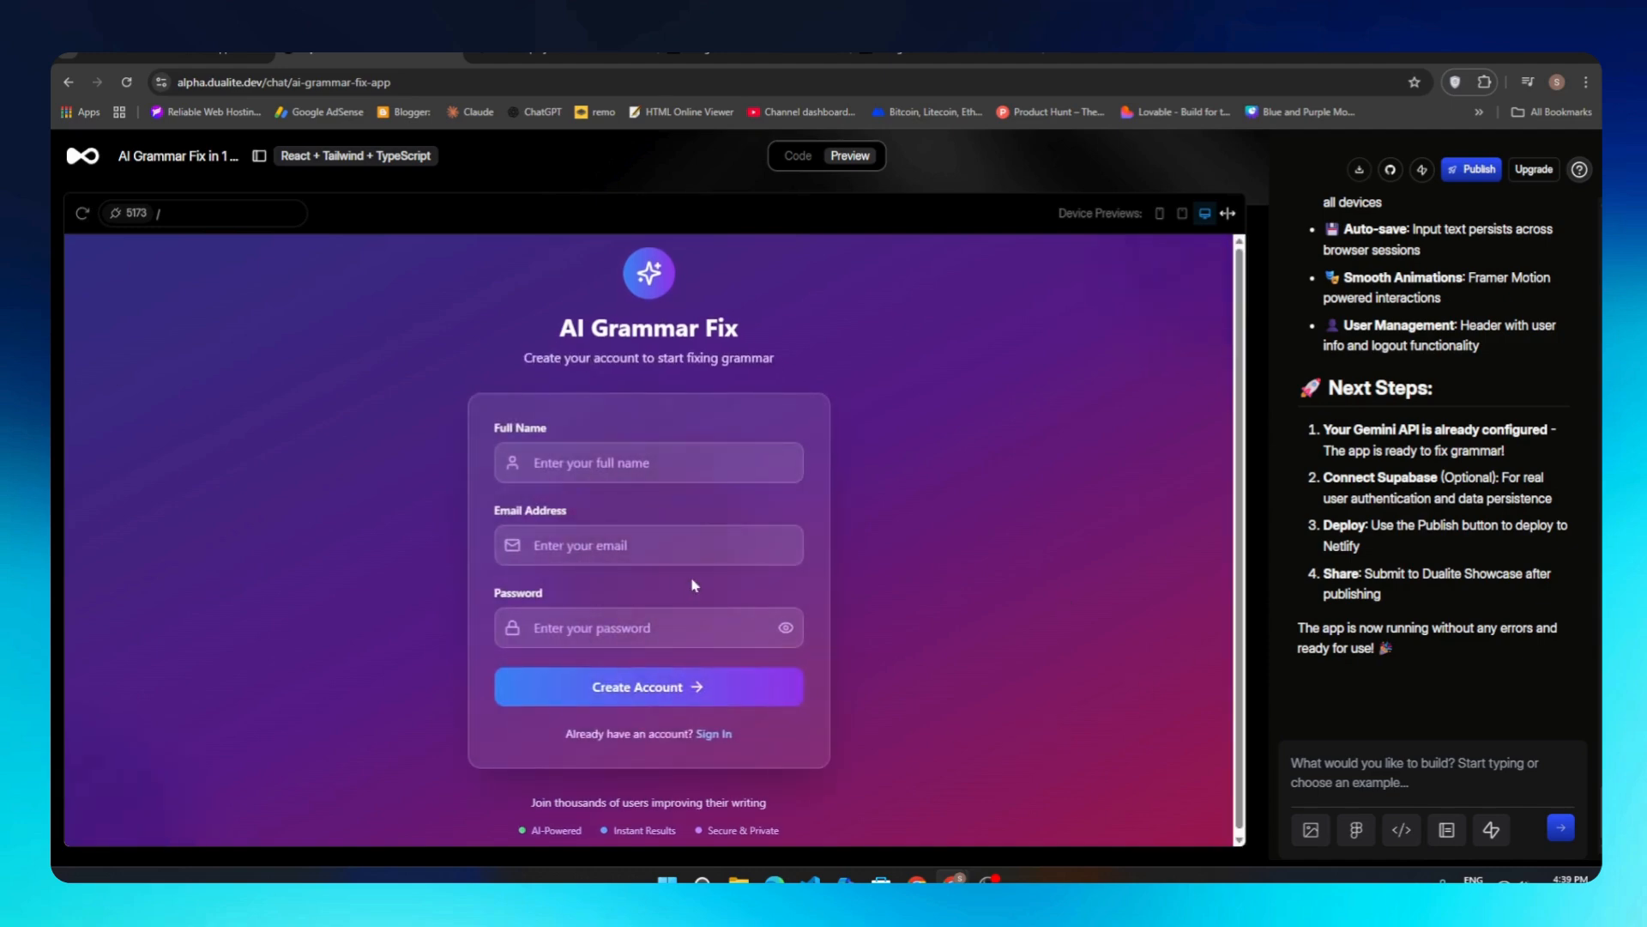
{"action": "left_click", "coordinate": [648, 463]}
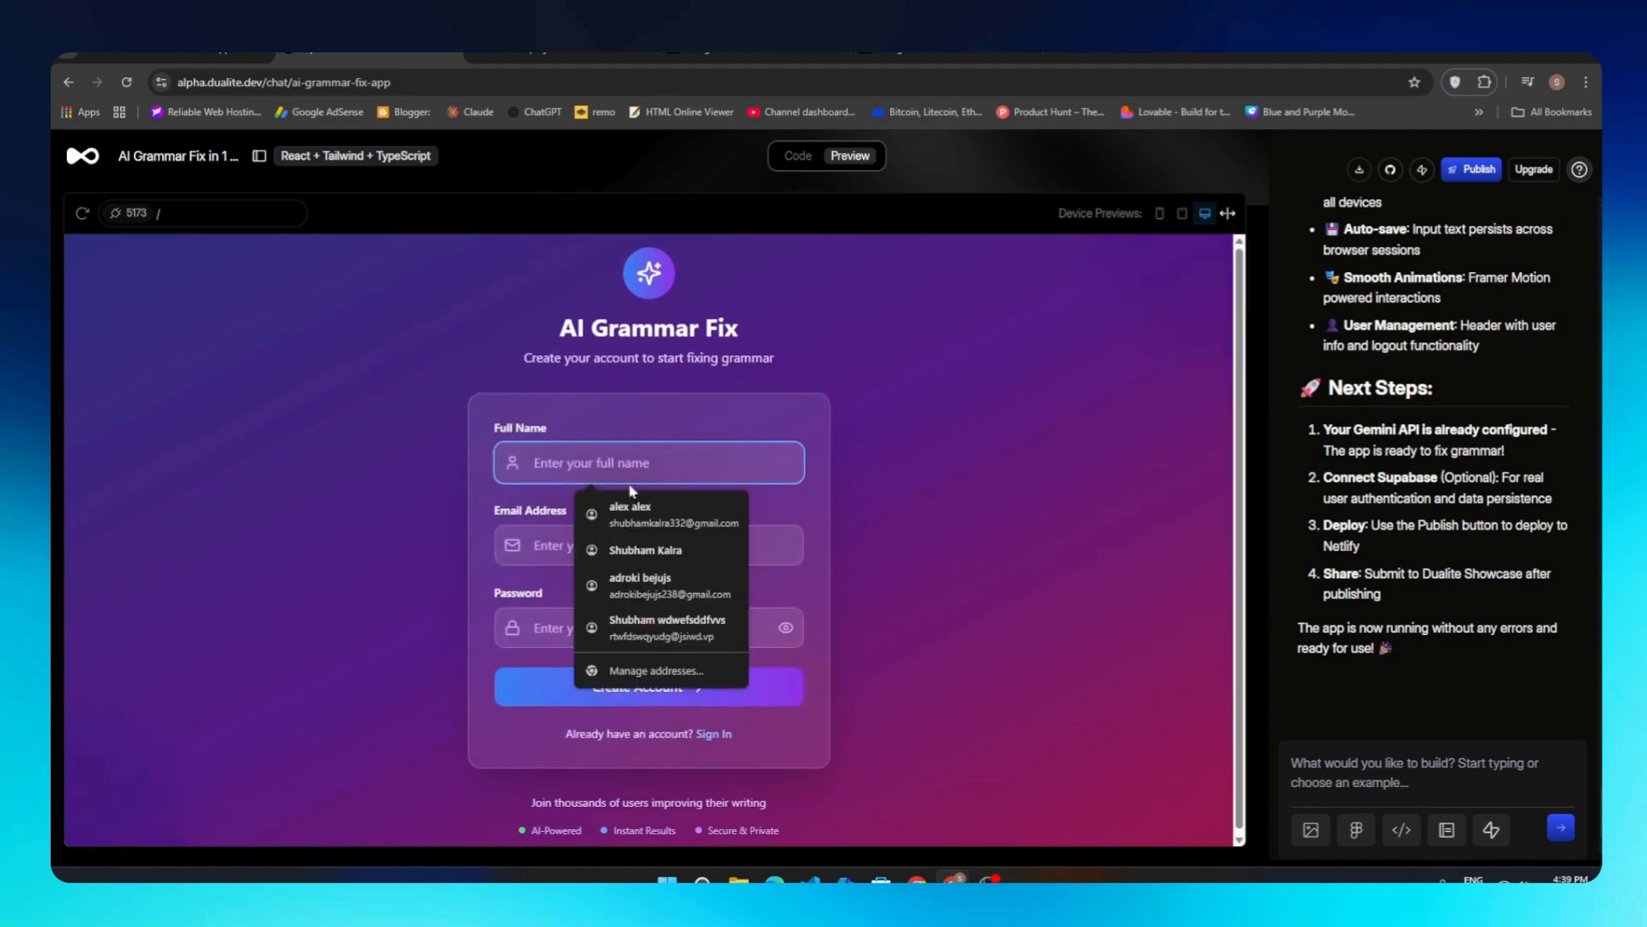
{"action": "left_click", "coordinate": [645, 549]}
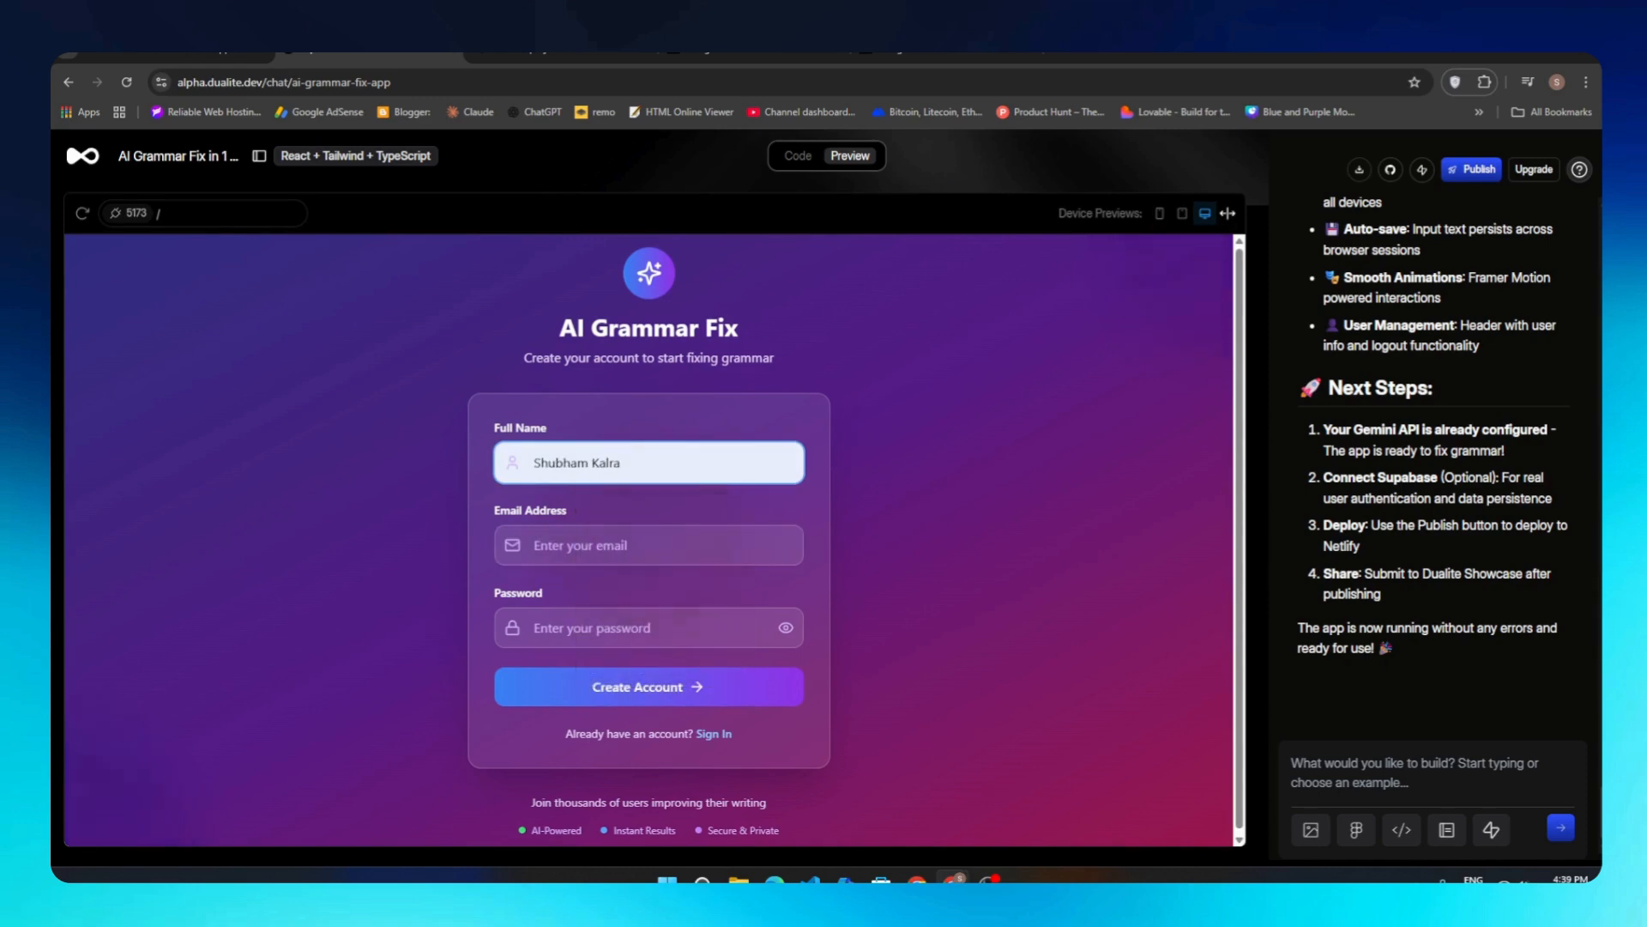
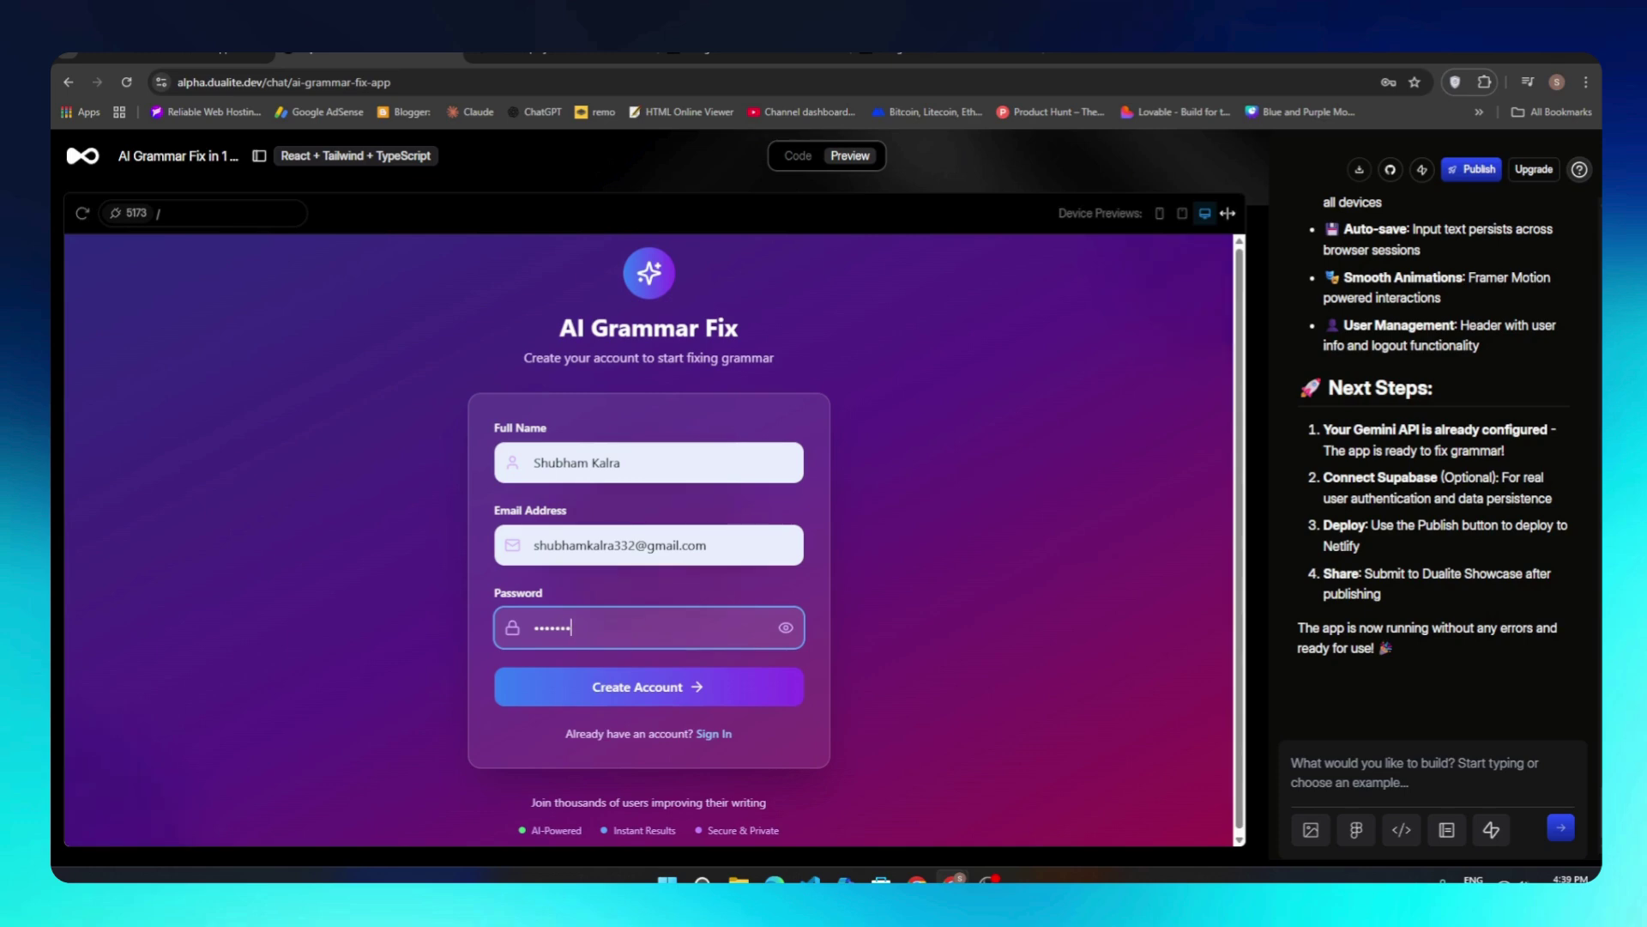
{"action": "left_click", "coordinate": [649, 686]}
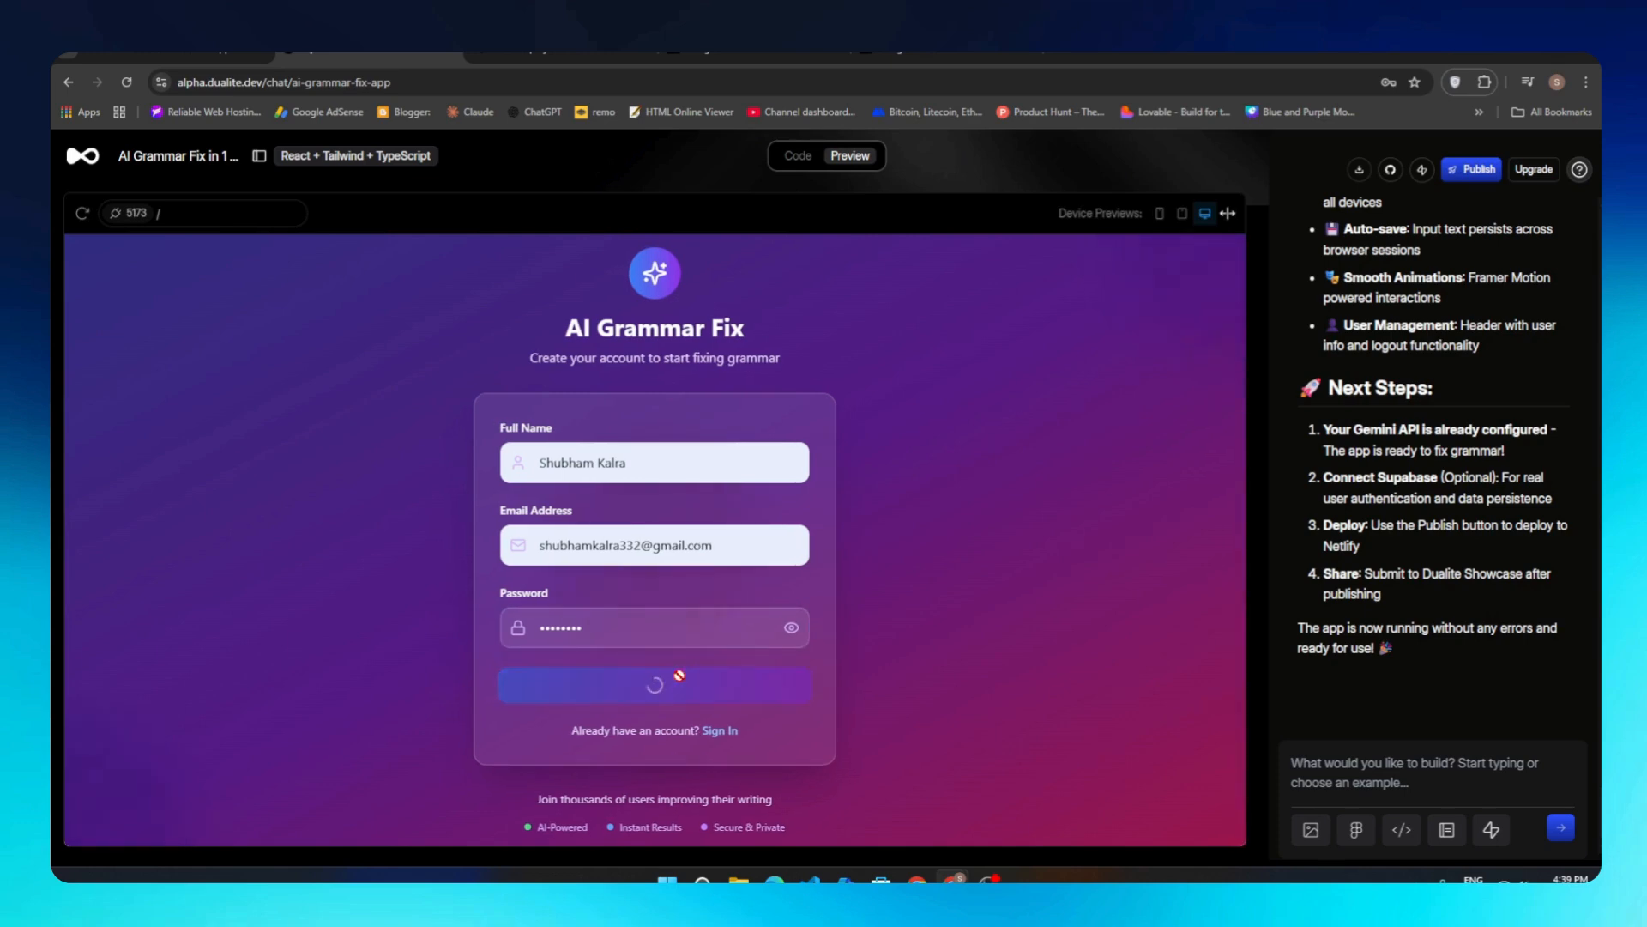
{"action": "left_click", "coordinate": [656, 684]}
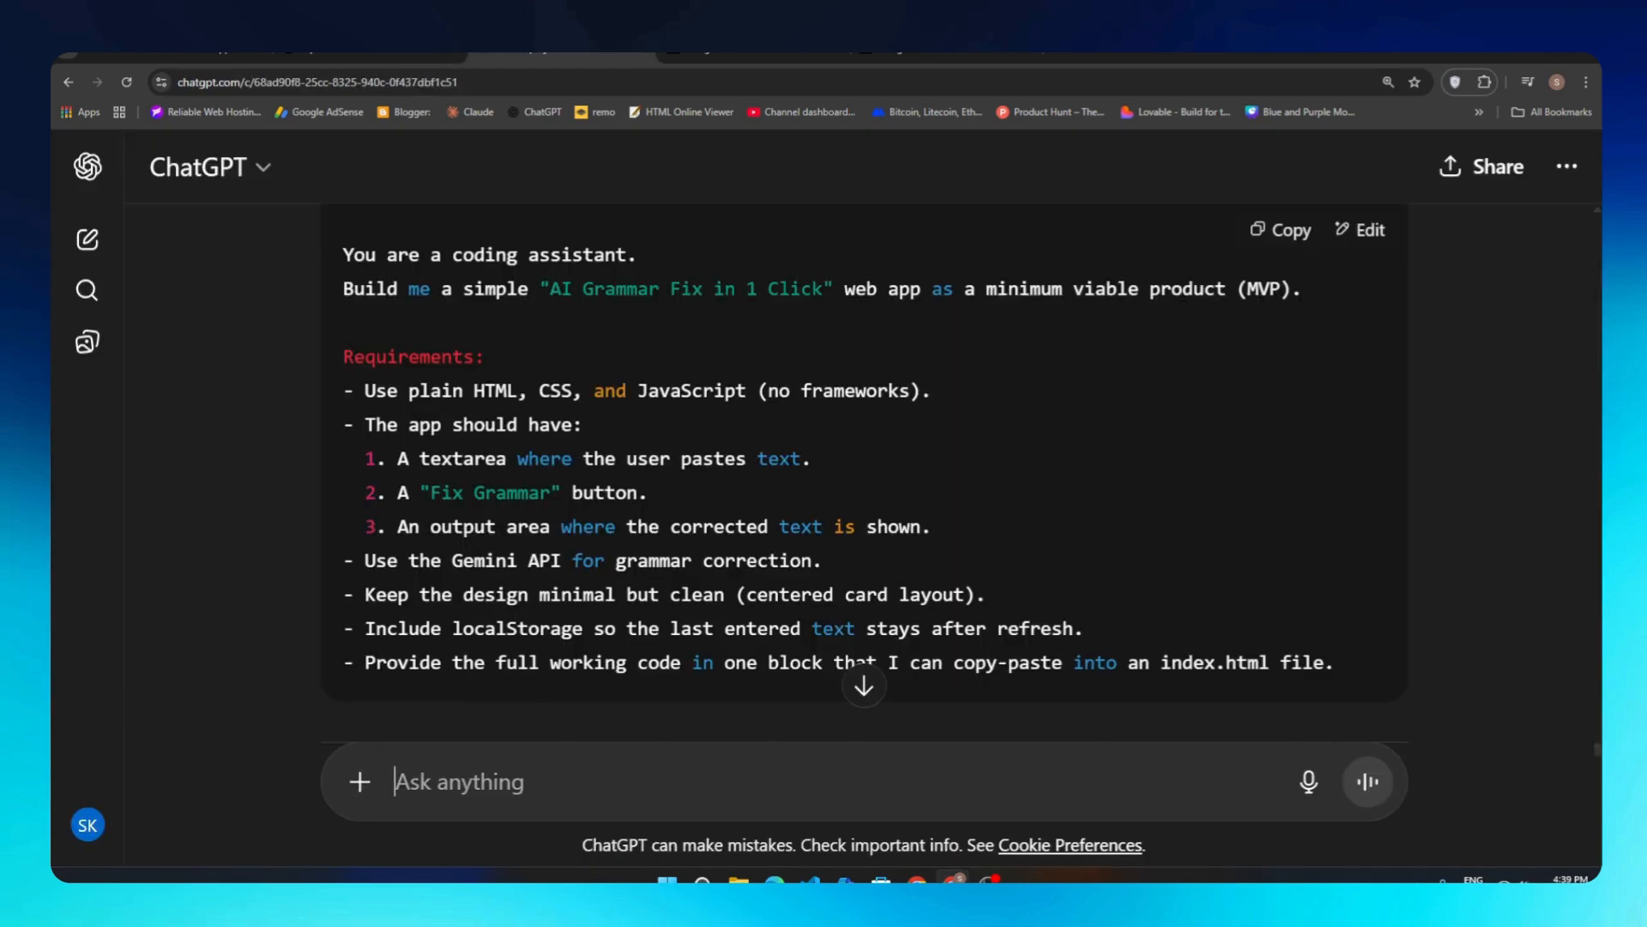
- Ask ChatGPT to 'give me random text with grammer mistakes'
{"action": "type", "text": "give me"}
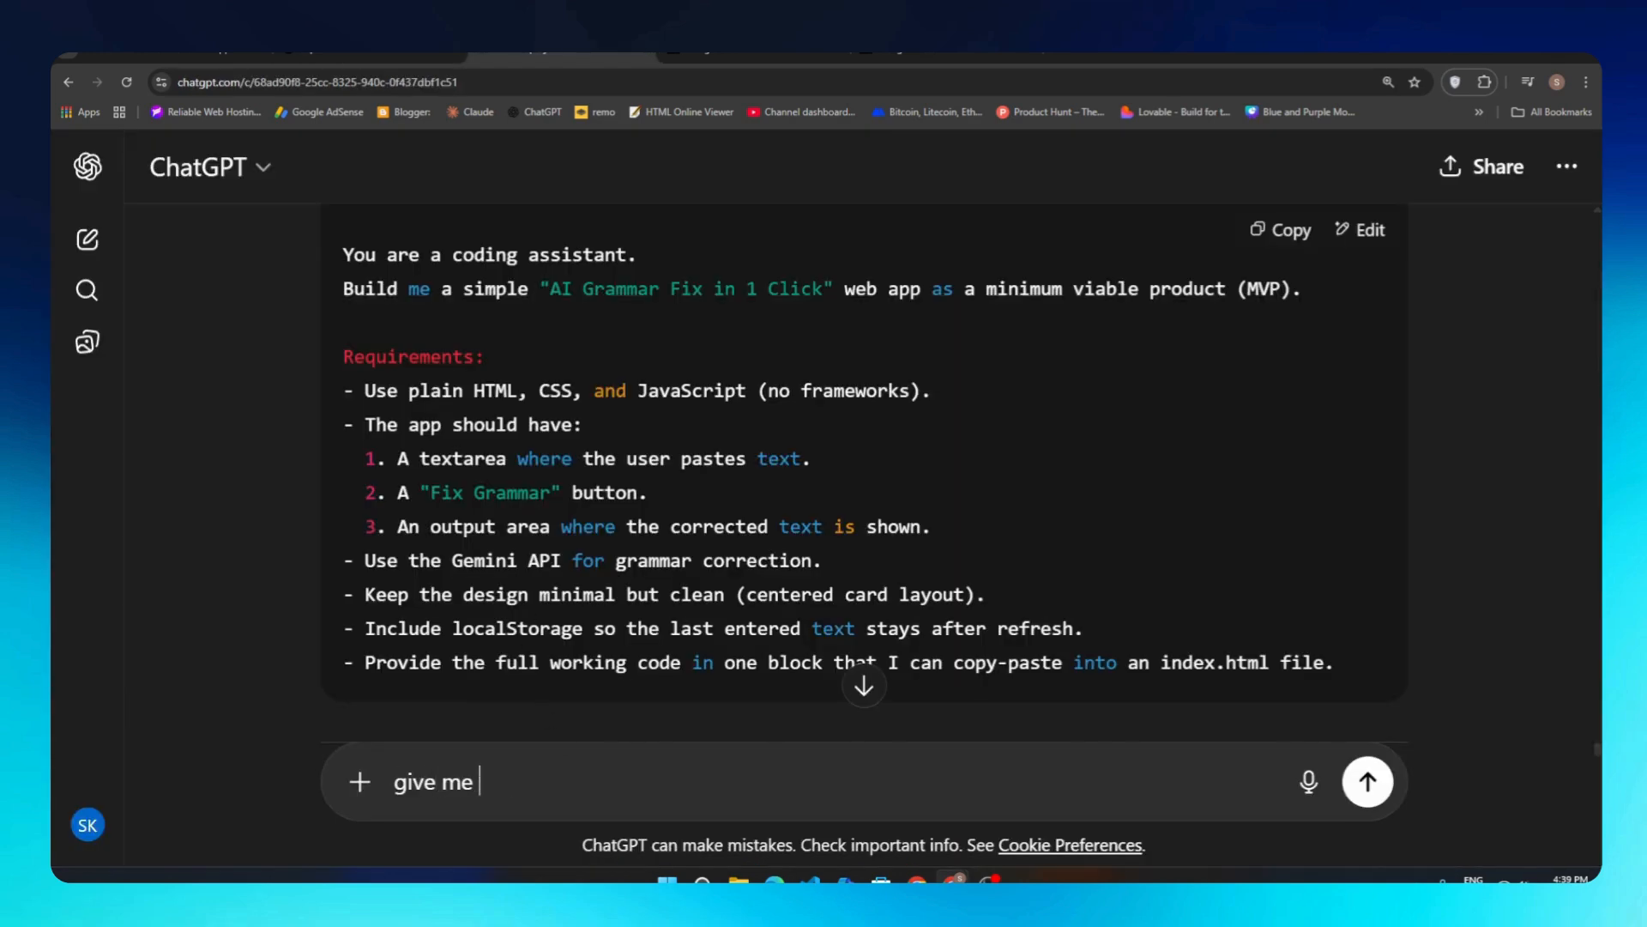
{"action": "type", "text": "ra"}
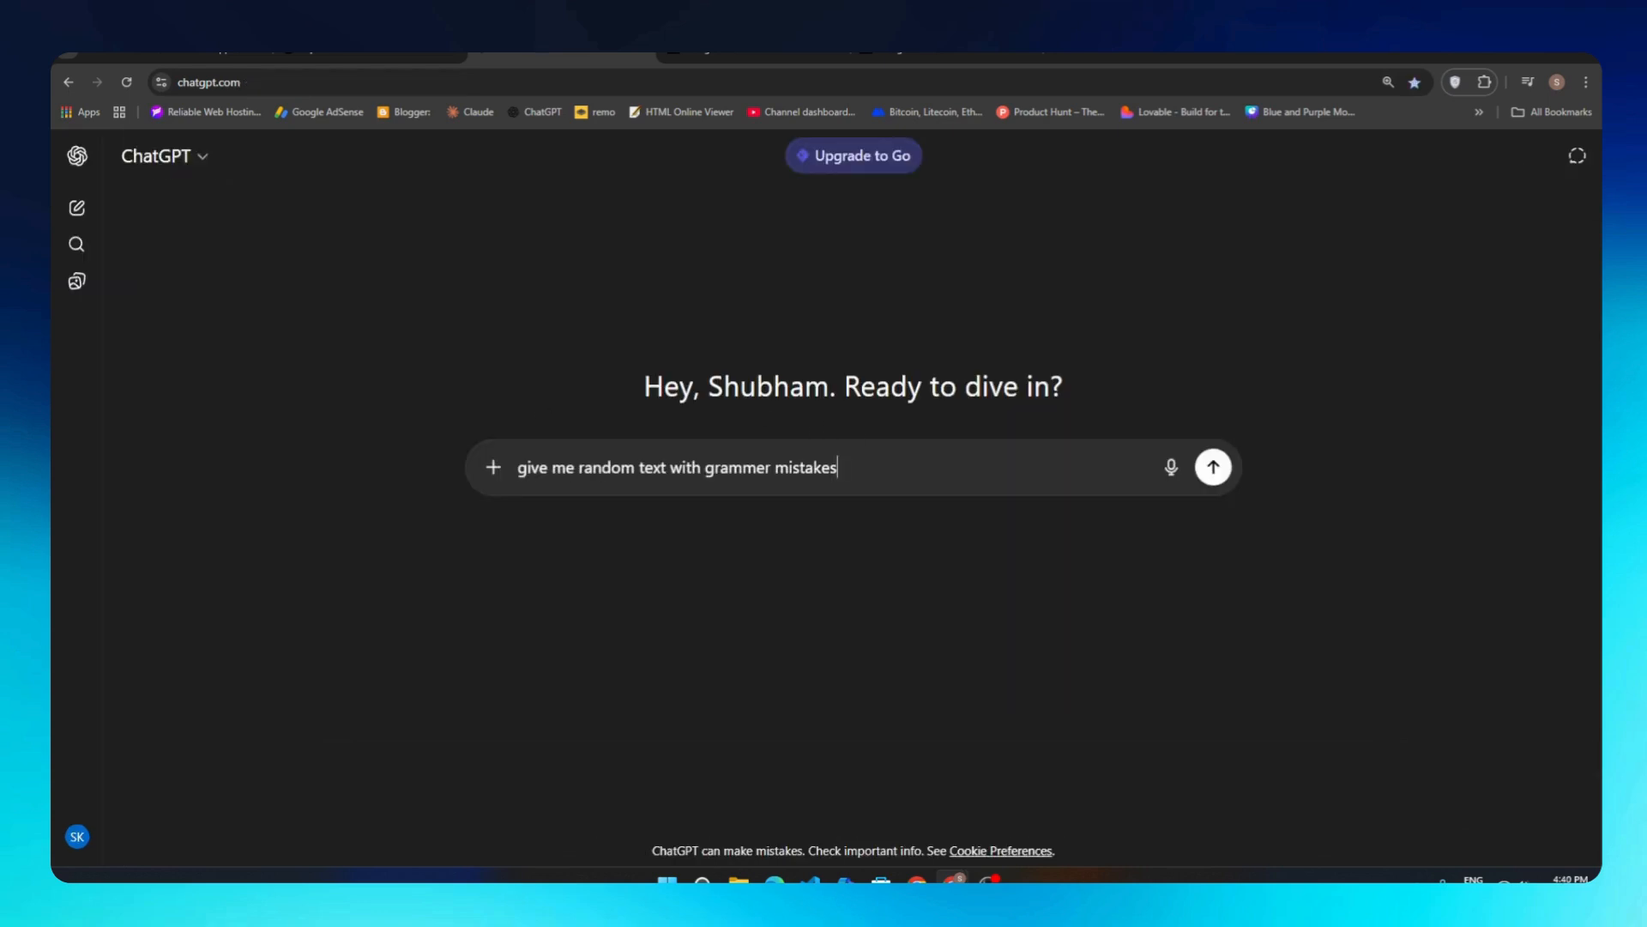
{"action": "left_click", "coordinate": [1212, 467]}
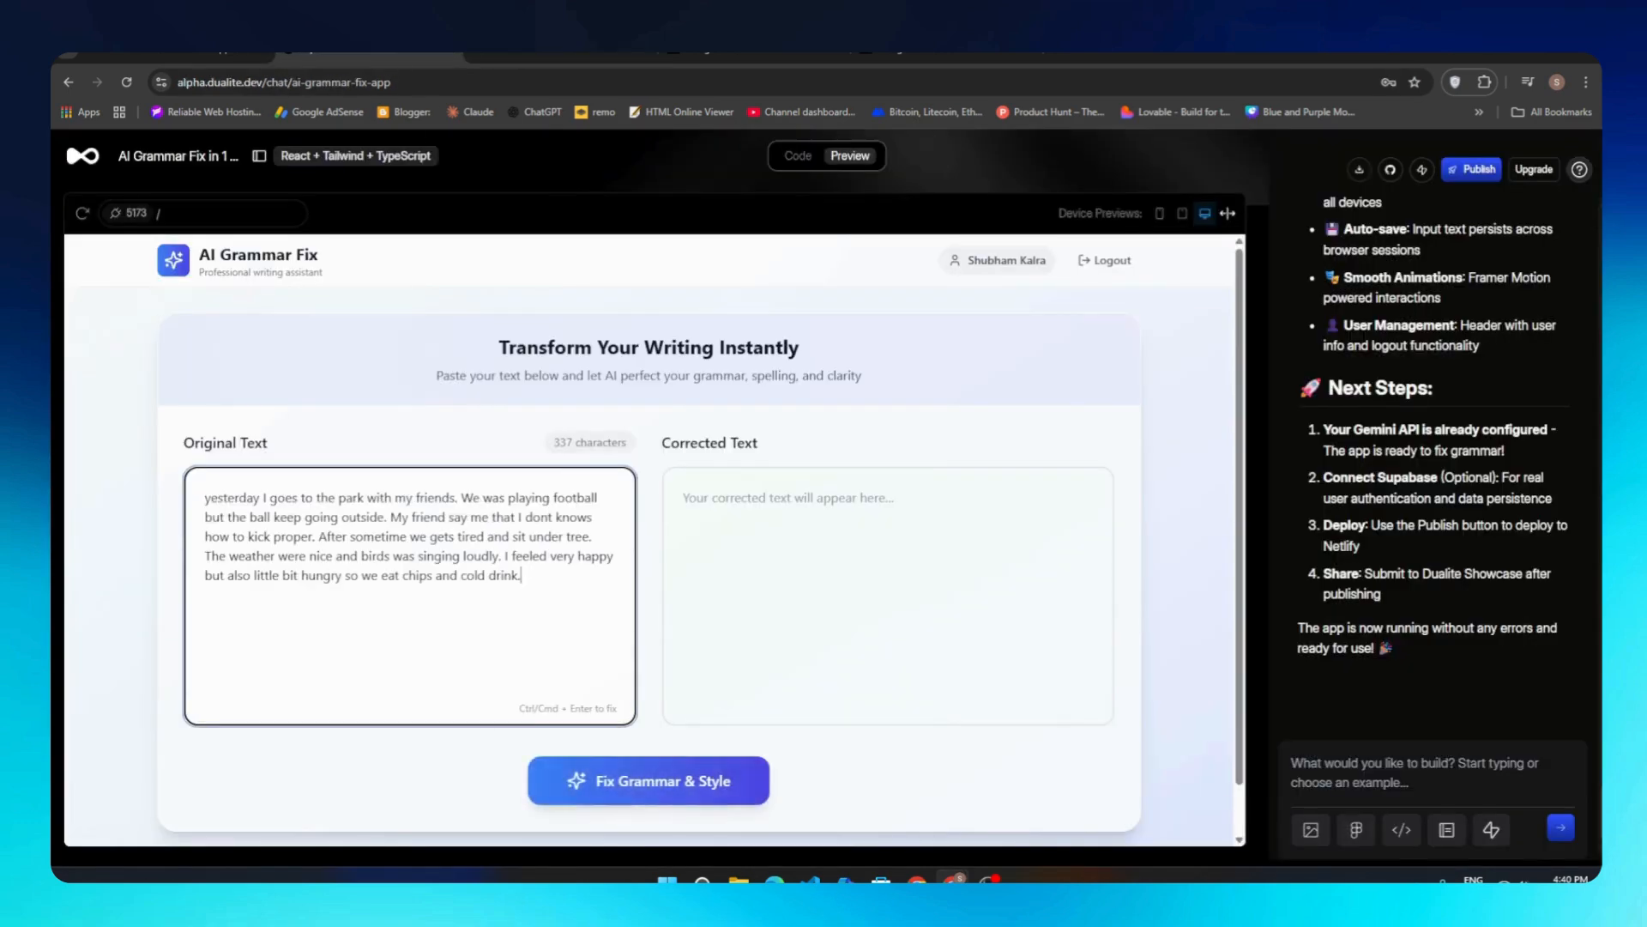
- Run Fix Grammar & Style on the pasted paragraph via the OpenRouter API and review the correction
{"action": "left_click", "coordinate": [649, 779]}
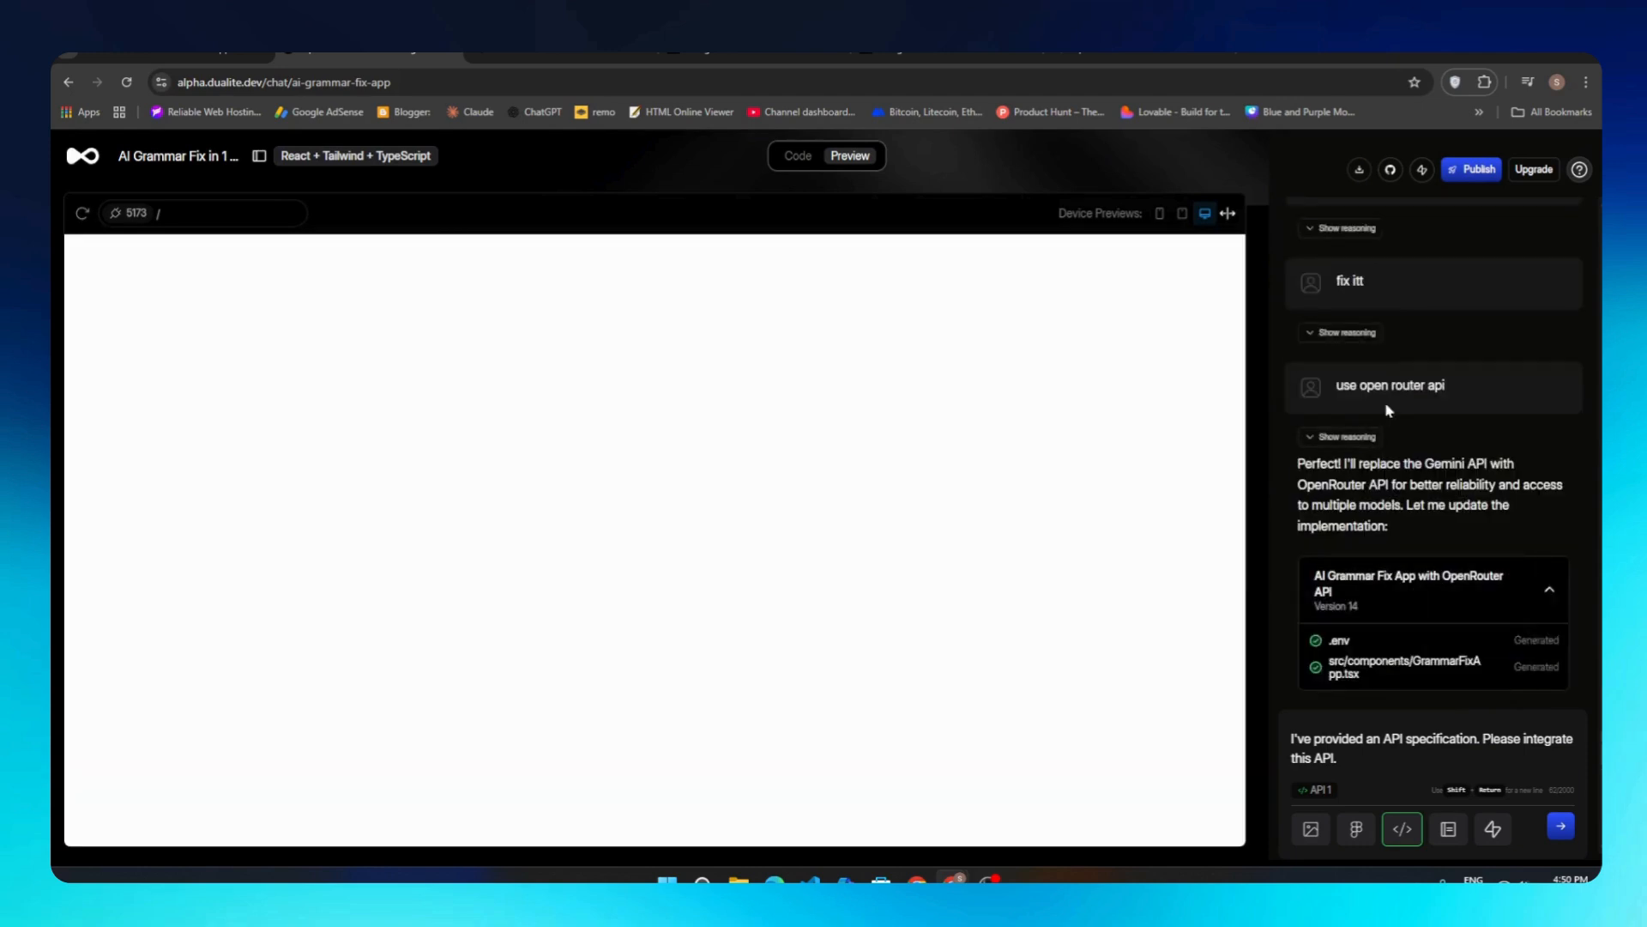
{"action": "mouse_move", "coordinate": [1438, 463]}
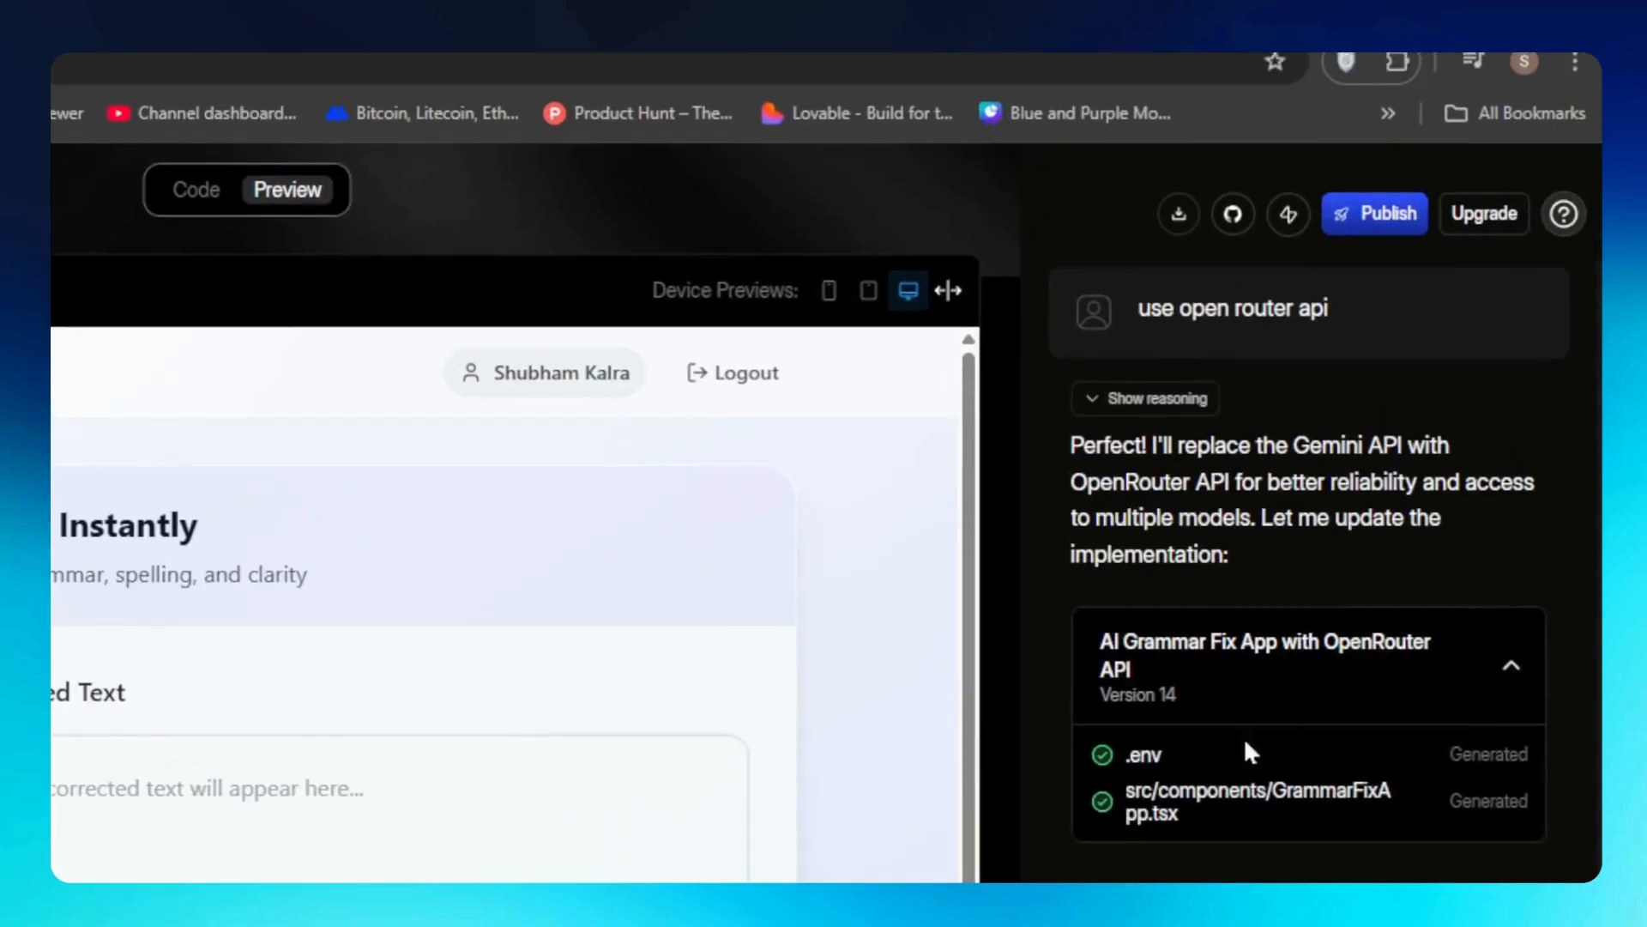
{"action": "scroll", "scroll_direction": "down", "scroll_amount": 3}
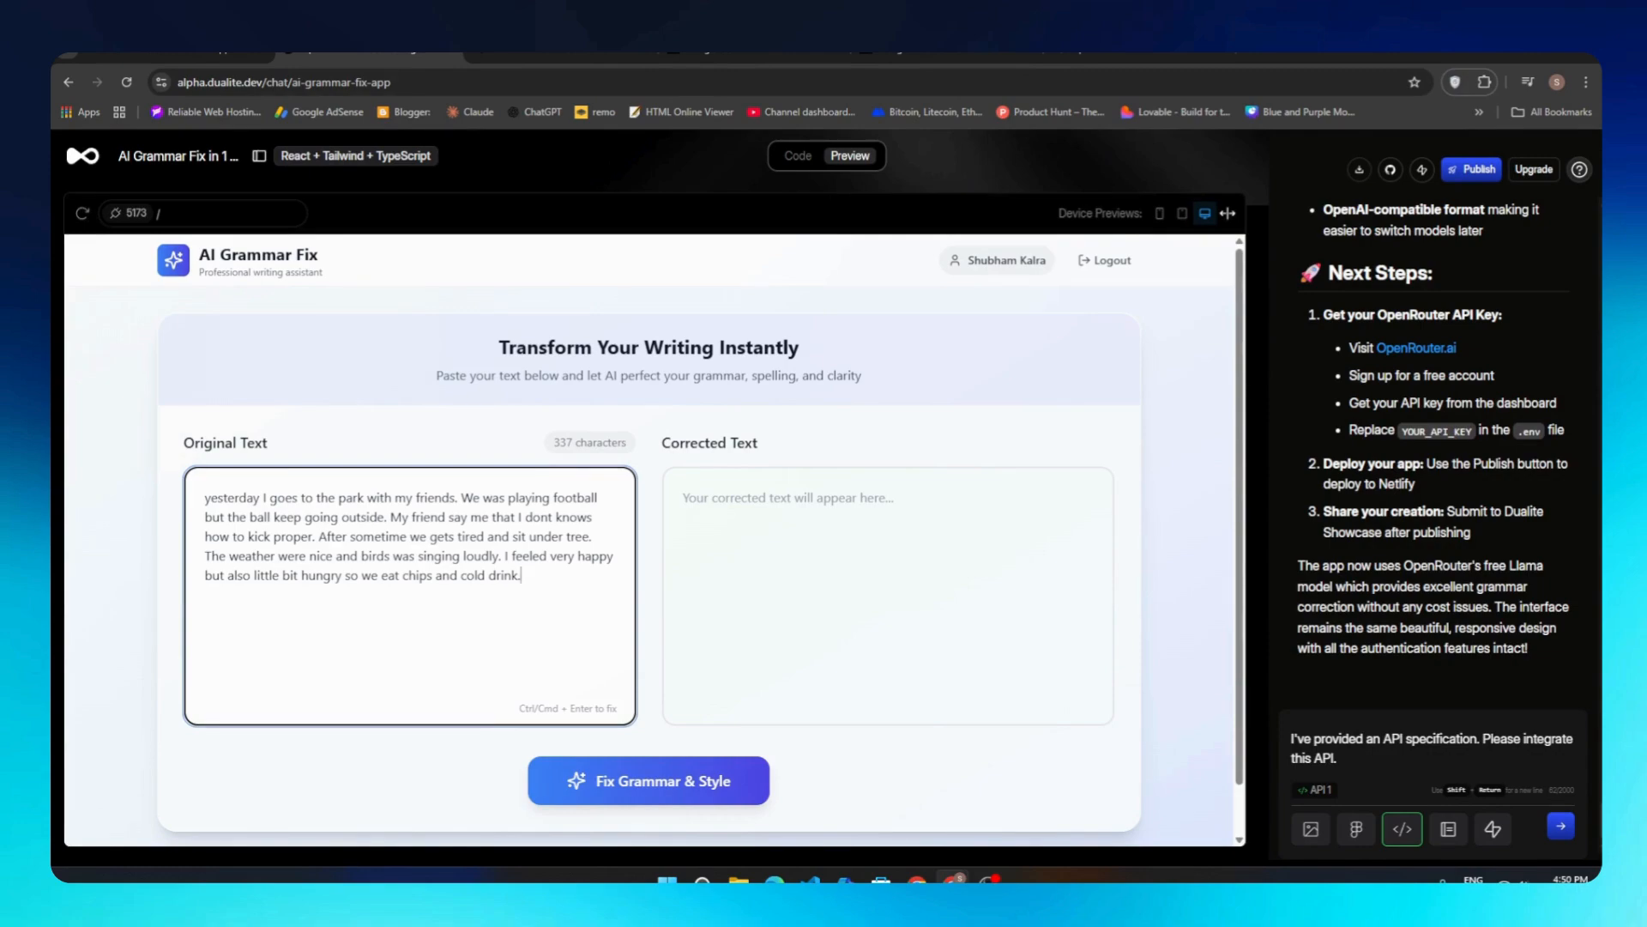
{"action": "left_click", "coordinate": [649, 779]}
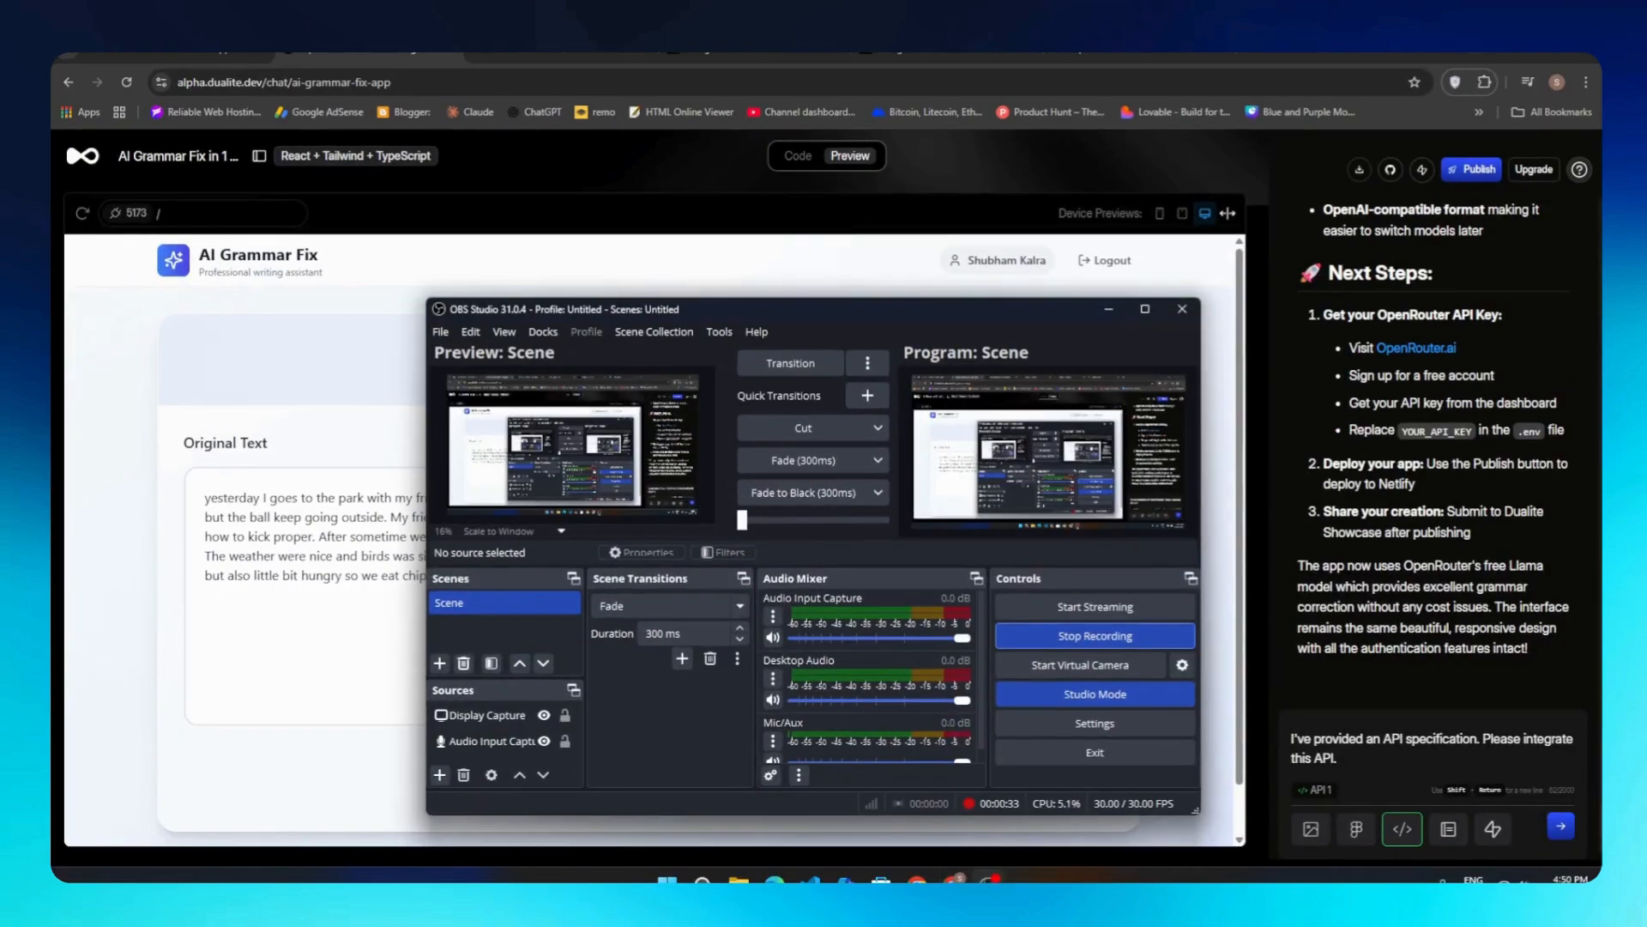
{"action": "left_click", "coordinate": [1181, 308]}
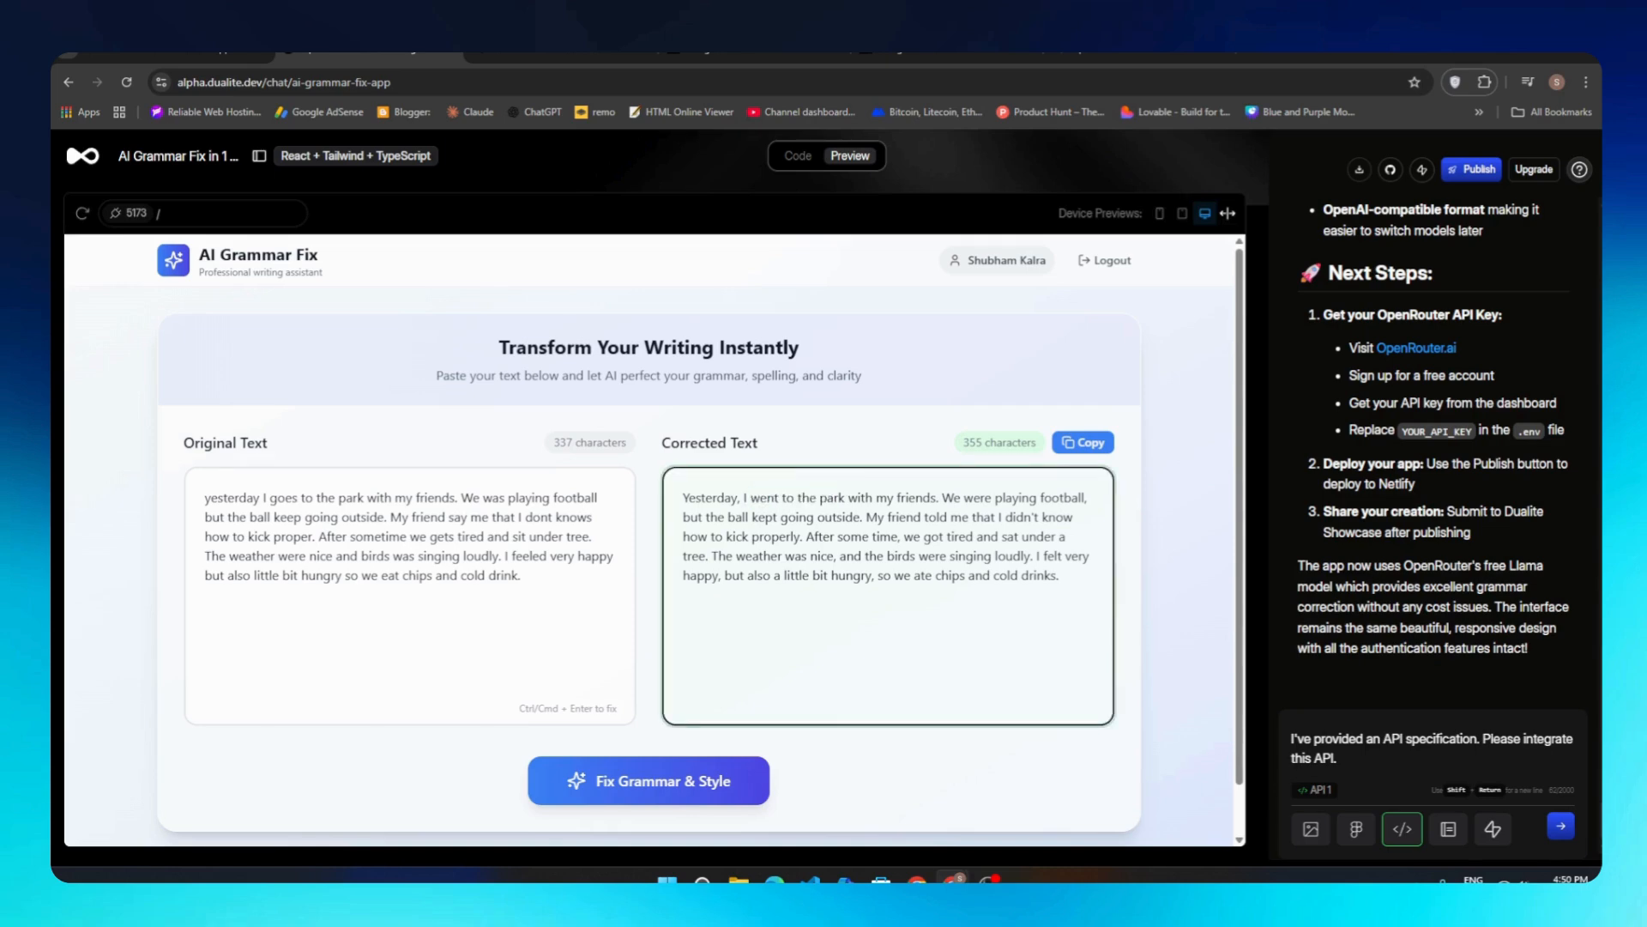
- Get another mistake-filled sample paragraph from ChatGPT
{"action": "left_click", "coordinate": [543, 113]}
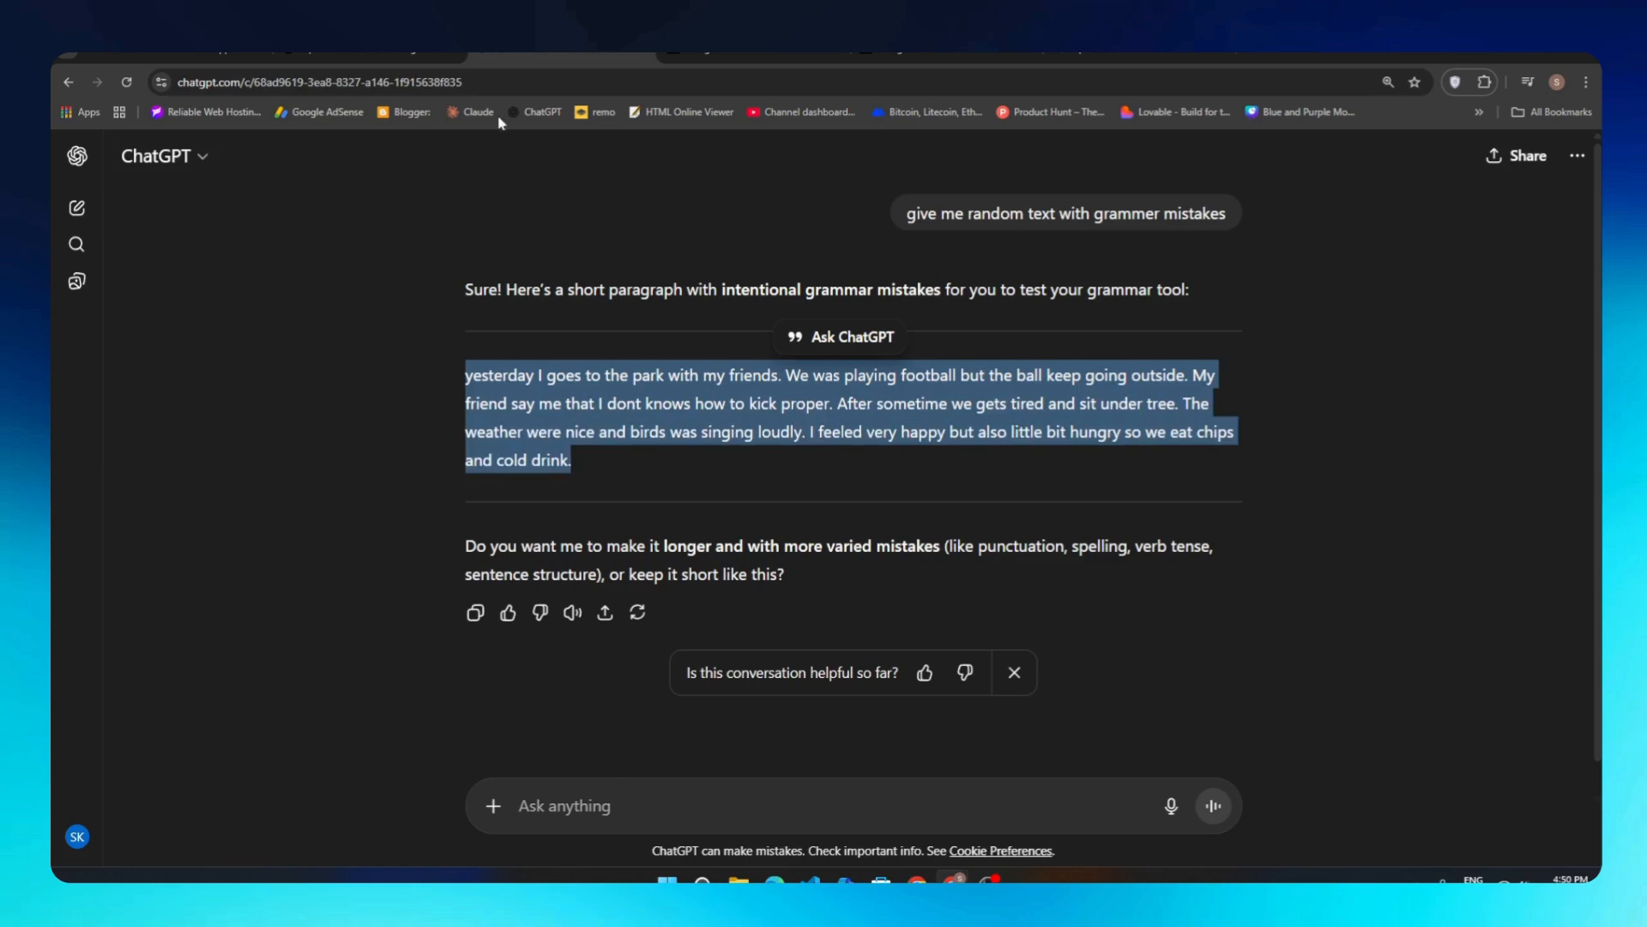
{"action": "type", "text": "ano"}
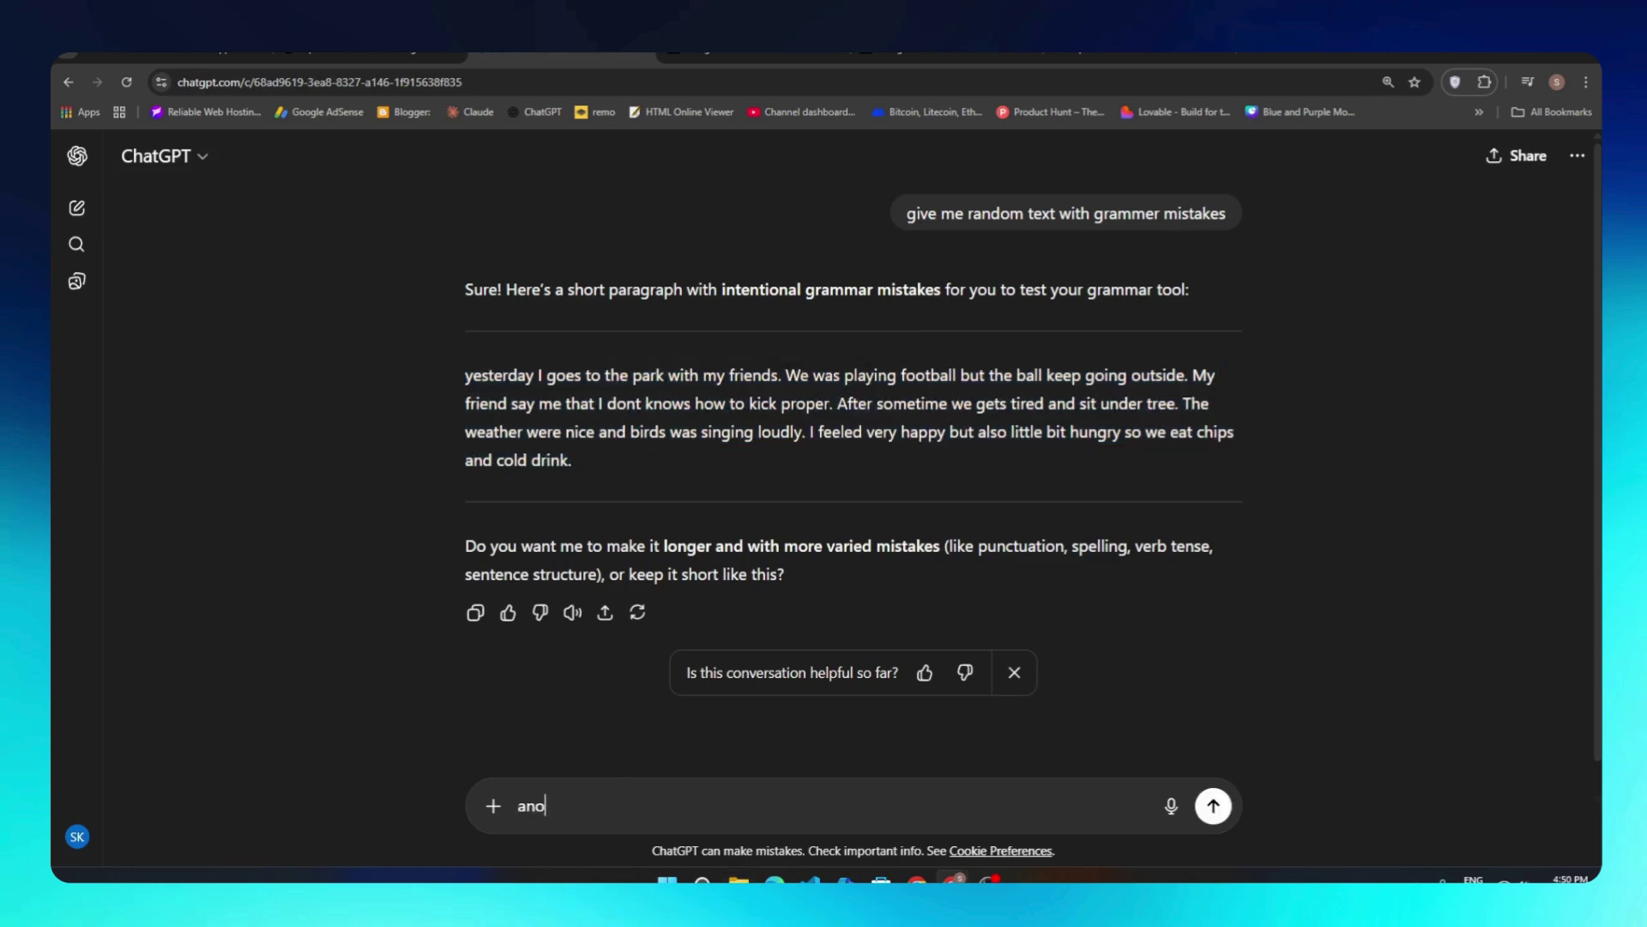
{"action": "left_click", "coordinate": [1211, 807]}
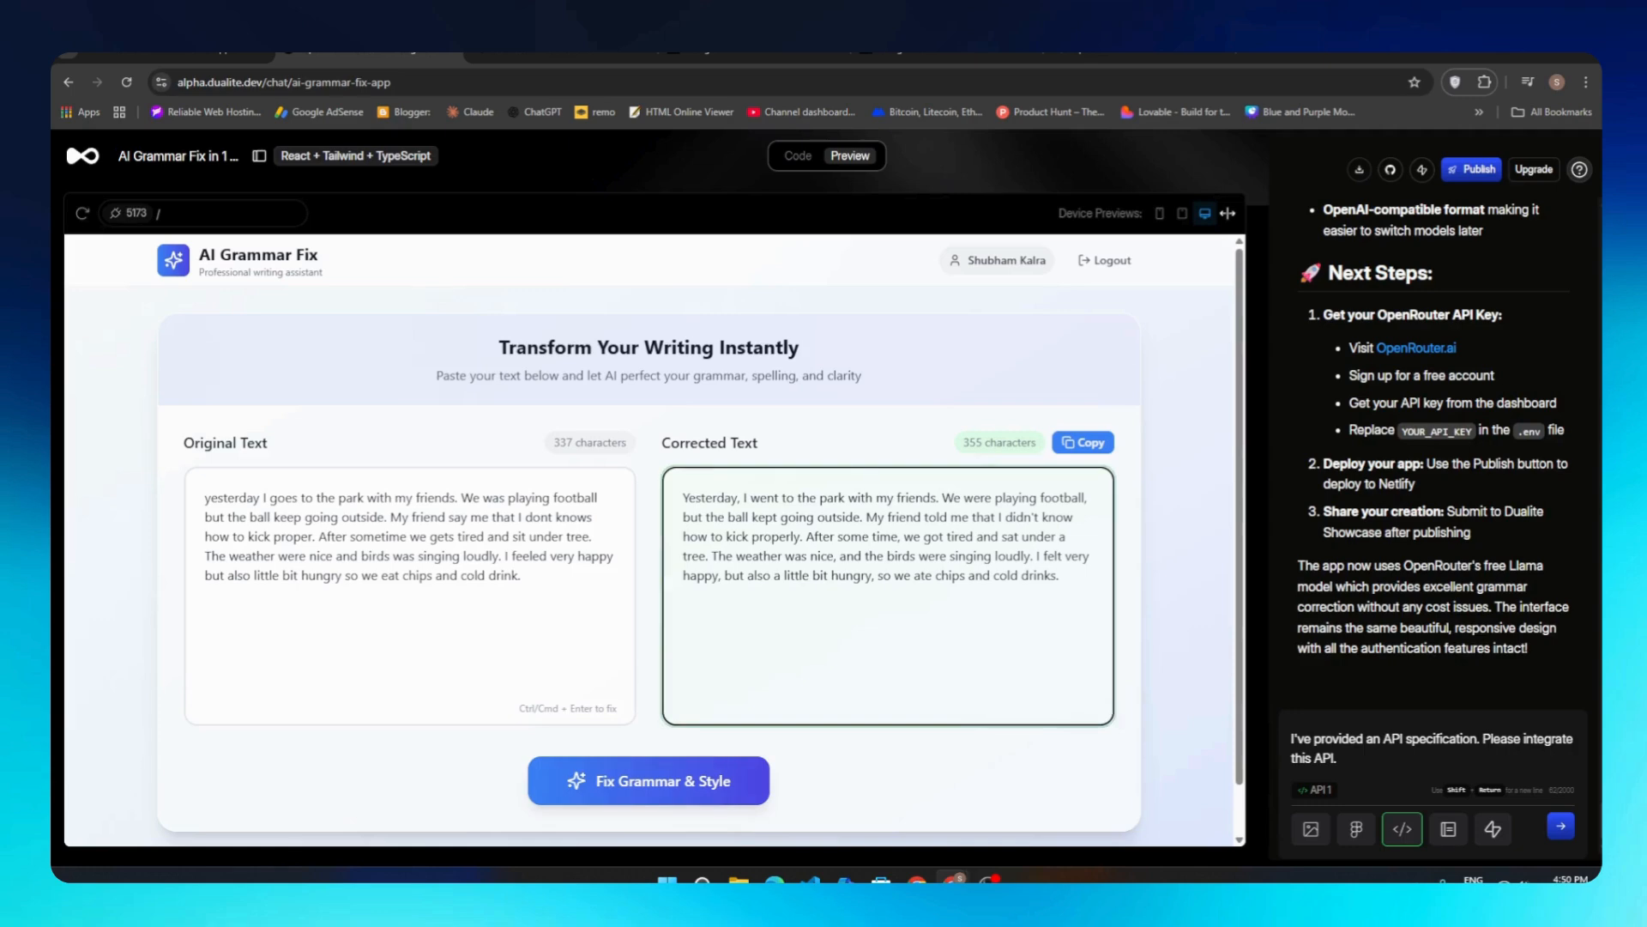
- Correct the paragraph starting 'She don't likes to read books...' in the grammar app
{"action": "type", "text": "She don't likes to read books because they is boring for her. Last week her brother buyed a new novel but she refuse to open it. Instead, she spend all the time on phone and watching videos which makes her eyes hurts. When I ask her why she not study, she just say \"it's too much works\" and leave."}
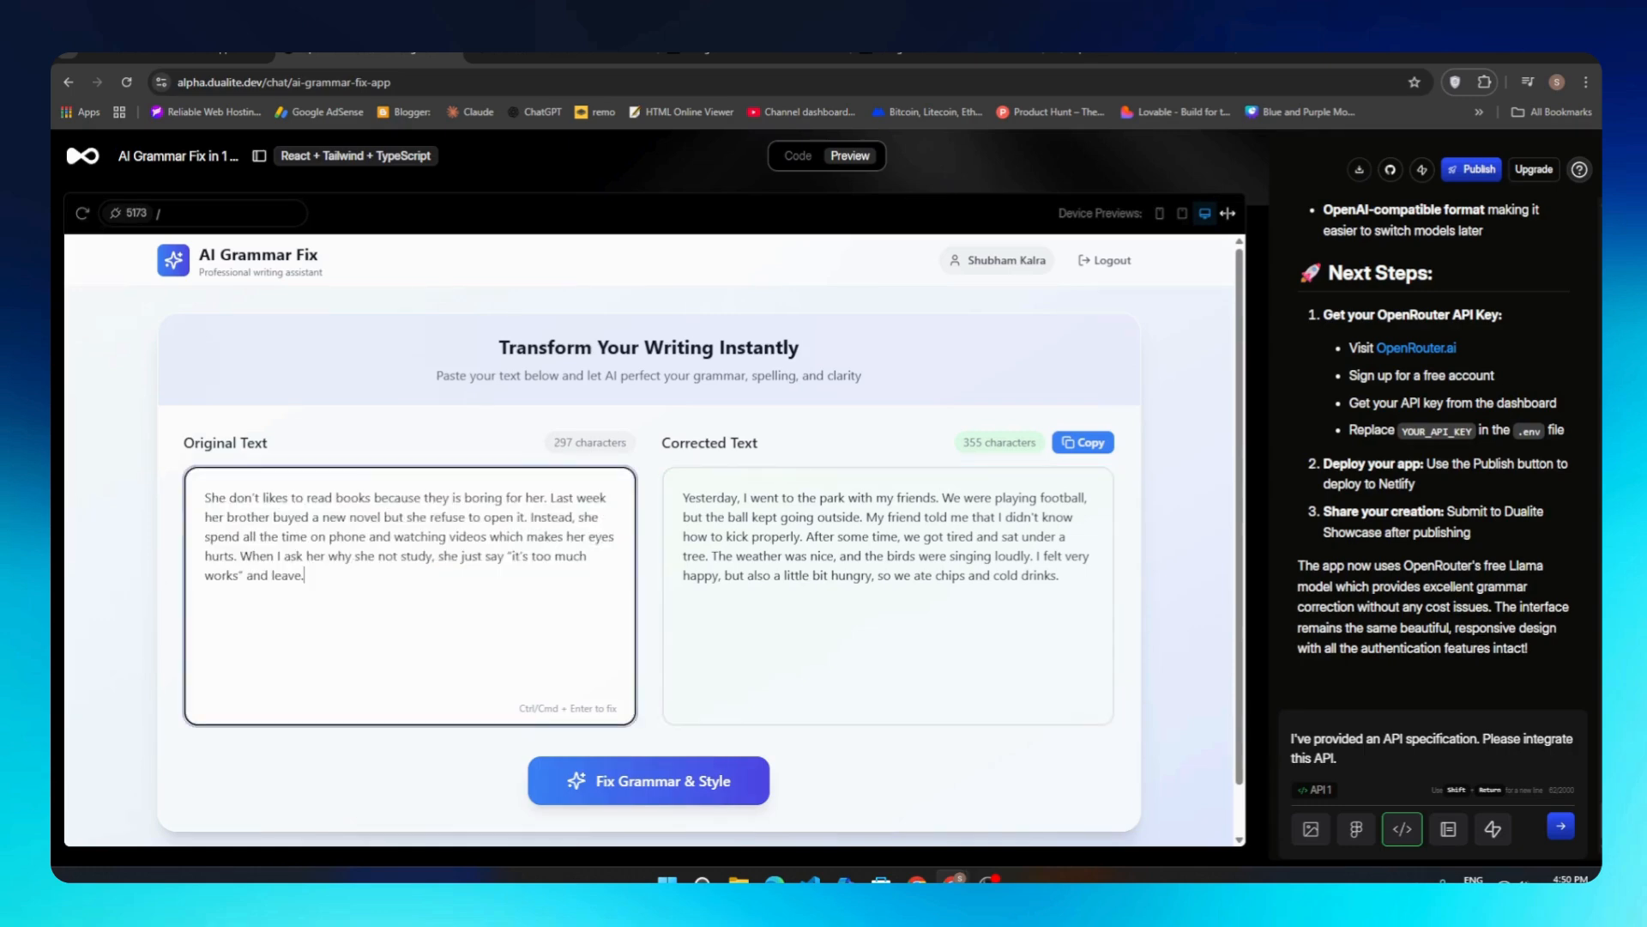
{"action": "left_click", "coordinate": [649, 780]}
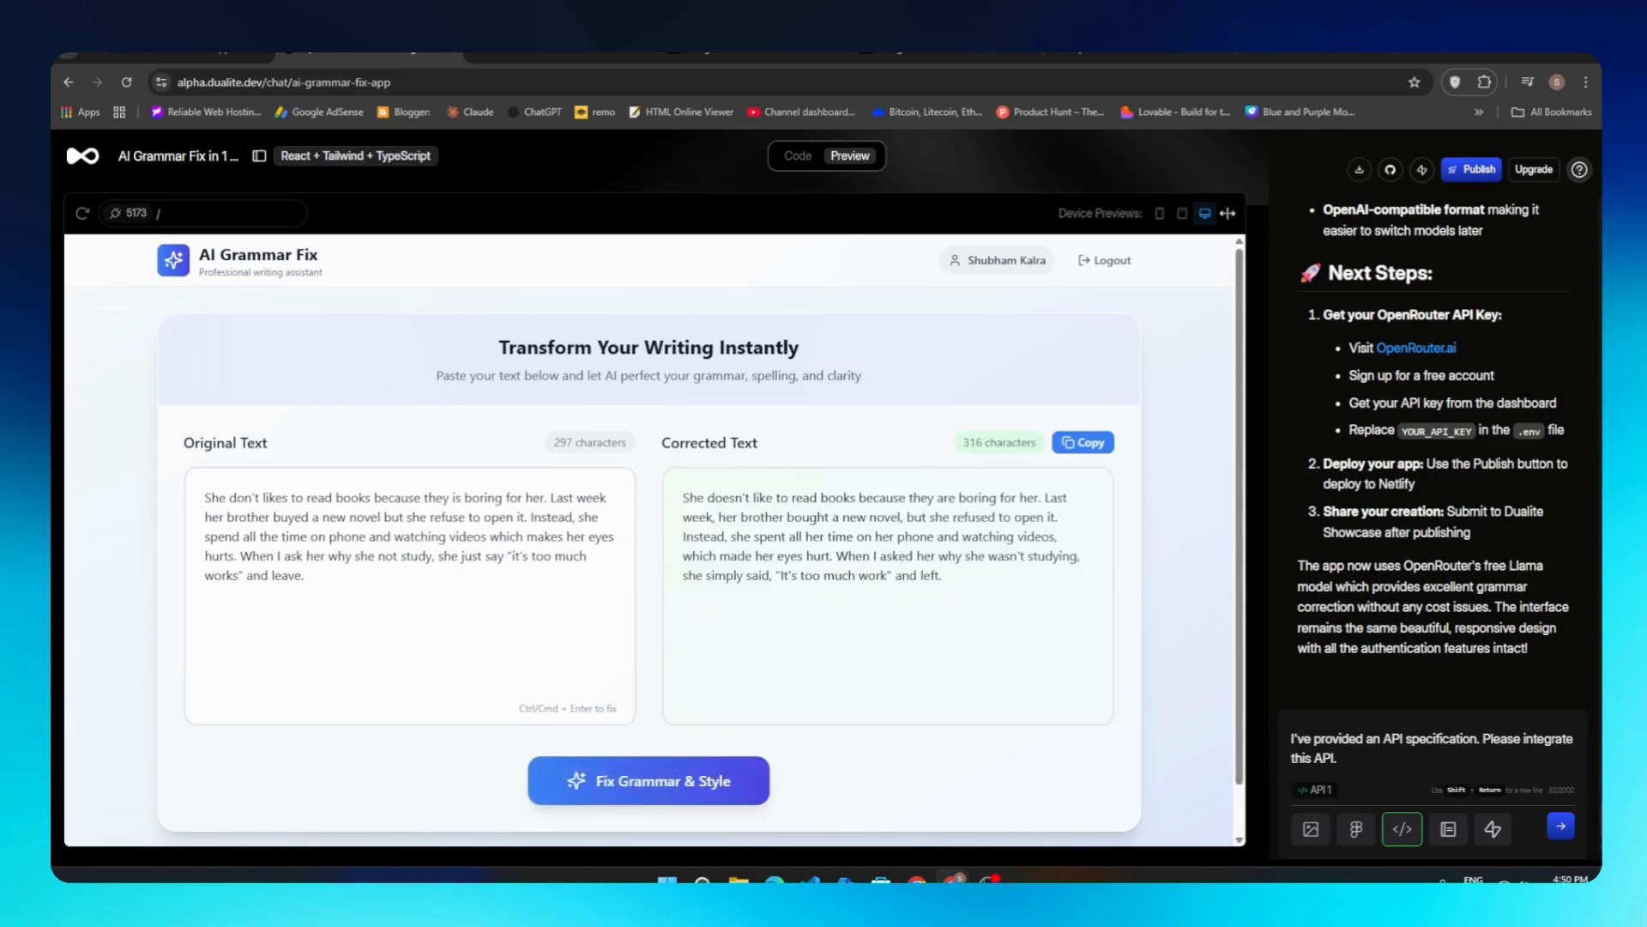
{"action": "scroll", "scroll_direction": "down", "scroll_amount": 3}
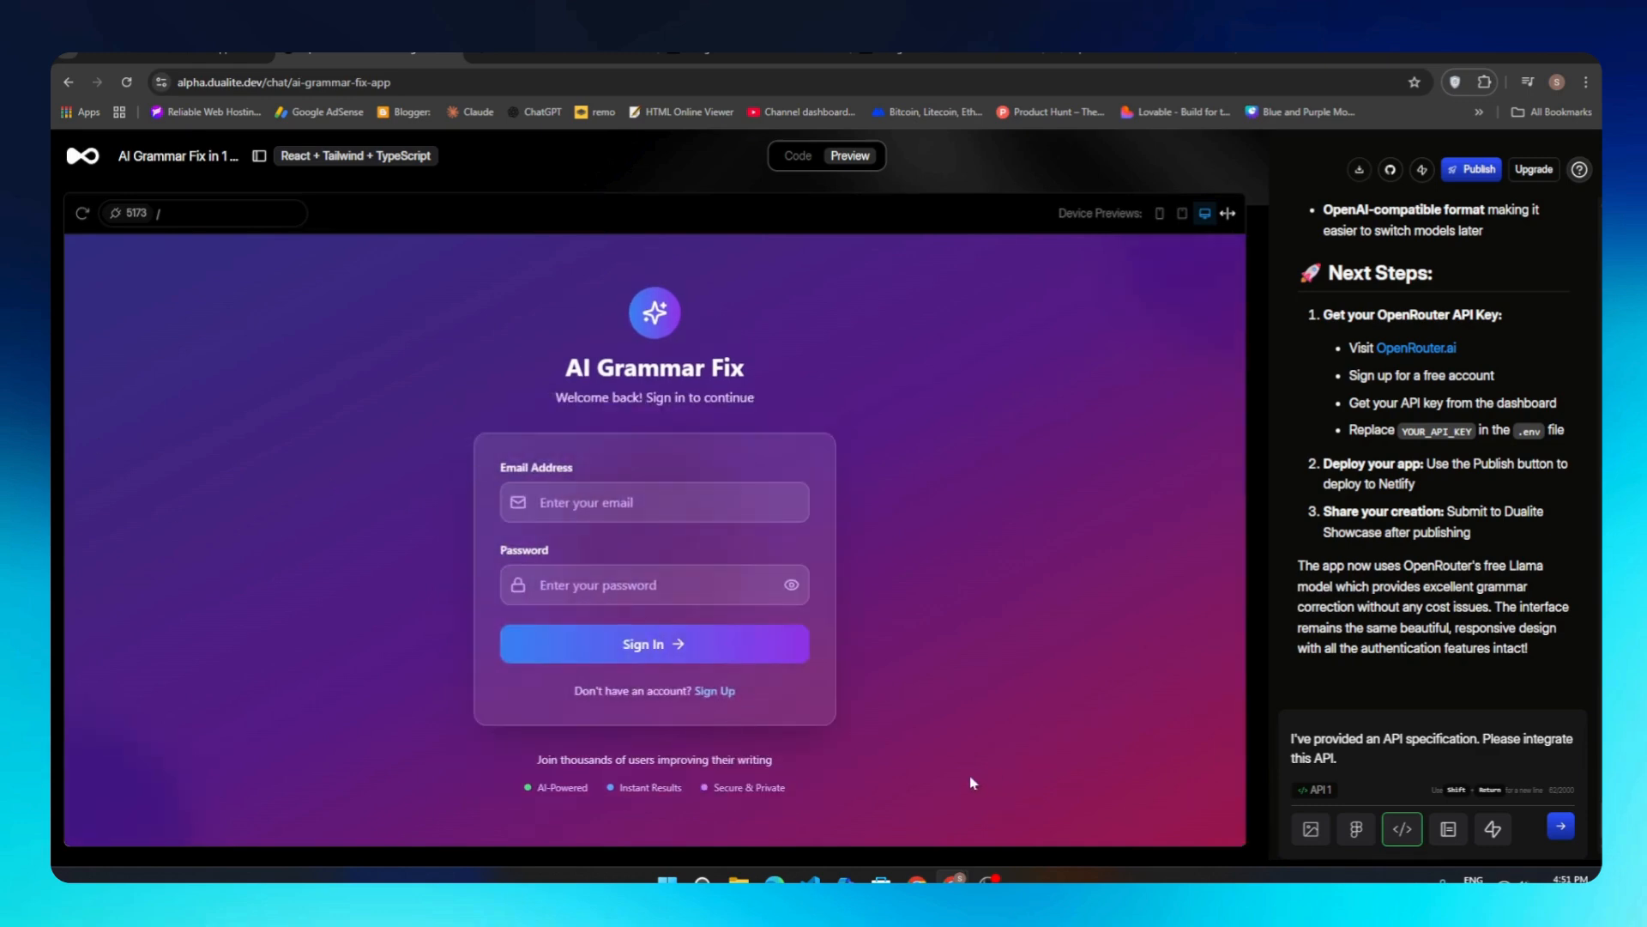
{"action": "mouse_move", "coordinate": [763, 775]}
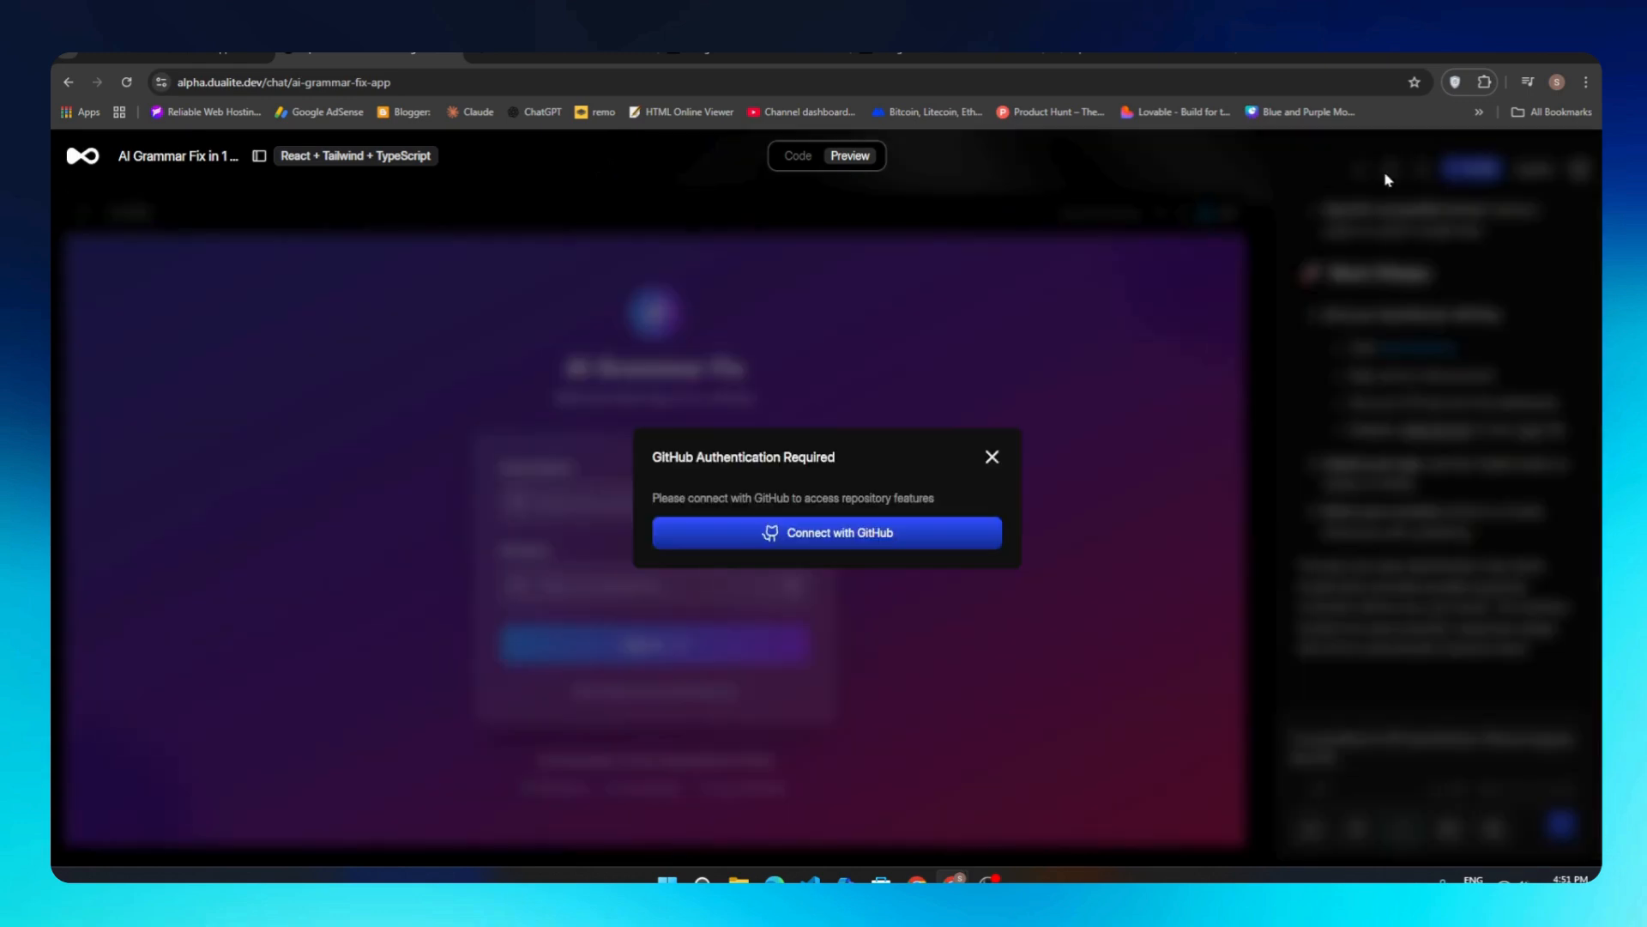
{"action": "mouse_move", "coordinate": [768, 539]}
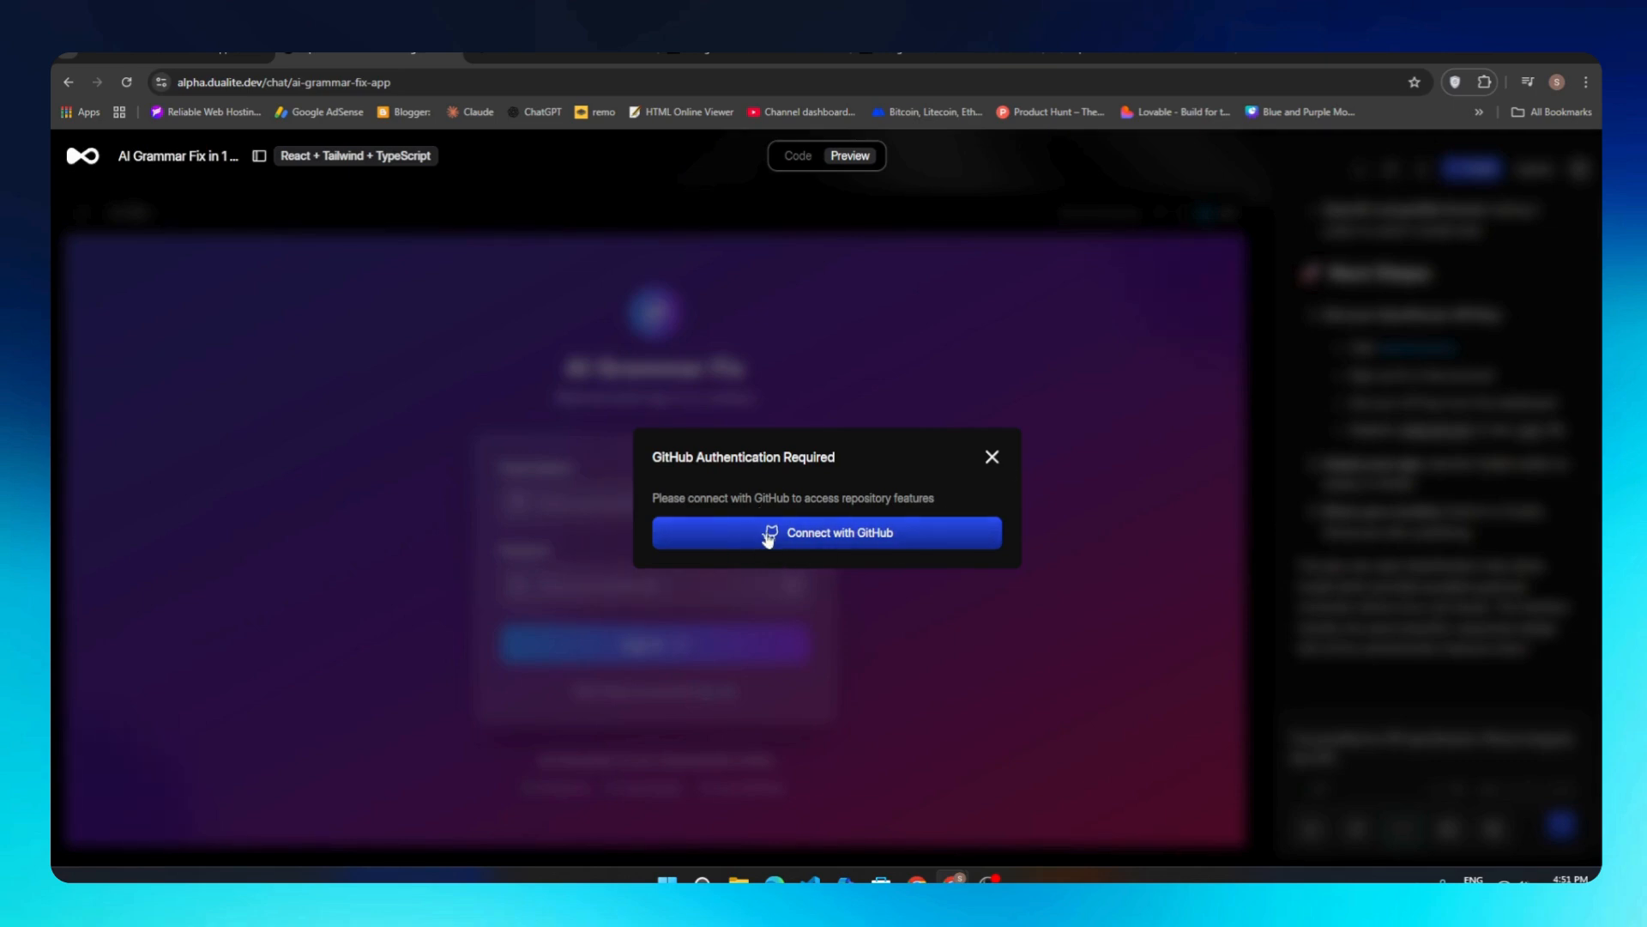
- Connect the project to a GitHub account from the publish dialog
{"action": "left_click", "coordinate": [827, 532]}
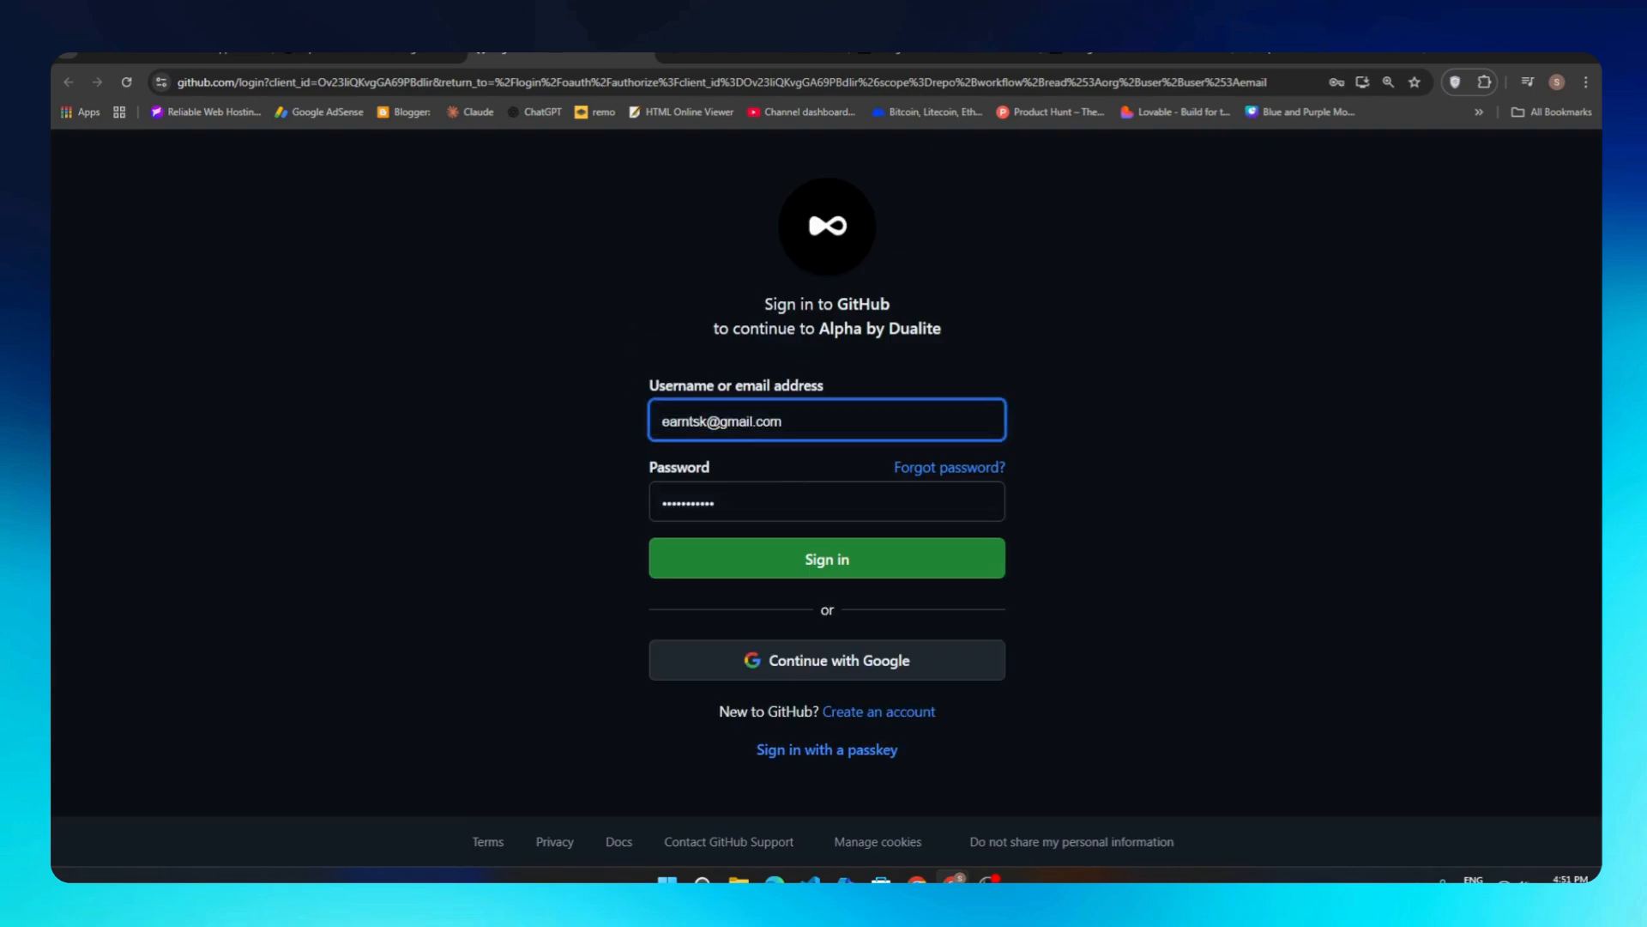
{"action": "mouse_move", "coordinate": [490, 257]}
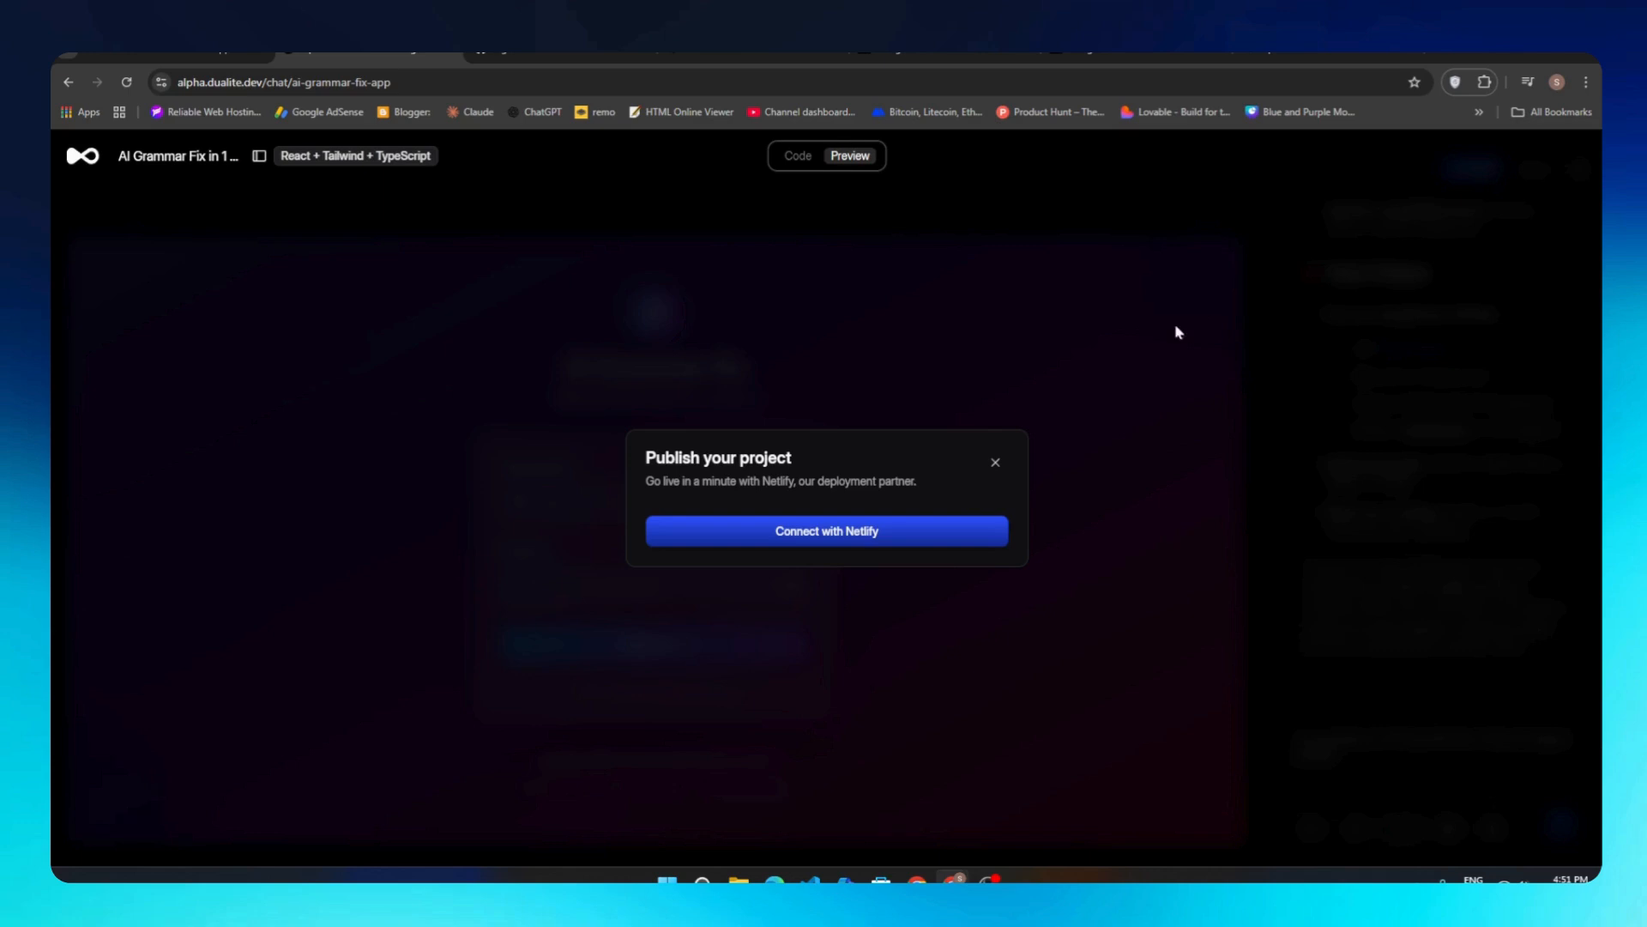
- Start connecting Netlify and sign in to it with the GitHub account
{"action": "left_click", "coordinate": [825, 532]}
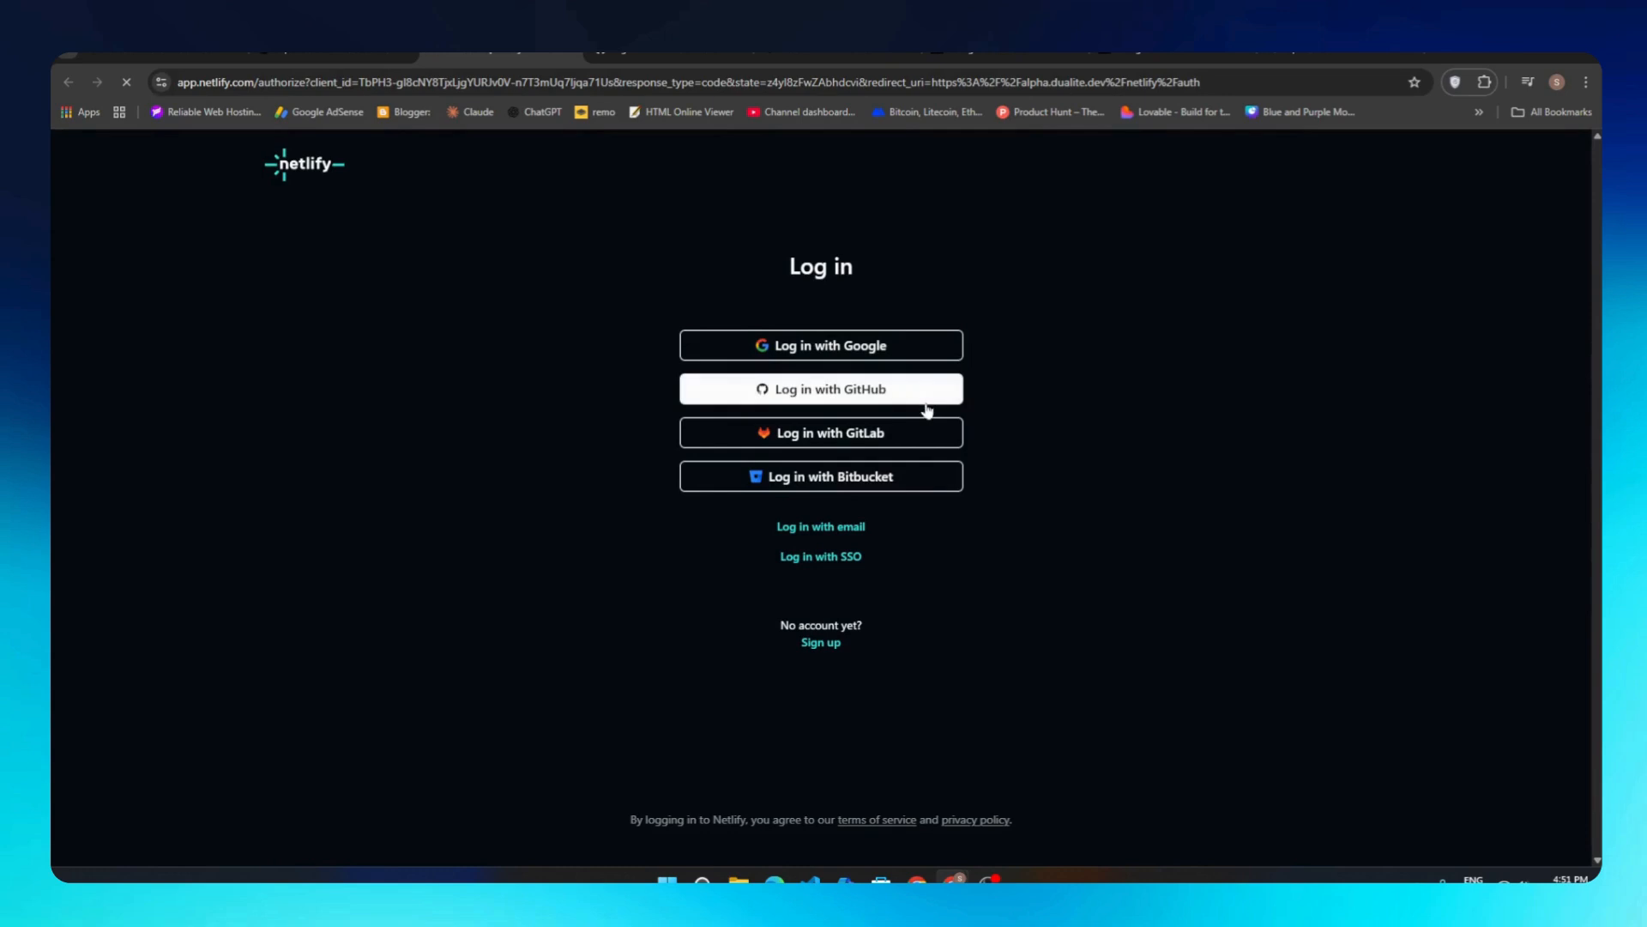
{"action": "left_click", "coordinate": [820, 388]}
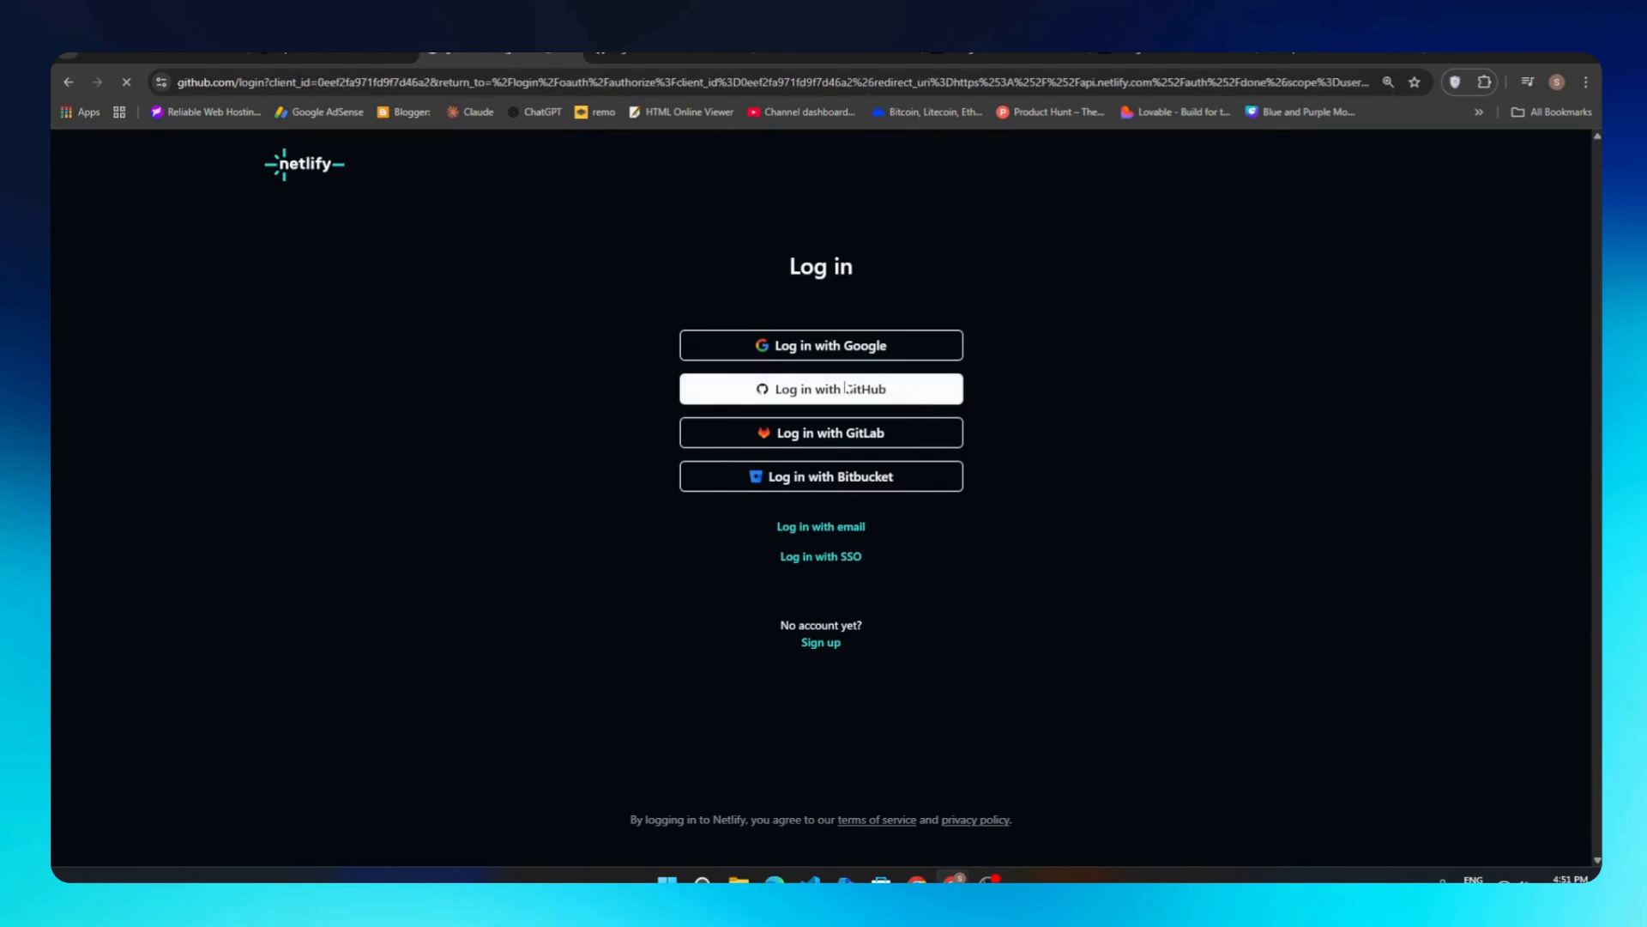
{"action": "left_click", "coordinate": [827, 559]}
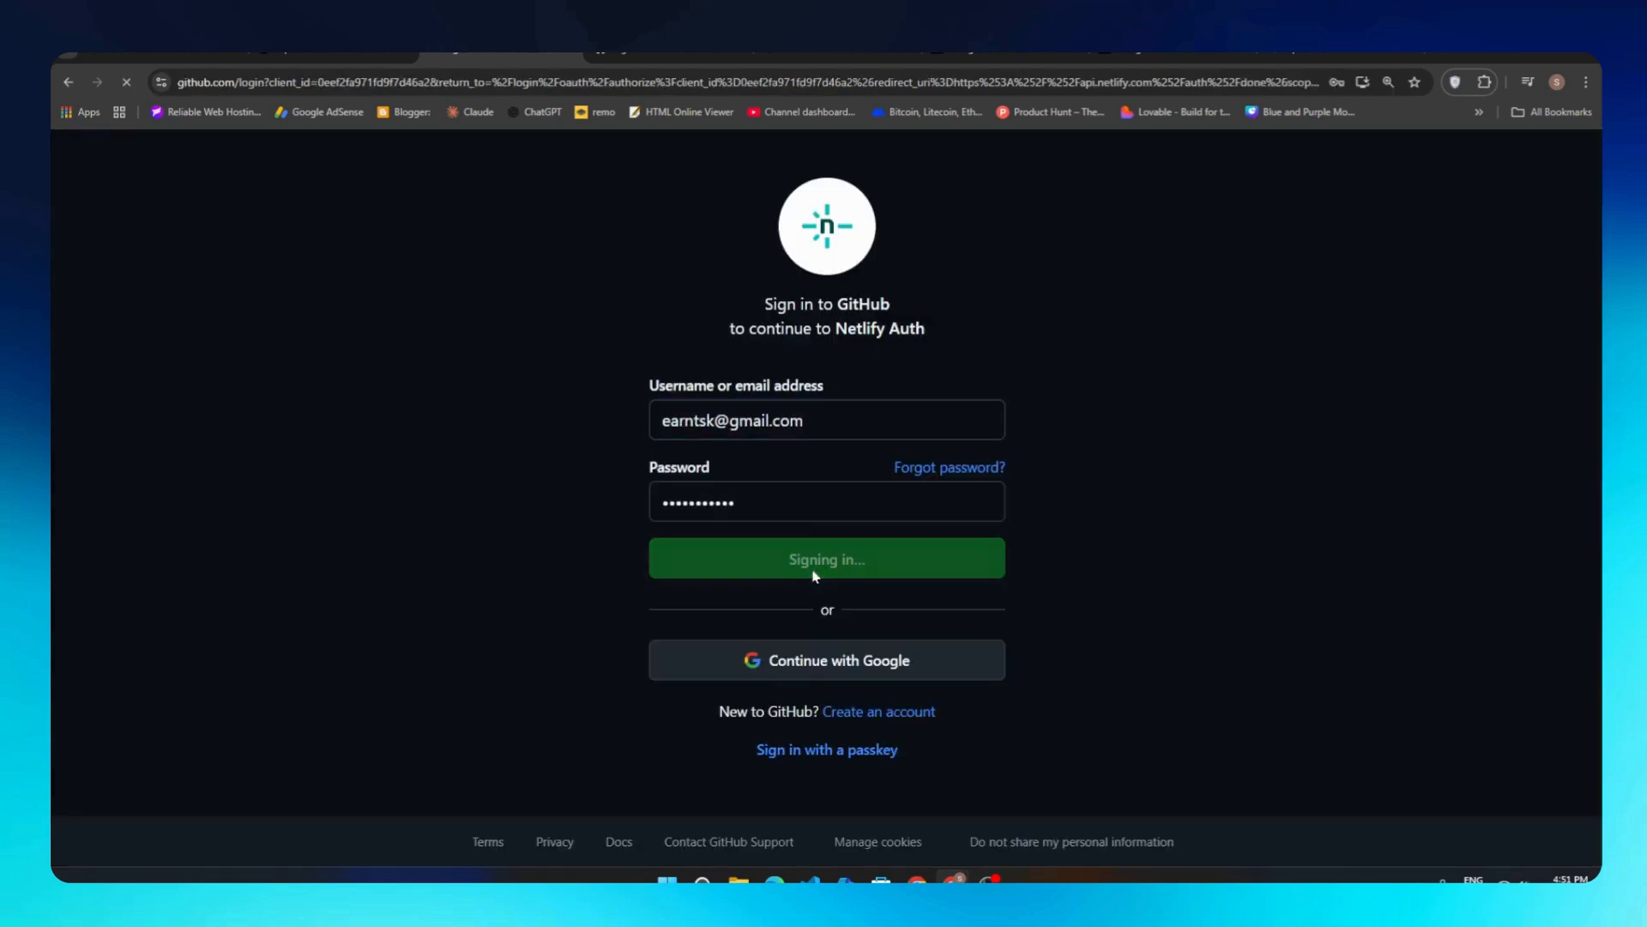
{"action": "left_click", "coordinate": [827, 559]}
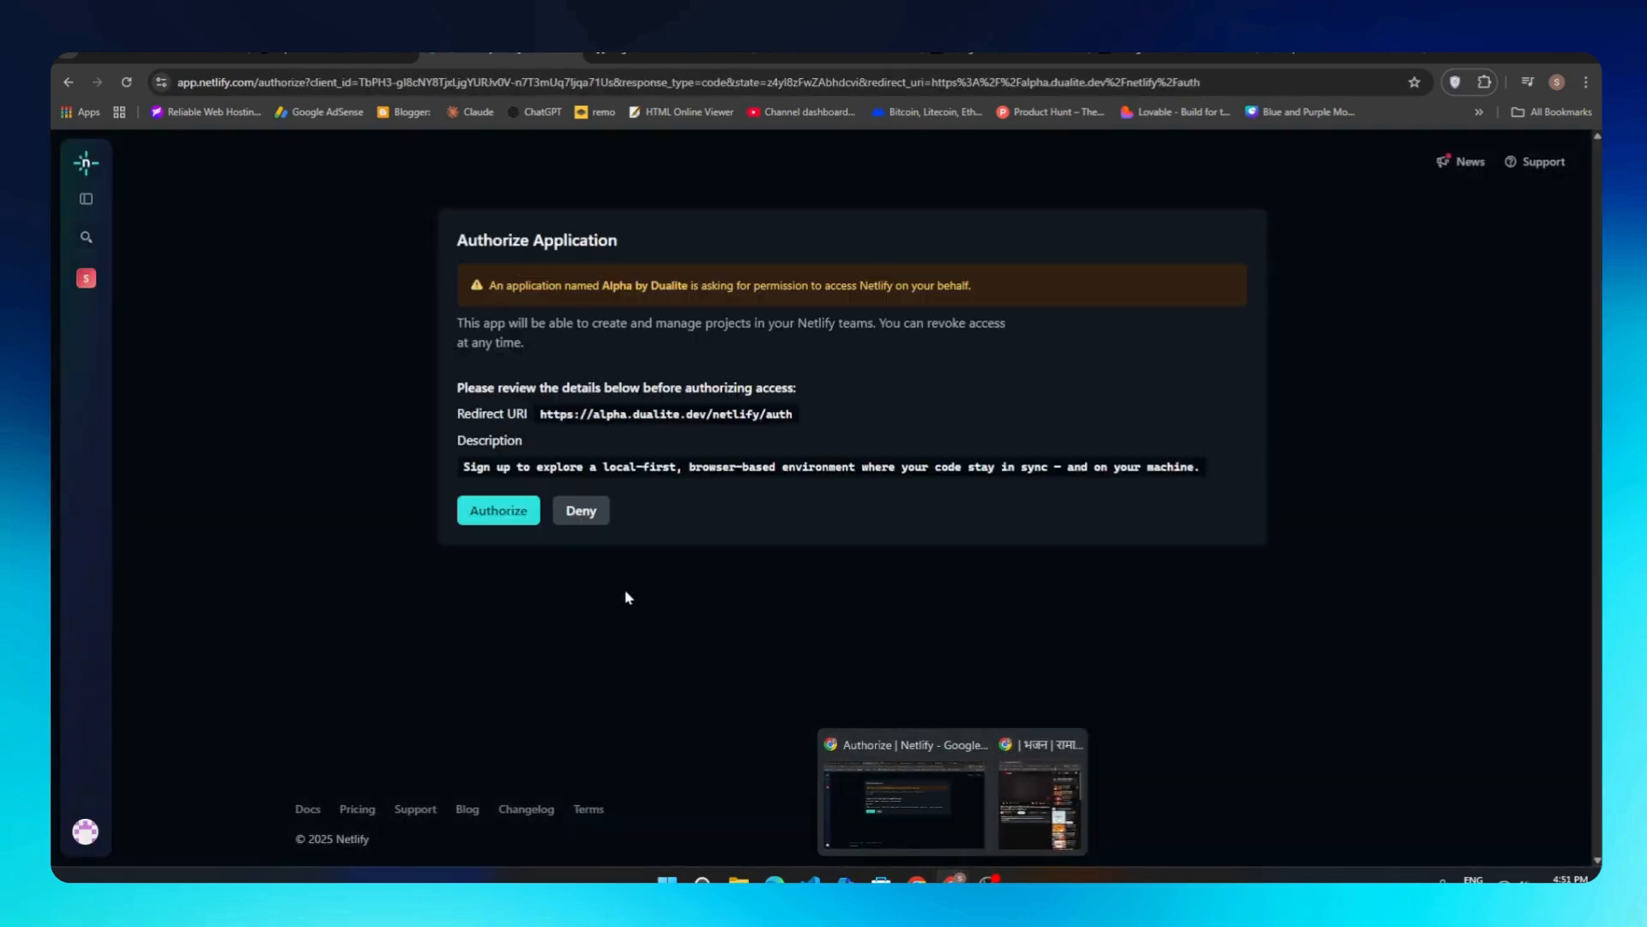
- Authorize Alpha by Dualite to access Netlify, returning to the publish dialog
{"action": "left_click", "coordinate": [499, 511]}
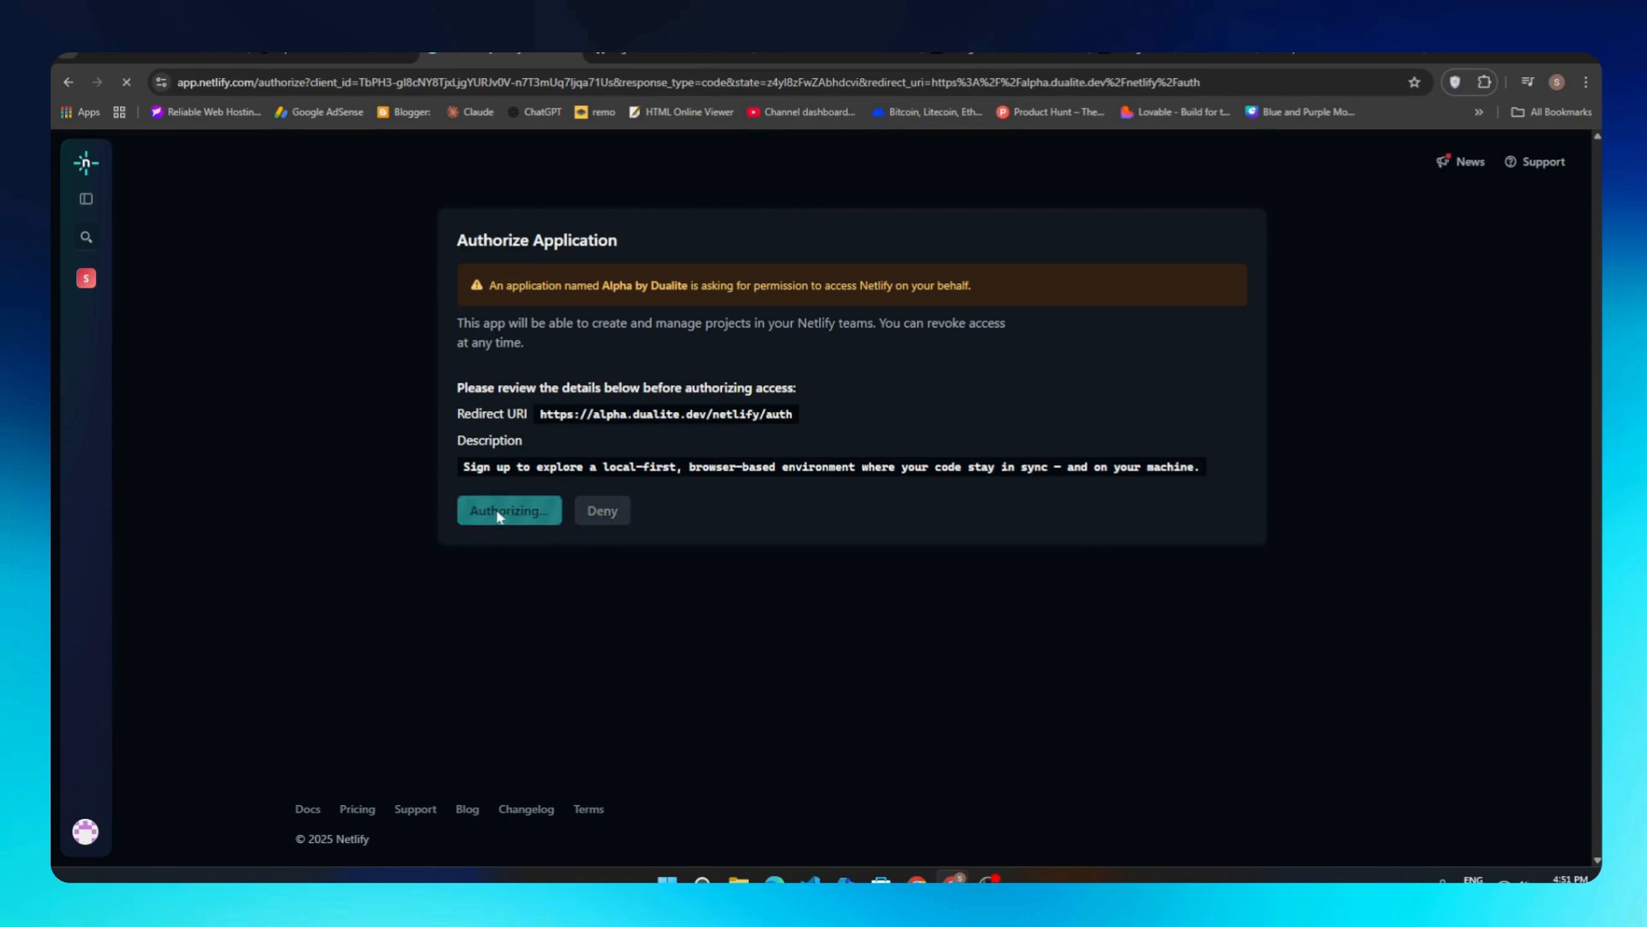
{"action": "left_click", "coordinate": [510, 511]}
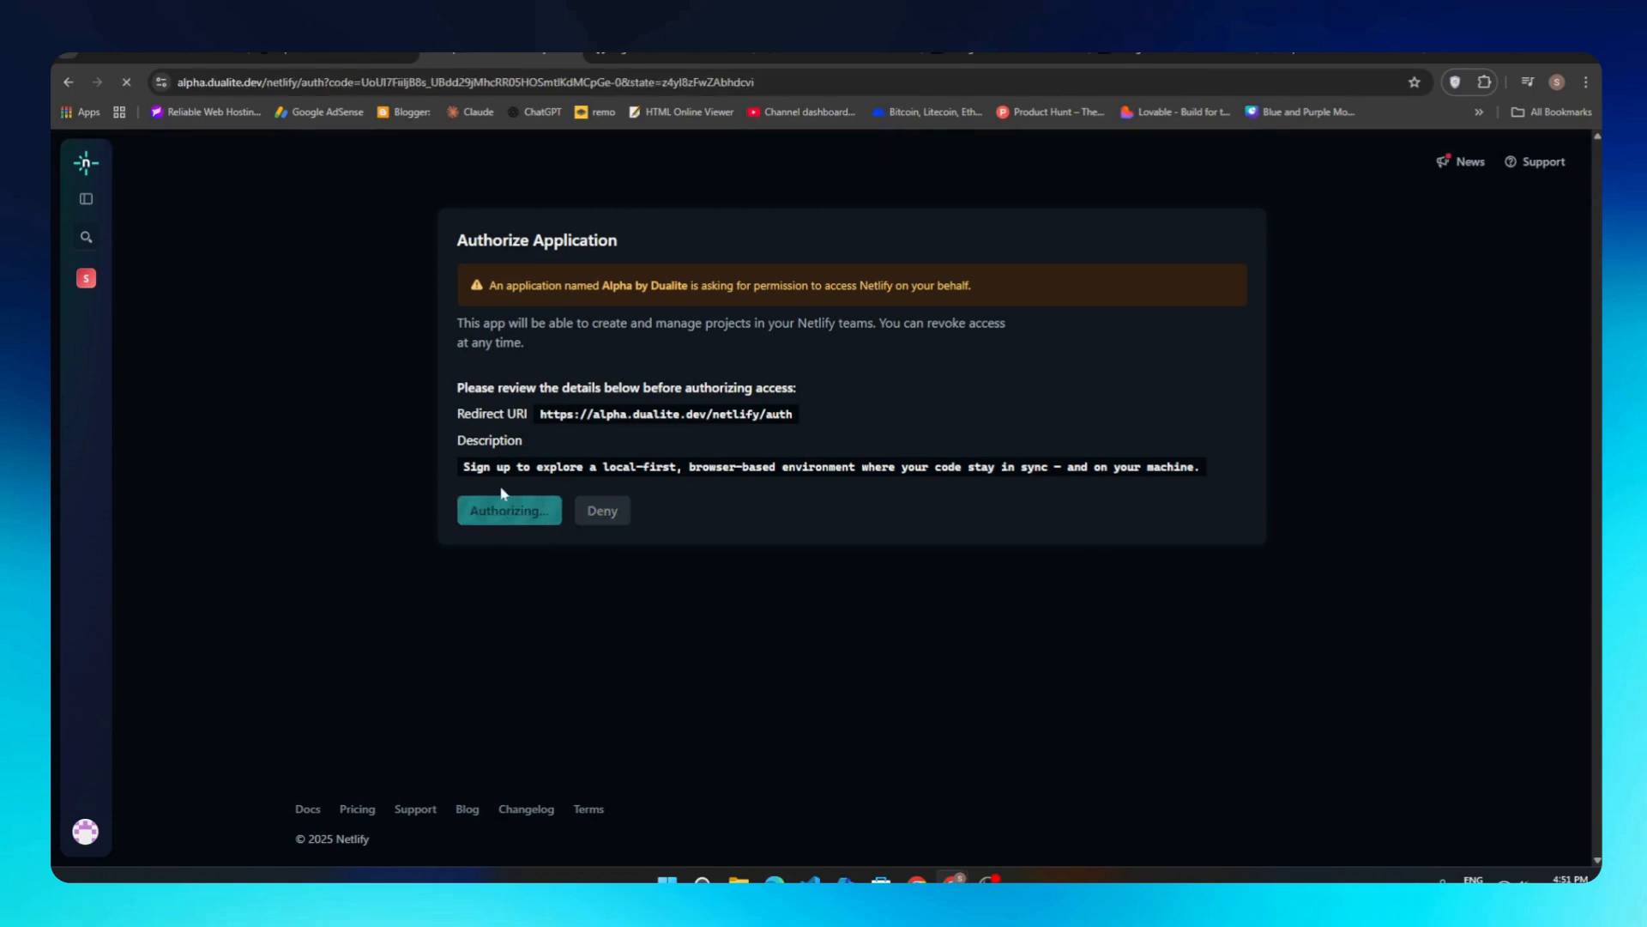
{"action": "left_click", "coordinate": [508, 509]}
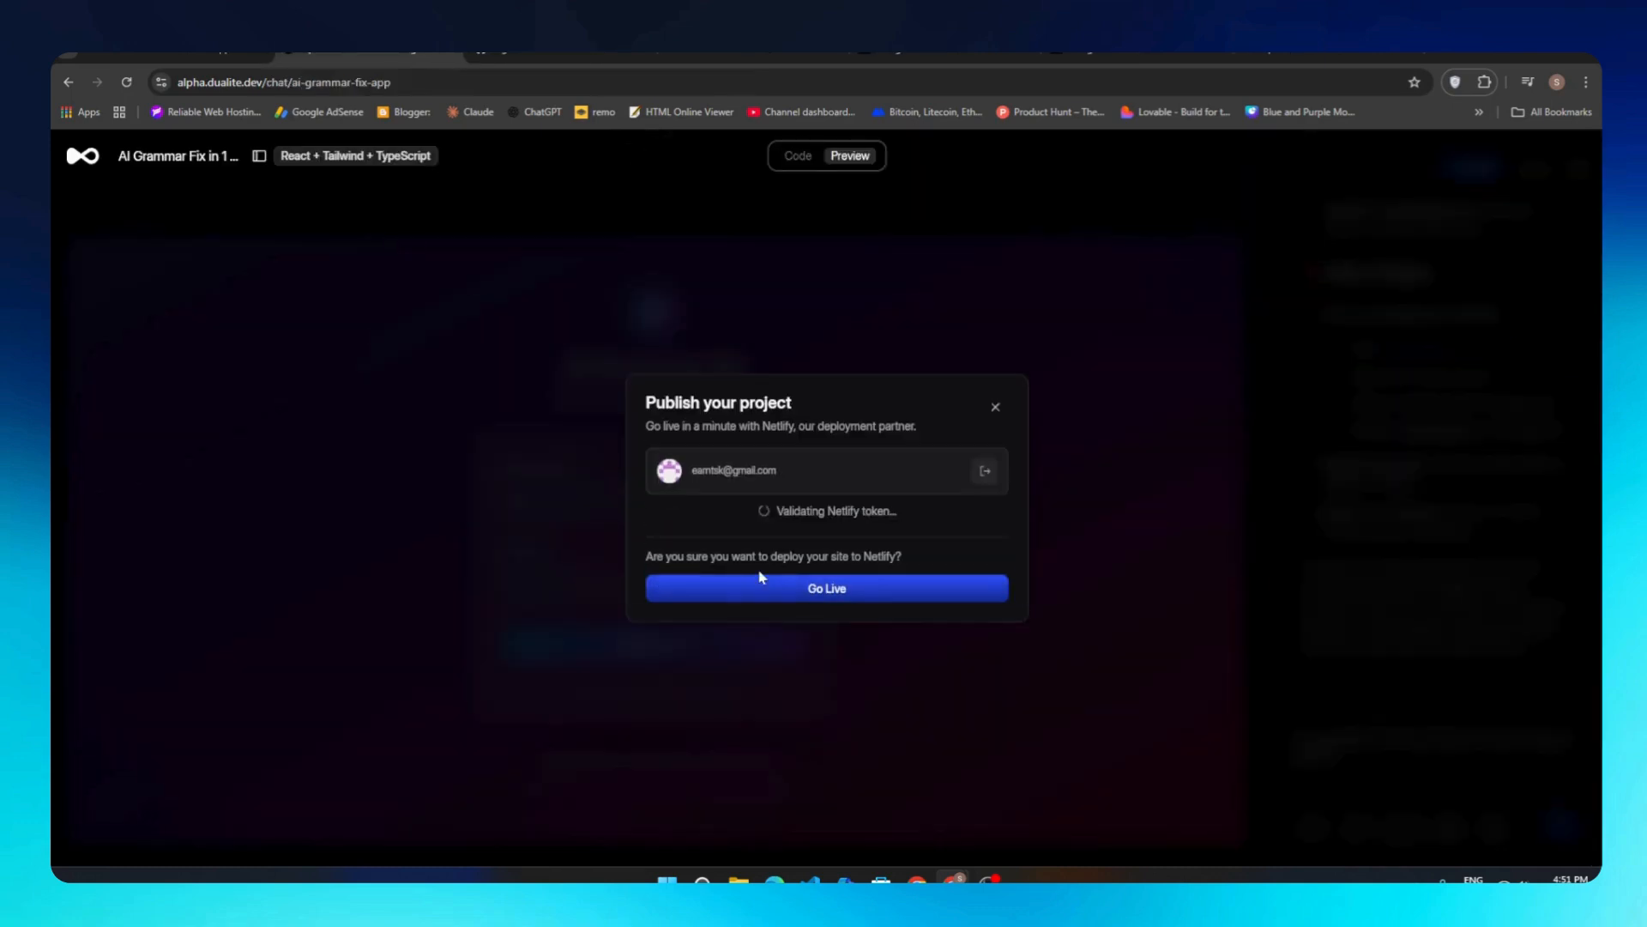
- Deploy the site to Netlify with Go Live and copy the live URL
{"action": "left_click", "coordinate": [825, 587]}
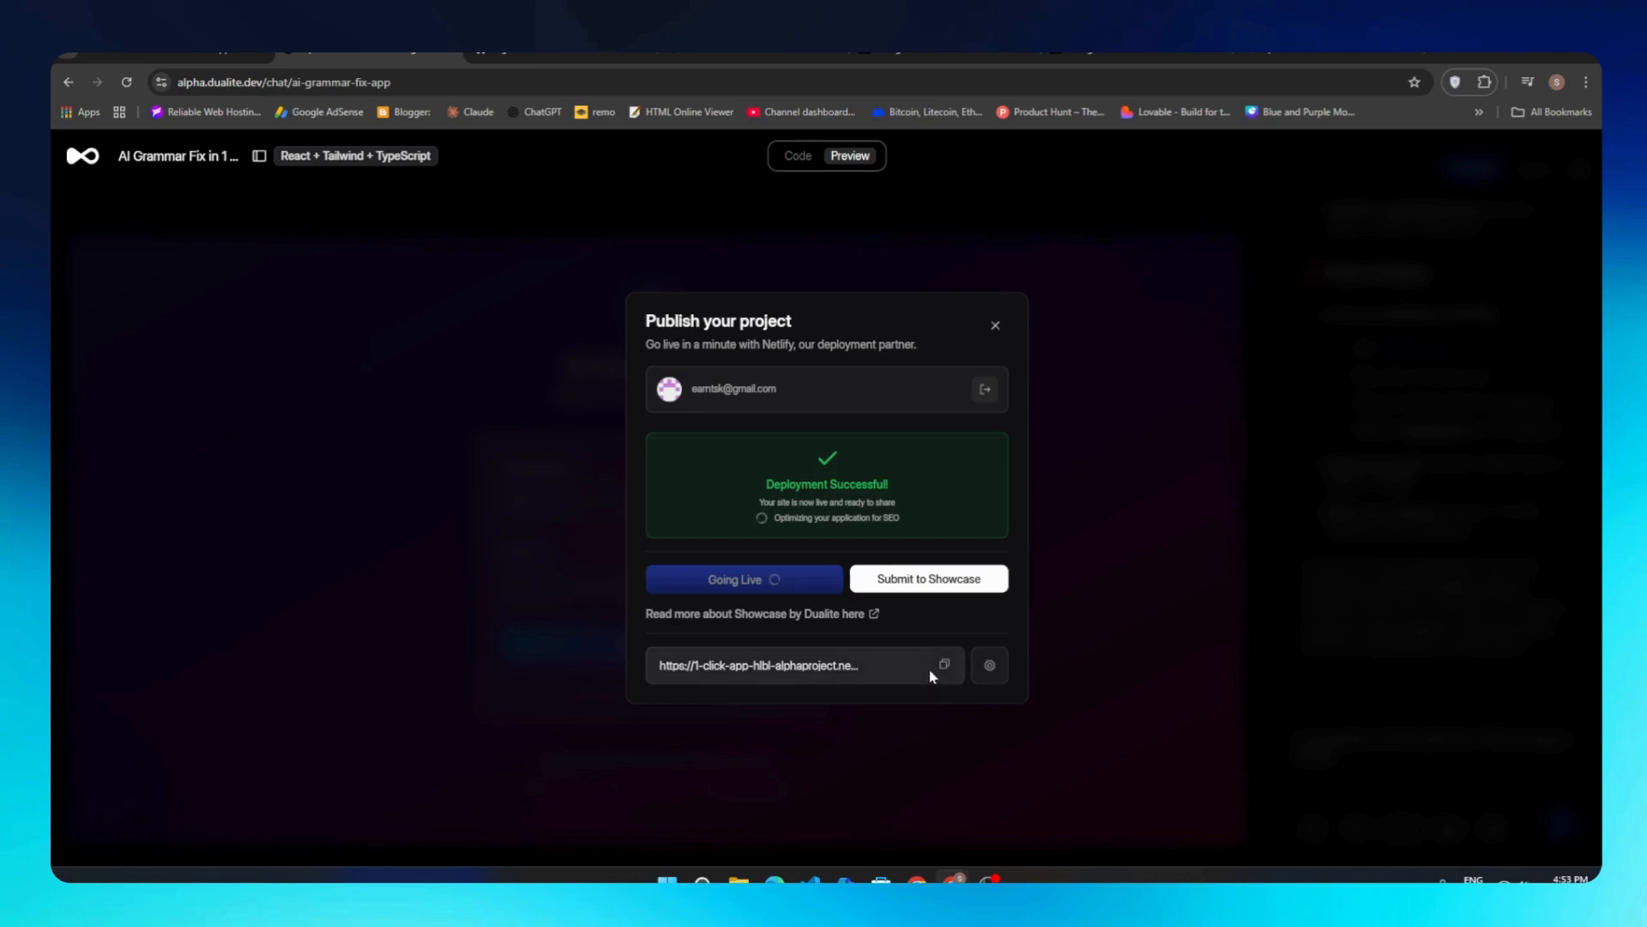
{"action": "left_click", "coordinate": [944, 664]}
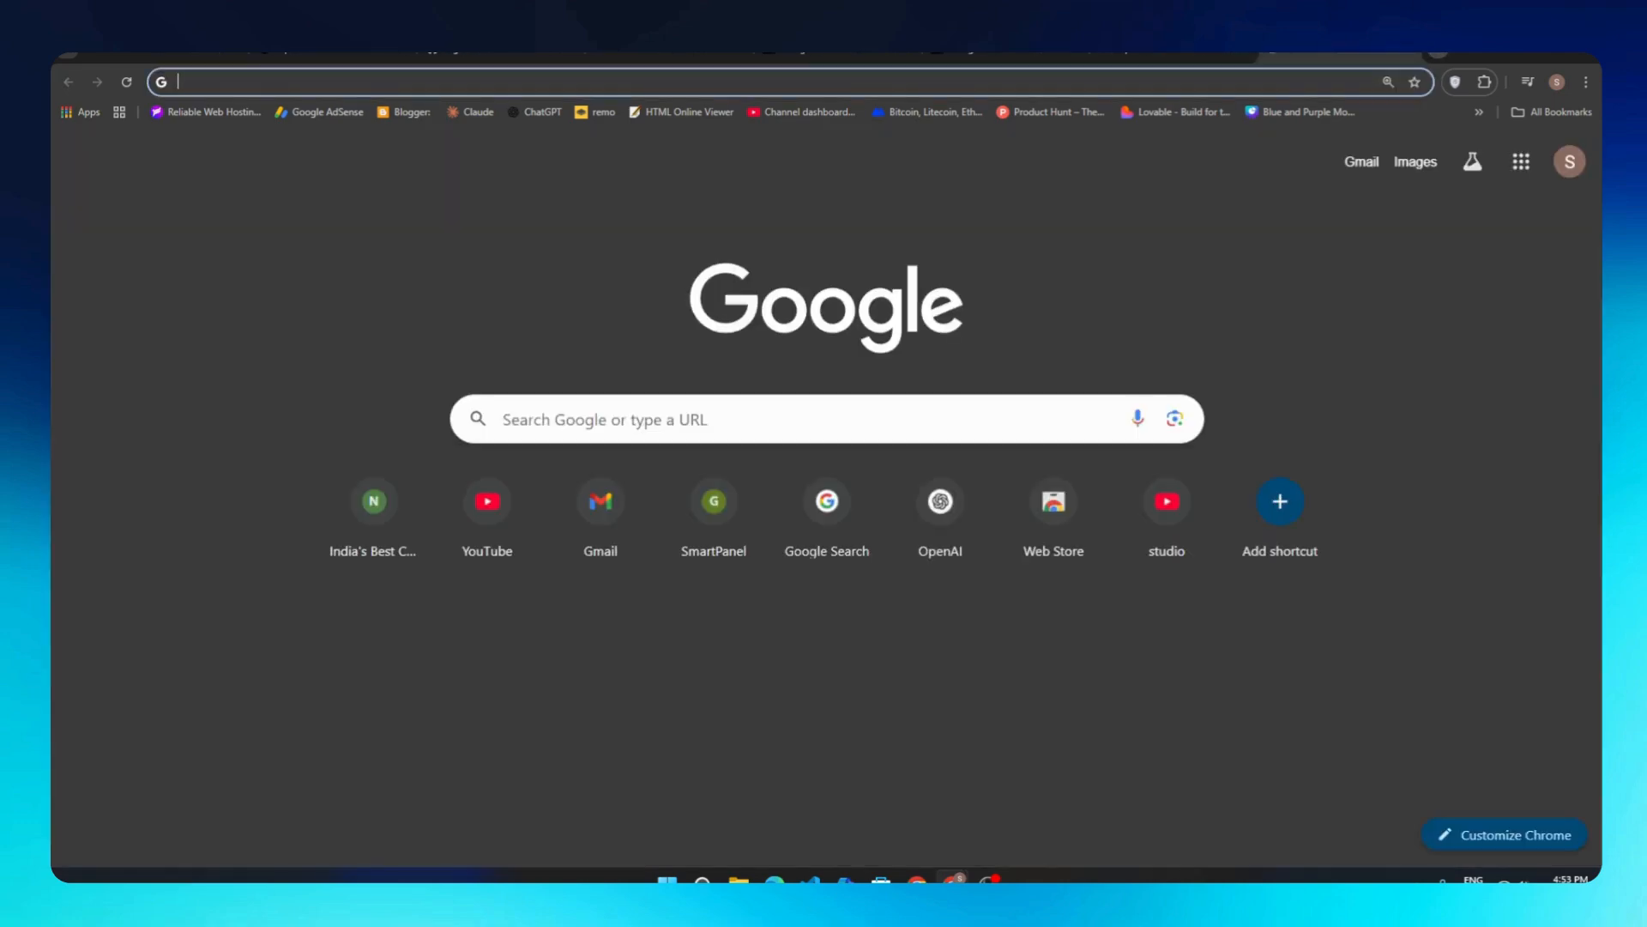
- Open 1-click-app-hlbl-alphaproject.netlify.app and create a new account on the live site
{"action": "type", "text": "1-click-app-hlbl-alphaproject.netlify.app"}
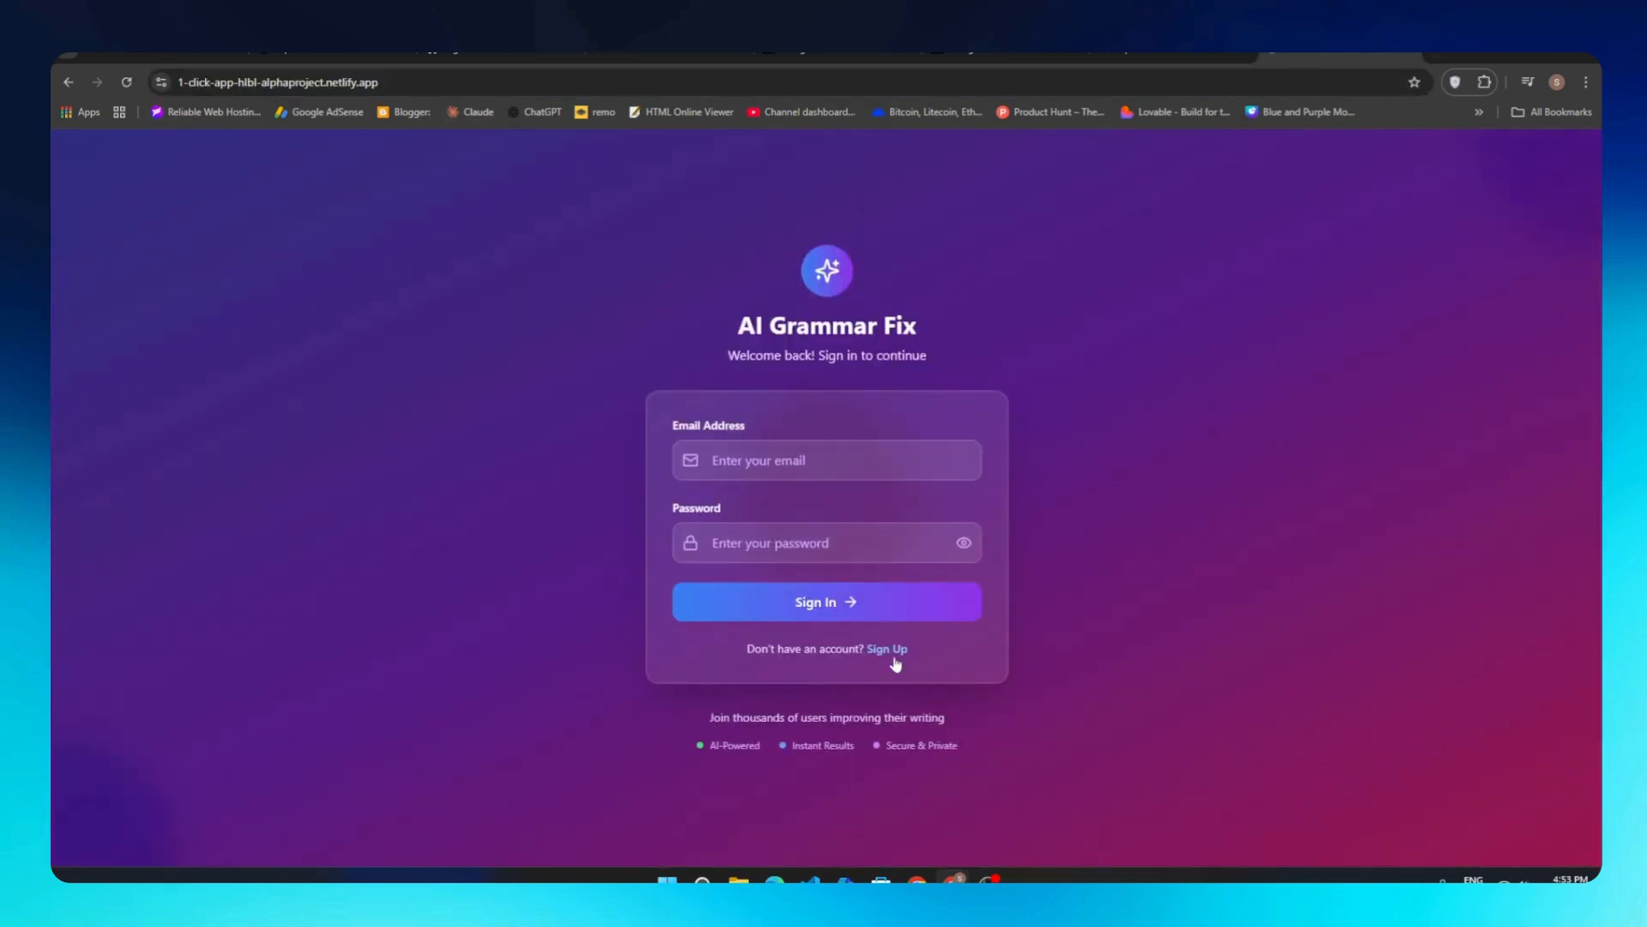
{"action": "mouse_move", "coordinate": [816, 489]}
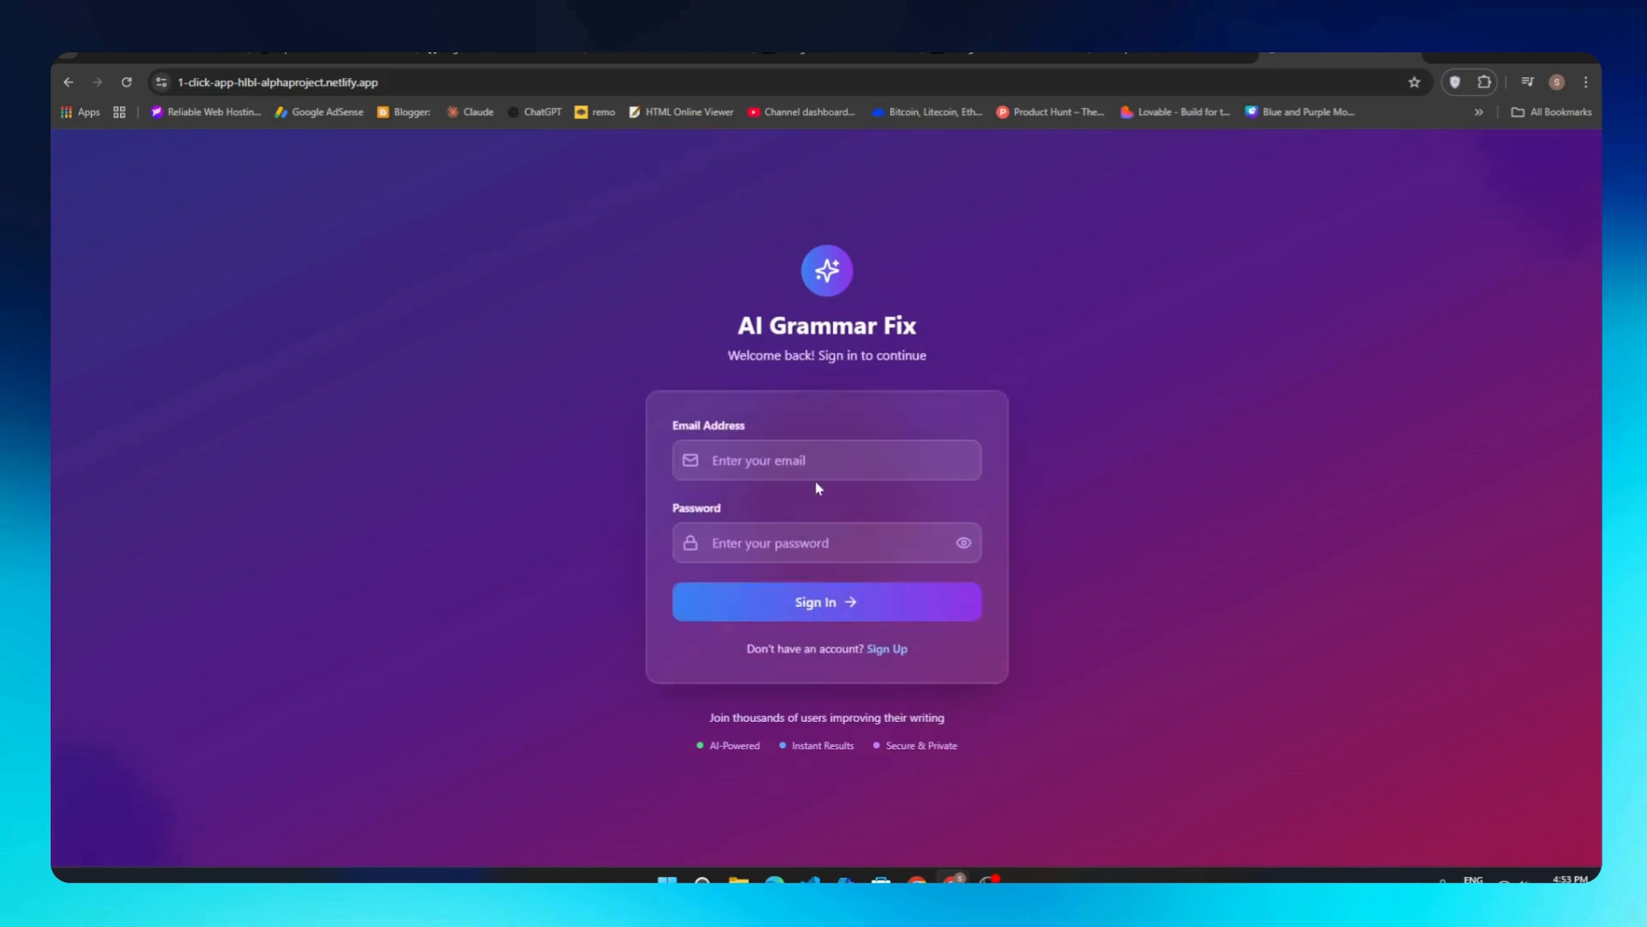
{"action": "left_click", "coordinate": [887, 649]}
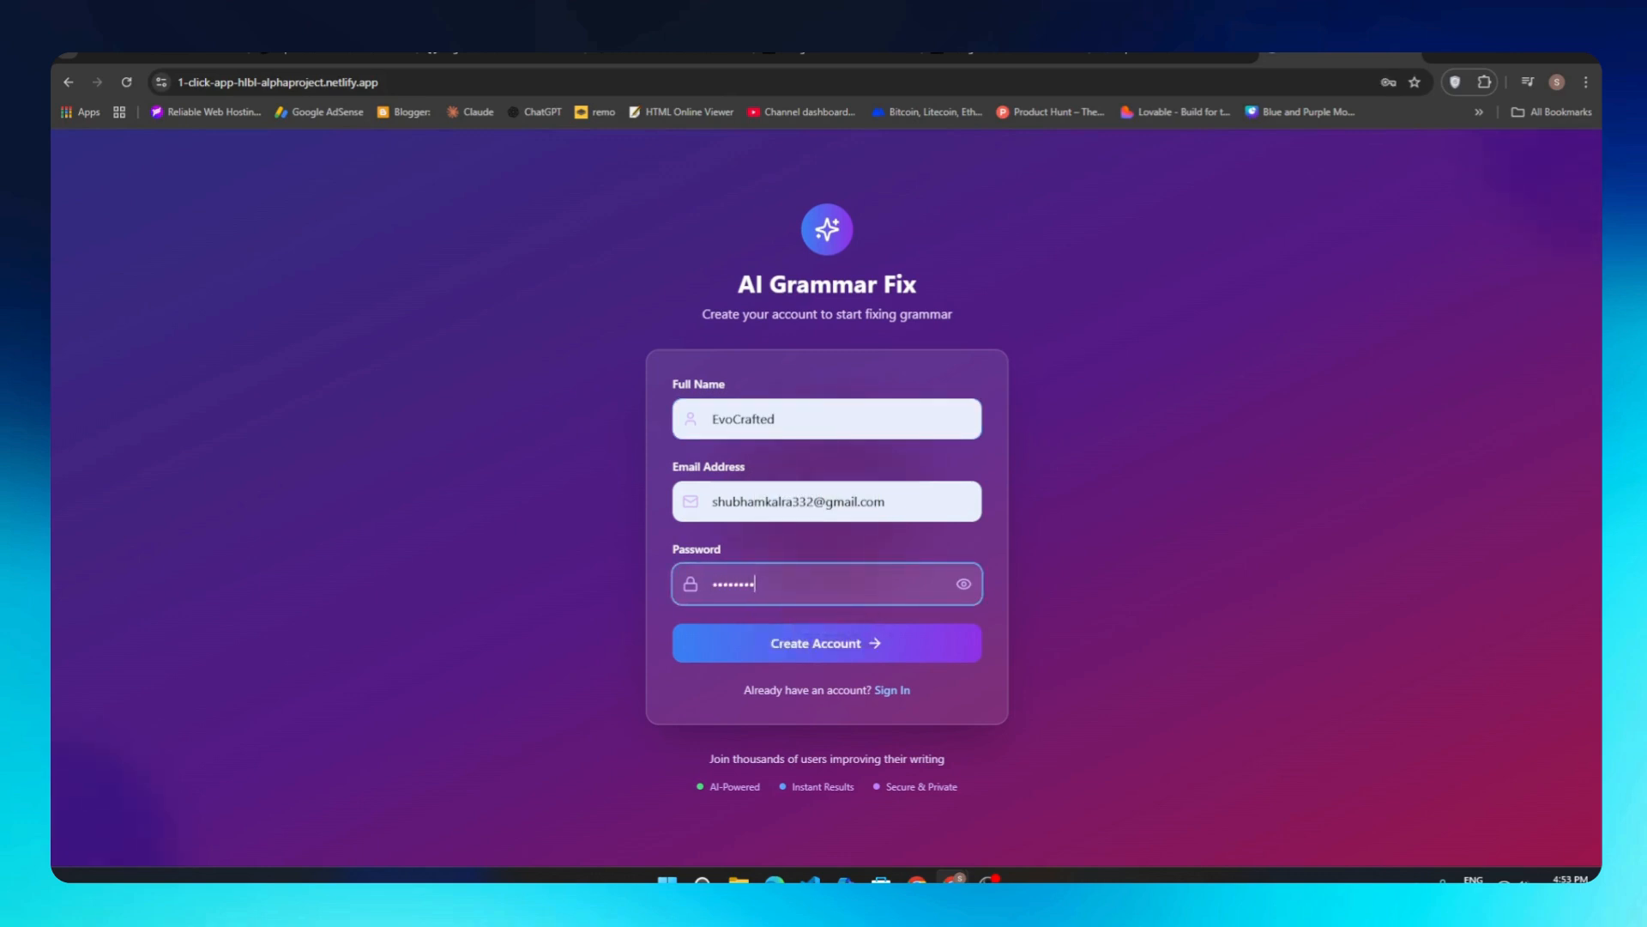
{"action": "left_click", "coordinate": [826, 642]}
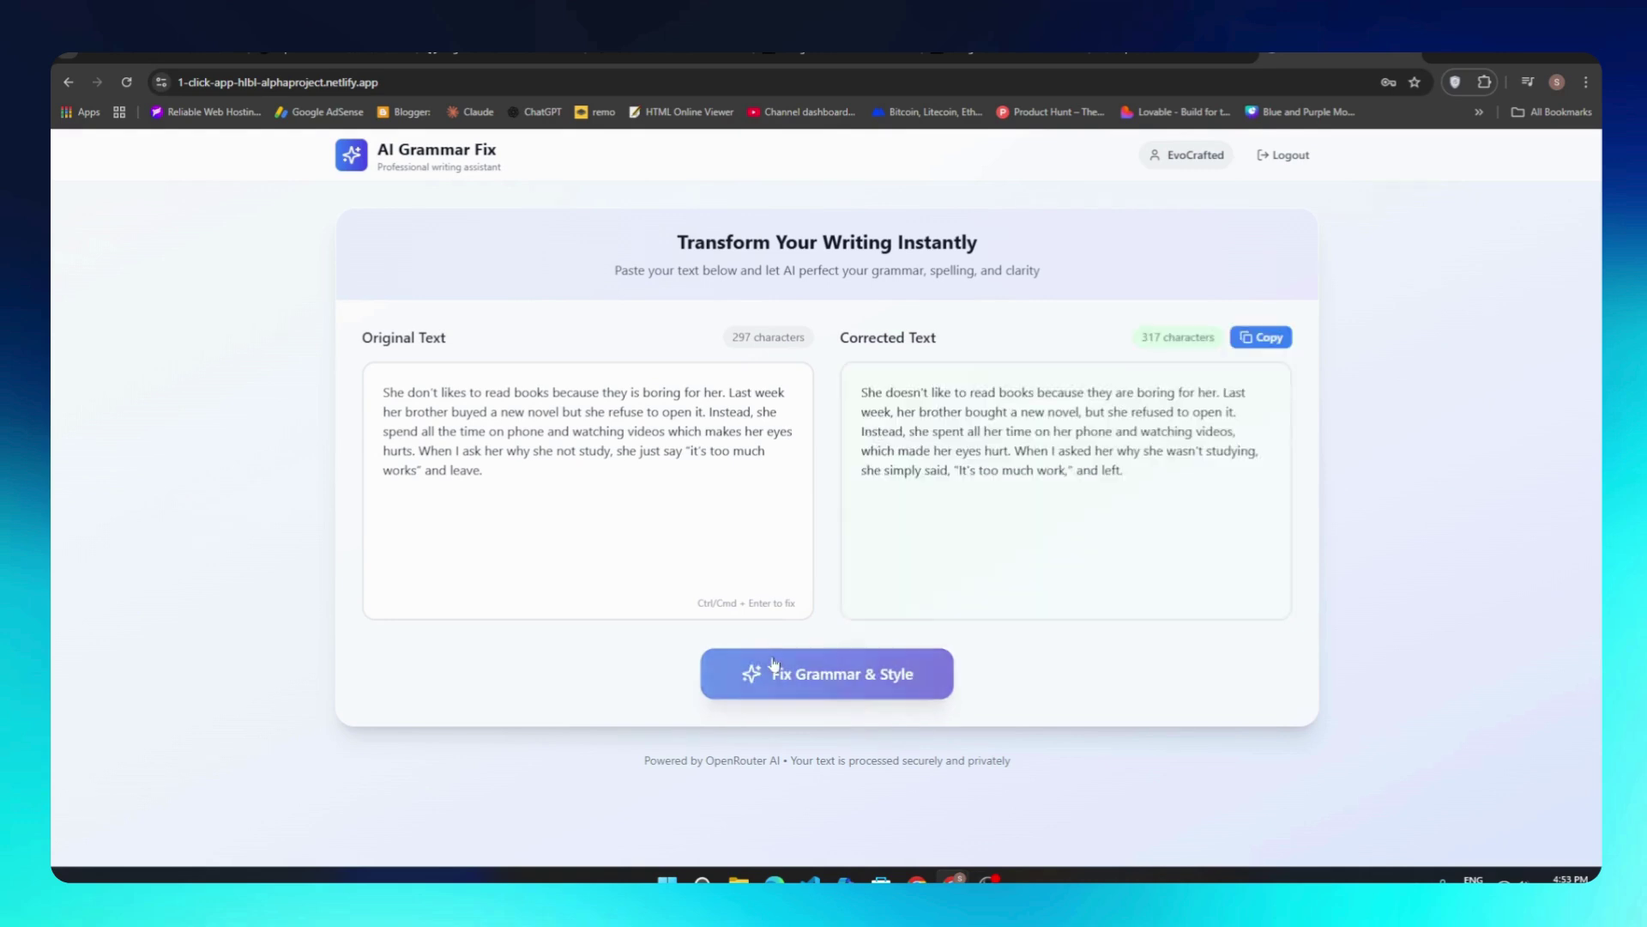
- Correct the sample paragraph's grammar on the live Netlify site
{"action": "left_click", "coordinate": [1260, 337]}
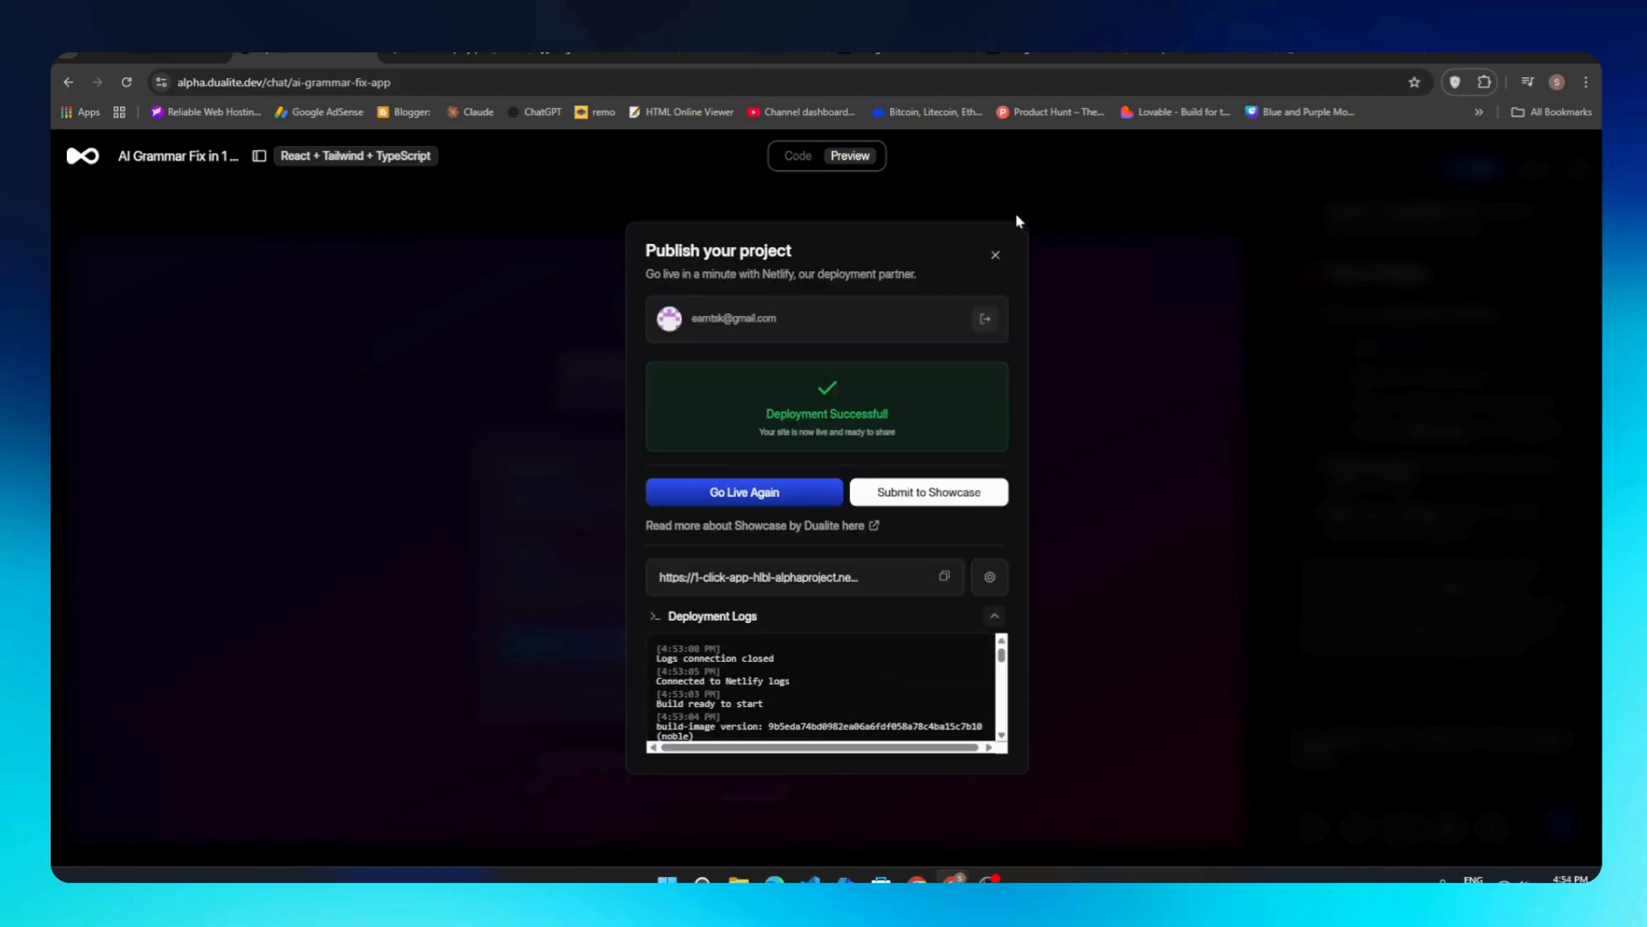
- Close the publish dialog and download the project as a ZIP file
{"action": "left_click", "coordinate": [995, 254]}
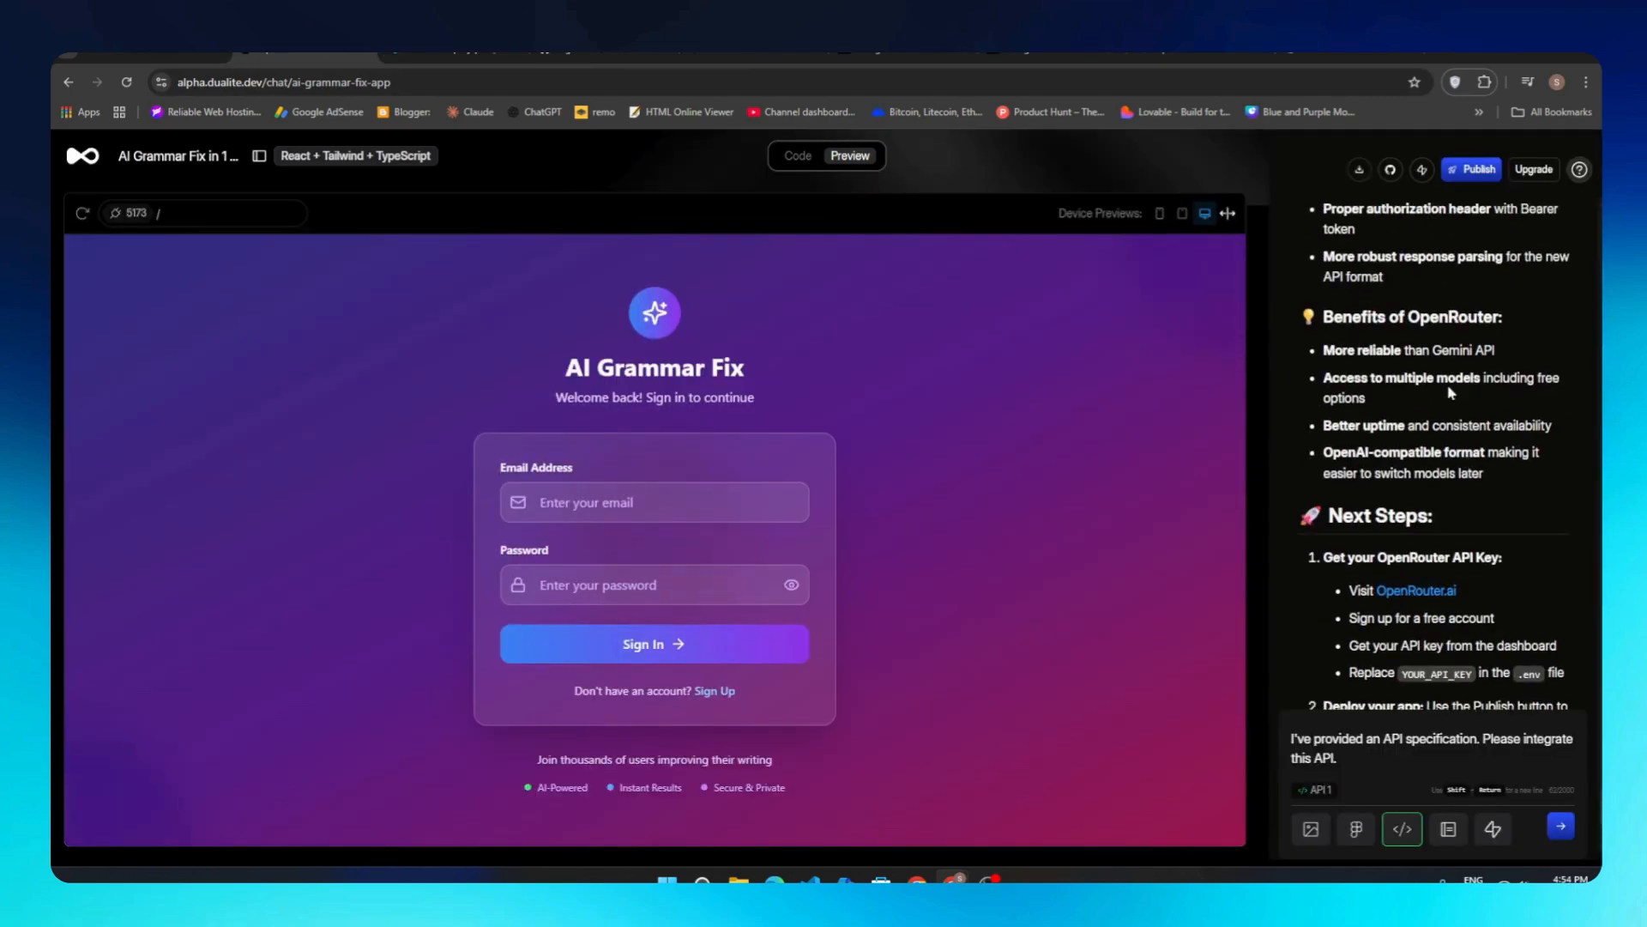
{"action": "left_click", "coordinate": [1359, 168]}
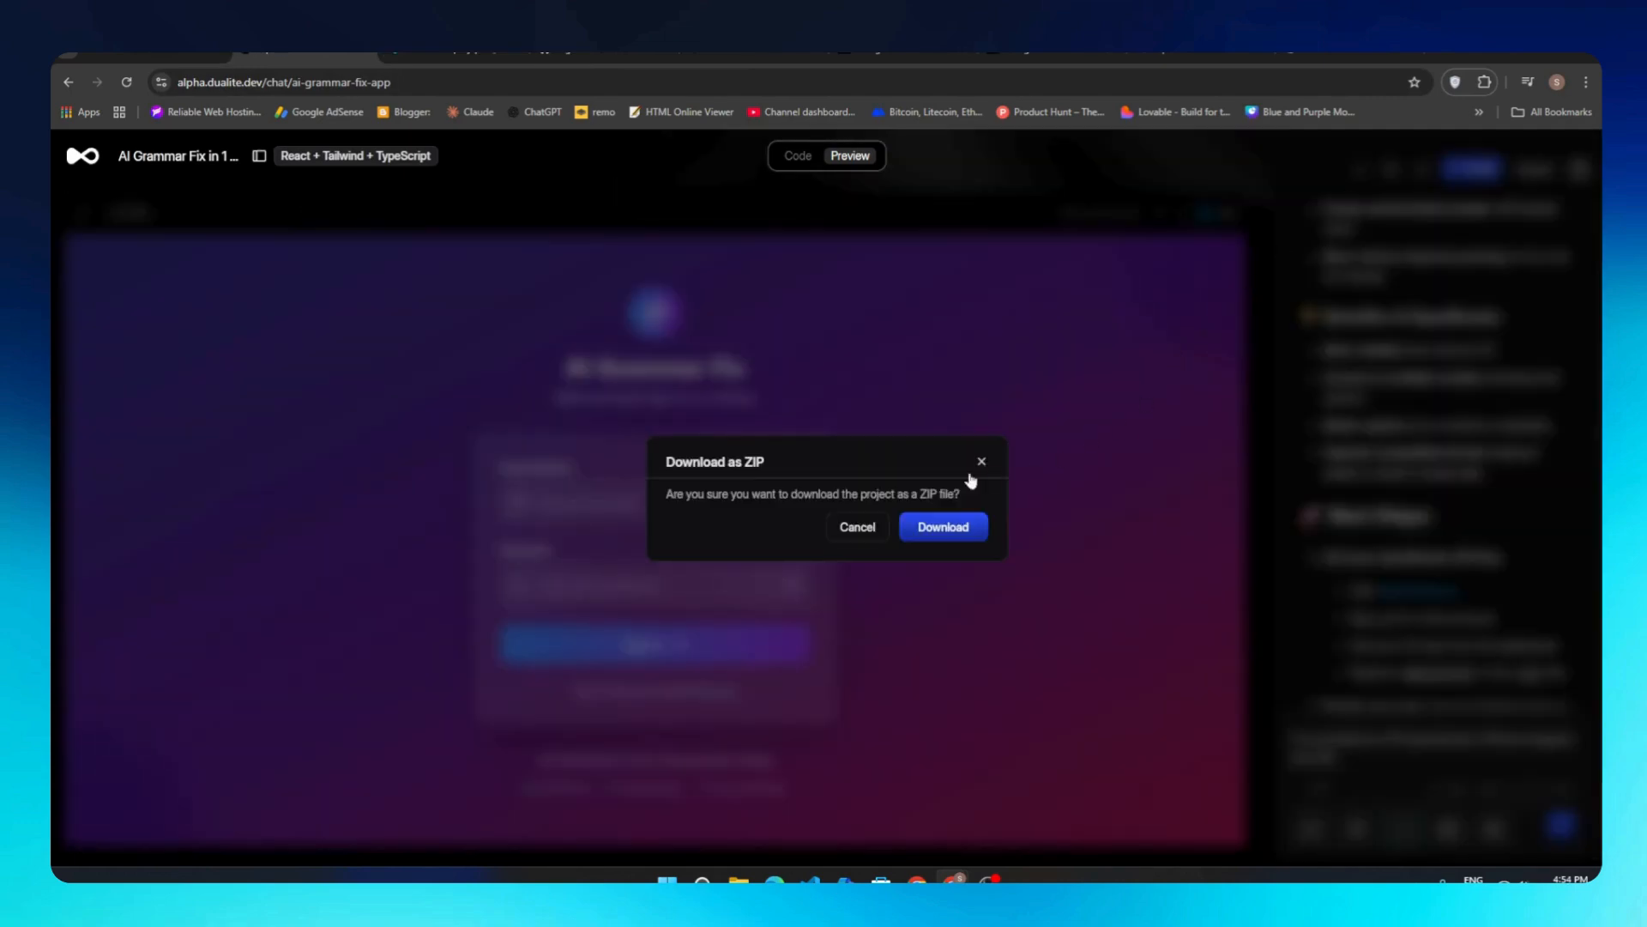
{"action": "left_click", "coordinate": [981, 462]}
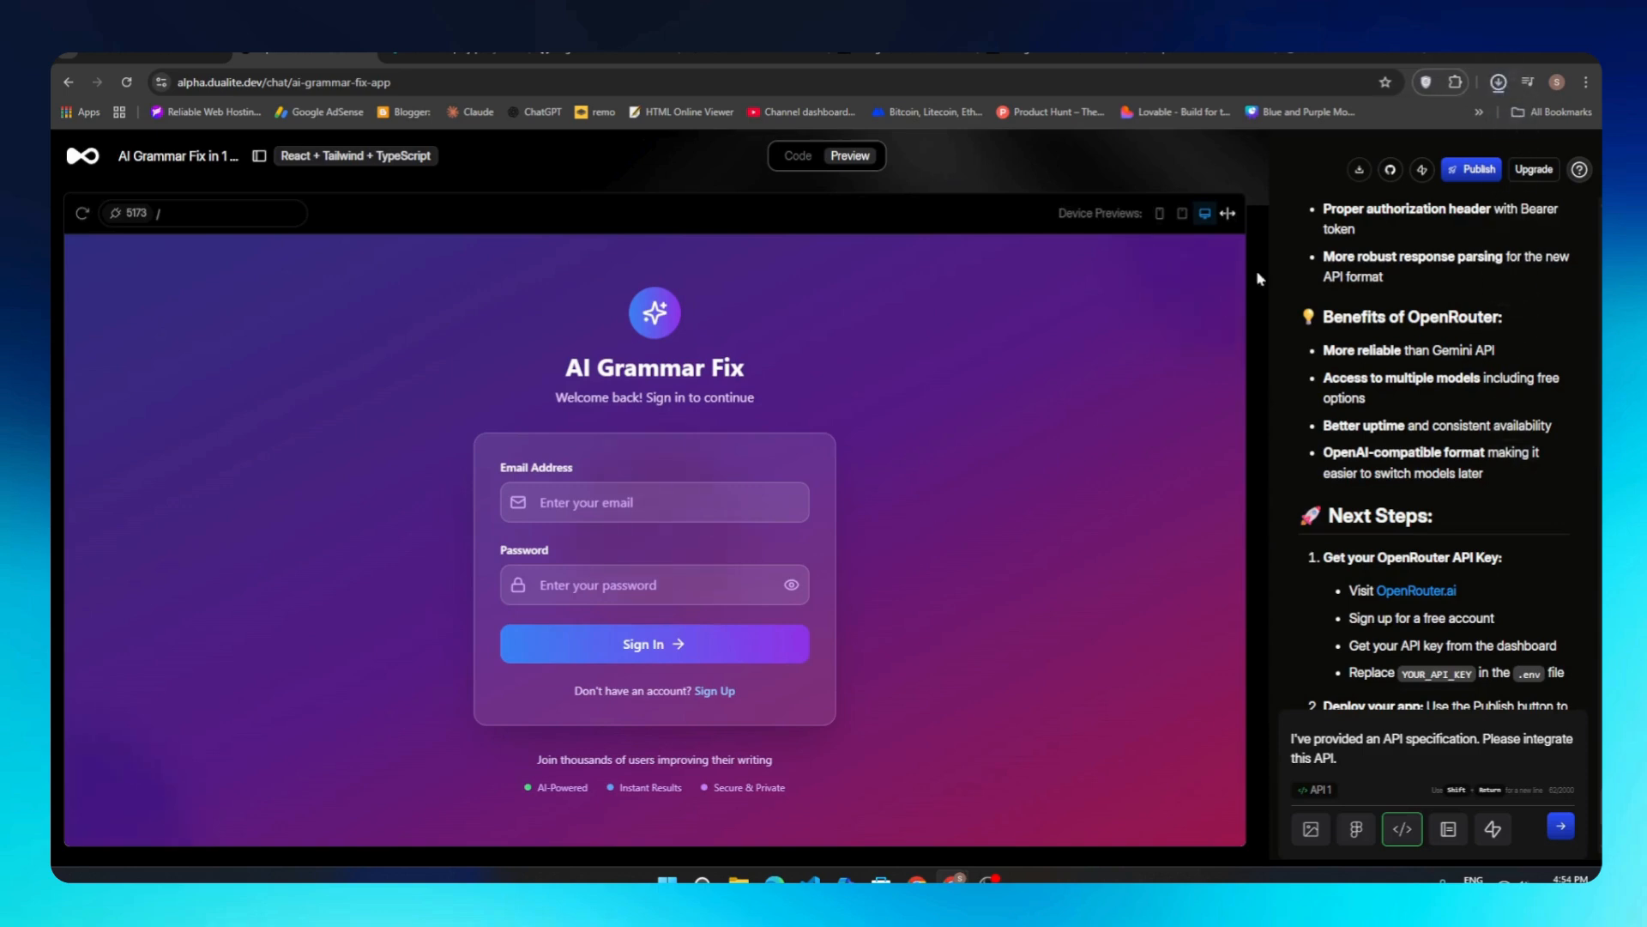
{"action": "left_click", "coordinate": [1498, 82]}
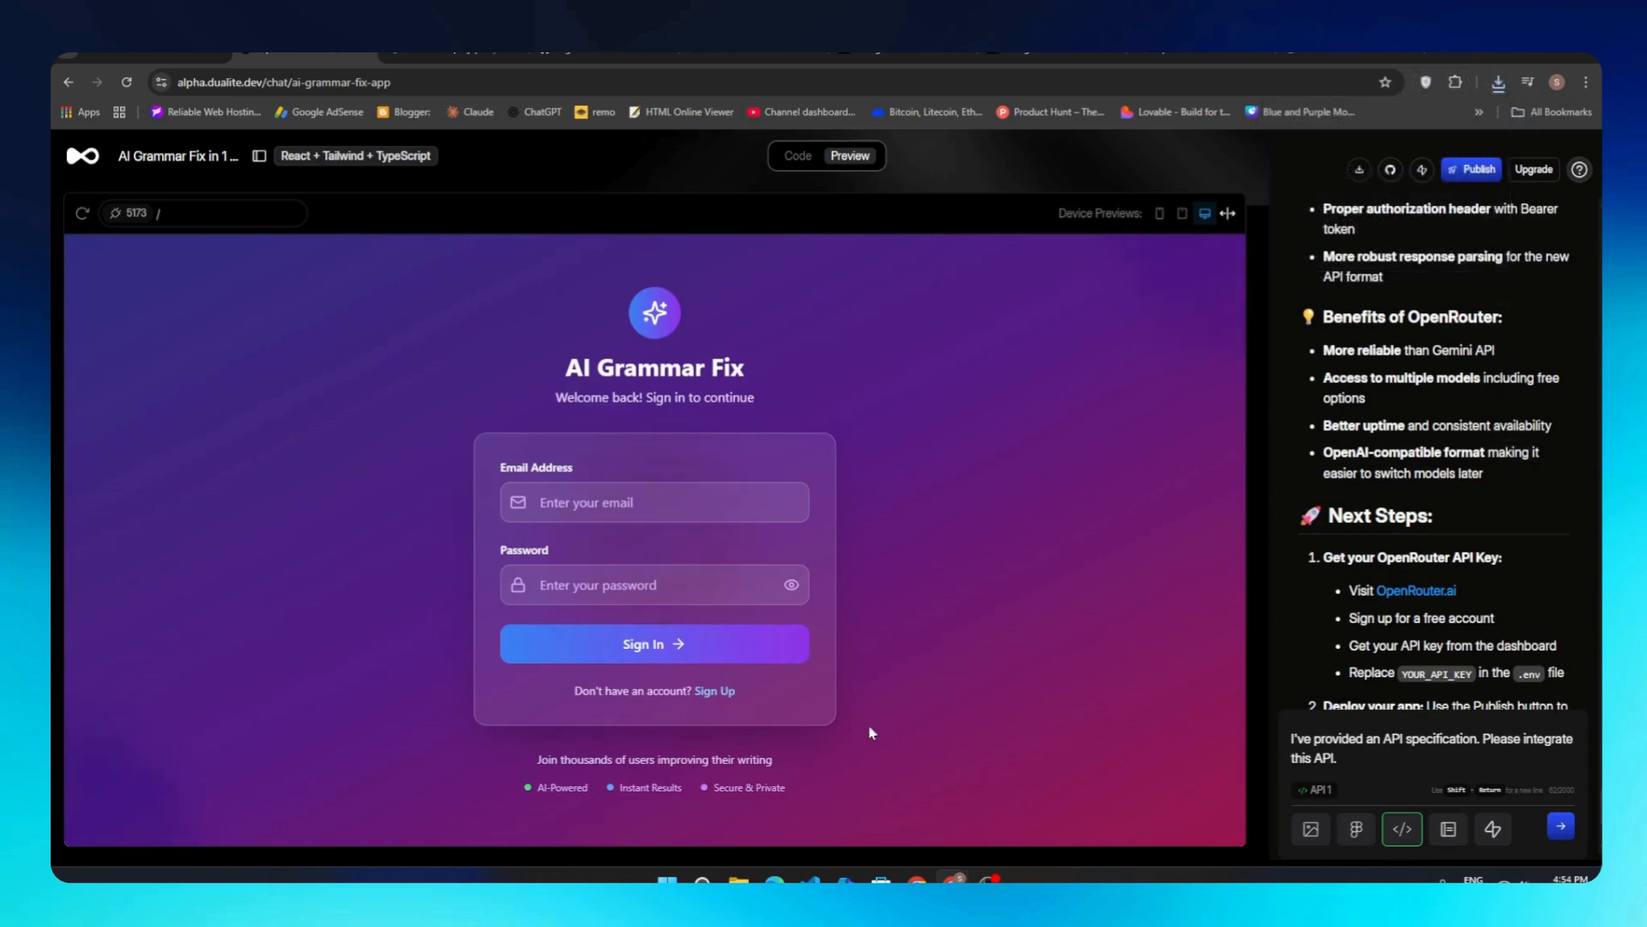
{"action": "mouse_move", "coordinate": [1534, 168]}
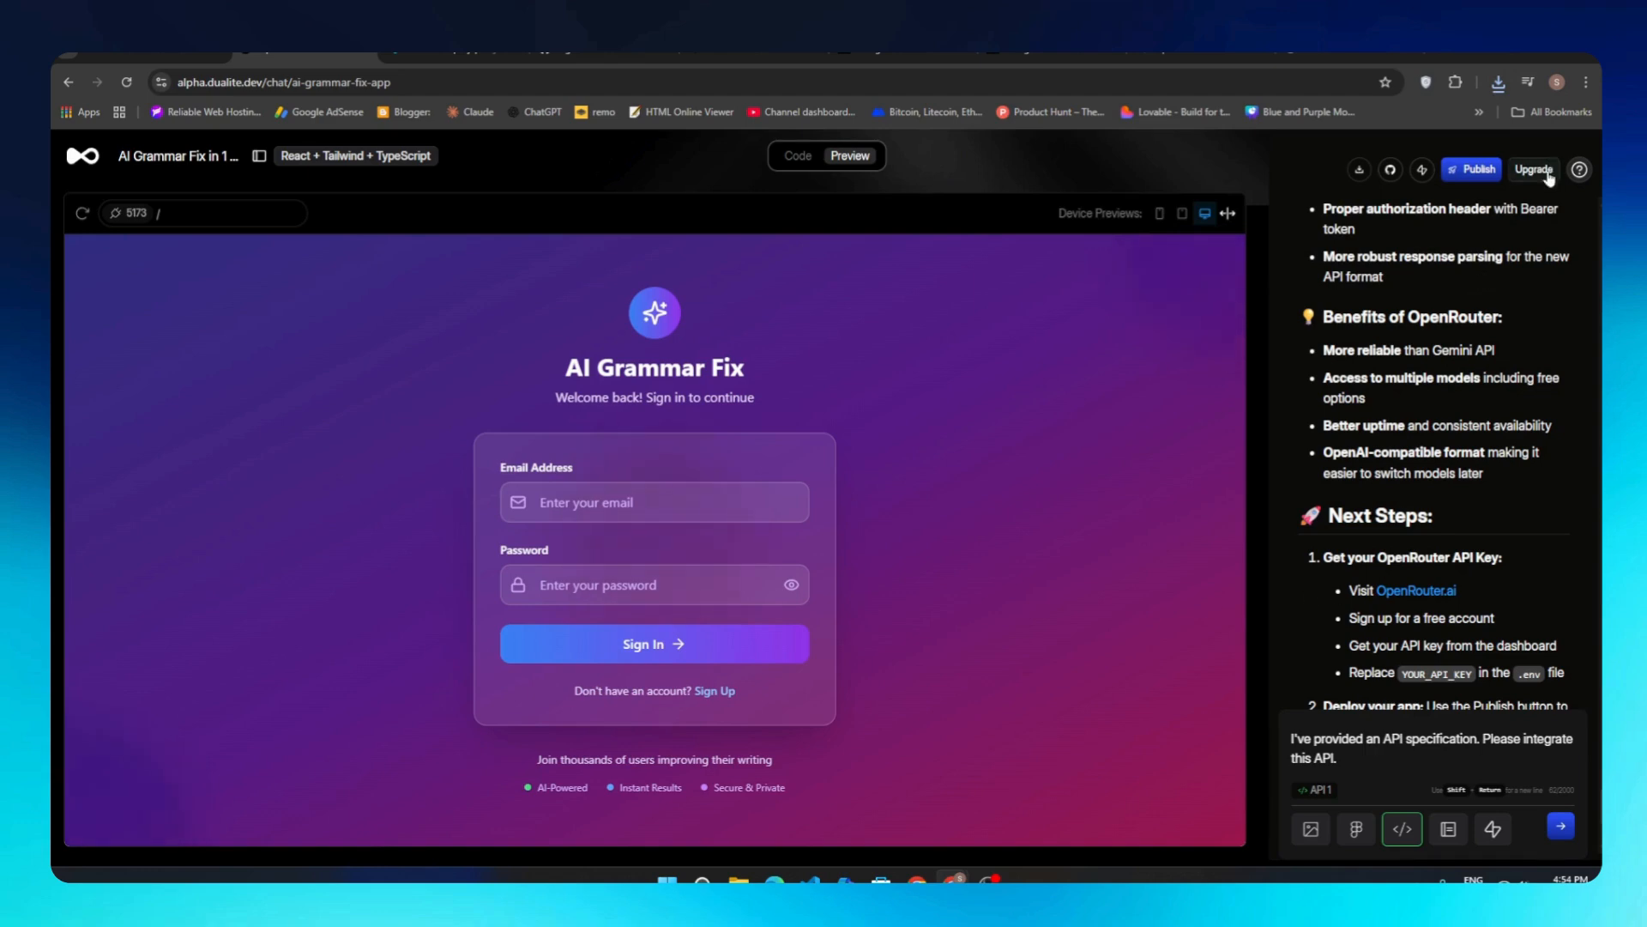
- Go to the upgrade billing page, switch to monthly USD pricing and adjust the seat count
{"action": "left_click", "coordinate": [1533, 168]}
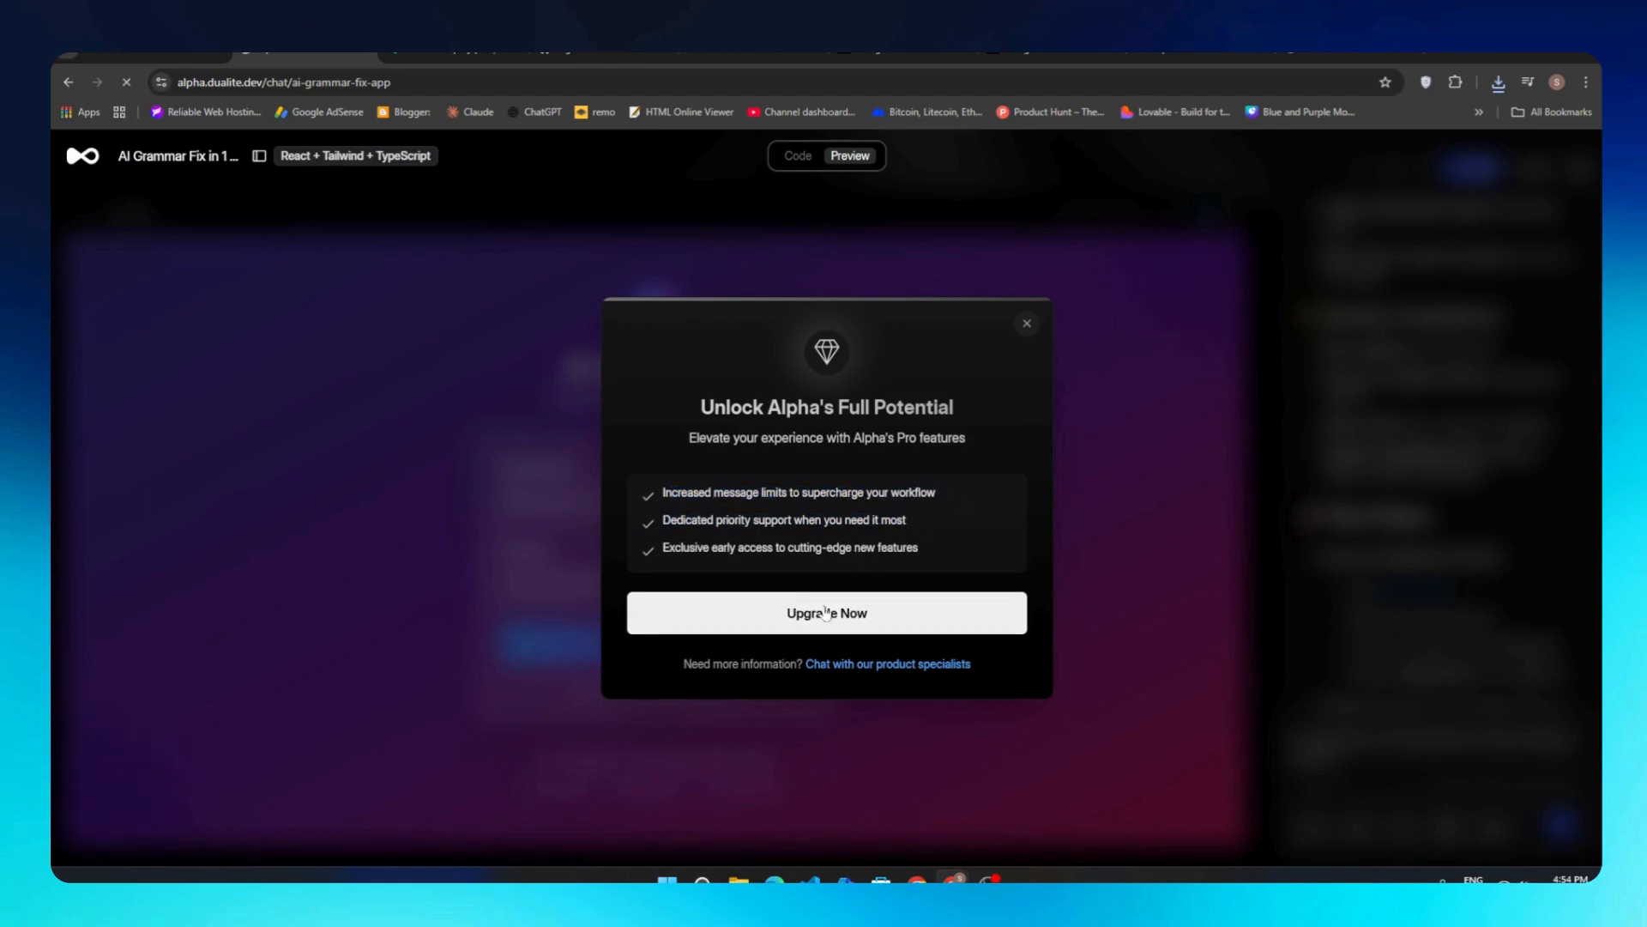
{"action": "left_click", "coordinate": [825, 613]}
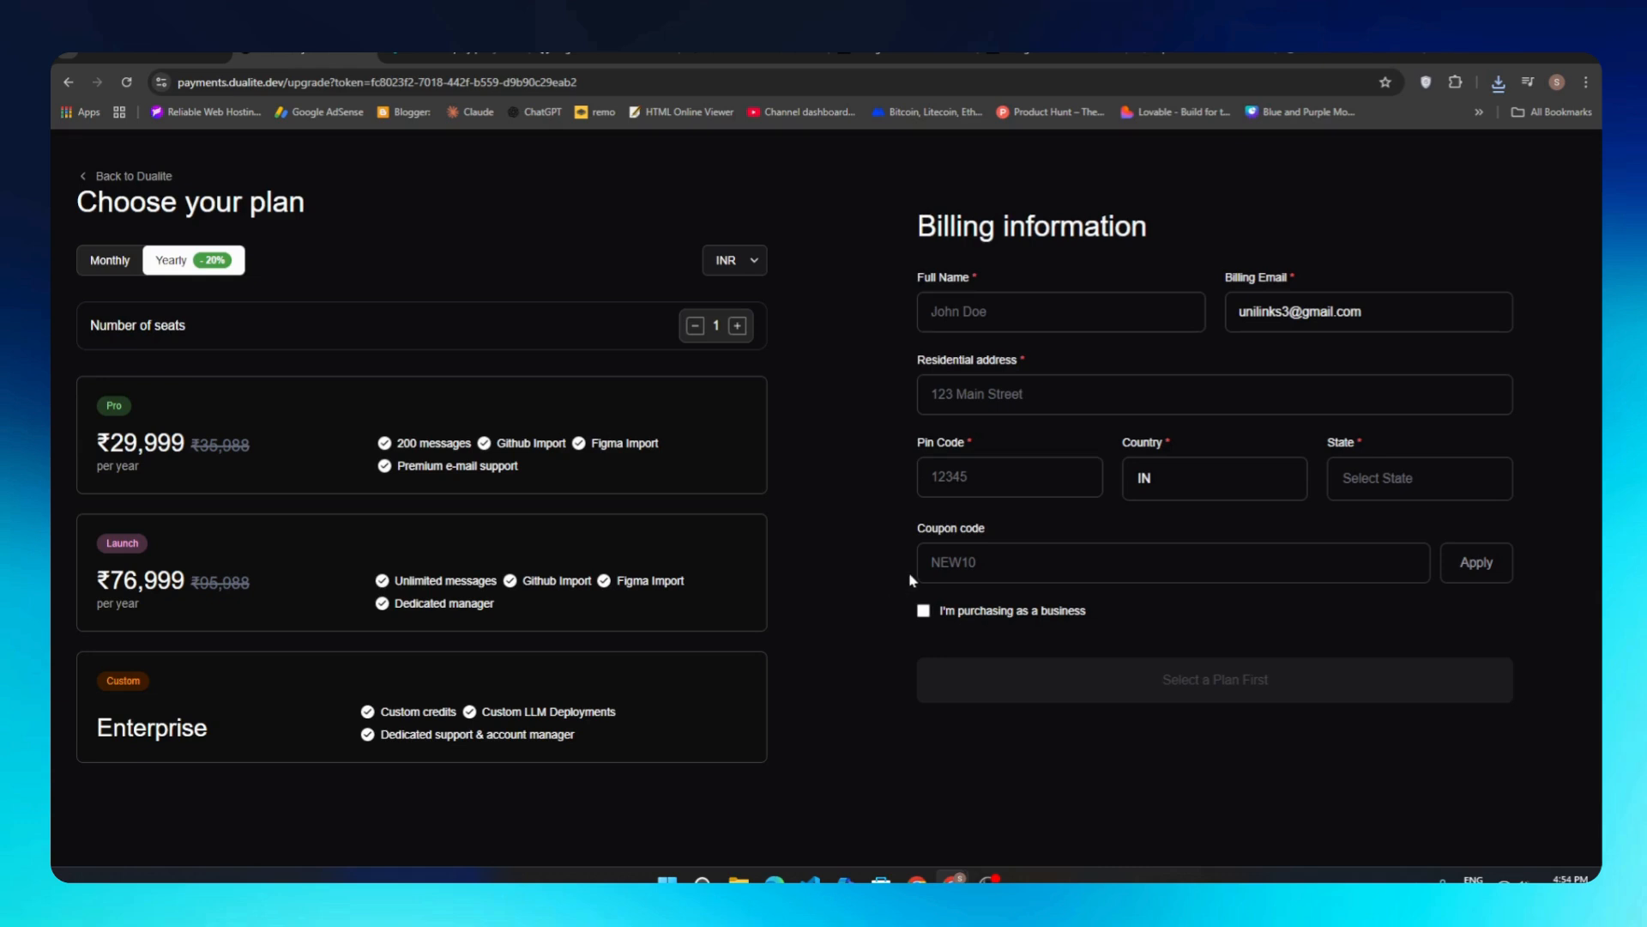
{"action": "mouse_move", "coordinate": [618, 481]}
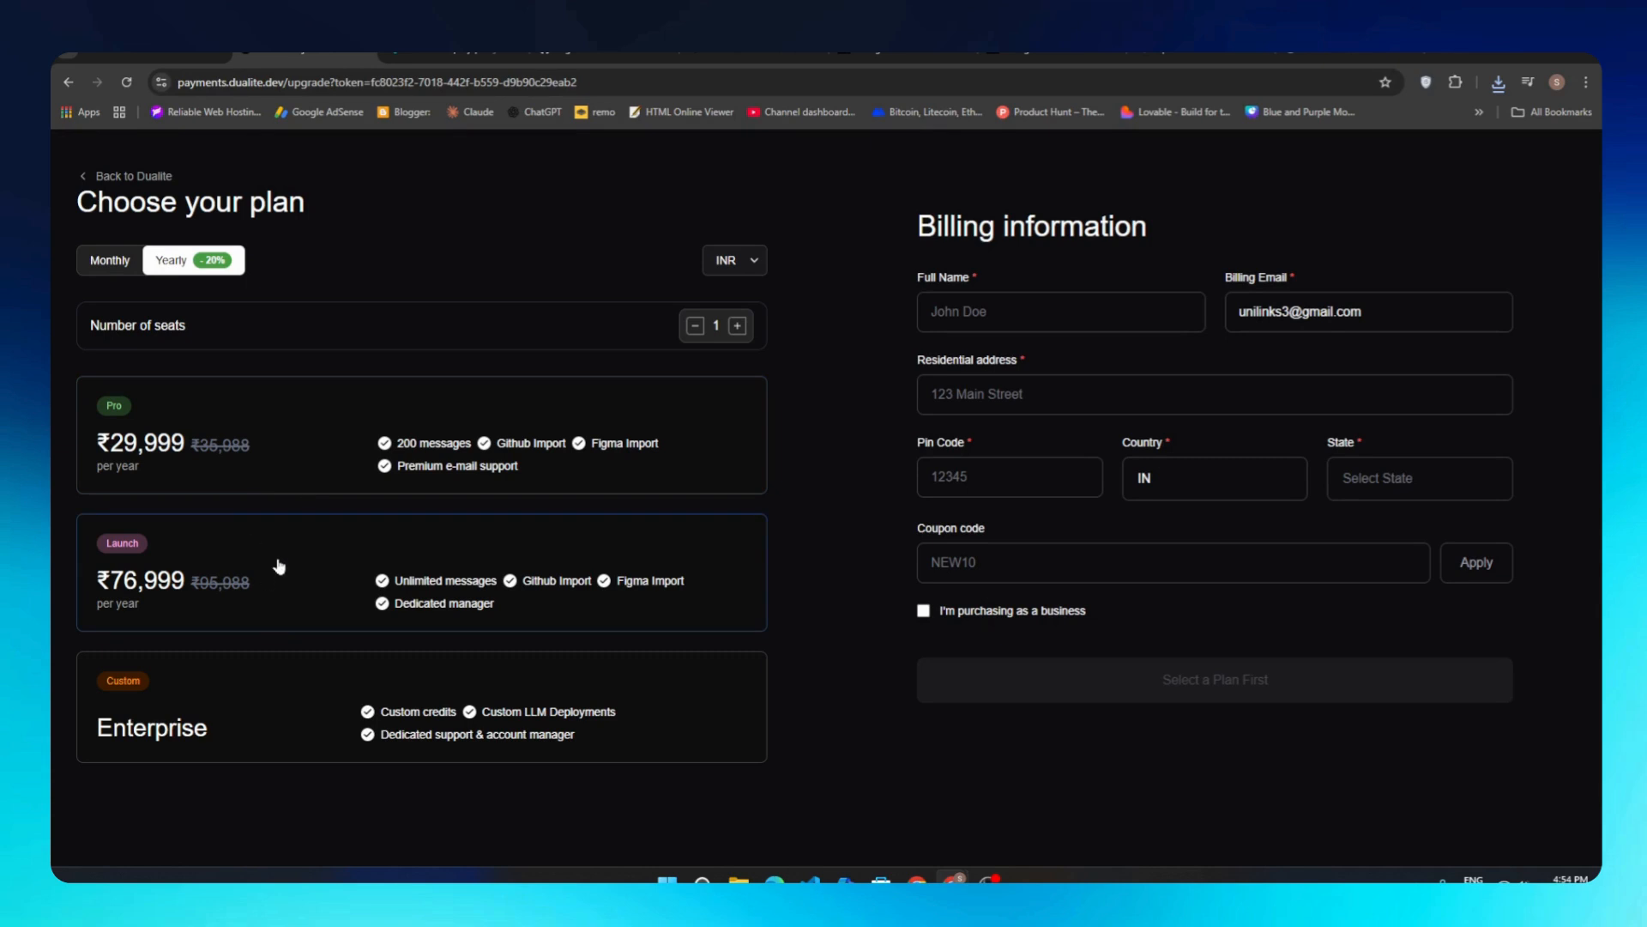
{"action": "left_click", "coordinate": [109, 261]}
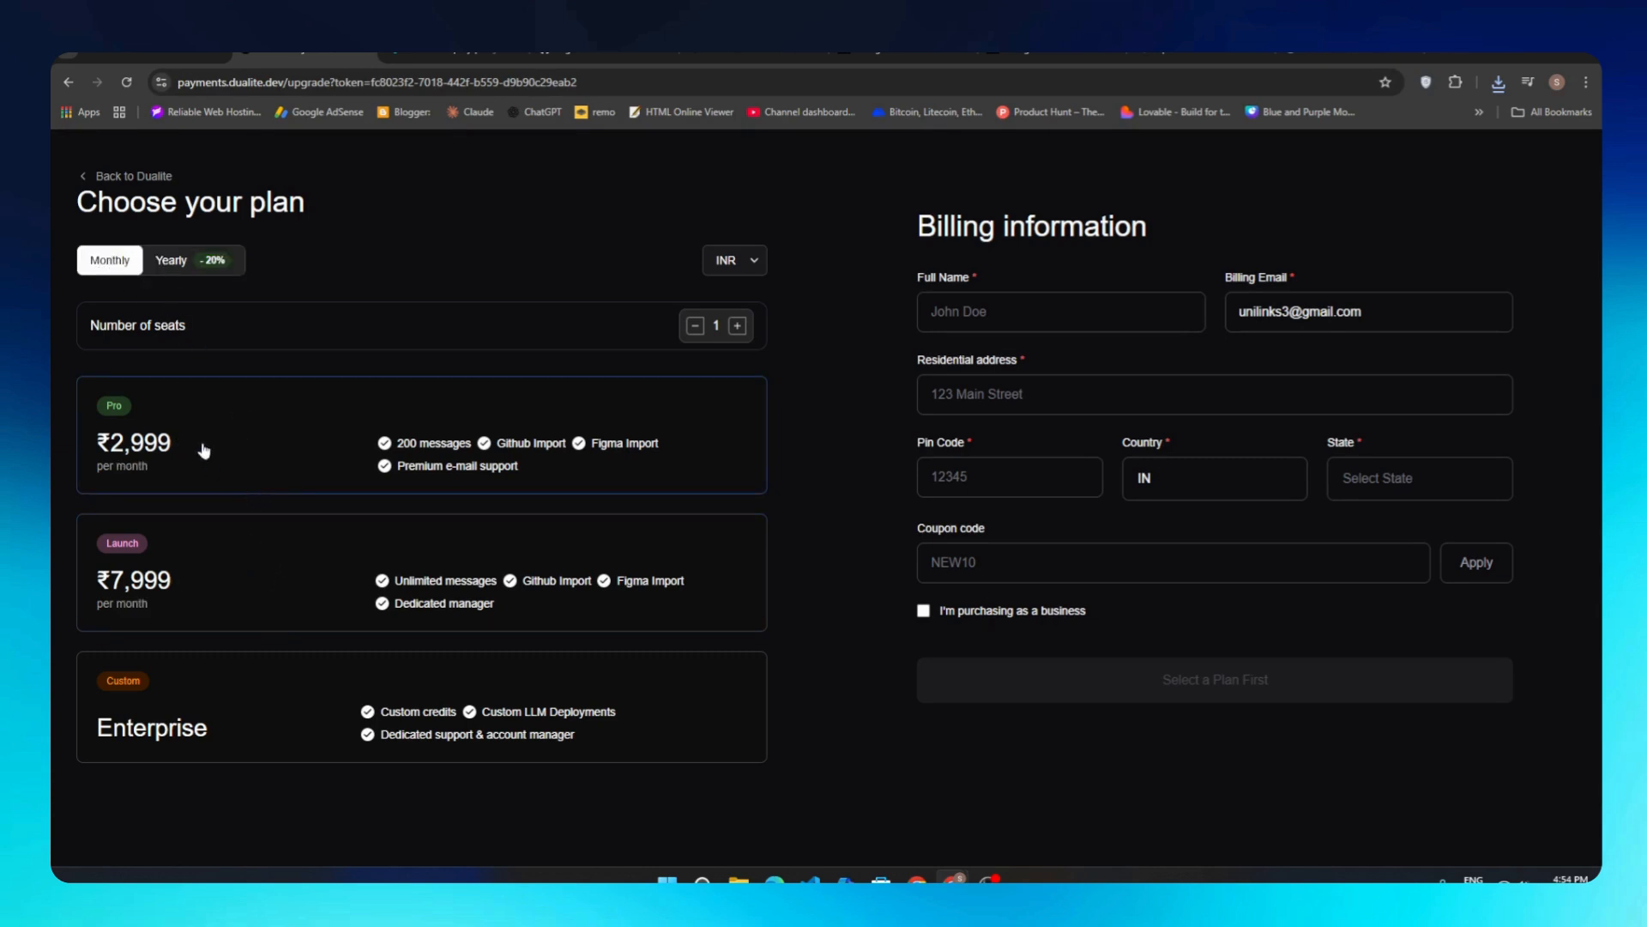
{"action": "mouse_move", "coordinate": [188, 446]}
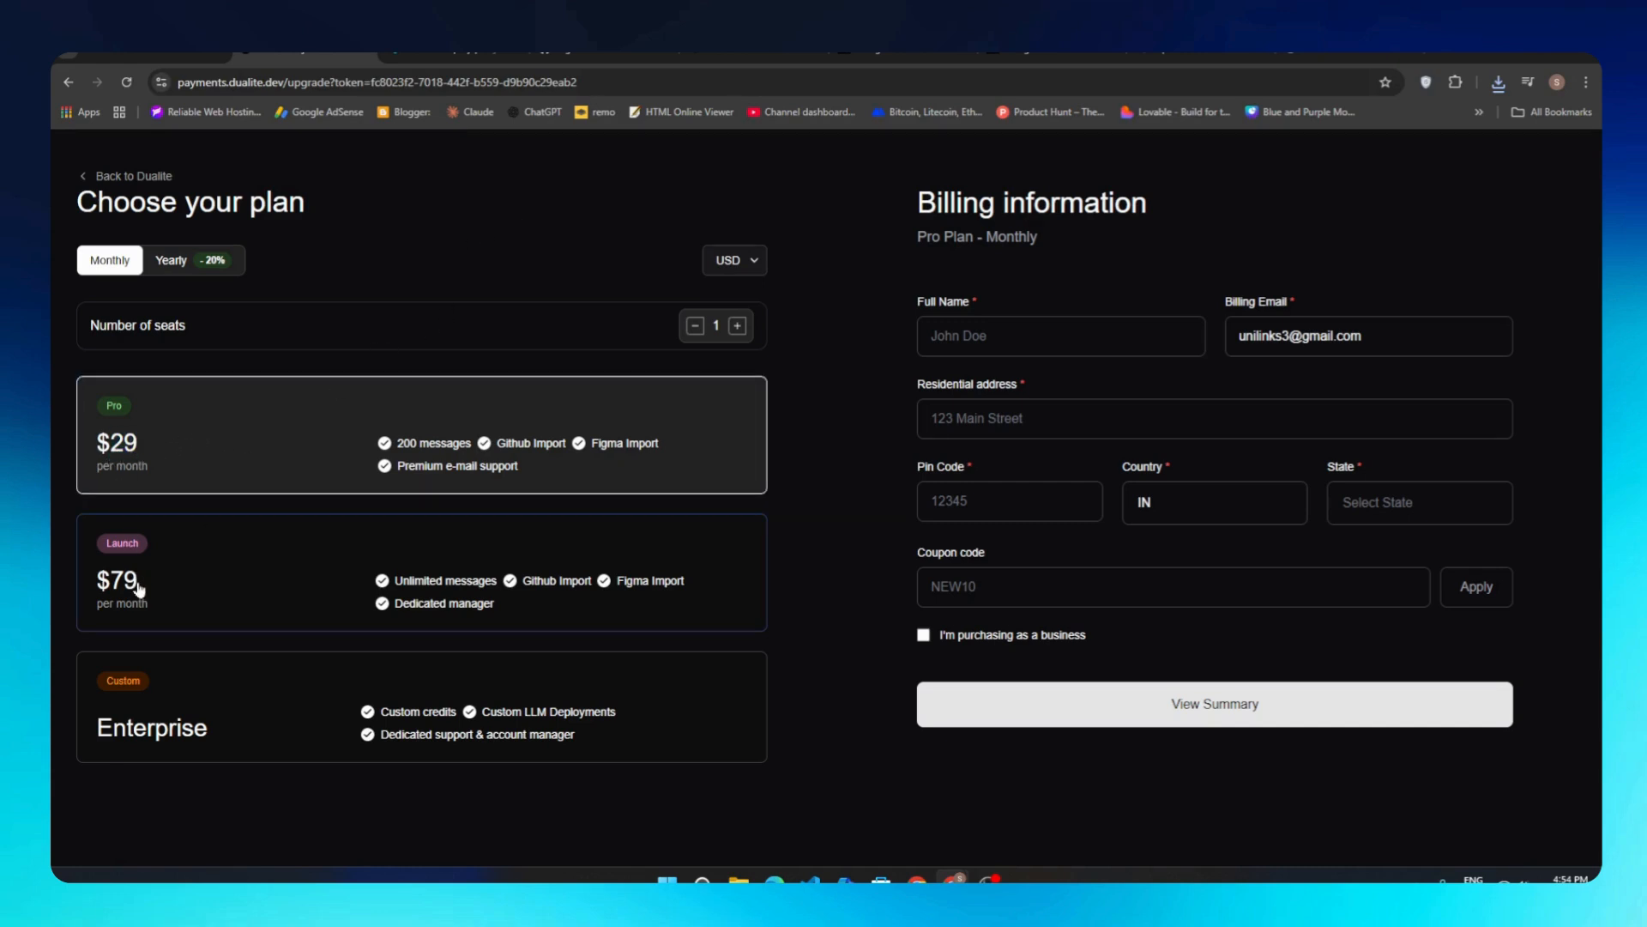
{"action": "mouse_move", "coordinate": [597, 542]}
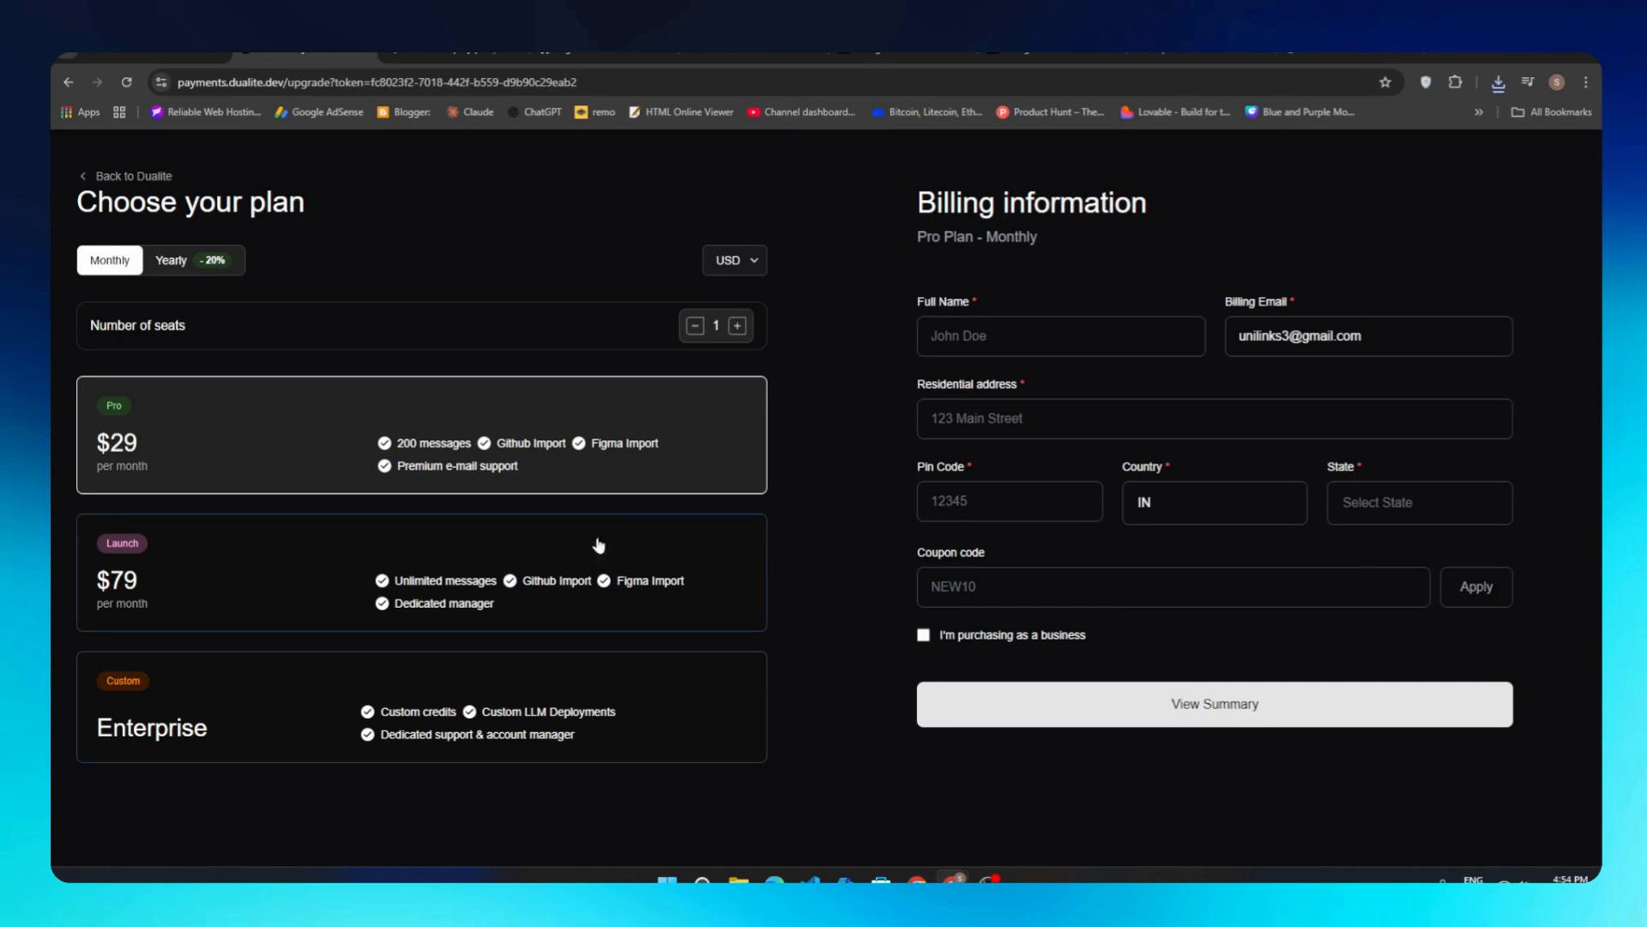
{"action": "left_click", "coordinate": [171, 261]}
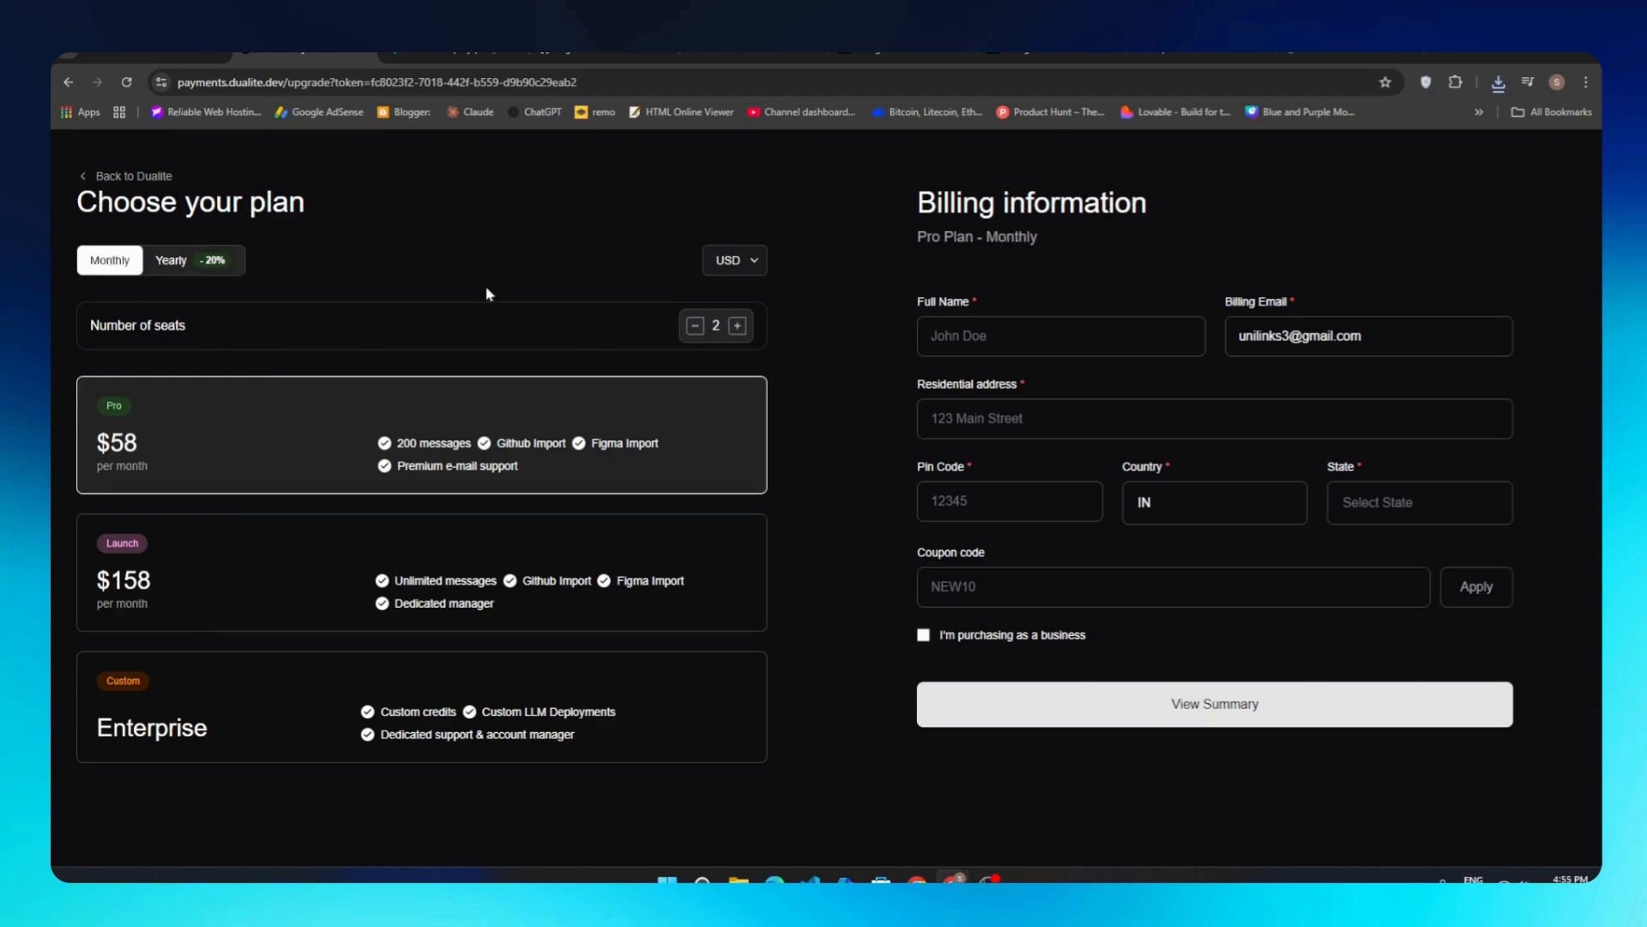
- Enter coupon code 'new1' in the billing form
{"action": "left_click", "coordinate": [693, 326]}
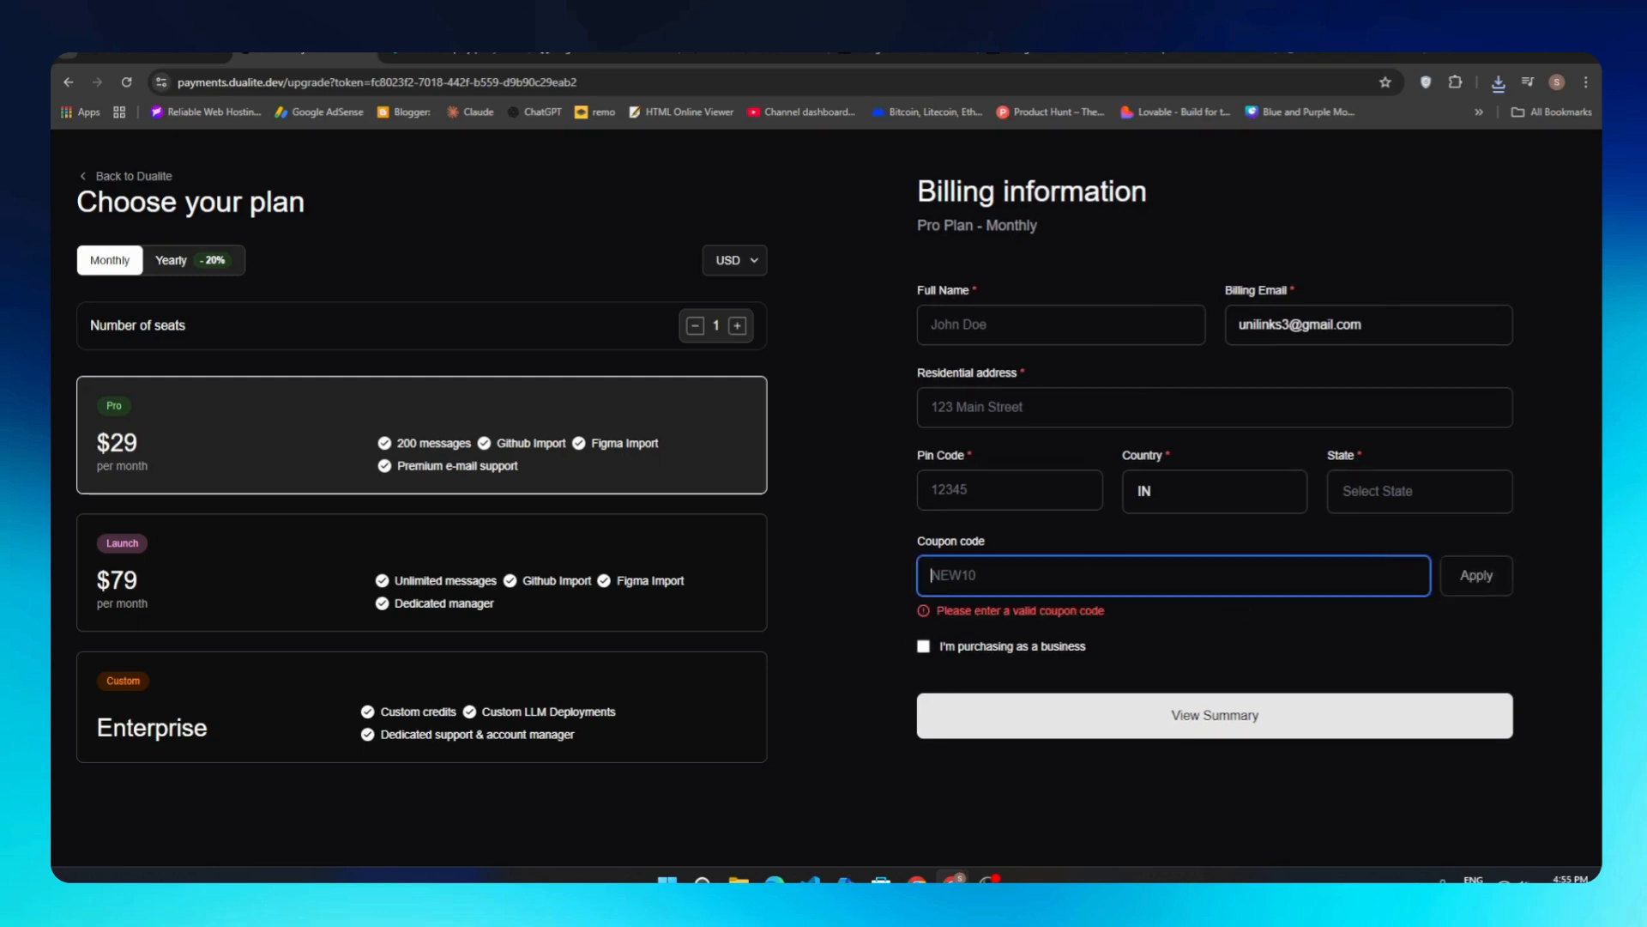
{"action": "type", "text": "new1"}
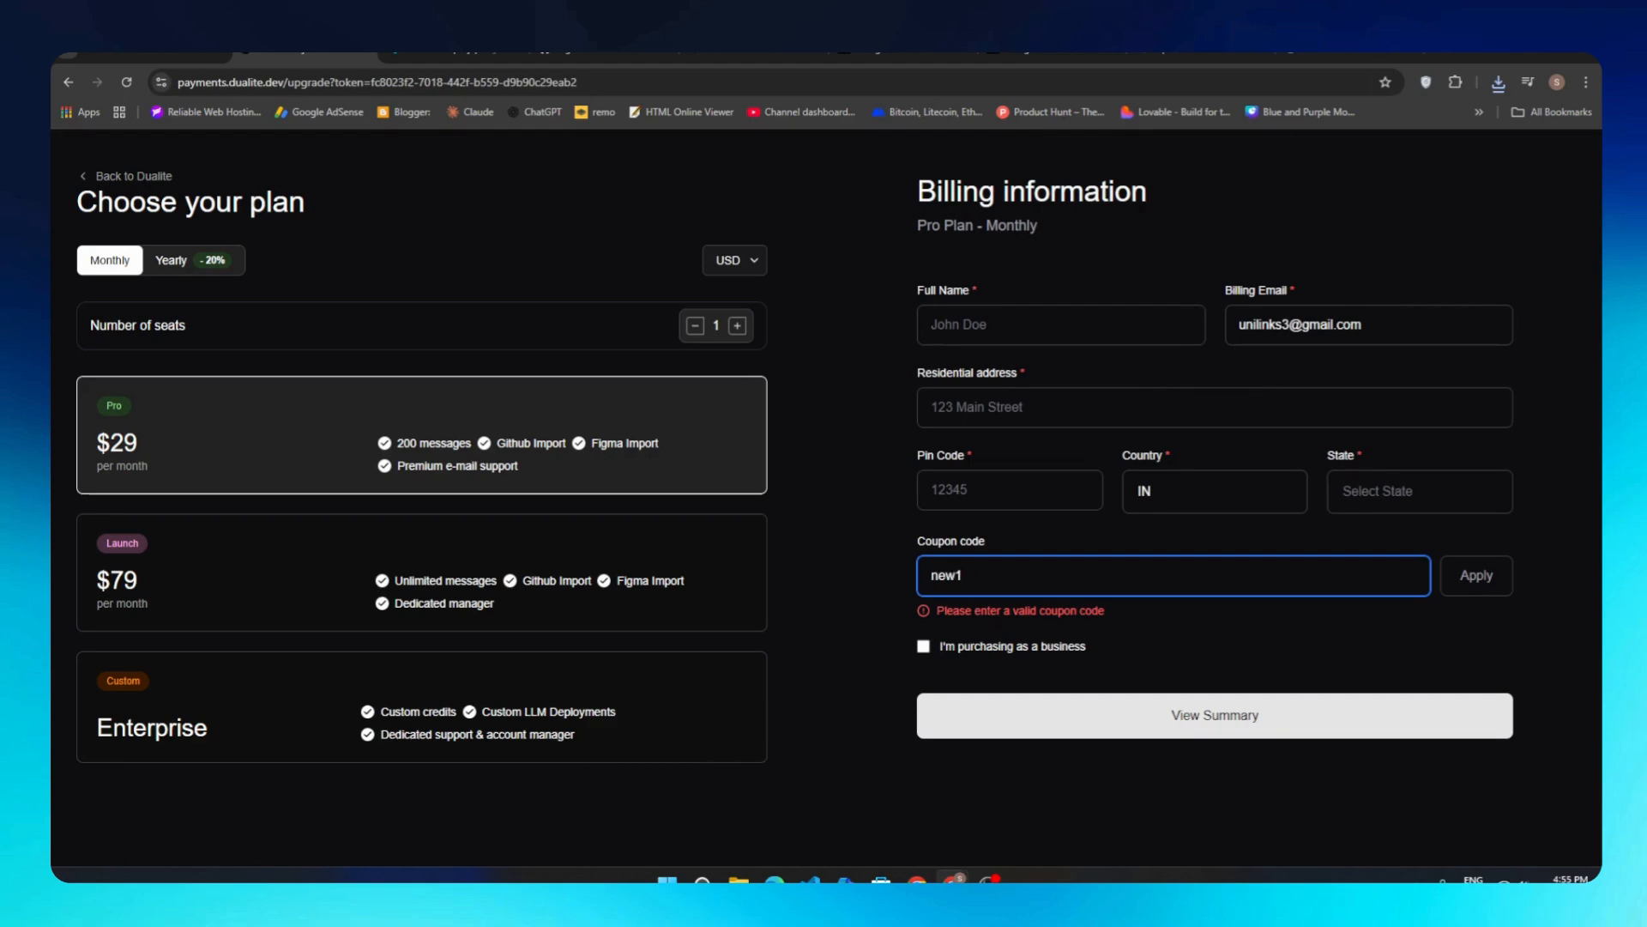